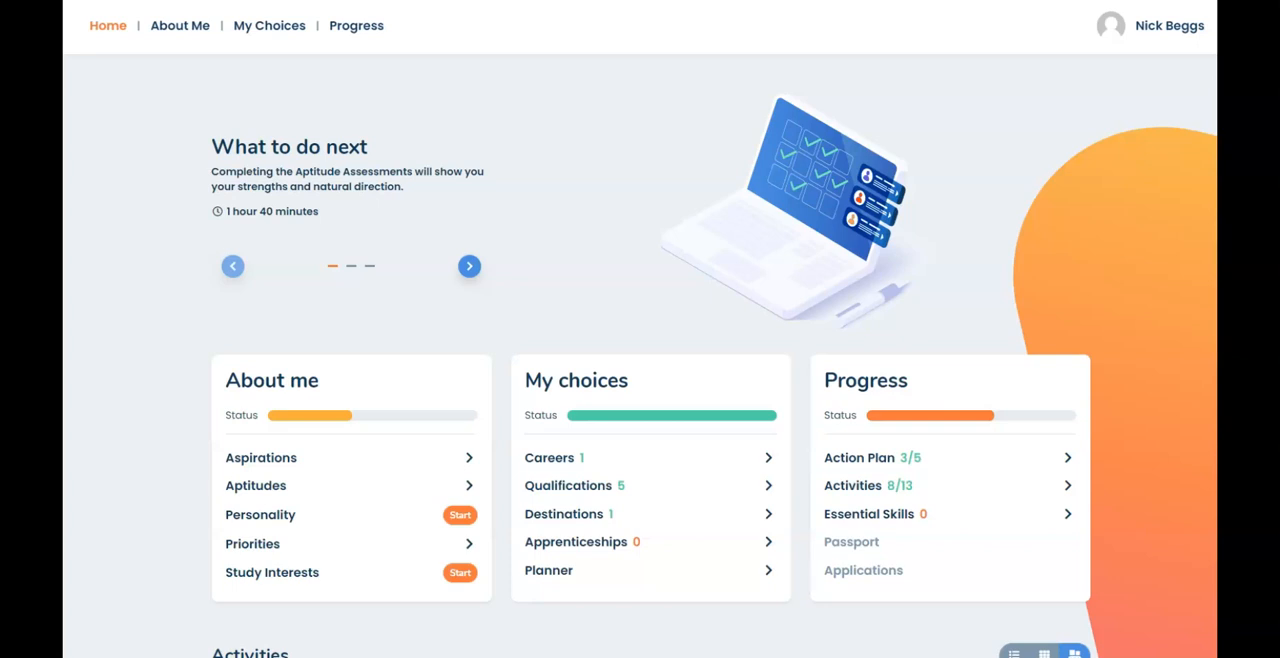
{"action": "mouse_move", "coordinate": [179, 25]}
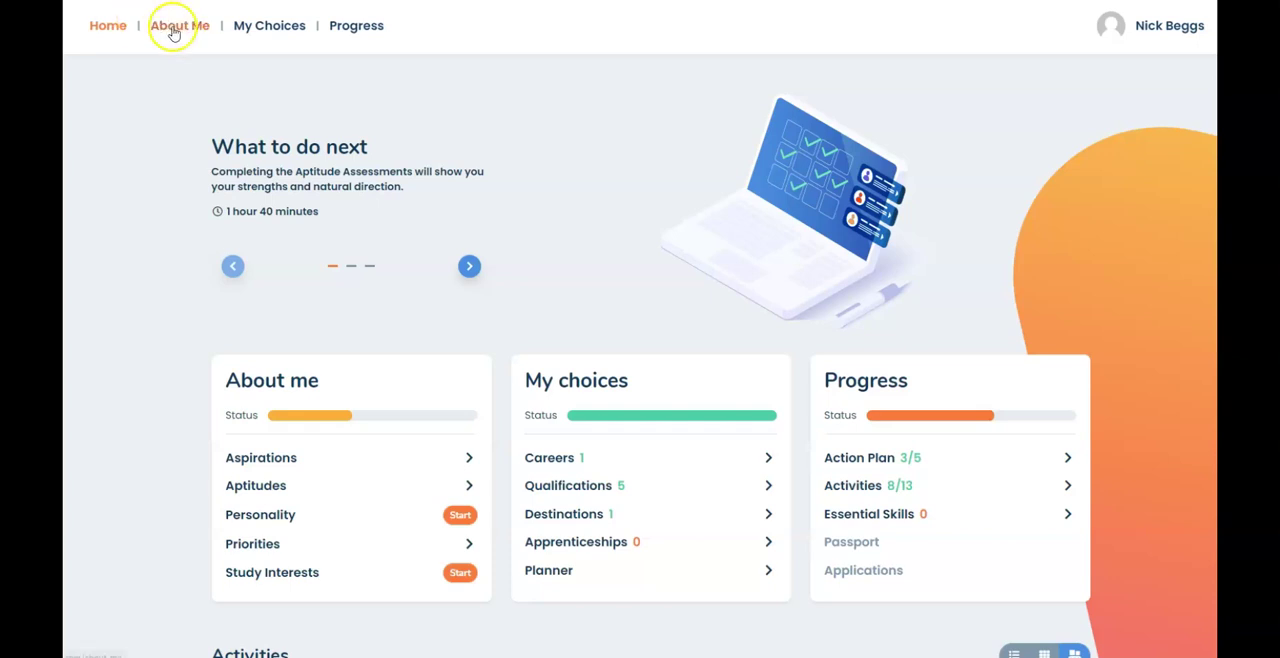
- Open About Me and review the Verbal, Numerical, Abstract, Spatial and Mechanical aptitude chart and interpretation
{"action": "left_click", "coordinate": [179, 25]}
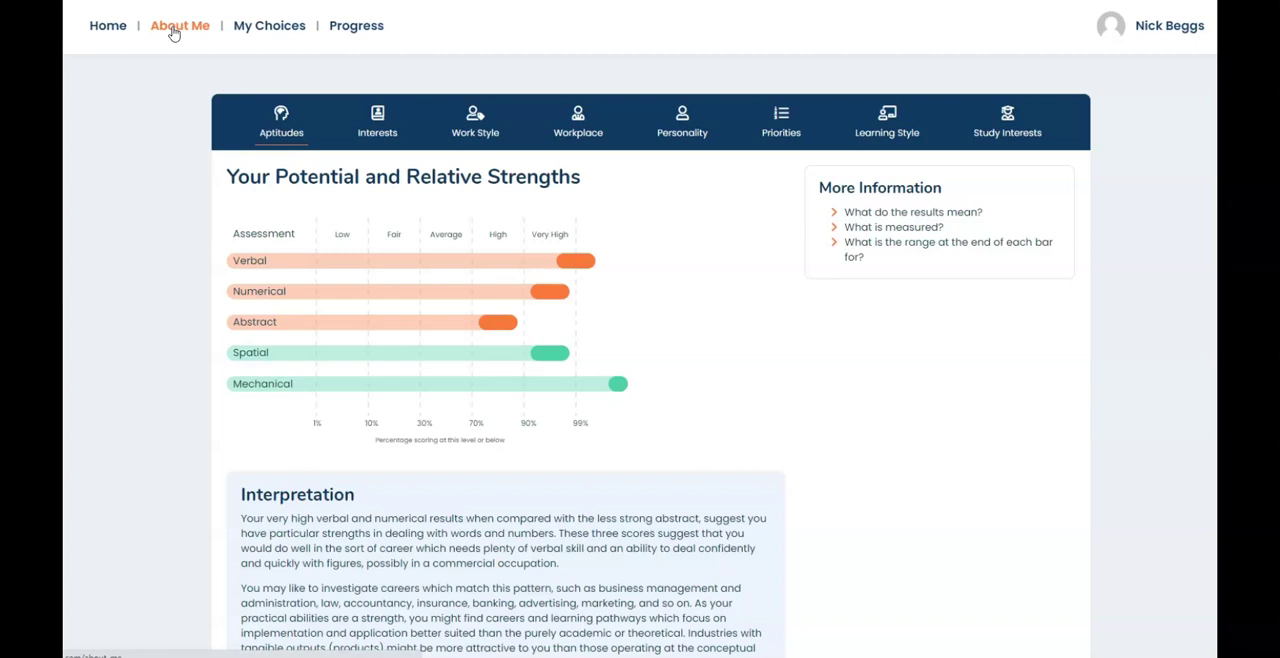
{"action": "mouse_move", "coordinate": [531, 317]}
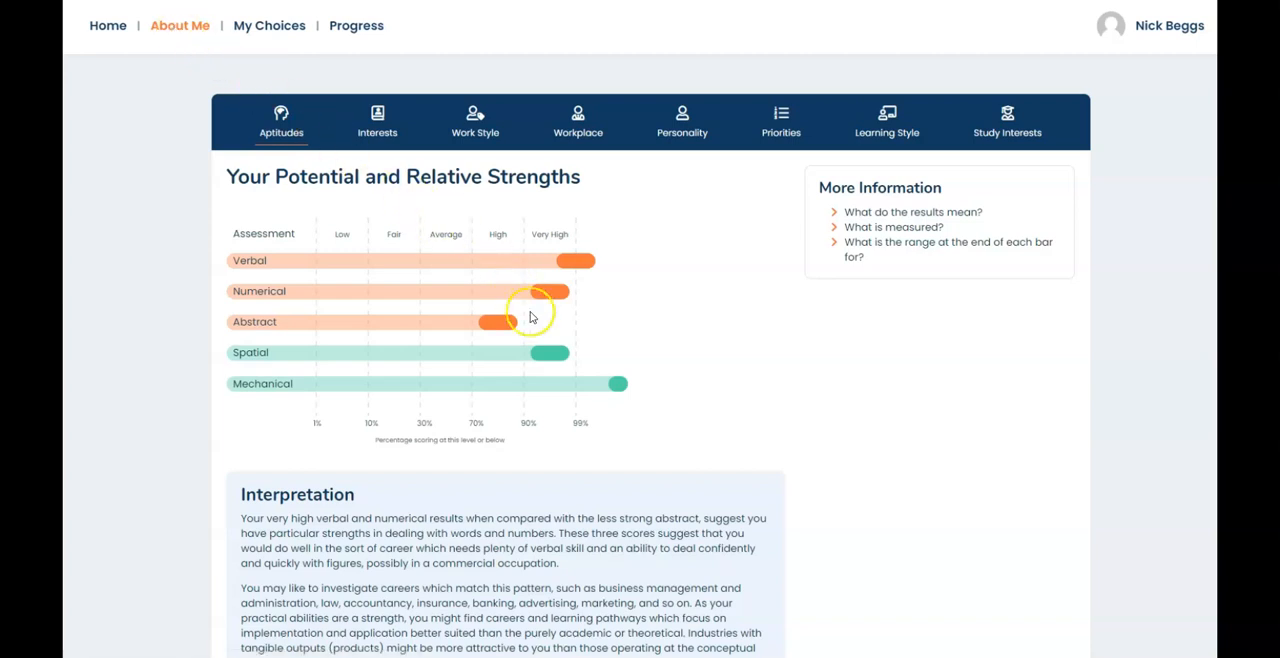
{"action": "mouse_move", "coordinate": [535, 327]}
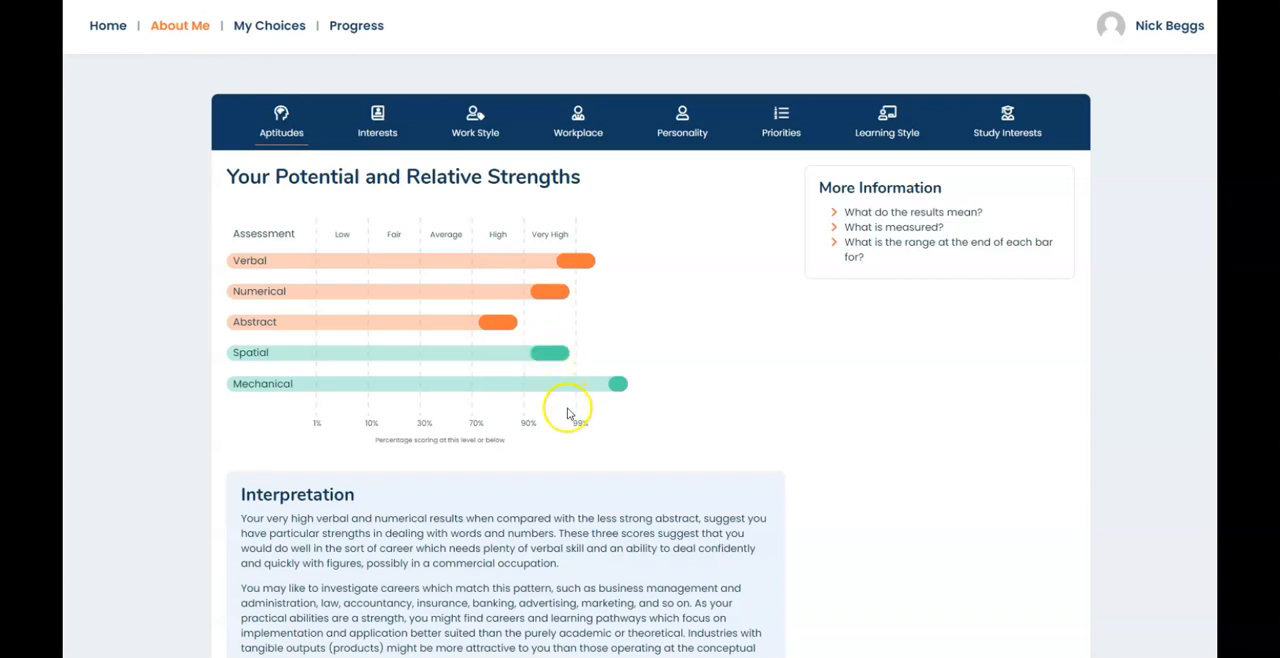
{"action": "mouse_move", "coordinate": [568, 413]}
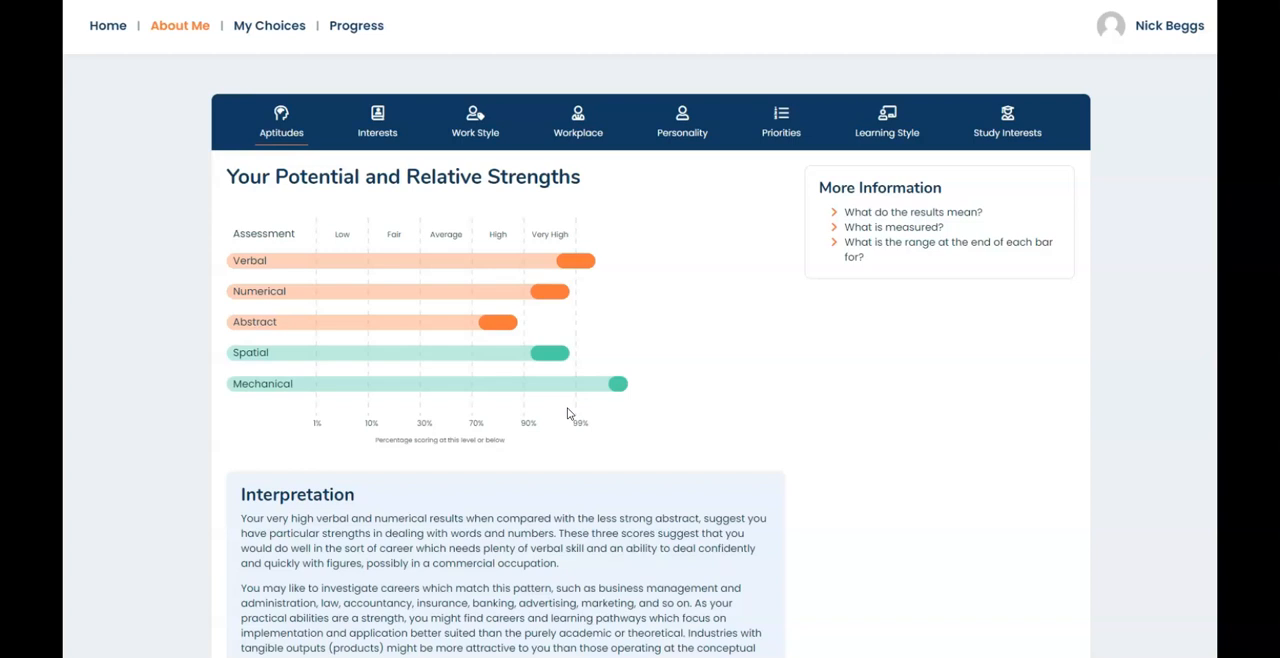
{"action": "mouse_move", "coordinate": [655, 493]}
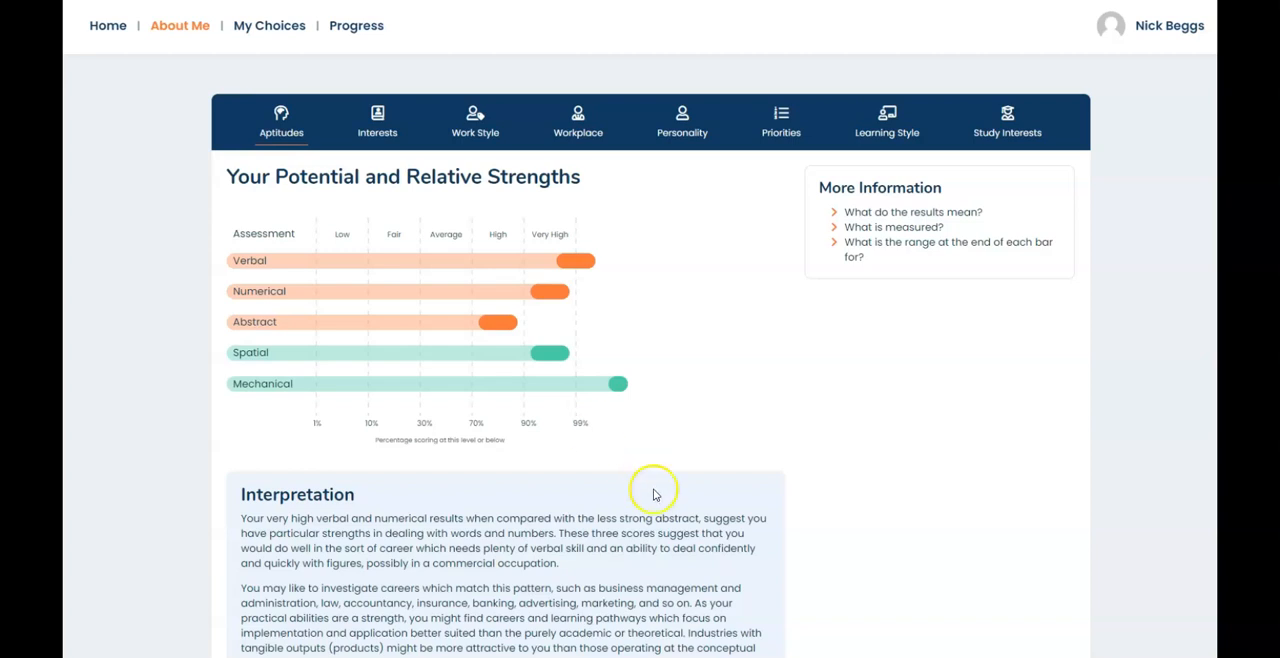
{"action": "scroll", "scroll_direction": "down", "scroll_amount": 3}
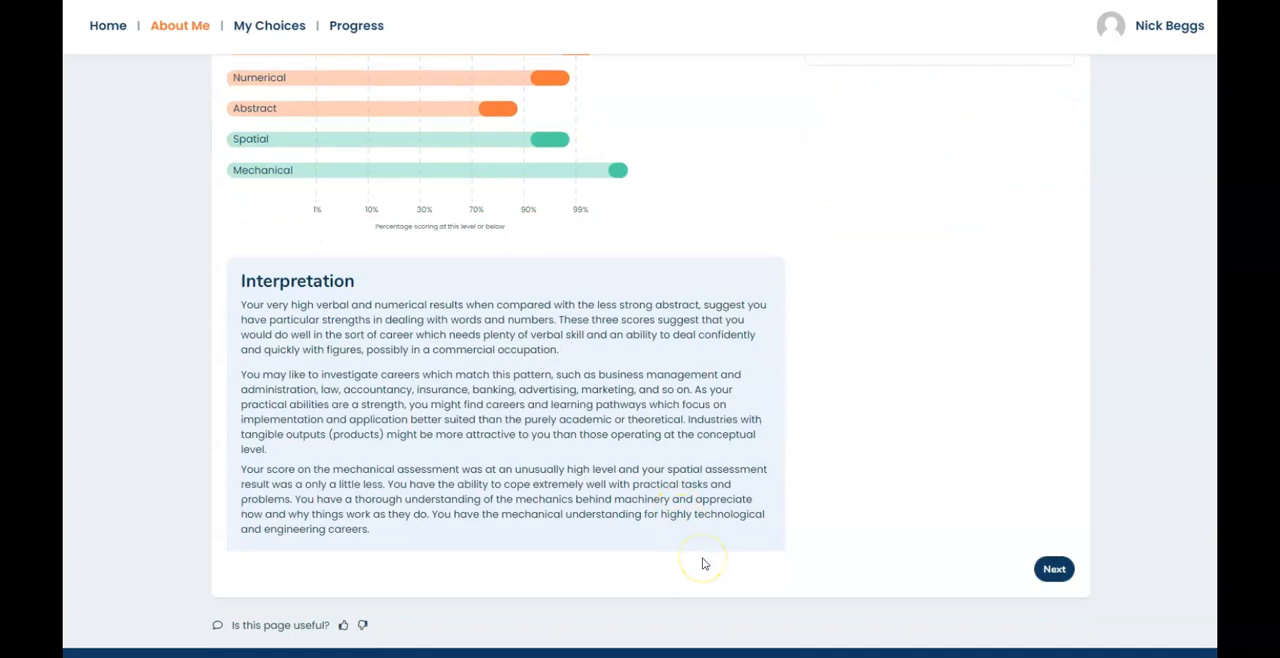
{"action": "scroll", "scroll_direction": "up", "scroll_amount": 3}
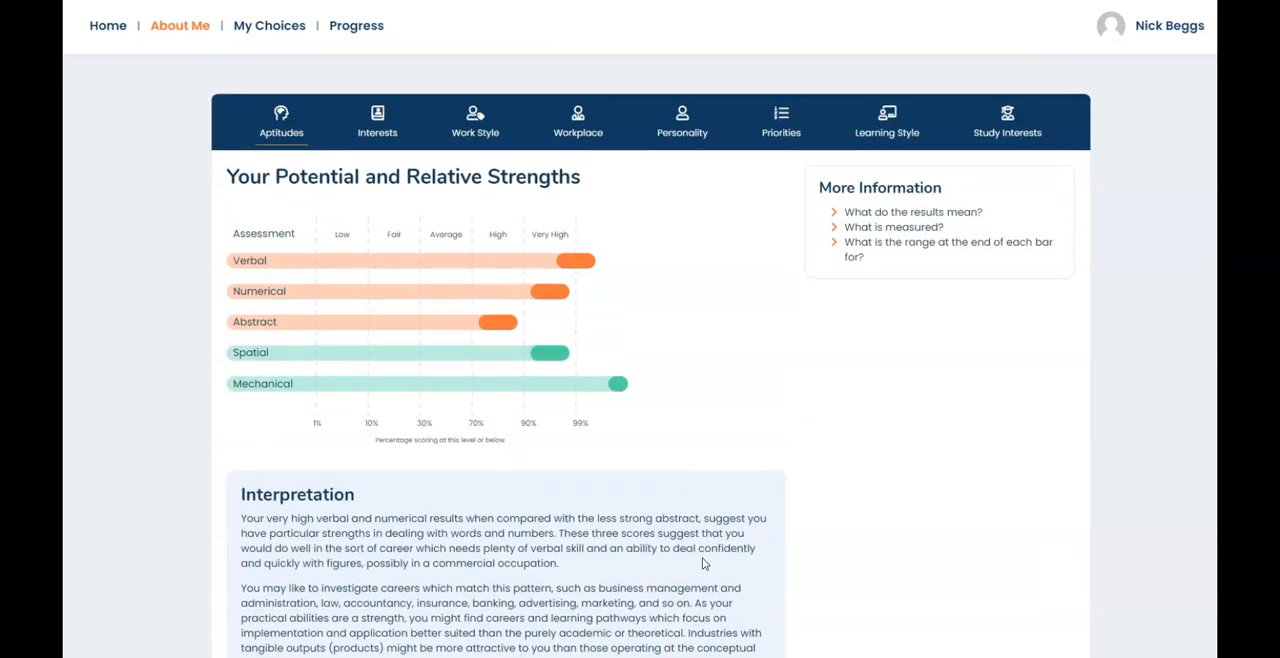
{"action": "mouse_move", "coordinate": [938, 242]}
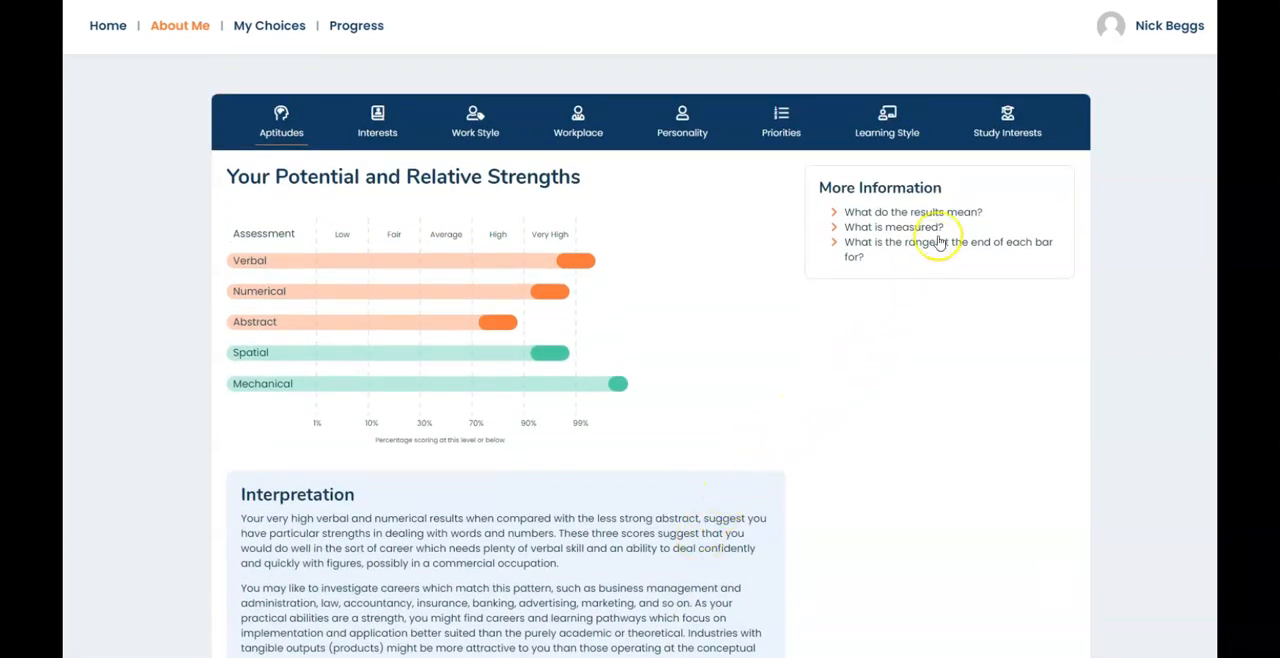
{"action": "left_click", "coordinate": [911, 211]}
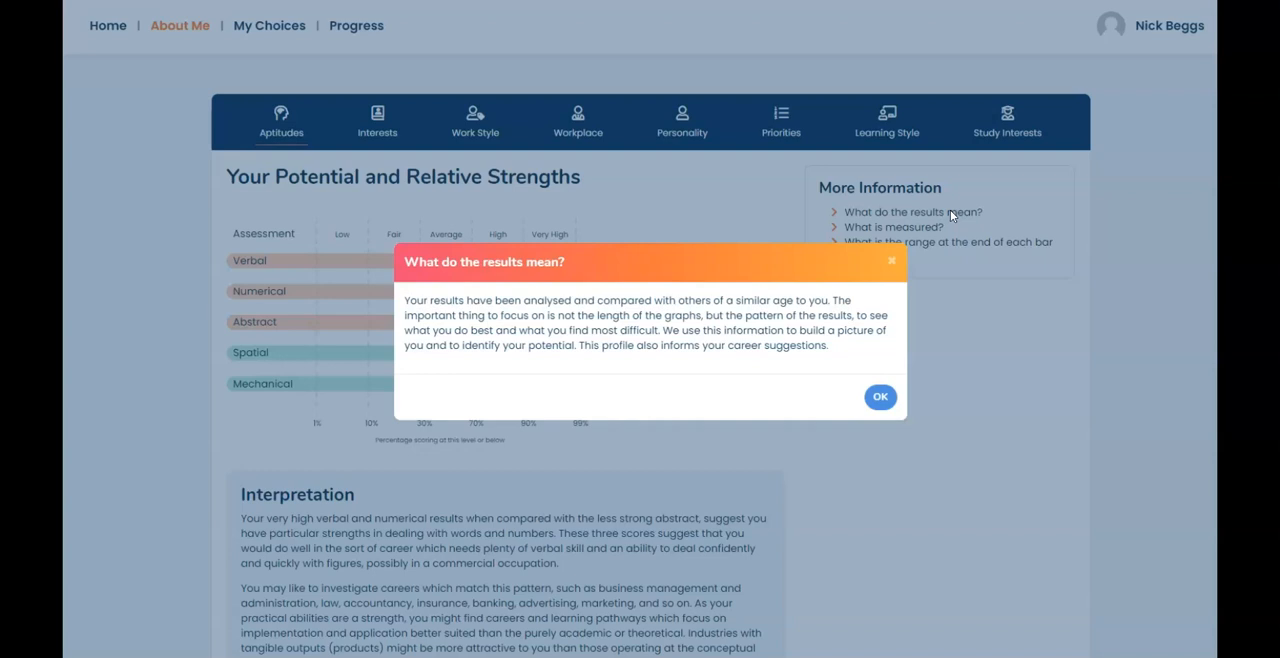
{"action": "mouse_move", "coordinate": [938, 227]}
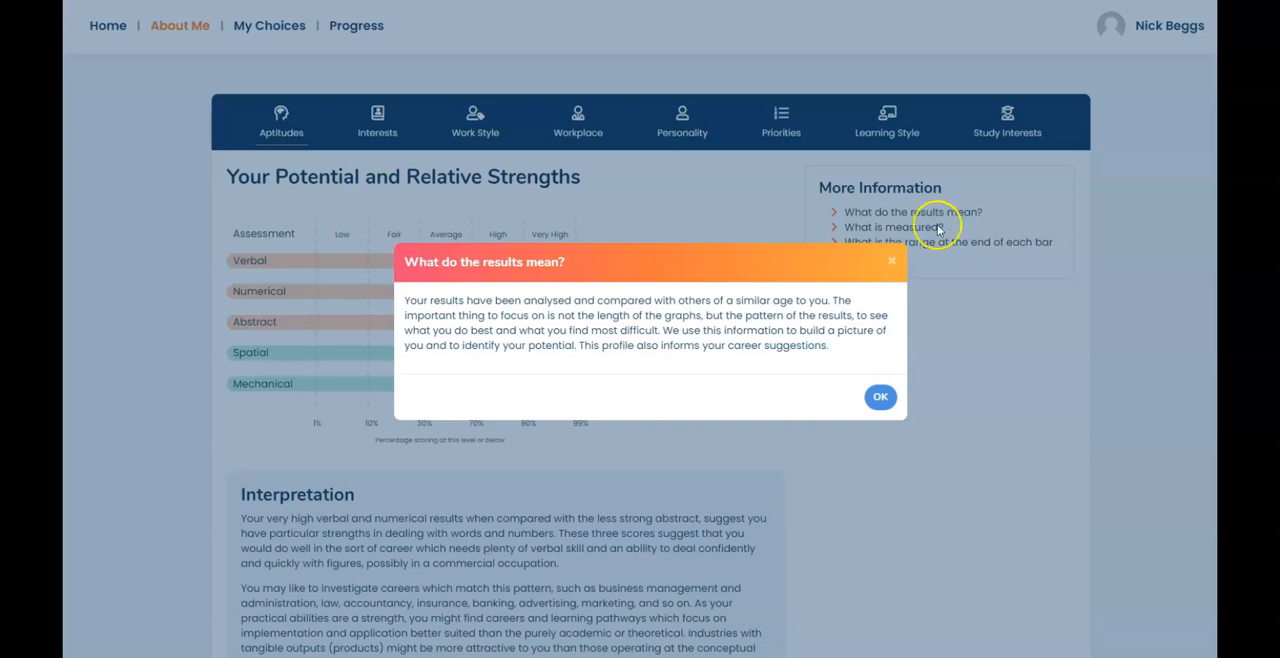
{"action": "left_click", "coordinate": [880, 396]}
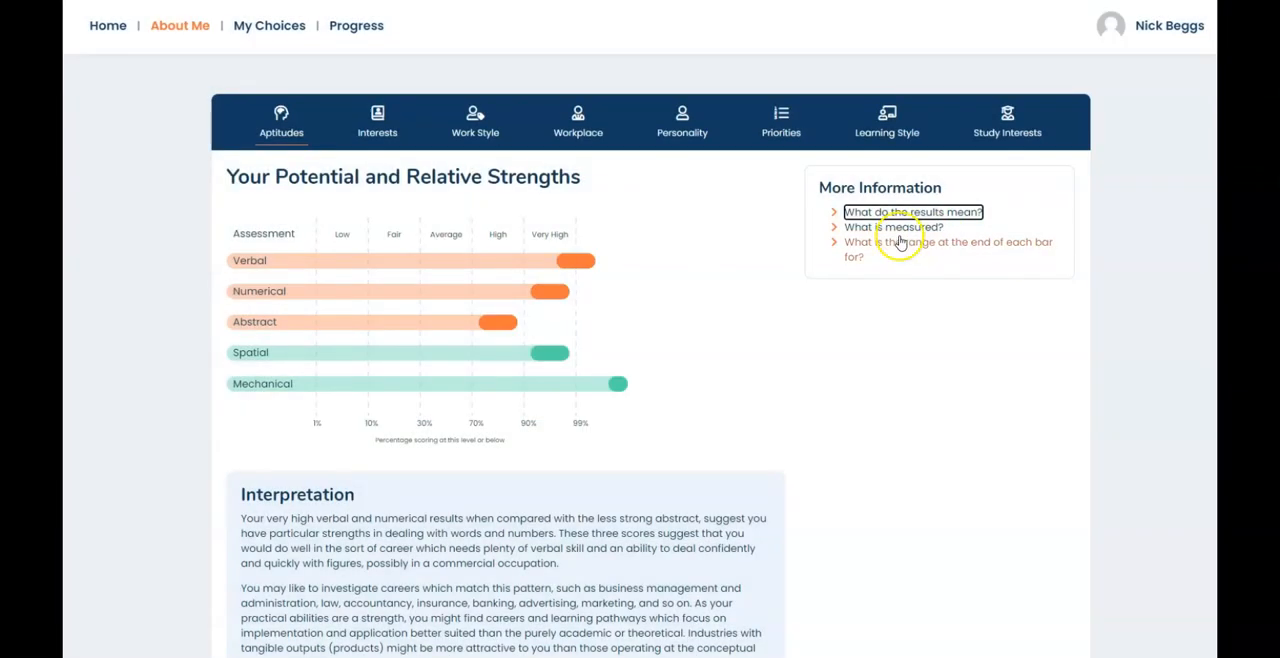
{"action": "left_click", "coordinate": [893, 227]}
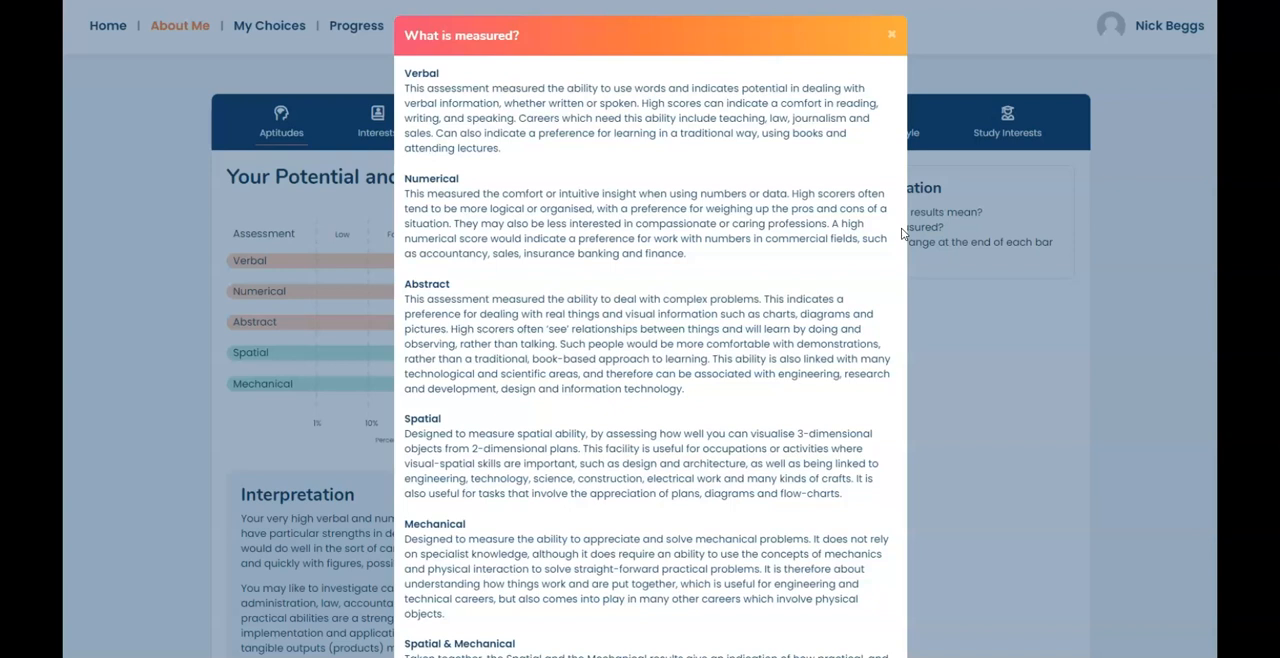
{"action": "mouse_move", "coordinate": [895, 68]}
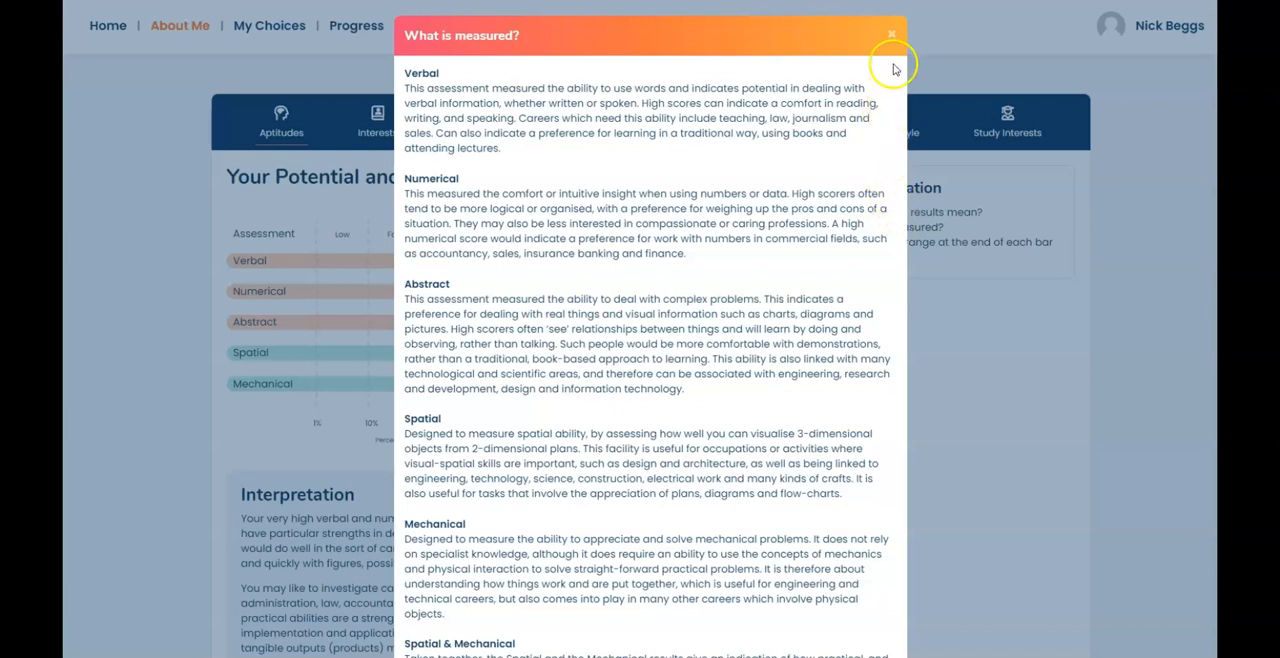
{"action": "left_click", "coordinate": [891, 35]}
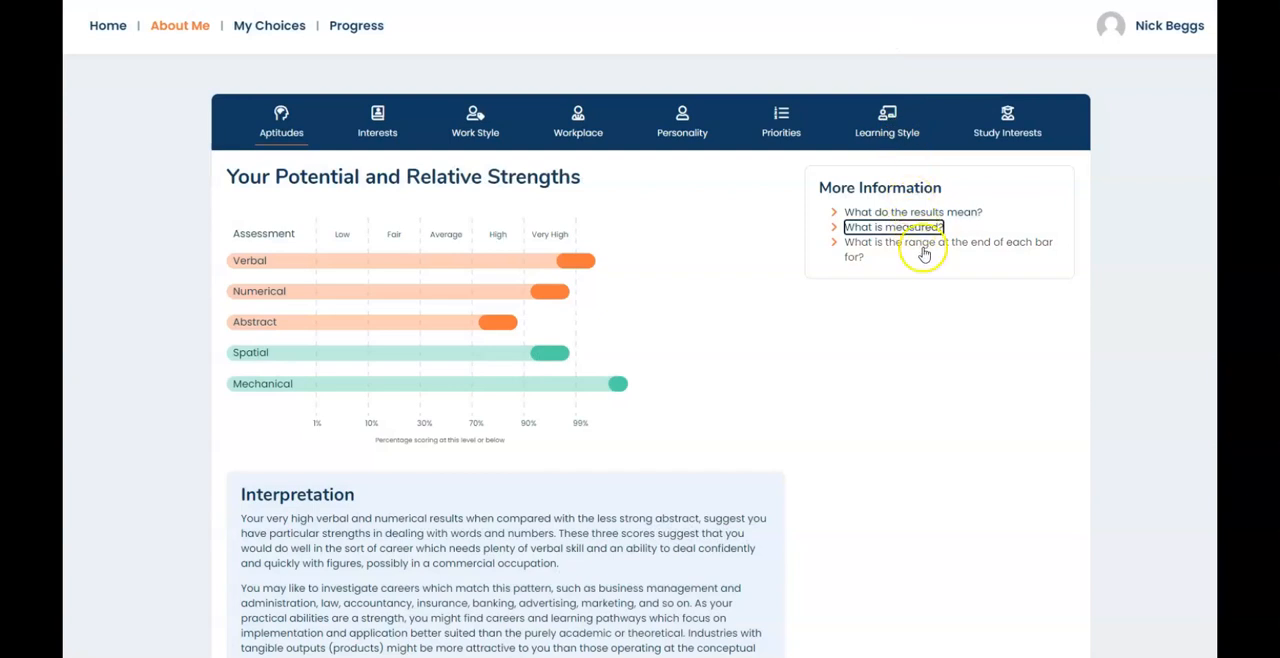
{"action": "left_click", "coordinate": [946, 248]}
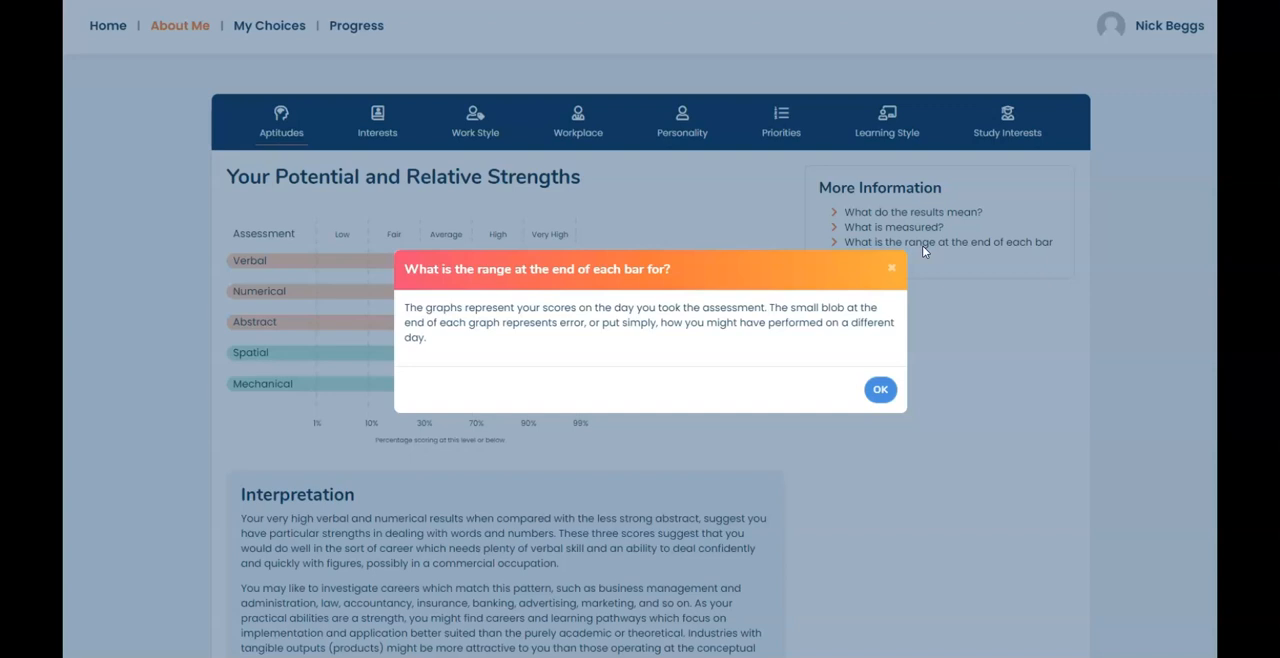
{"action": "mouse_move", "coordinate": [873, 279]}
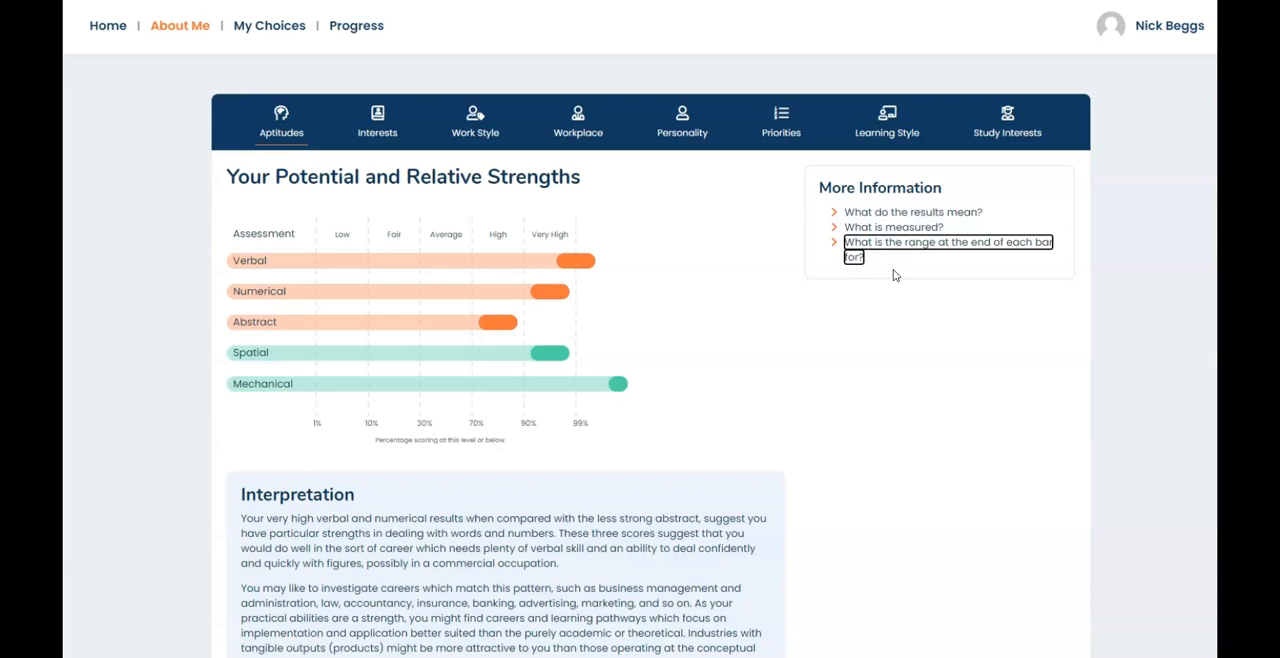
{"action": "mouse_move", "coordinate": [933, 365]}
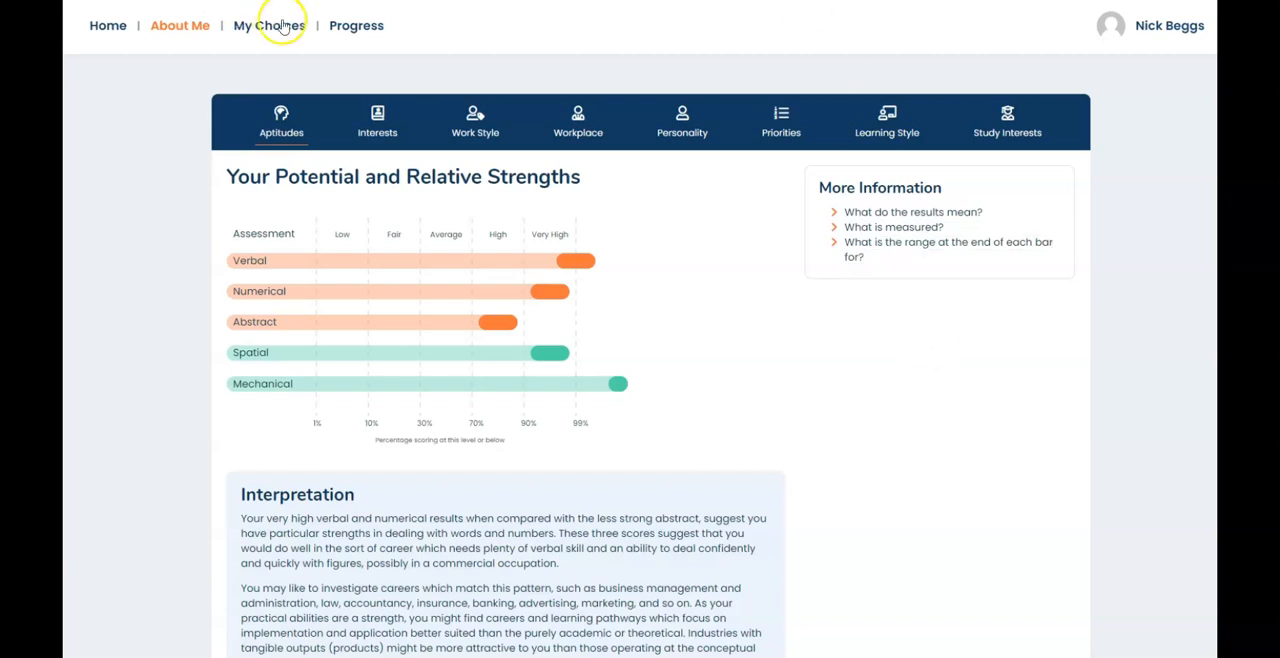
- View the Interests results: People, Information and Things bars and the written summary
{"action": "left_click", "coordinate": [377, 120]}
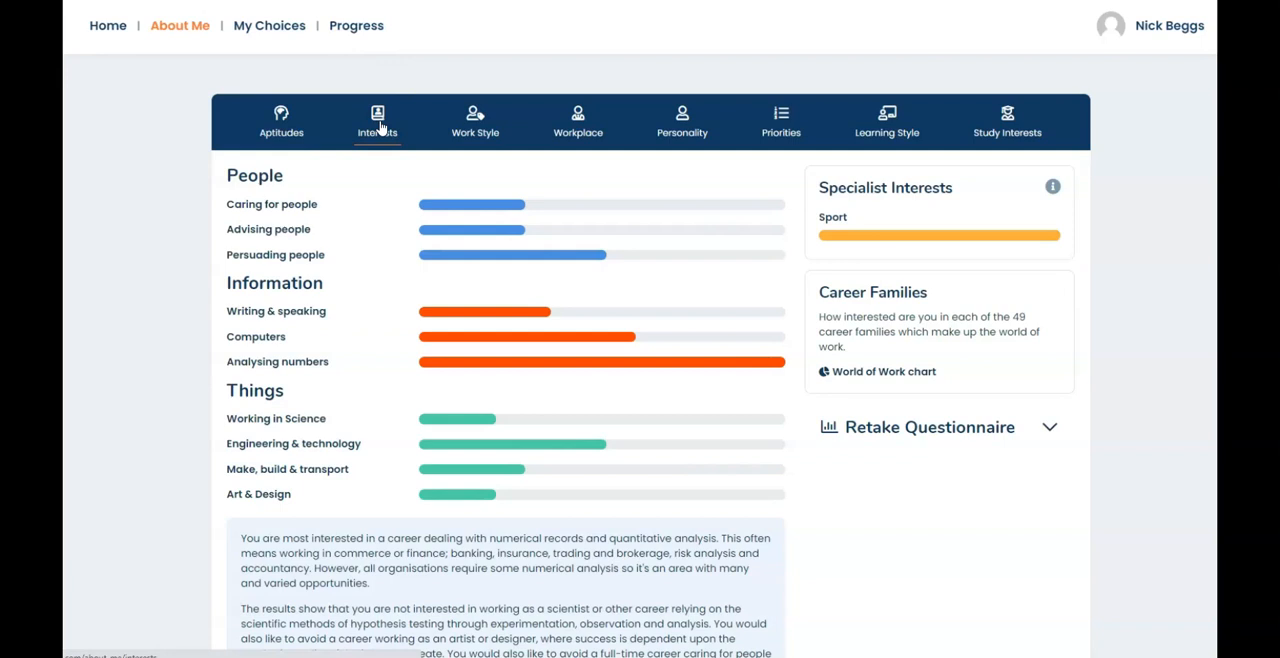
{"action": "mouse_move", "coordinate": [446, 188]}
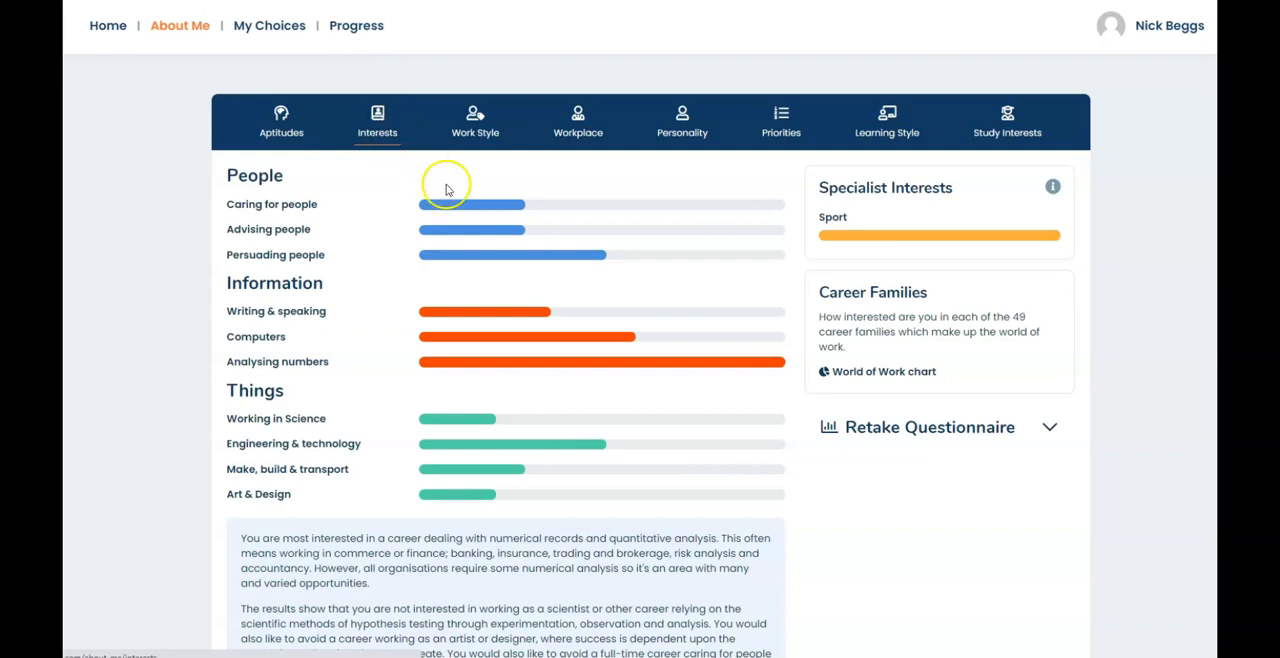
{"action": "scroll", "scroll_direction": "down", "scroll_amount": 3}
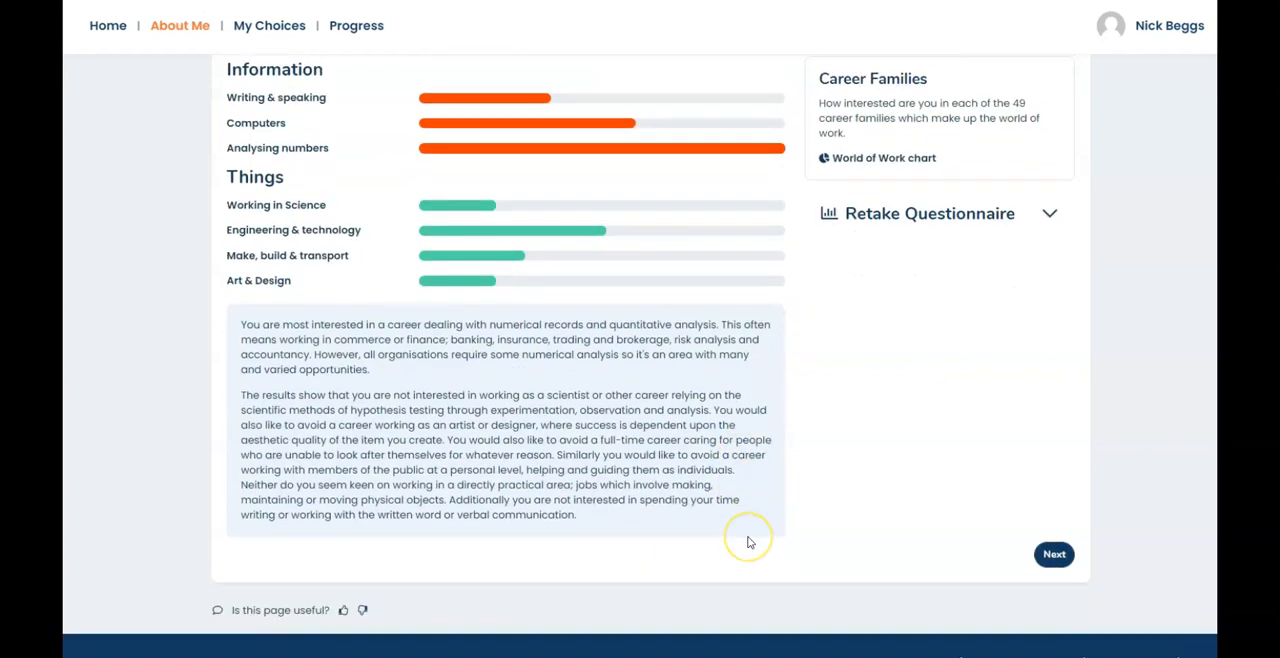
{"action": "scroll", "scroll_direction": "up", "scroll_amount": 3}
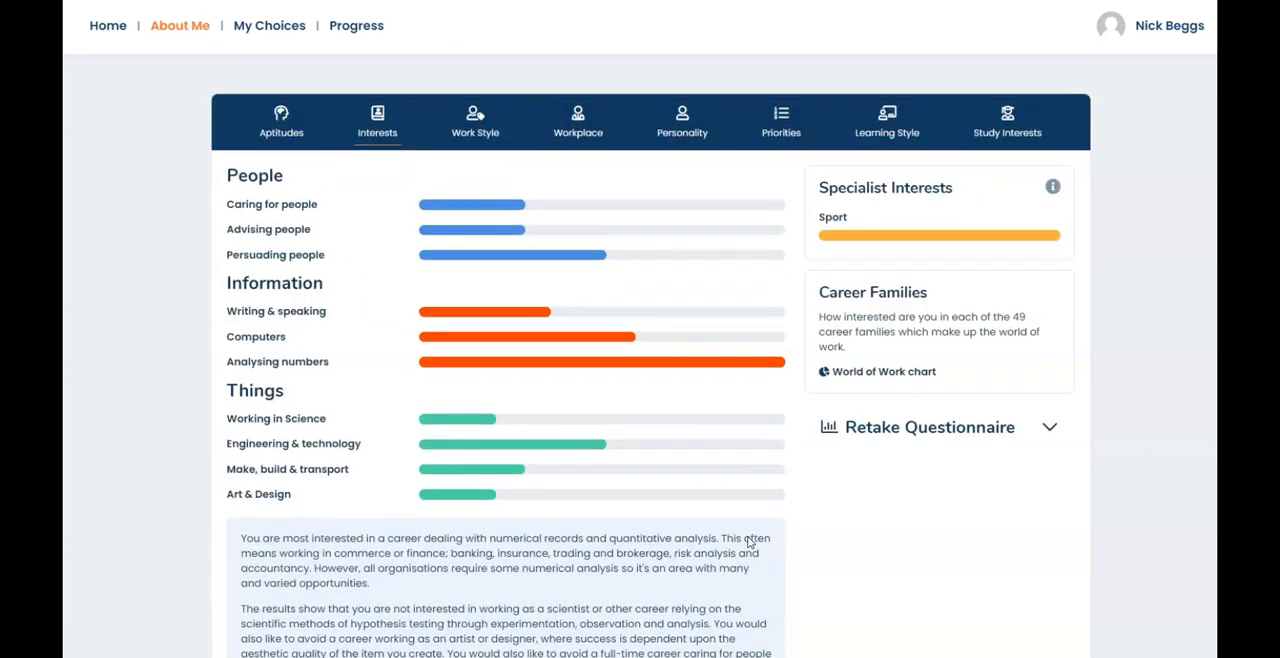
{"action": "mouse_move", "coordinate": [566, 275]}
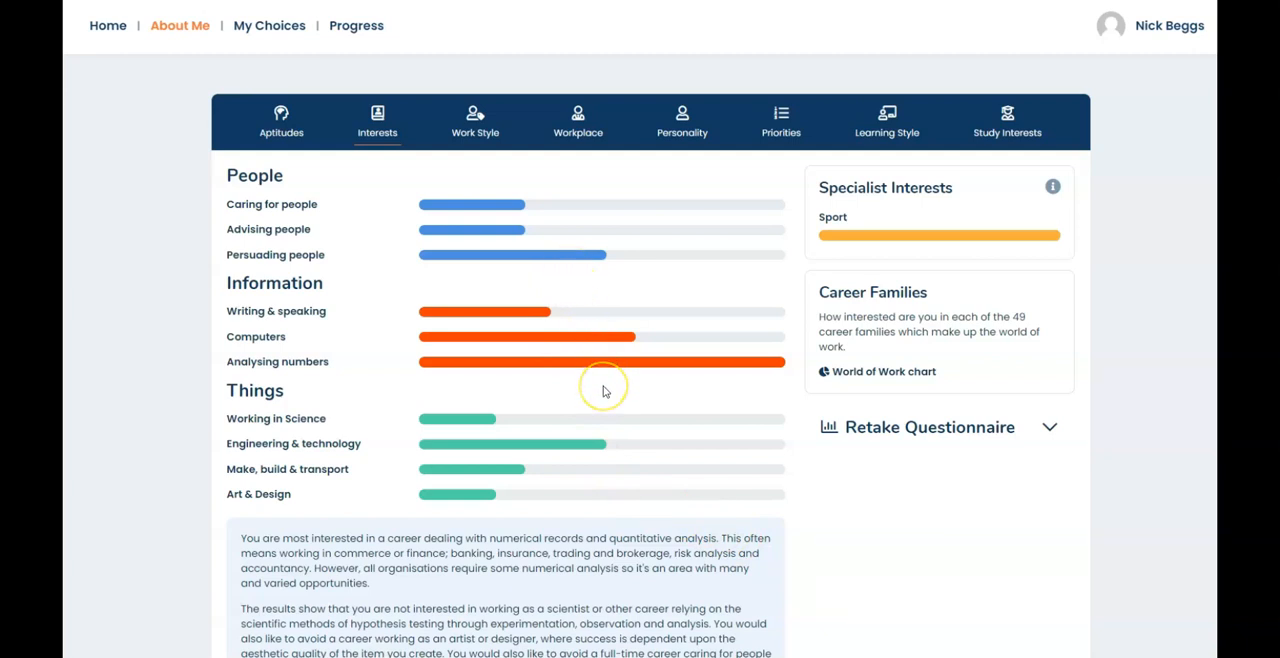
{"action": "mouse_move", "coordinate": [603, 388]}
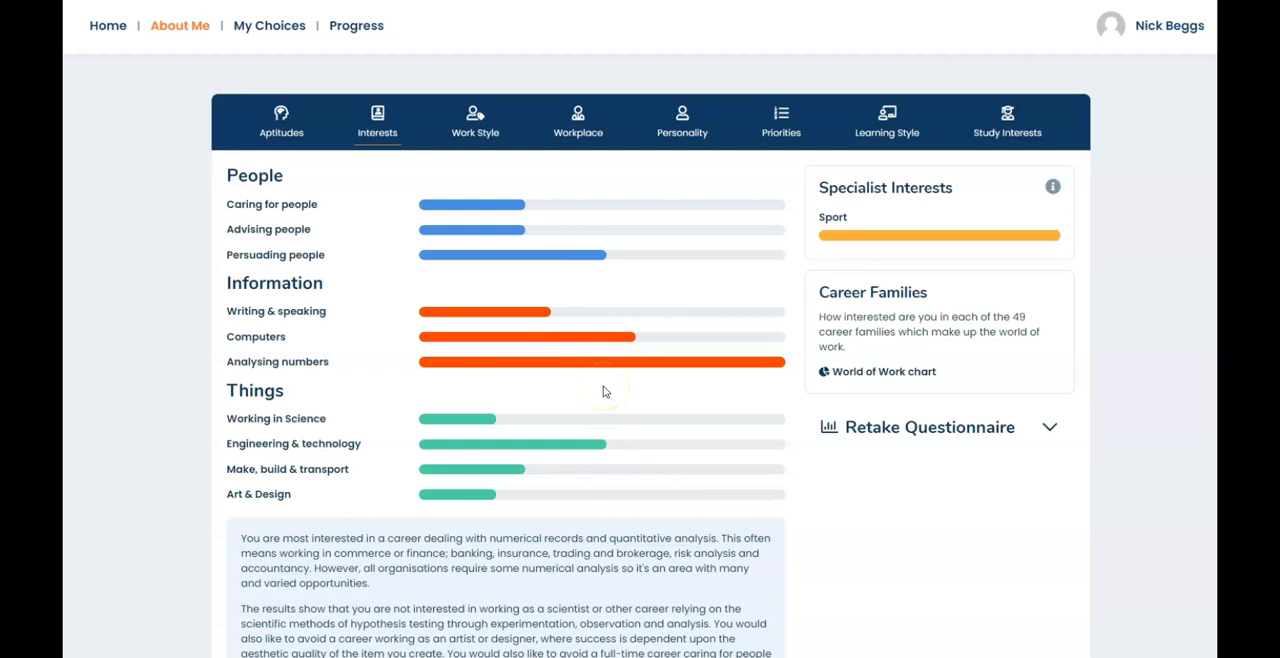
{"action": "mouse_move", "coordinate": [605, 443]}
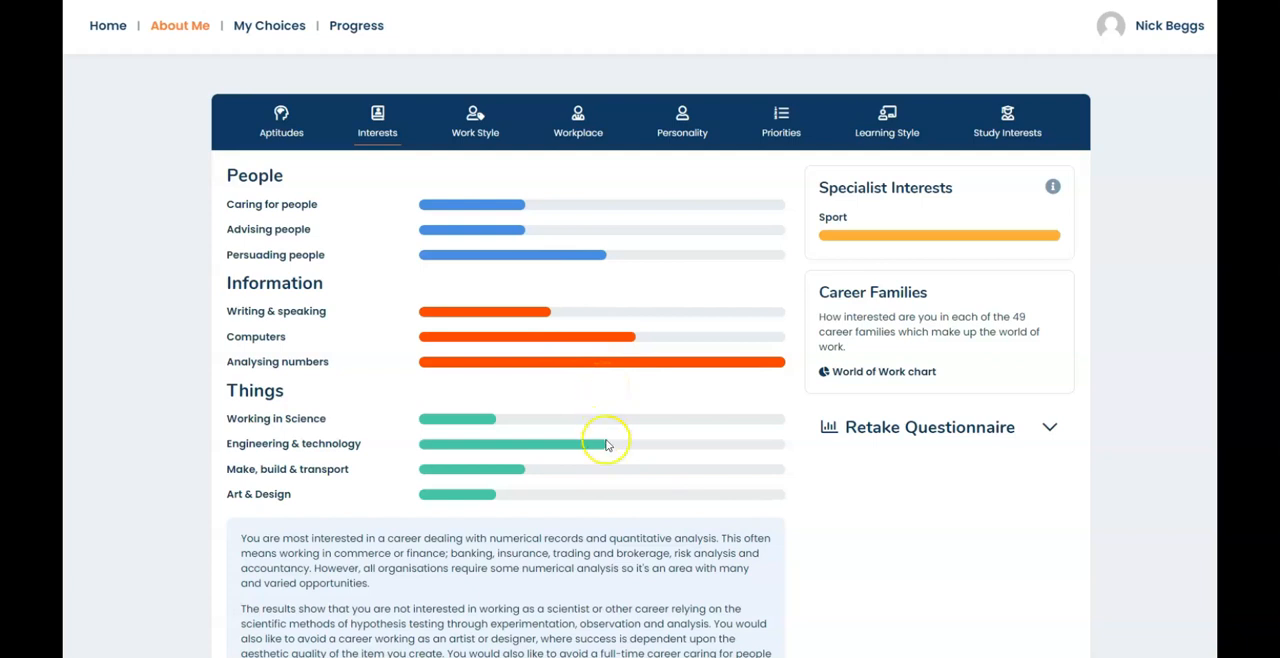
{"action": "mouse_move", "coordinate": [609, 471]}
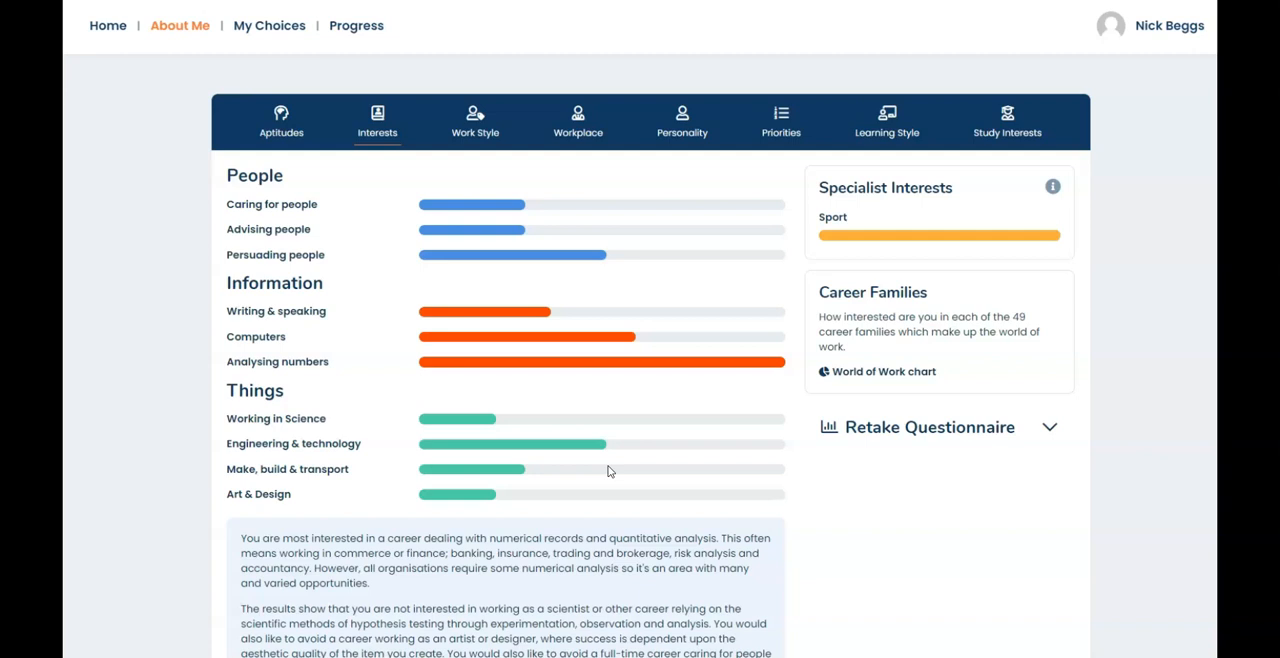
{"action": "mouse_move", "coordinate": [361, 372]}
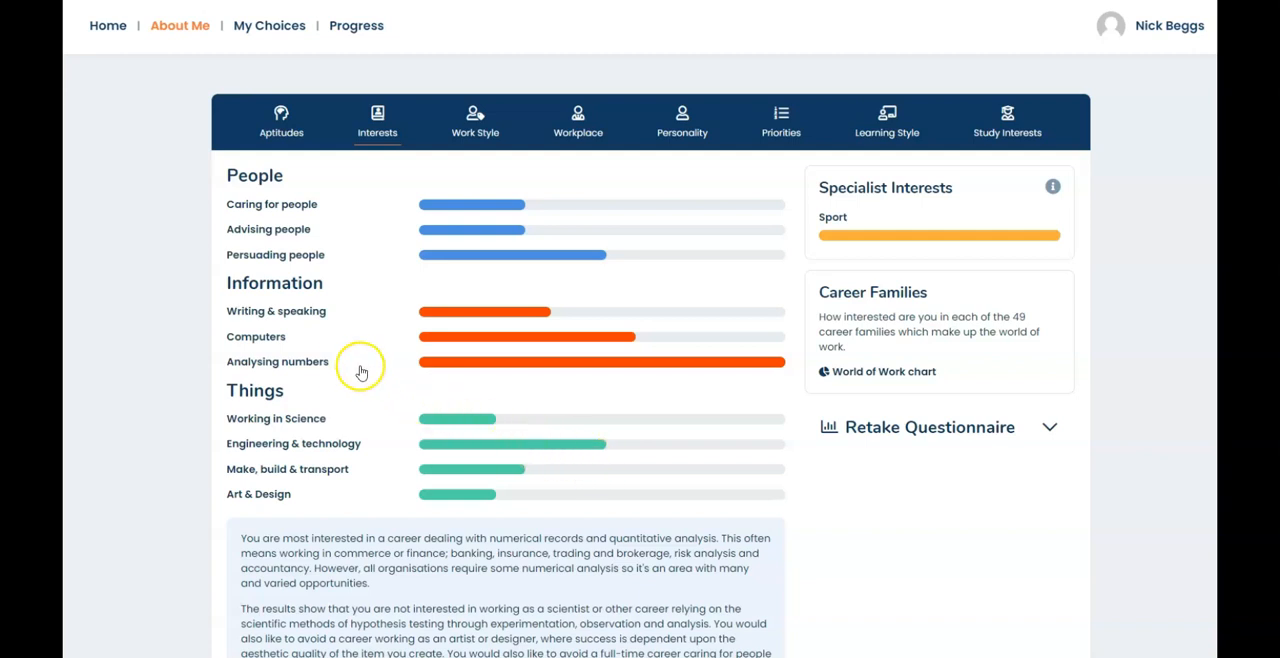
- Read the Analysing numbers interest definition, then close it
{"action": "left_click", "coordinate": [277, 361]}
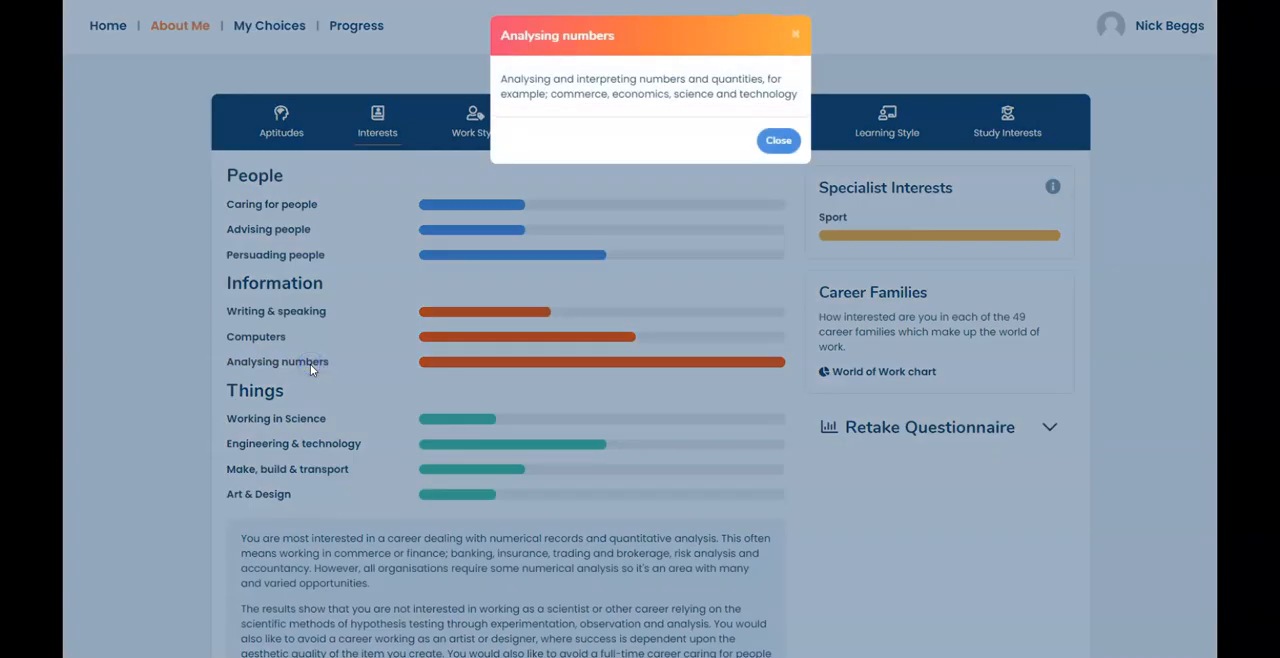
{"action": "mouse_move", "coordinate": [778, 140]}
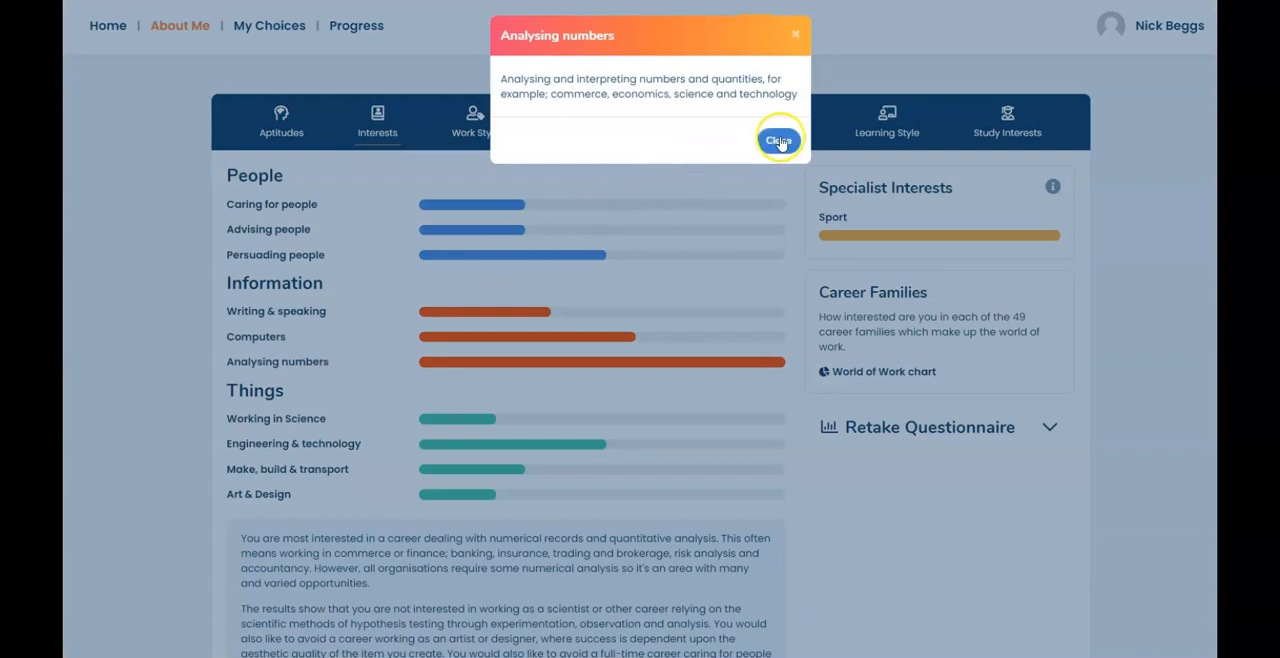
{"action": "left_click", "coordinate": [778, 140]}
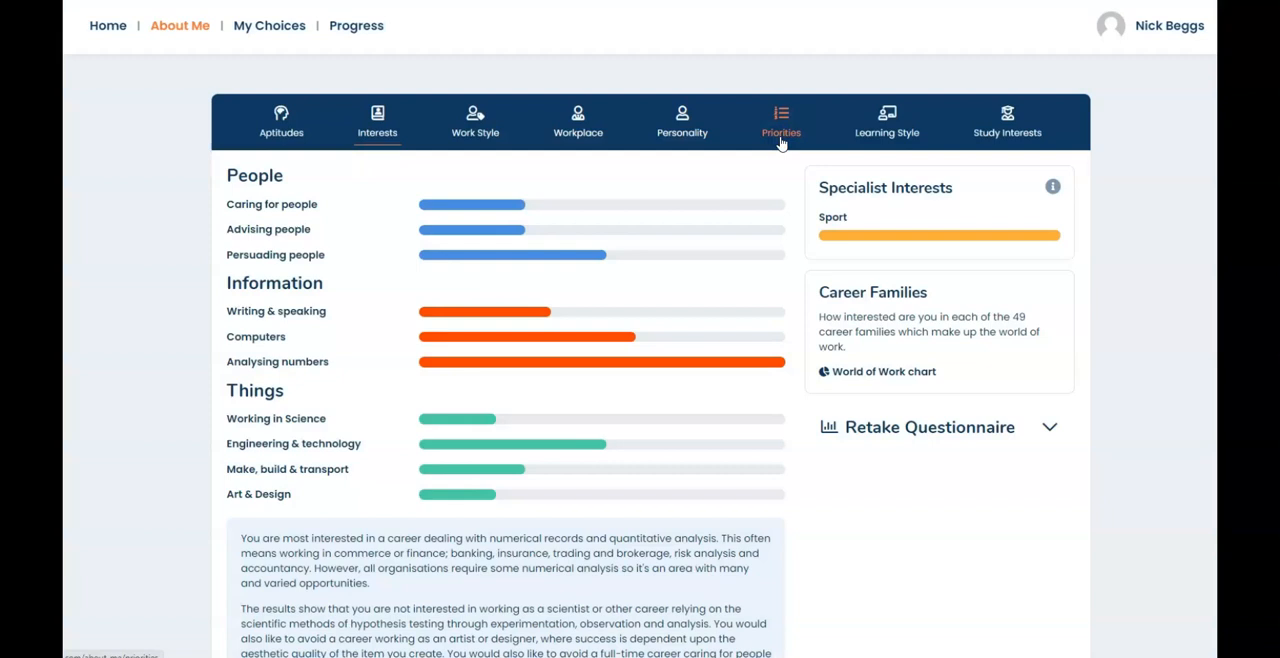
{"action": "mouse_move", "coordinate": [900, 260]}
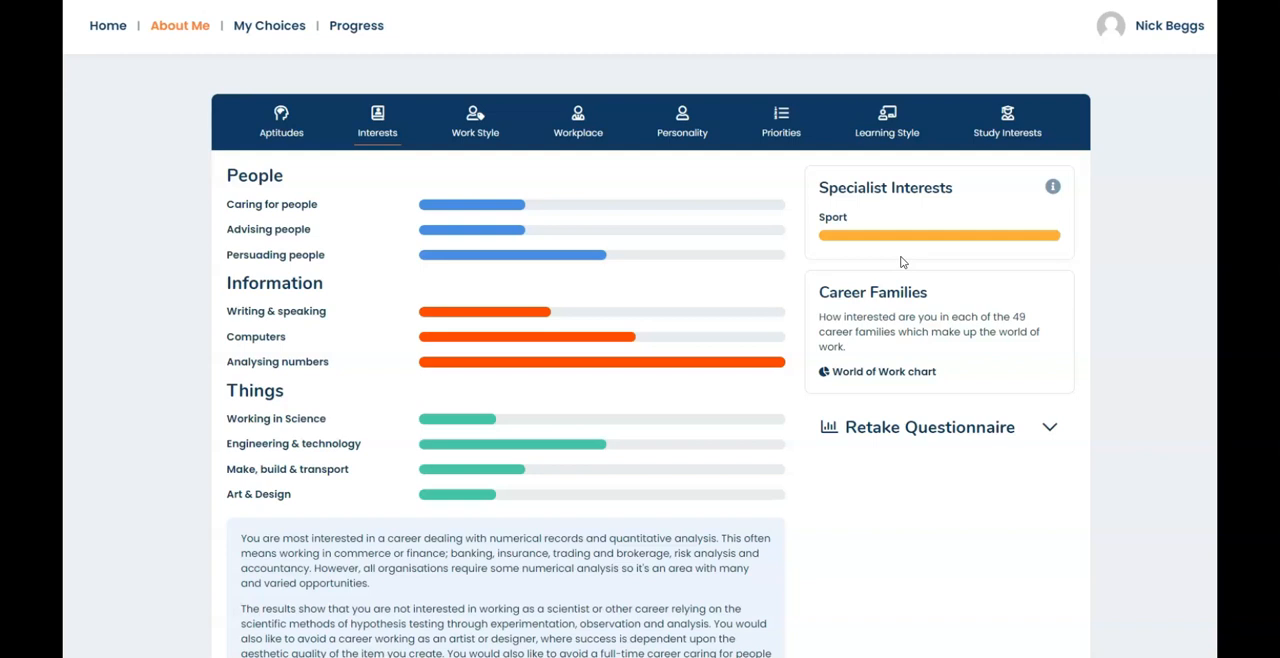
{"action": "mouse_move", "coordinate": [910, 330]}
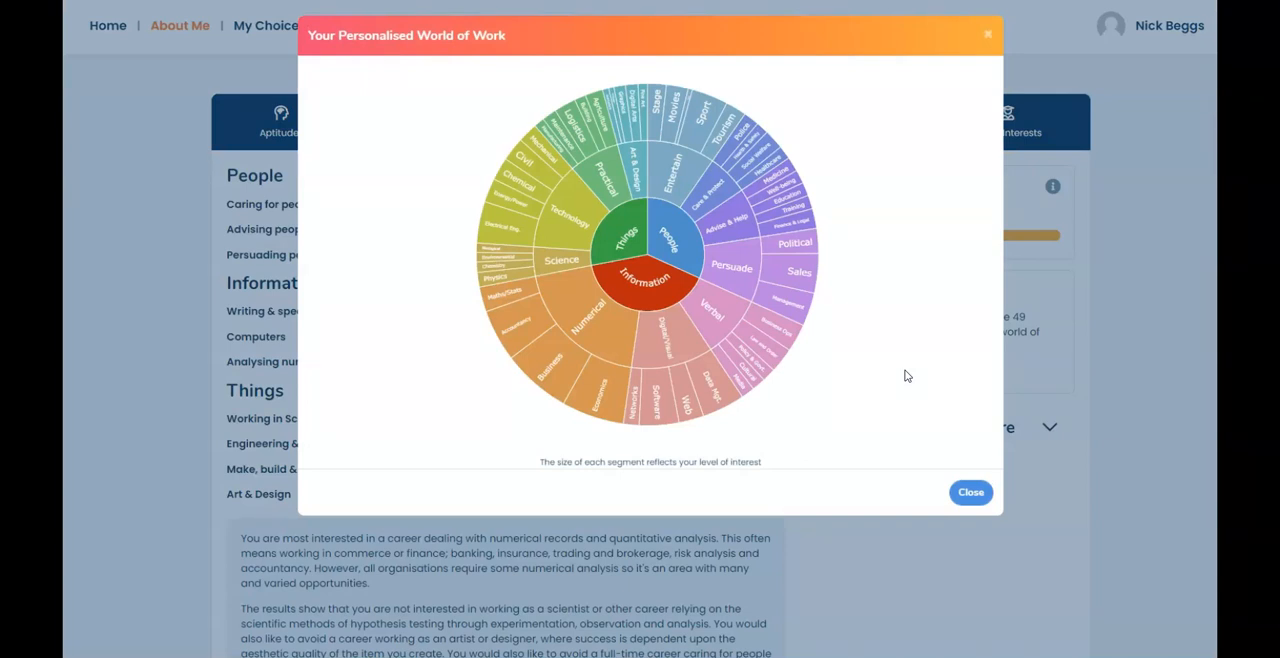
{"action": "mouse_move", "coordinate": [583, 330]}
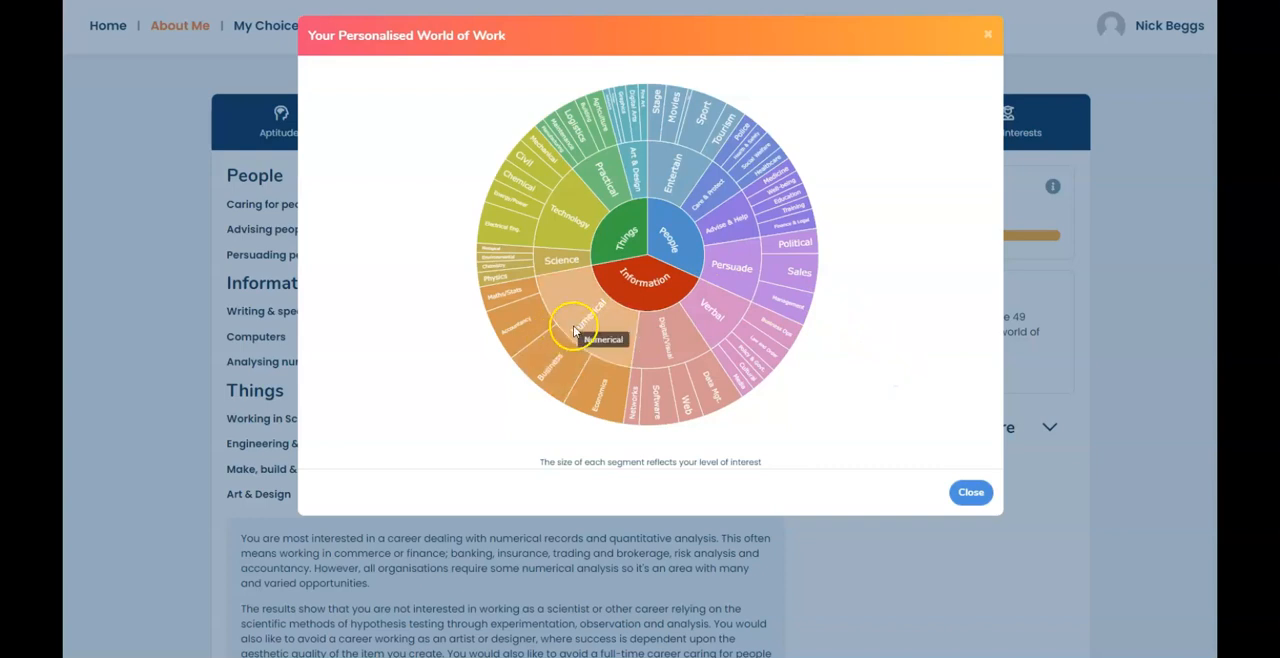
- Zoom the World of Work chart into Numerical: Accountancy, Business, Economics, Maths/Stats
{"action": "left_click", "coordinate": [575, 325]}
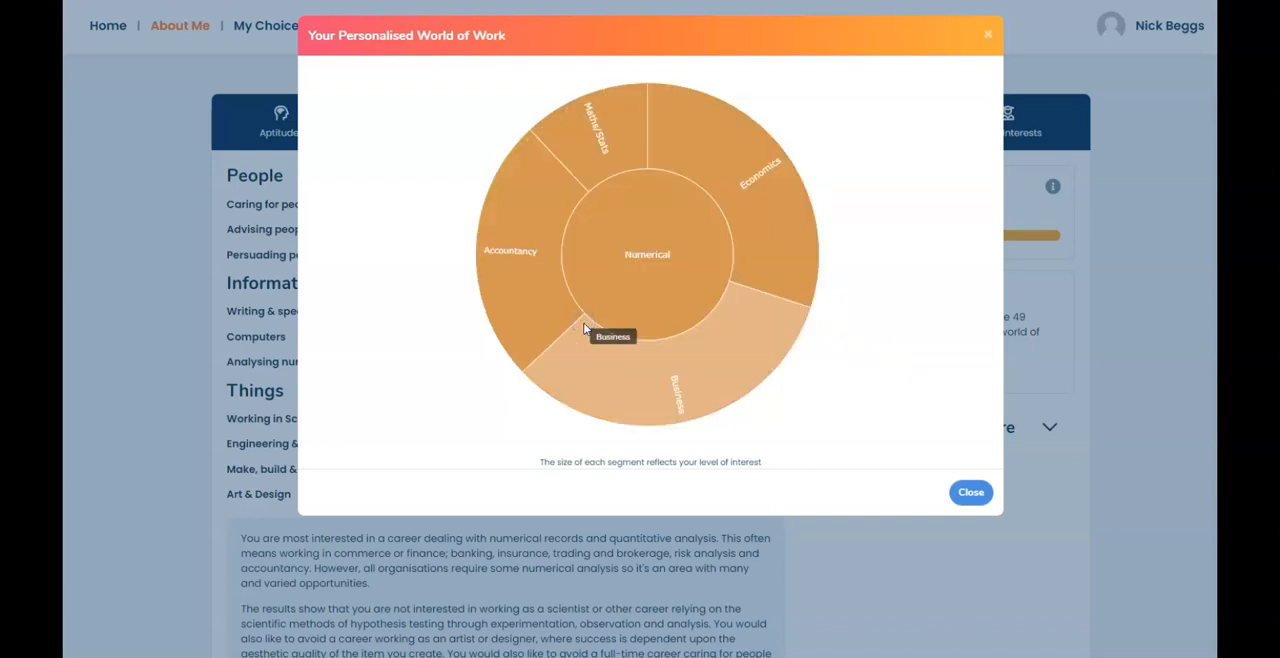
{"action": "mouse_move", "coordinate": [679, 399]}
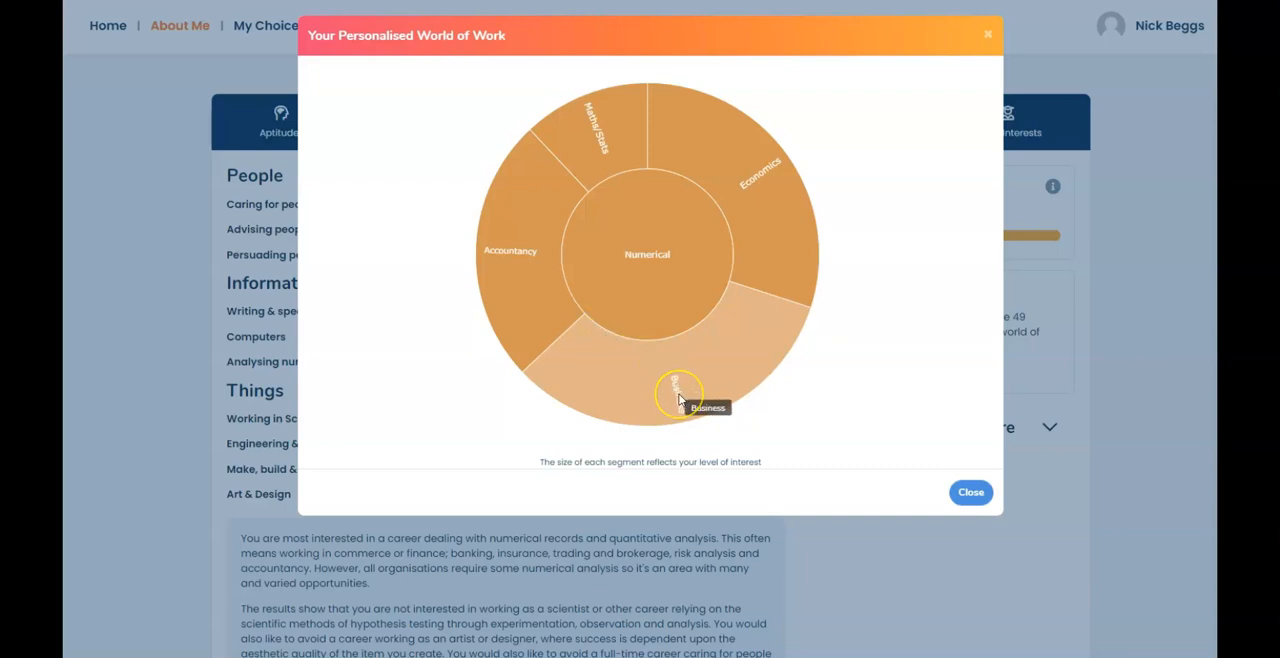
{"action": "mouse_move", "coordinate": [510, 290]}
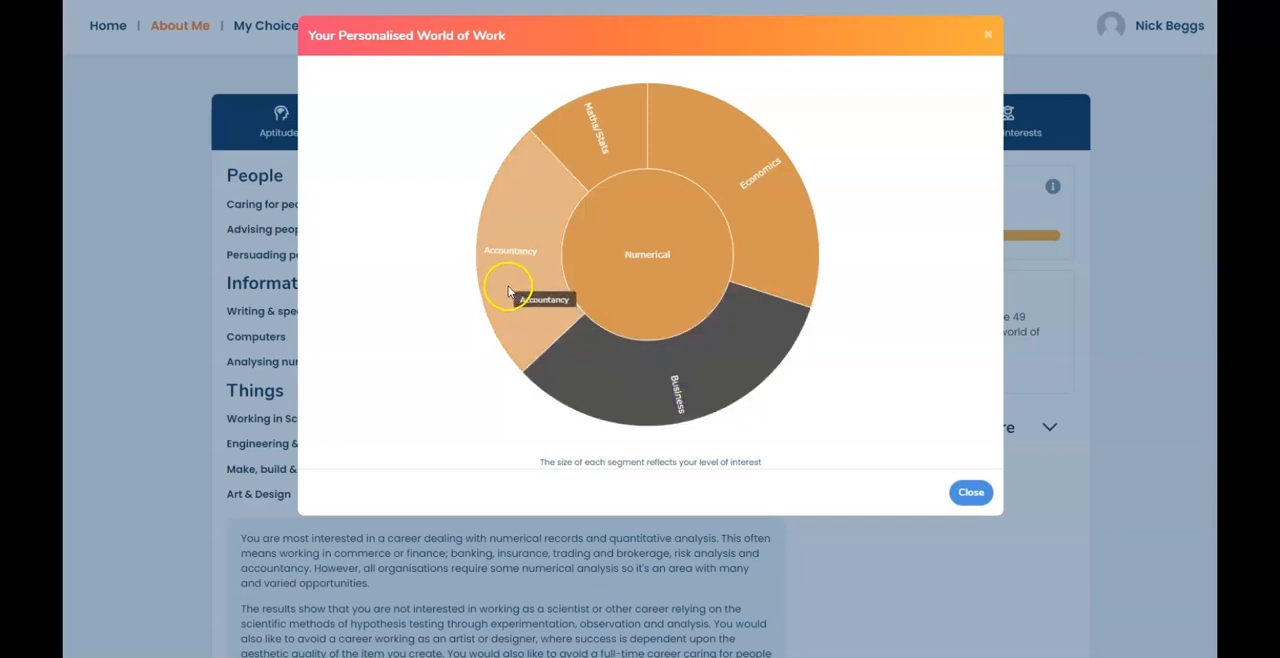
{"action": "mouse_move", "coordinate": [767, 185]}
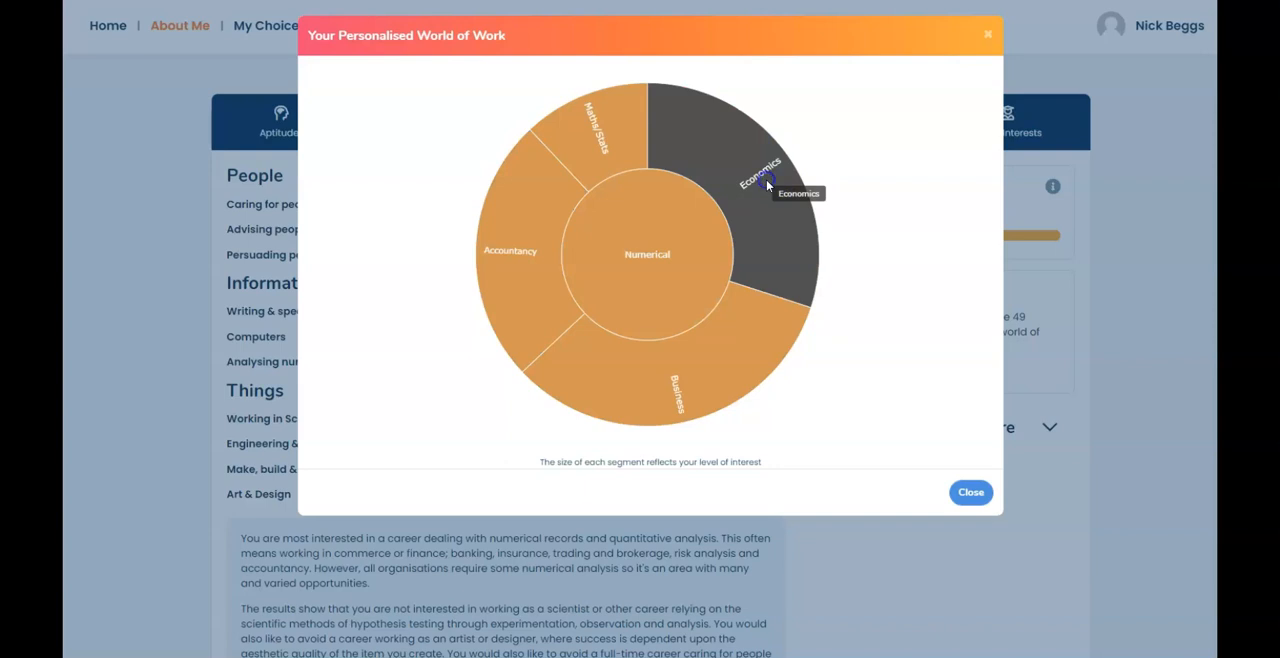
{"action": "mouse_move", "coordinate": [600, 145]}
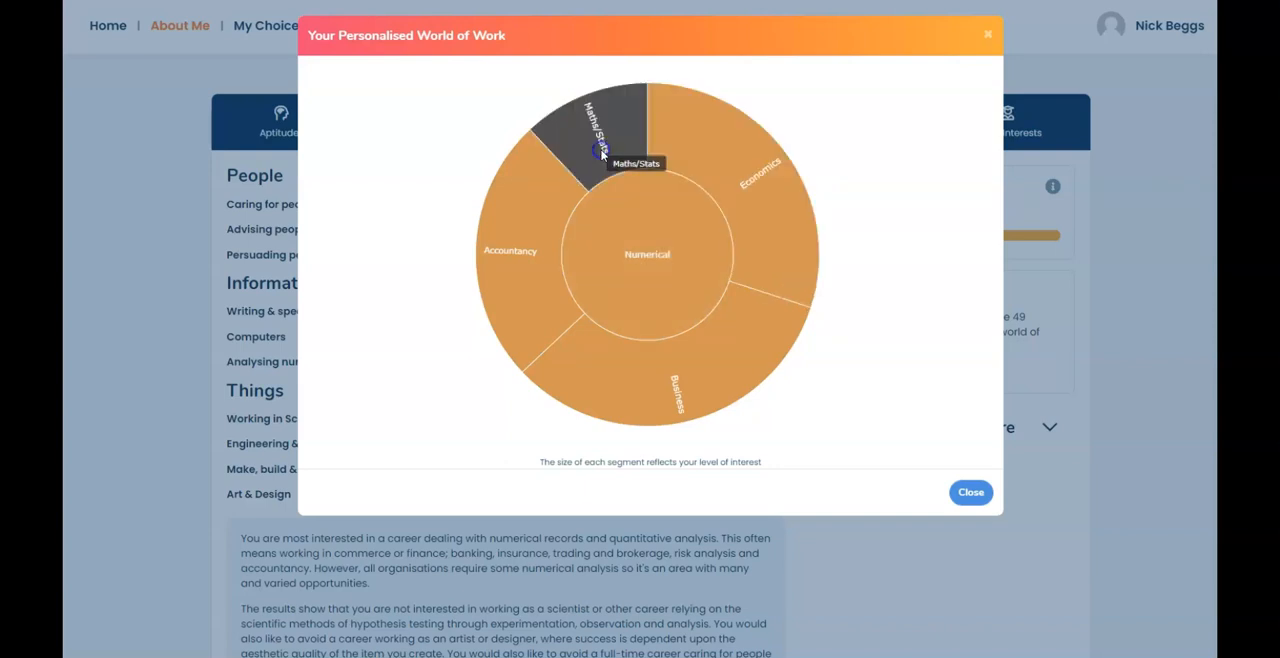
{"action": "mouse_move", "coordinate": [990, 30]}
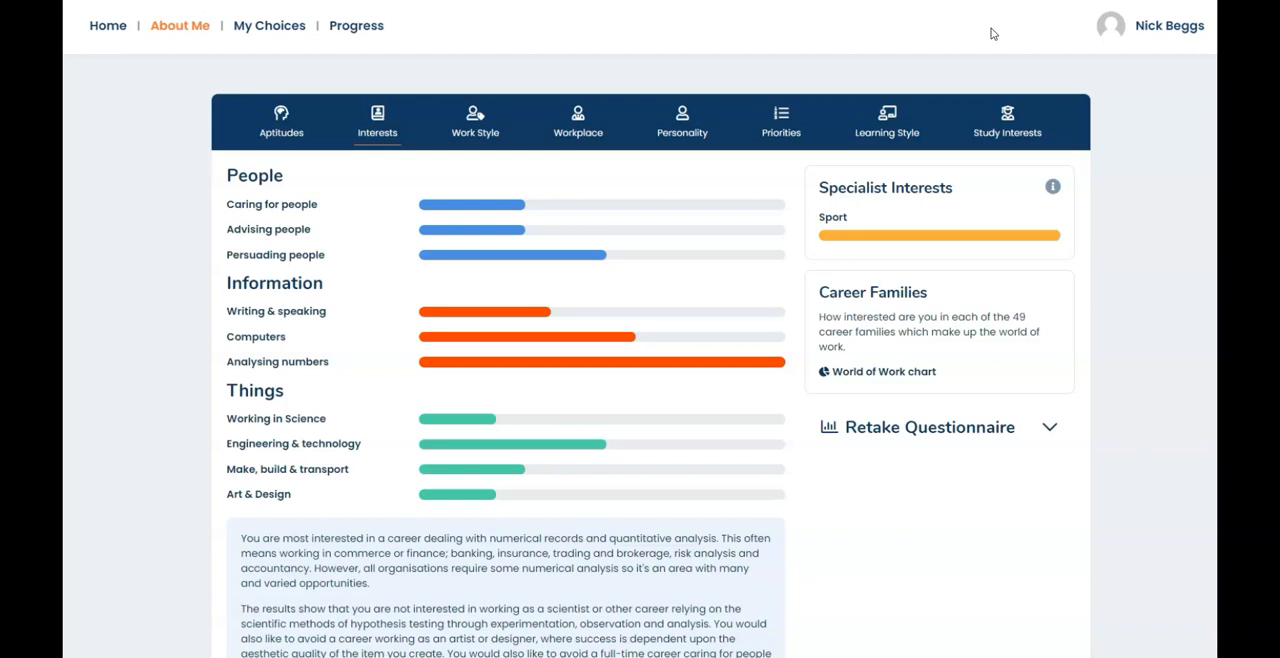
{"action": "mouse_move", "coordinate": [686, 372]}
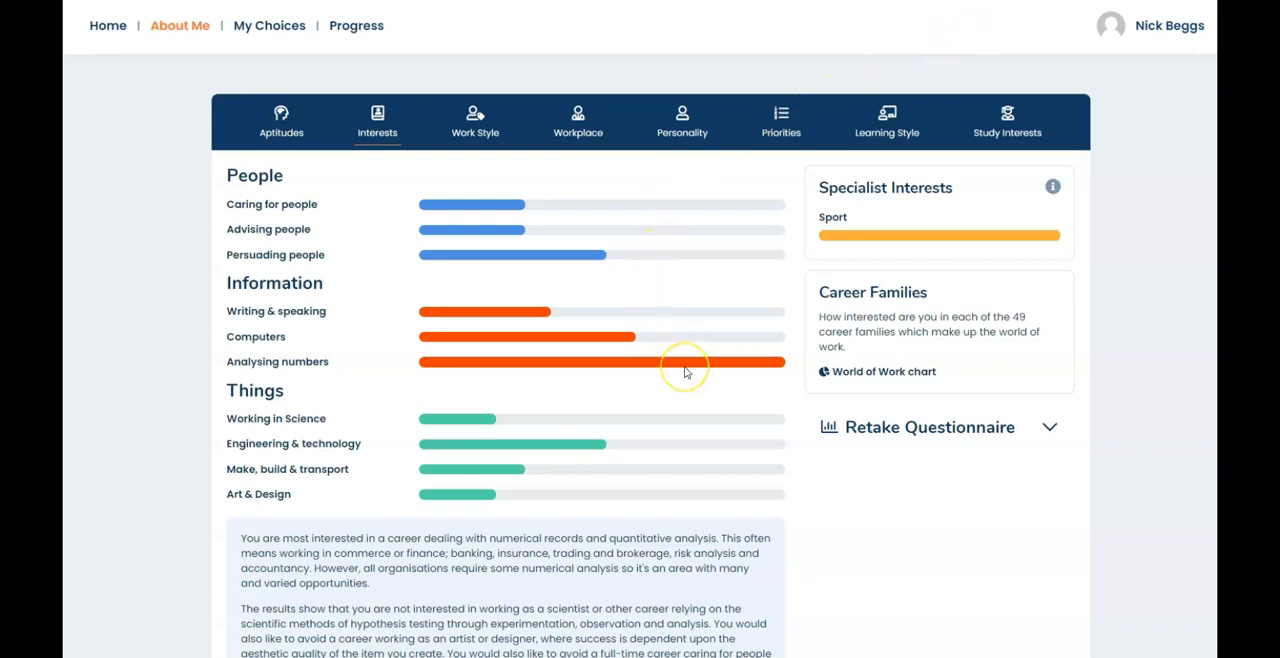
{"action": "mouse_move", "coordinate": [333, 162]}
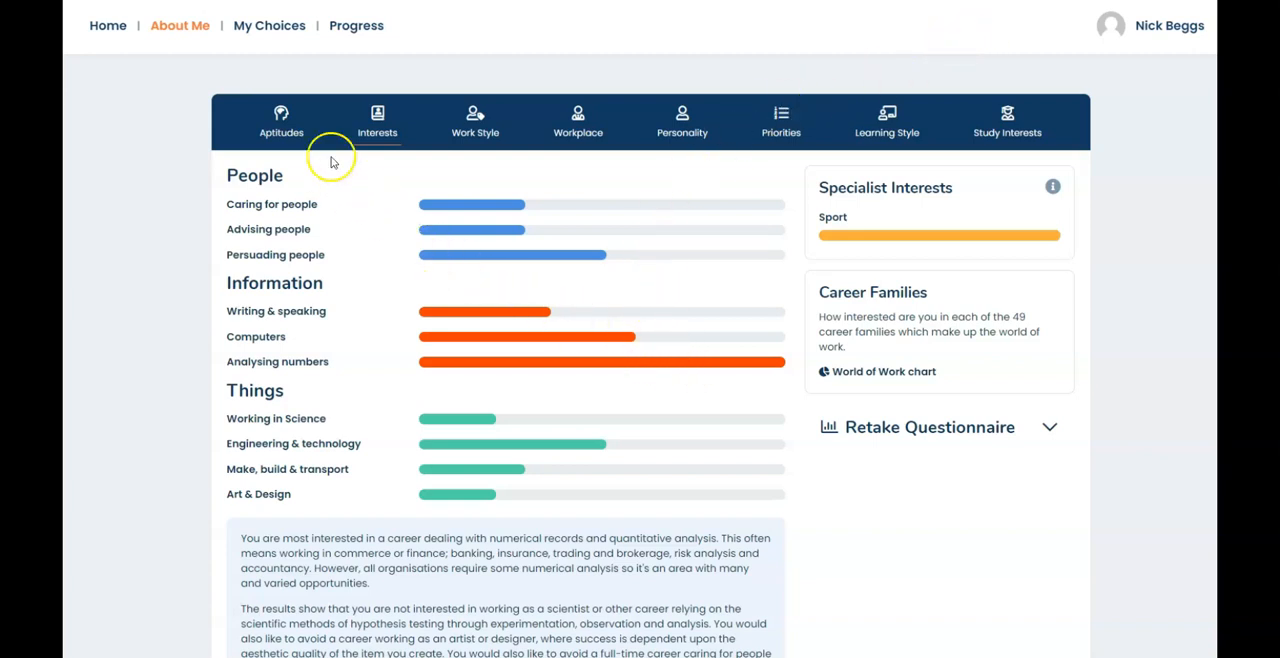
{"action": "left_click", "coordinate": [281, 120]}
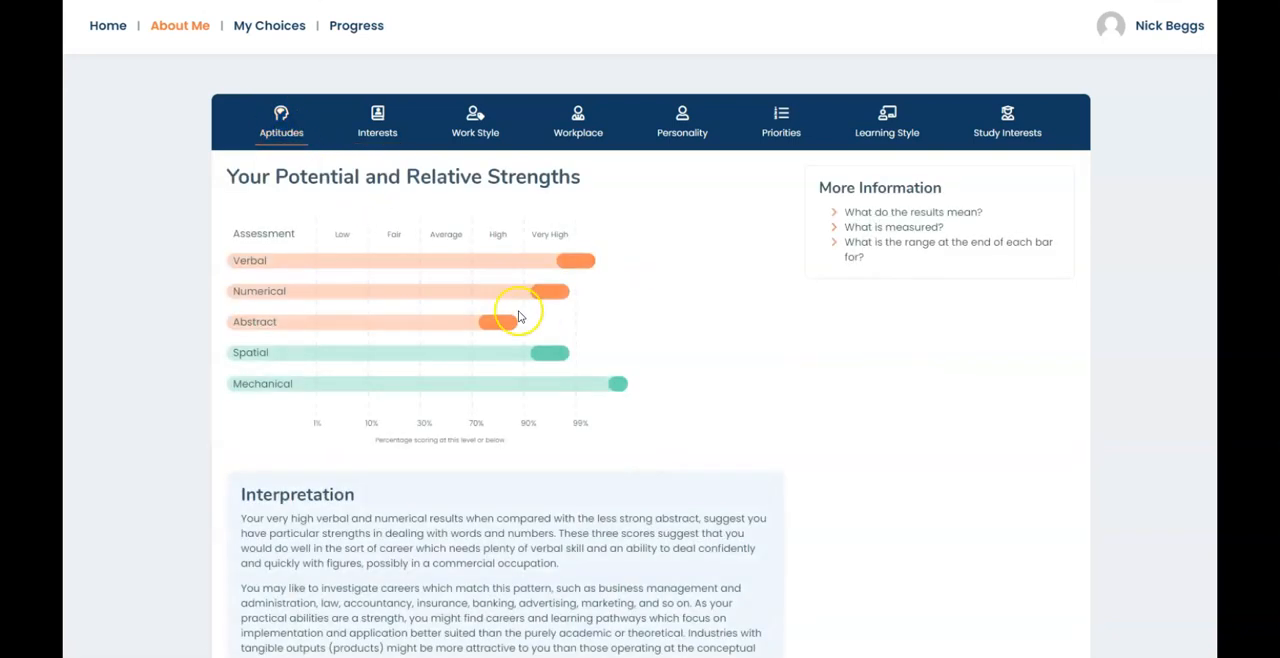
{"action": "mouse_move", "coordinate": [546, 305]}
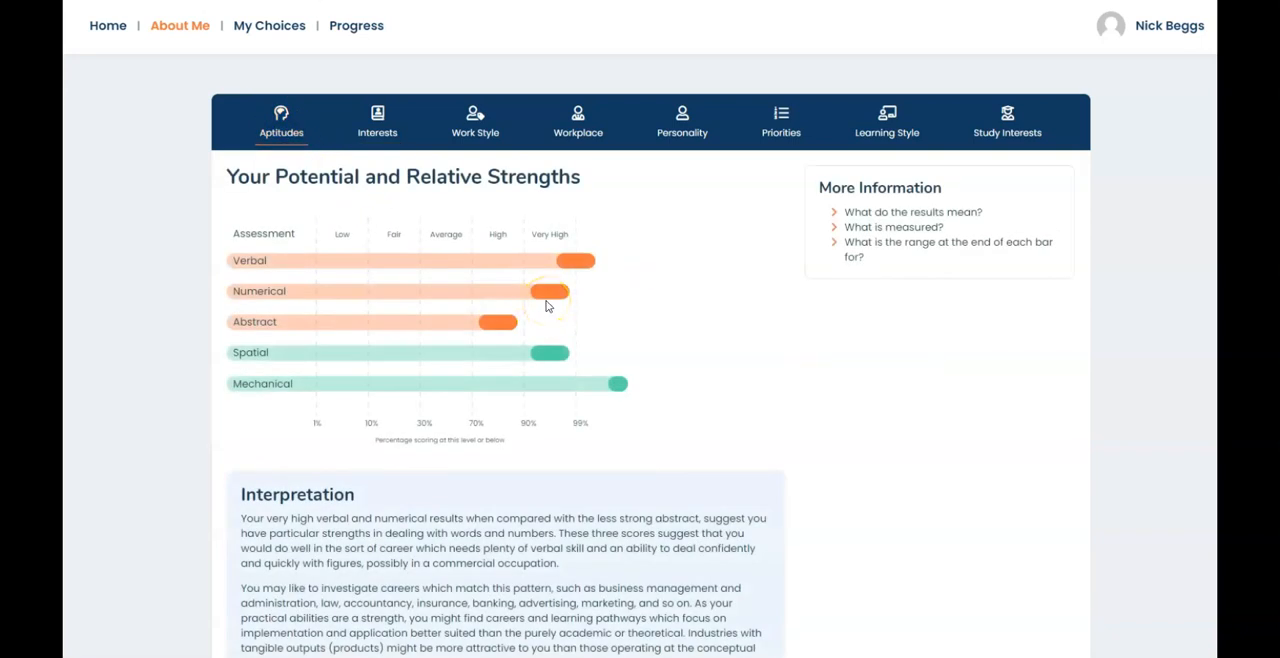
{"action": "mouse_move", "coordinate": [548, 296]}
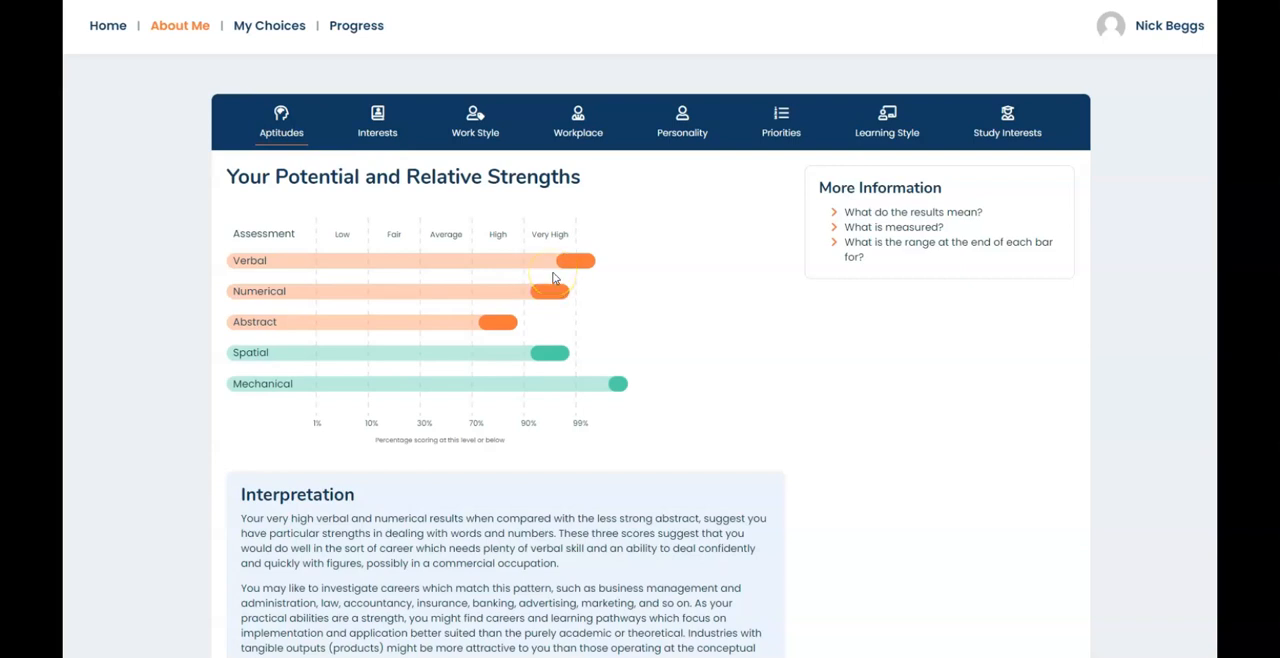
{"action": "mouse_move", "coordinate": [513, 253]}
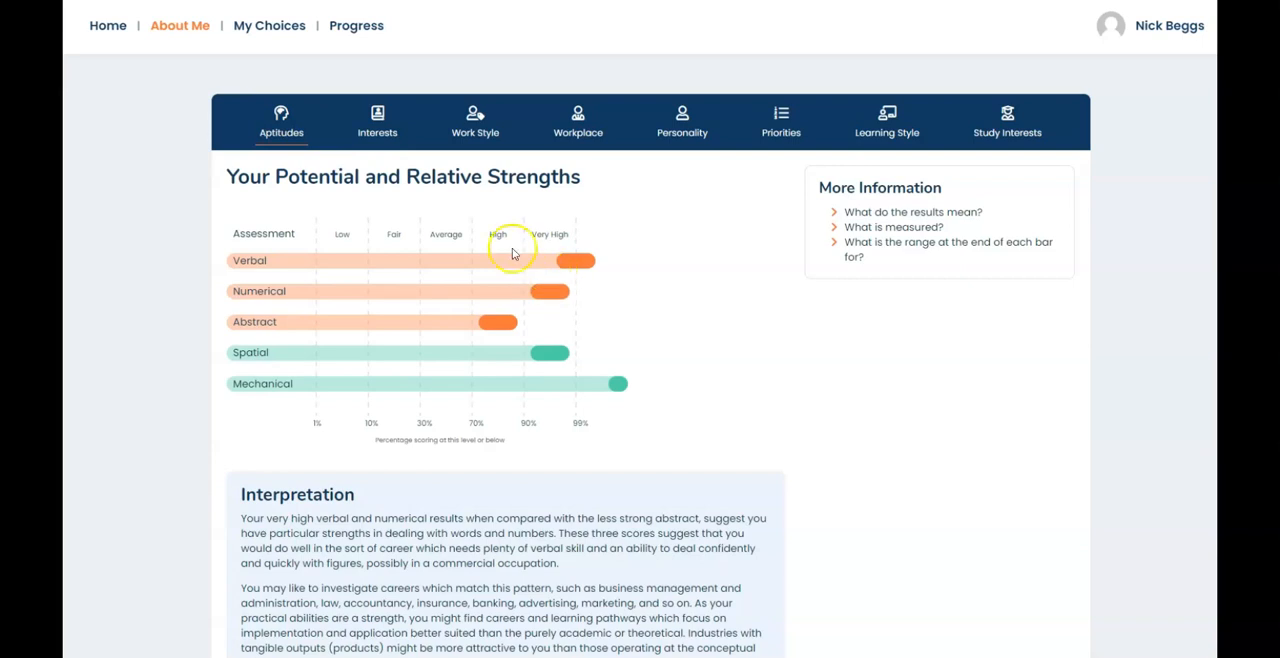
{"action": "left_click", "coordinate": [377, 120]}
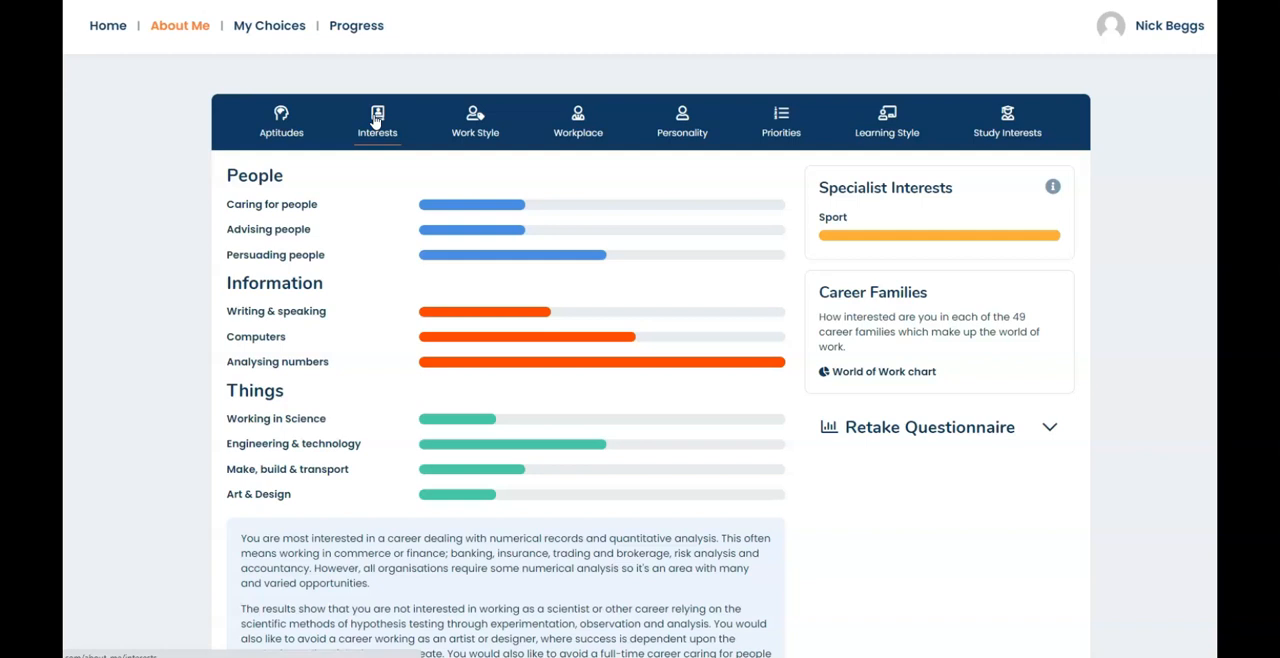
{"action": "mouse_move", "coordinate": [822, 440]}
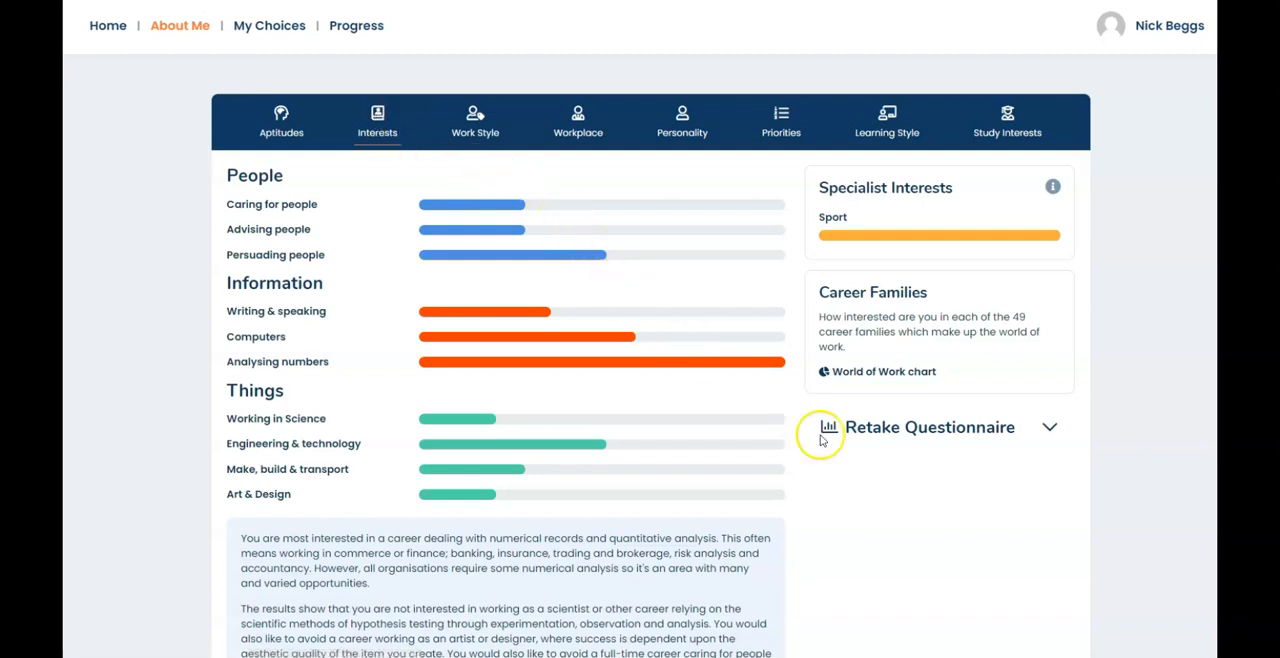
{"action": "mouse_move", "coordinate": [885, 440]}
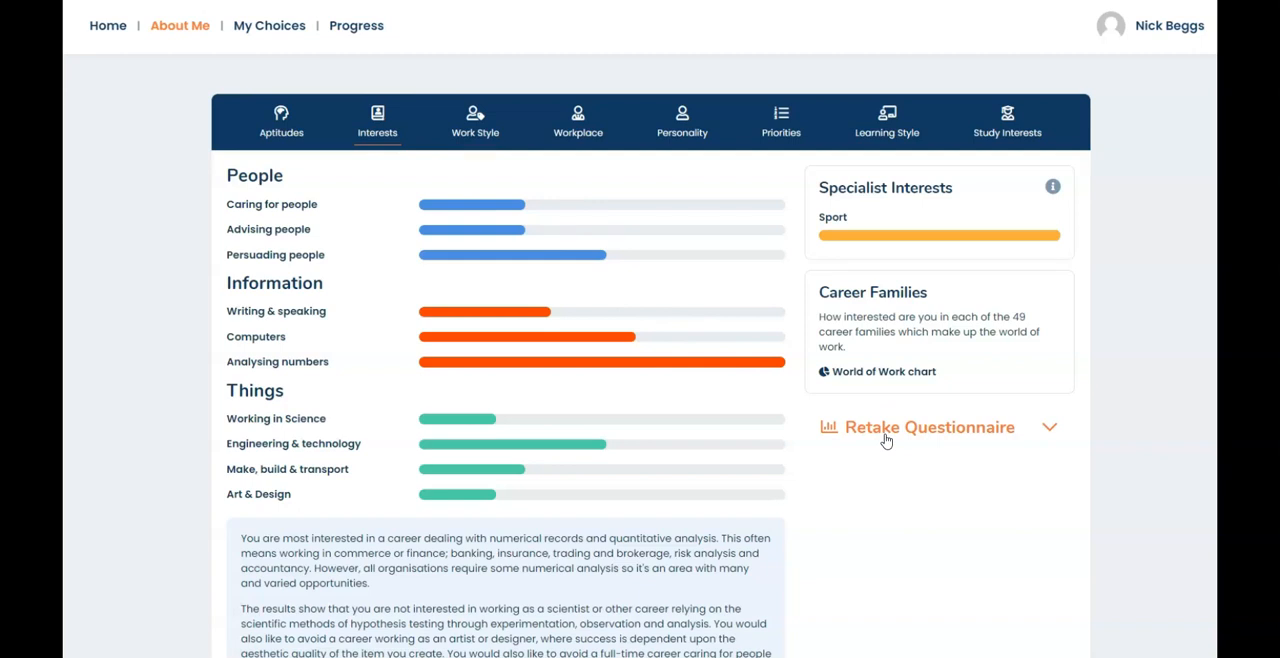
{"action": "mouse_move", "coordinate": [793, 347]}
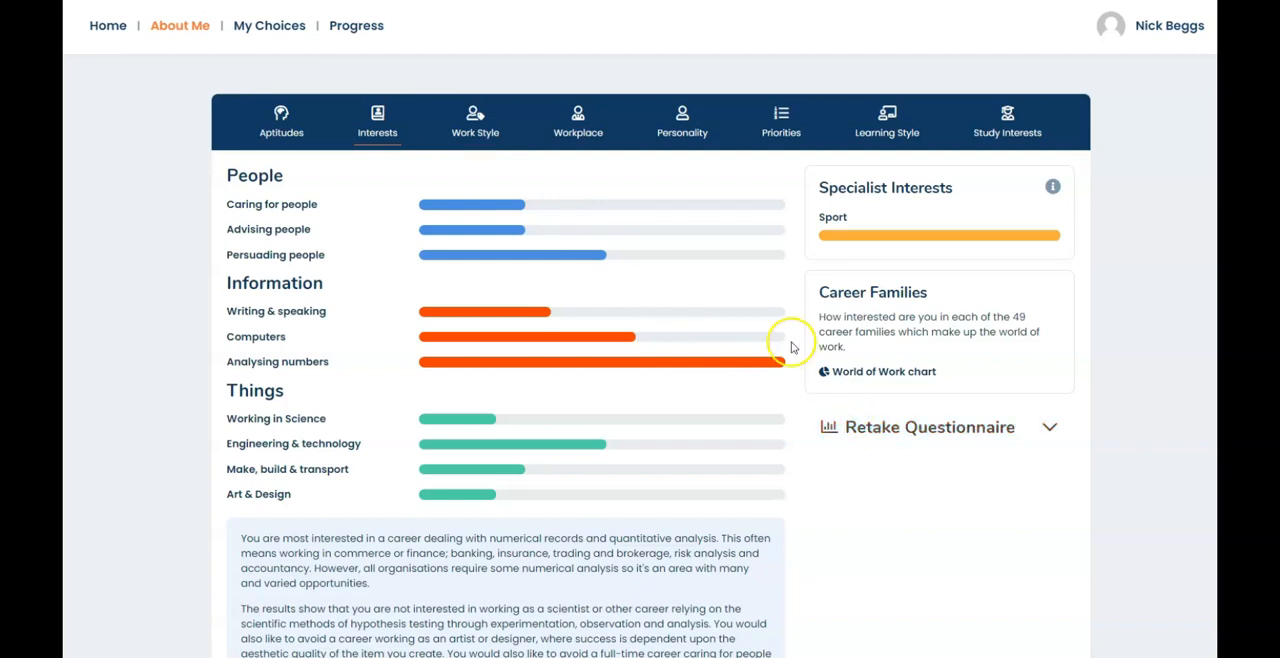
- Review the Work Style quadrant chart, then view the Workplace preference results
{"action": "left_click", "coordinate": [475, 121]}
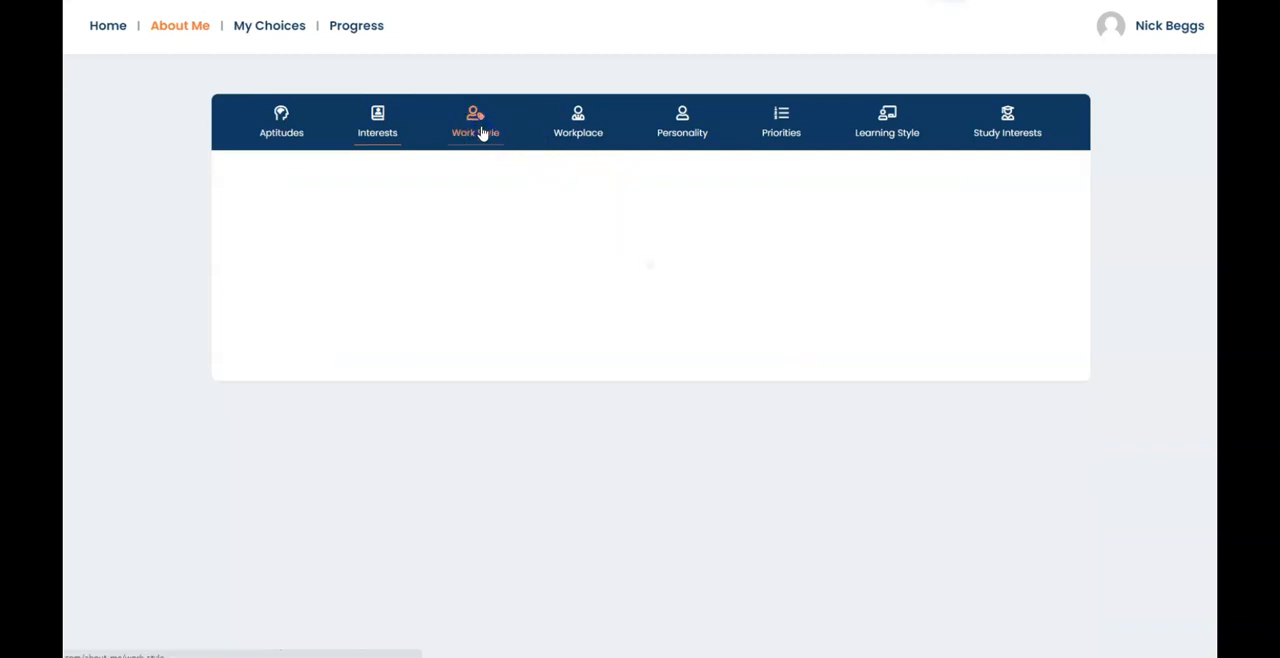
{"action": "left_click", "coordinate": [475, 121]}
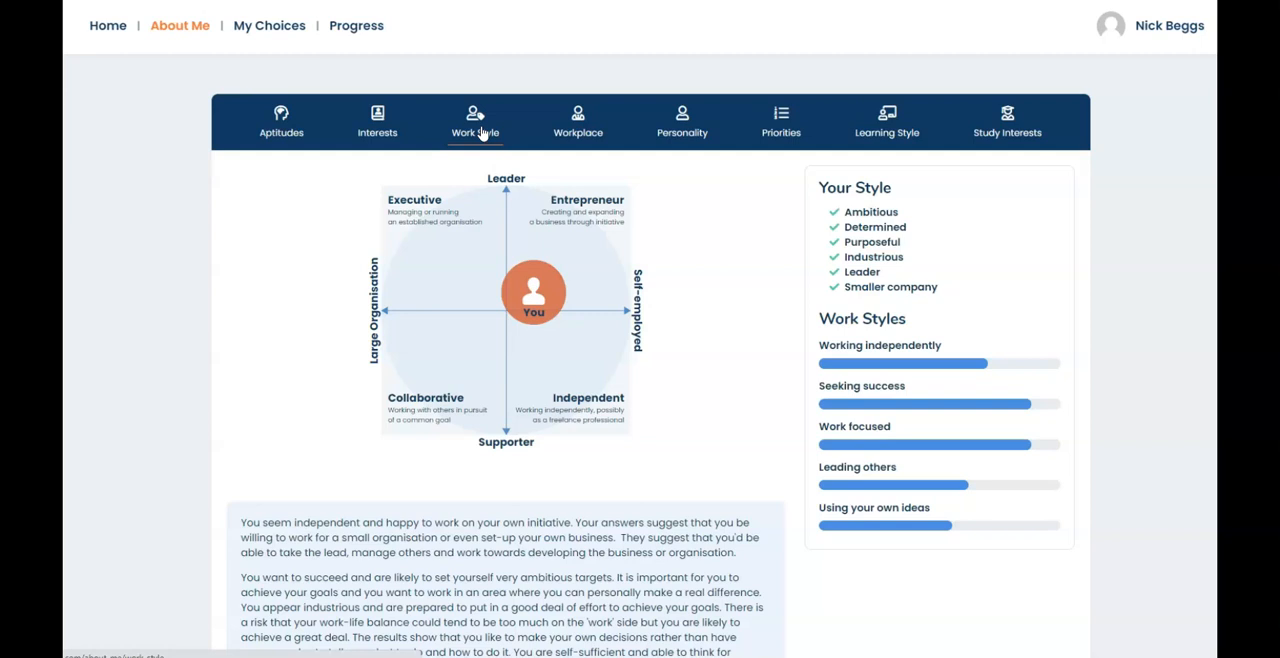
{"action": "mouse_move", "coordinate": [531, 328]}
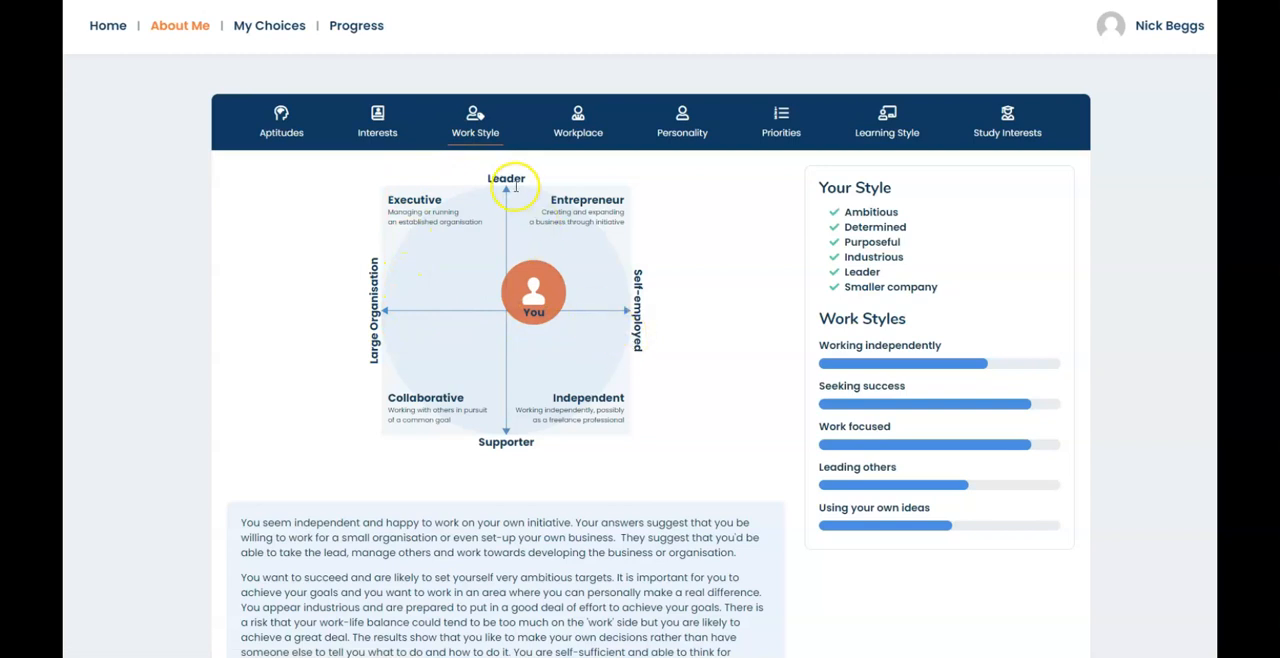
{"action": "mouse_move", "coordinate": [518, 464]}
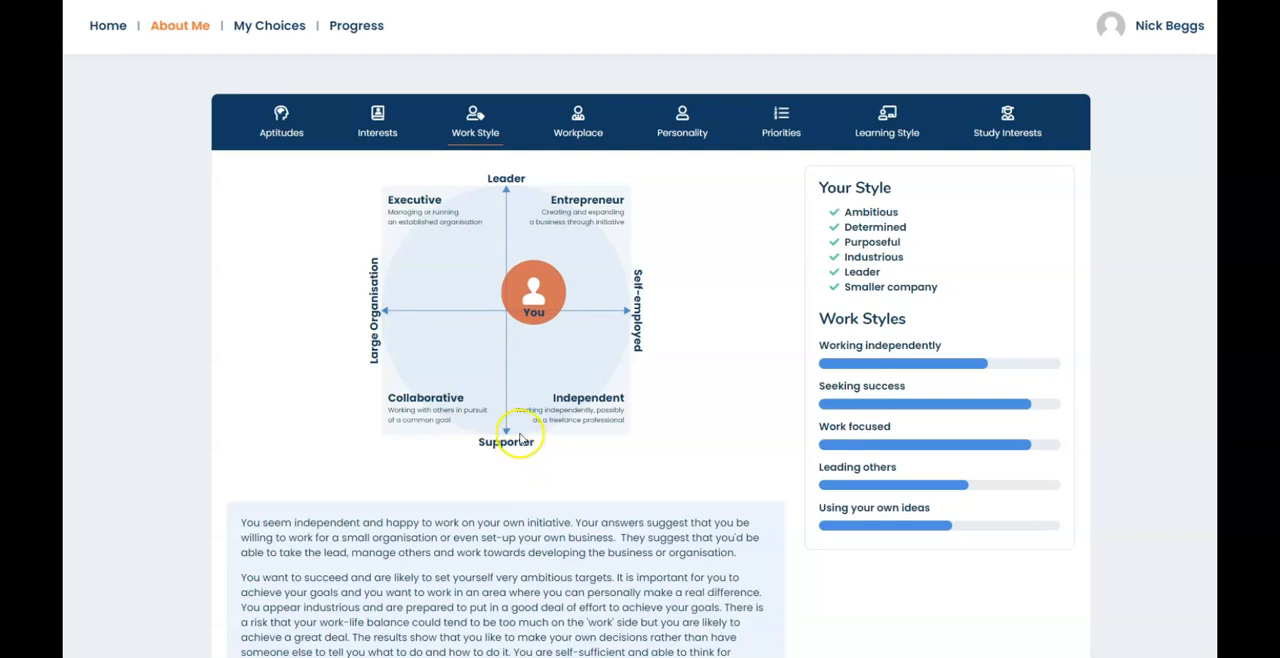
{"action": "mouse_move", "coordinate": [520, 438]}
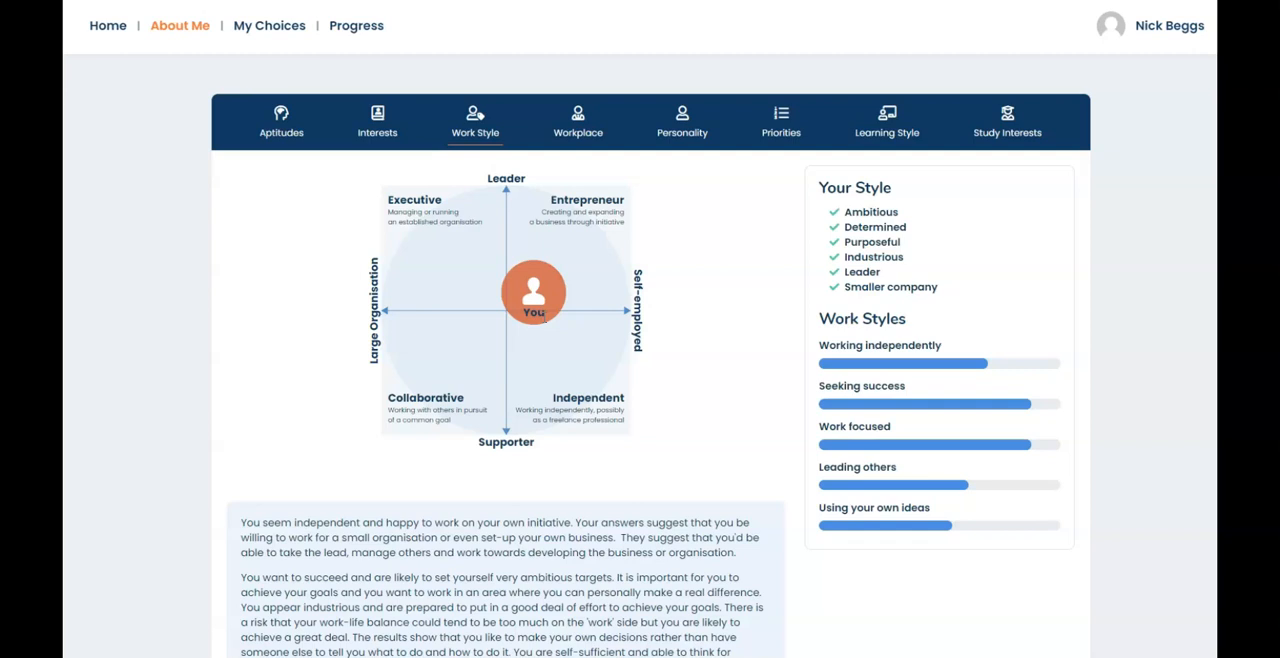
{"action": "mouse_move", "coordinate": [578, 122]}
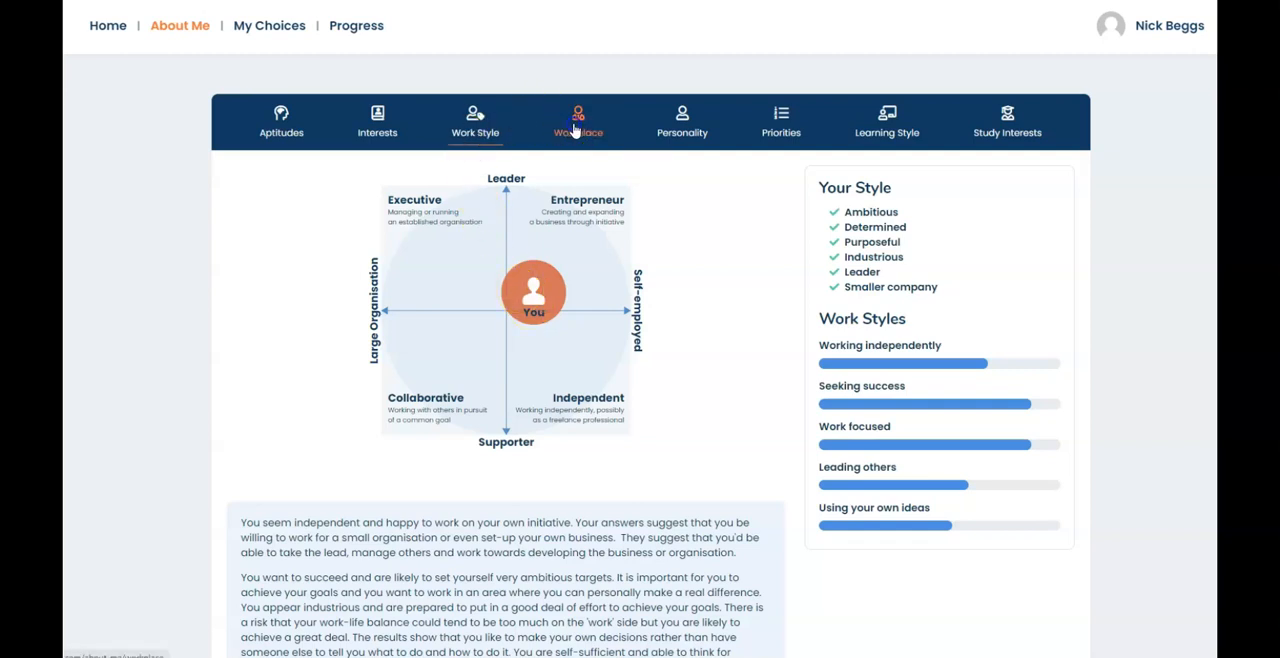
{"action": "left_click", "coordinate": [578, 120]}
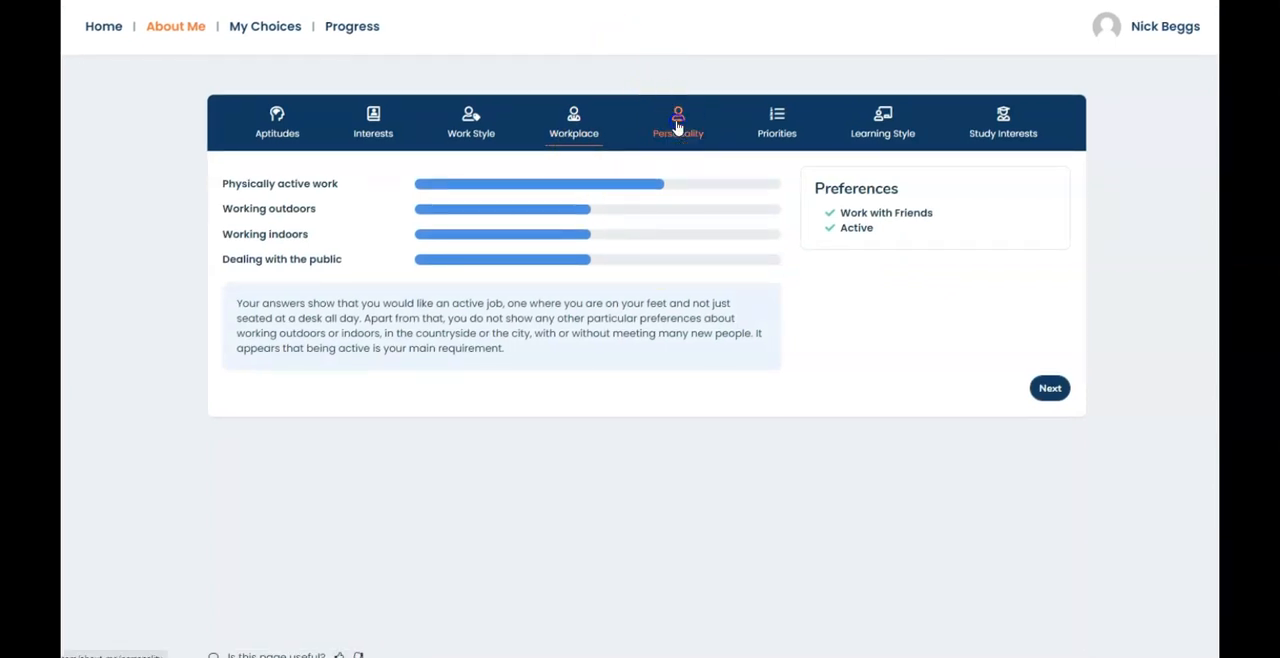
{"action": "left_click", "coordinate": [677, 122]}
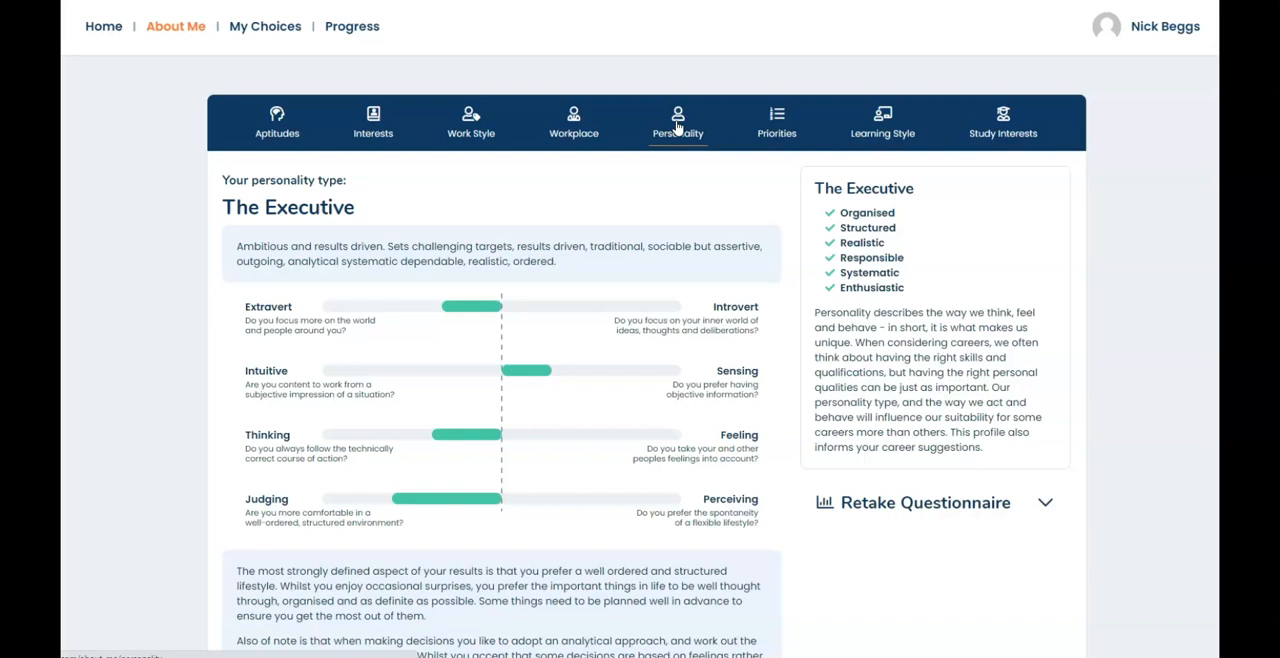
{"action": "scroll", "scroll_direction": "down", "scroll_amount": 3}
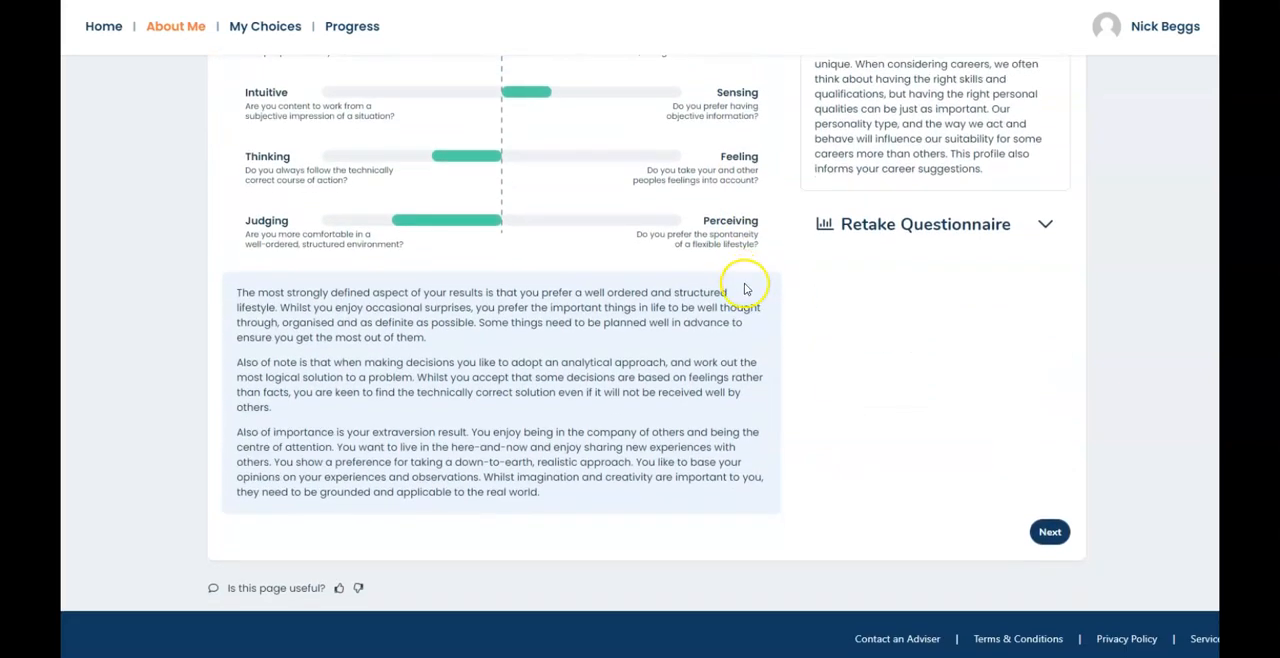
{"action": "mouse_move", "coordinate": [798, 553]}
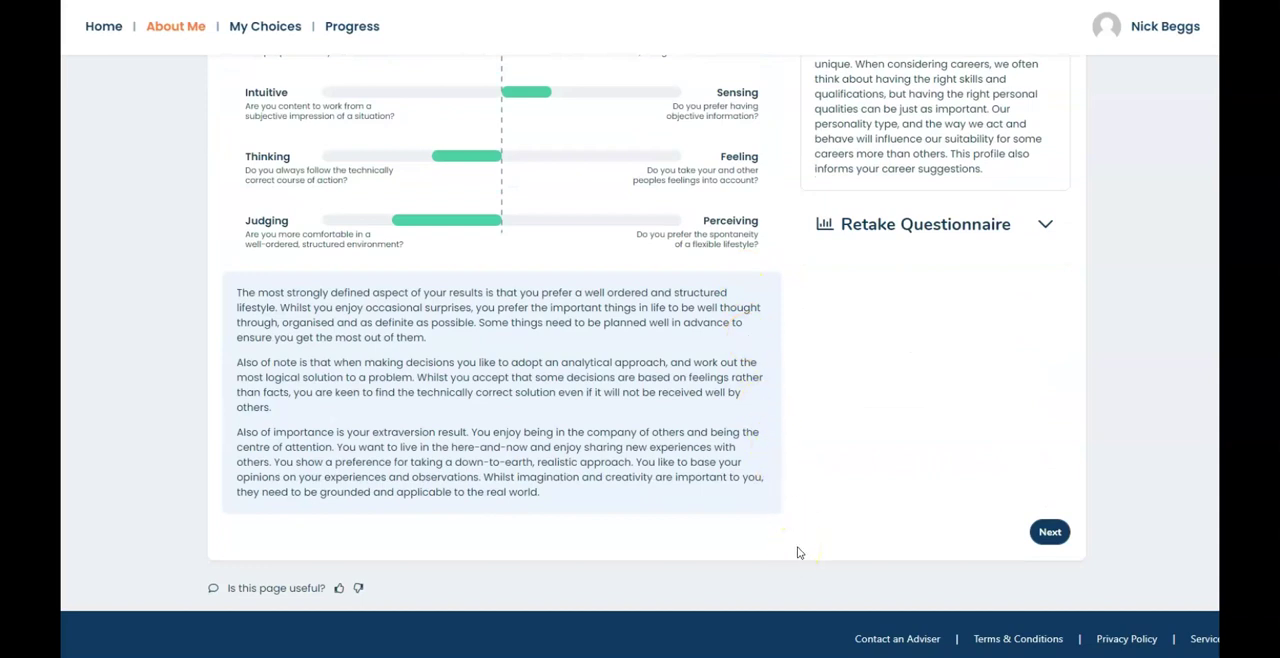
{"action": "scroll", "scroll_direction": "up", "scroll_amount": 3}
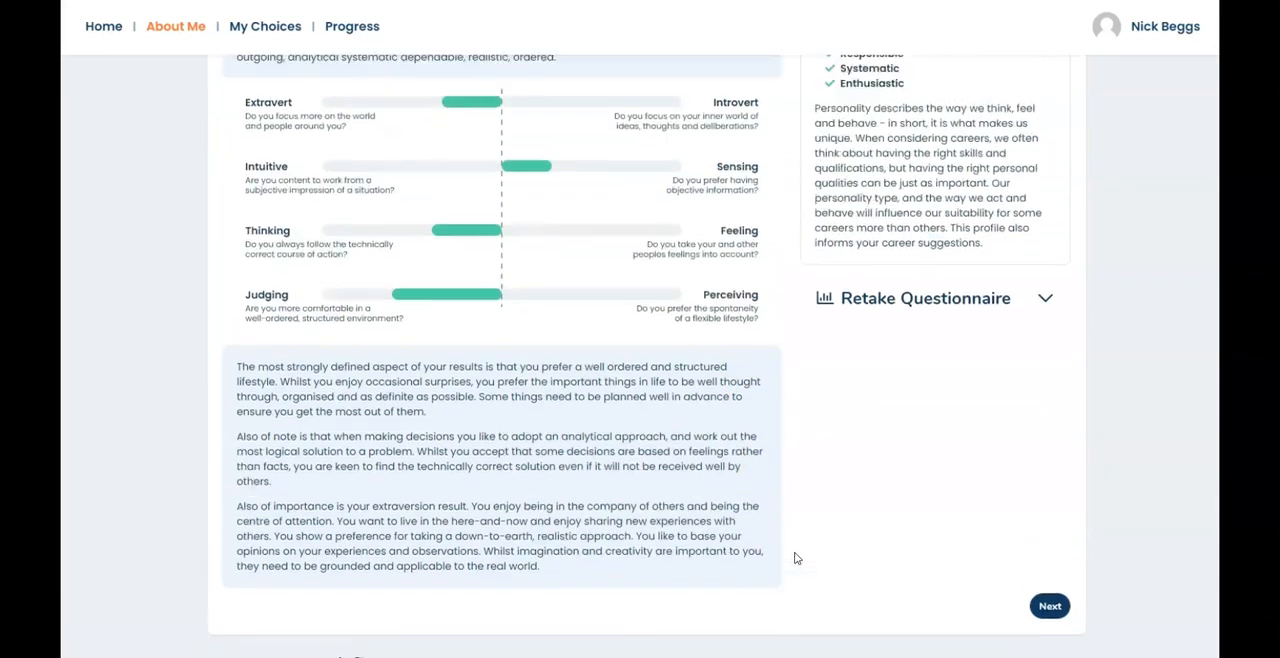
{"action": "scroll", "scroll_direction": "up", "scroll_amount": 3}
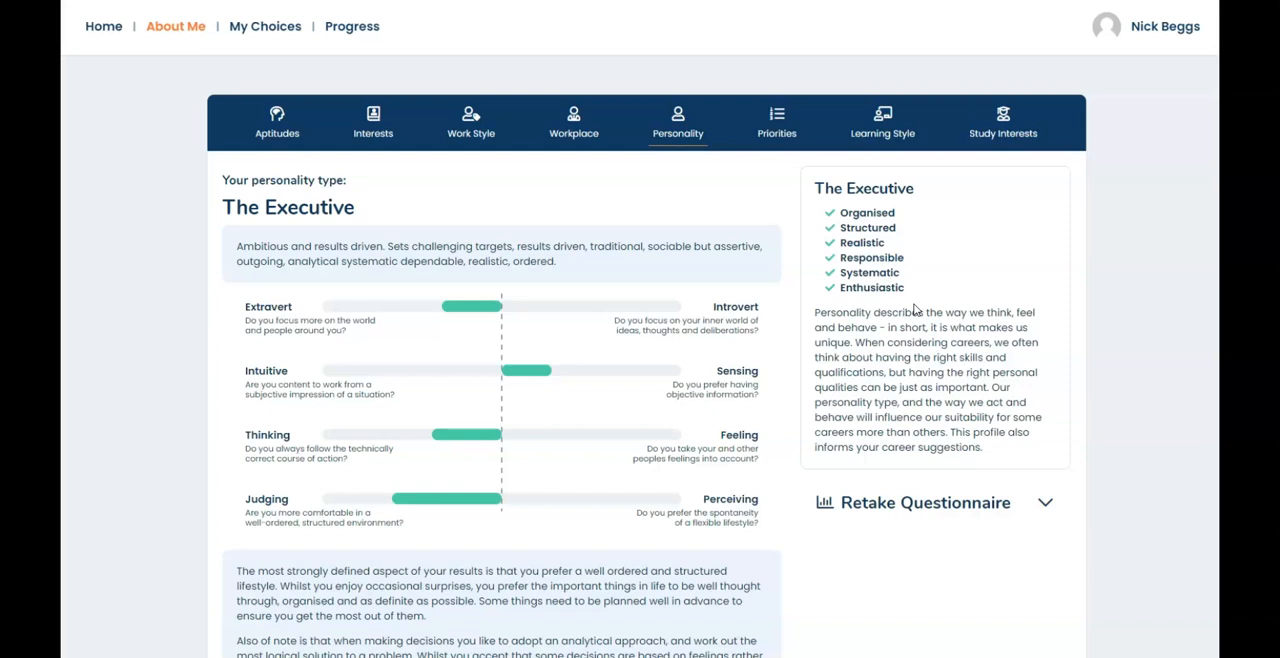
{"action": "mouse_move", "coordinate": [978, 524]}
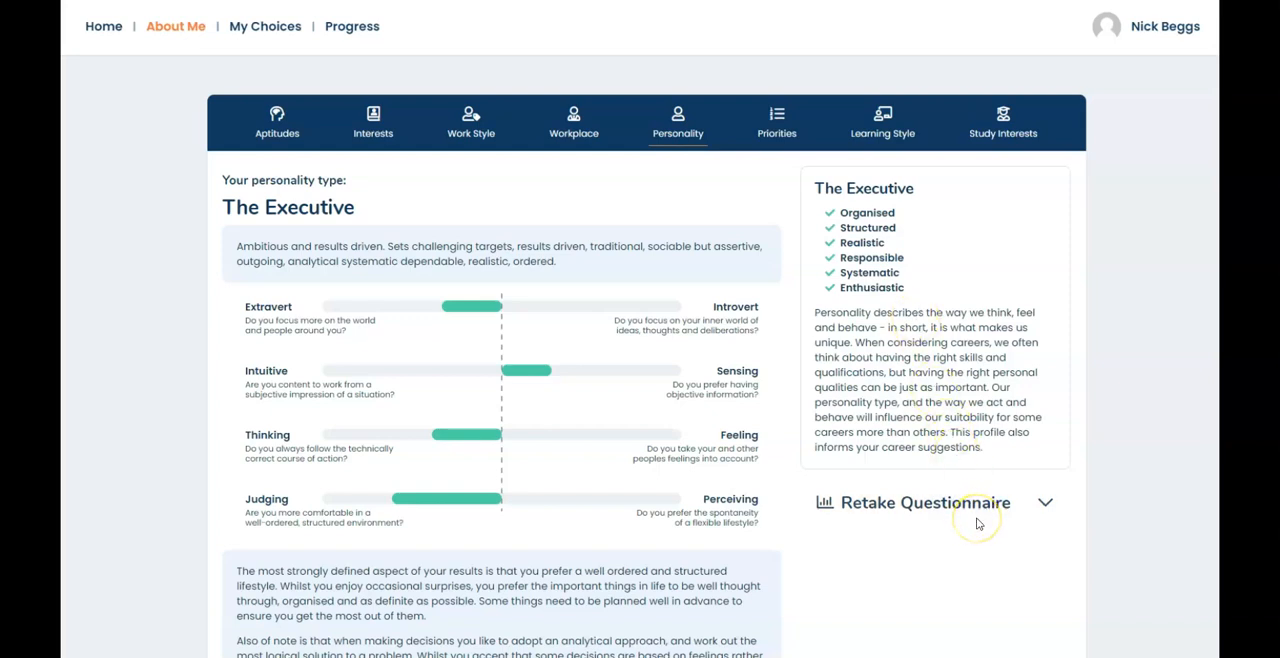
{"action": "mouse_move", "coordinate": [792, 165]}
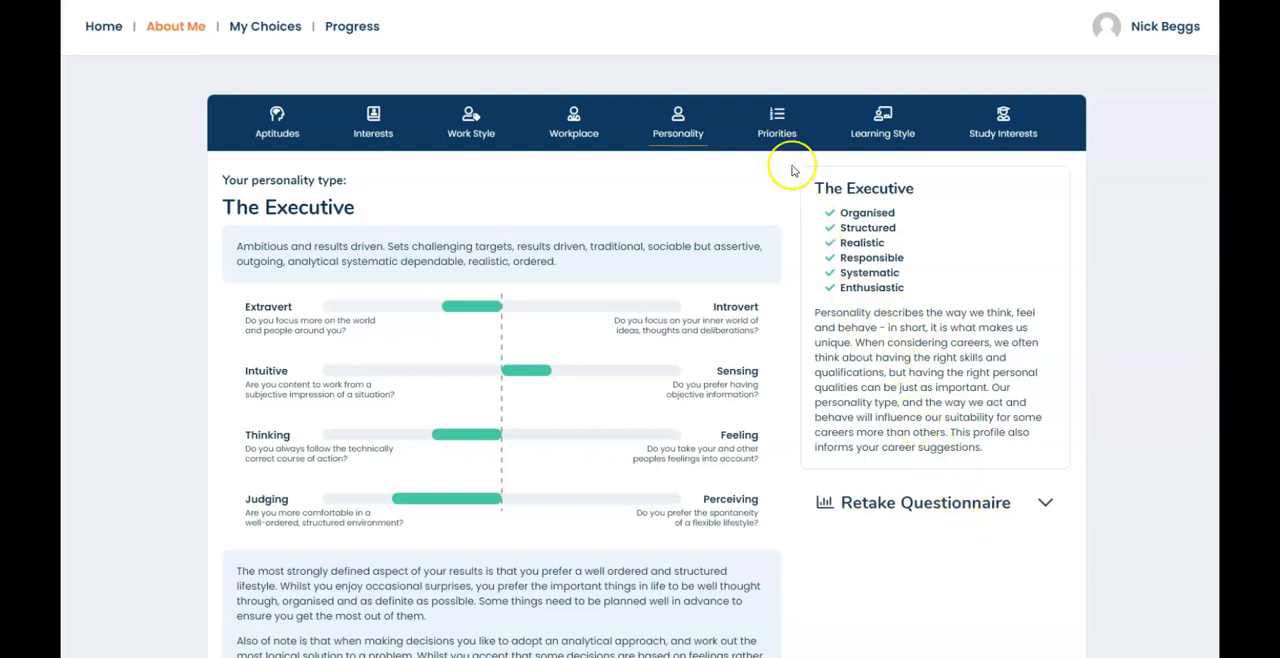
- View career Priorities ranking Security, Respect and Contribution highest
{"action": "left_click", "coordinate": [777, 122]}
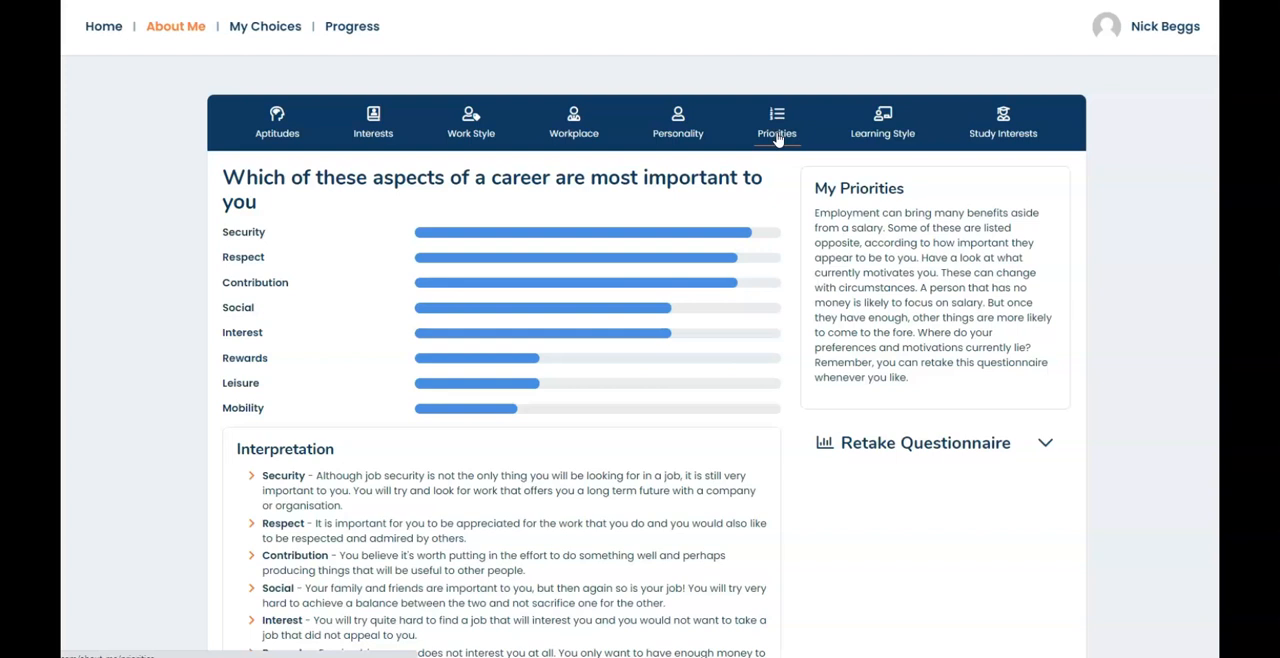
{"action": "mouse_move", "coordinate": [748, 390]}
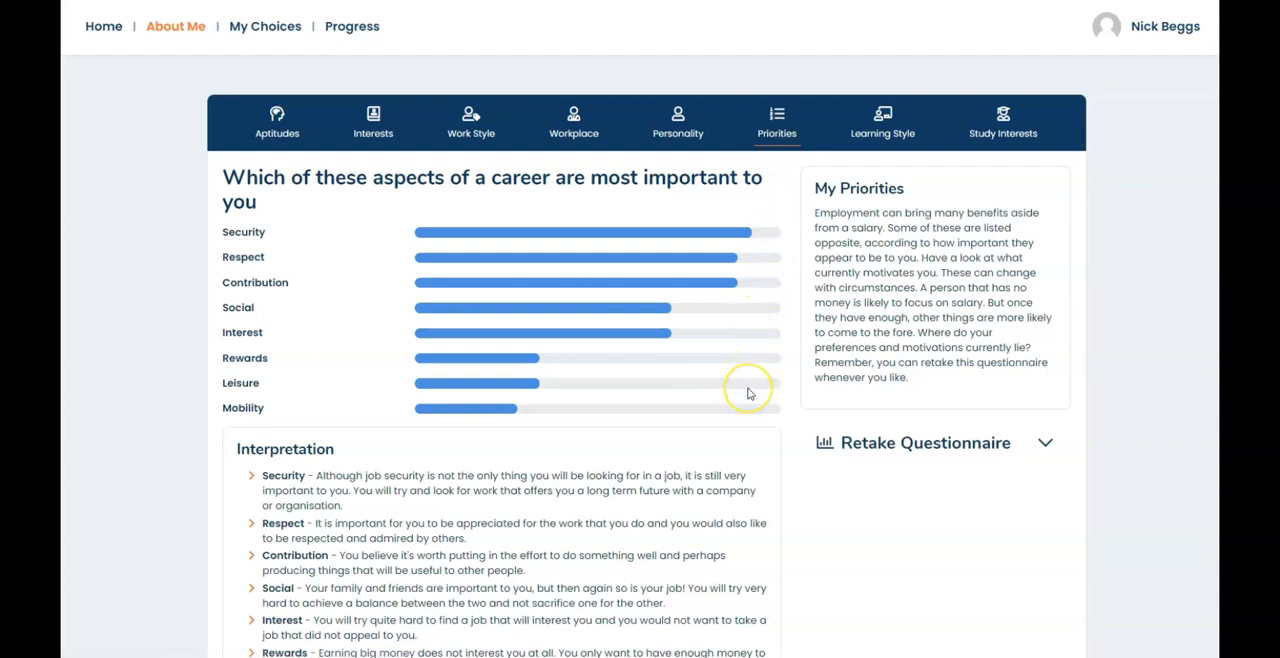
{"action": "mouse_move", "coordinate": [883, 122]}
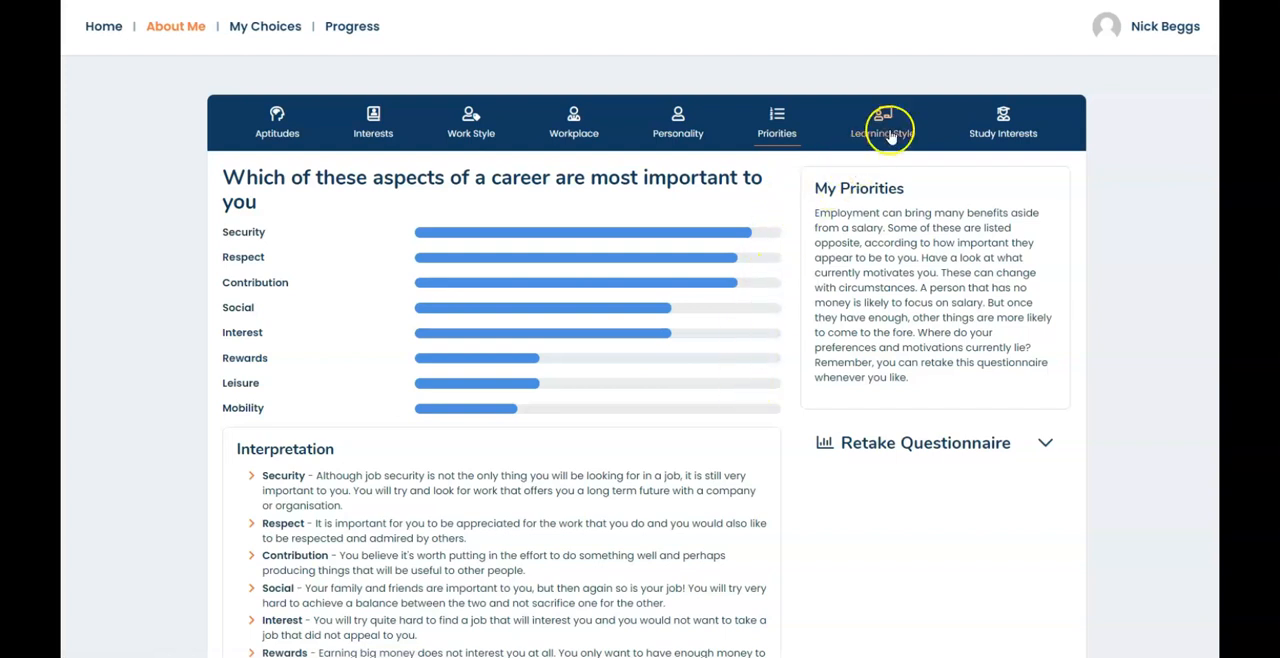
- Review the Versatile, Independent, Adaptable, Detailed learning style, then start loading Study Interests
{"action": "left_click", "coordinate": [882, 122]}
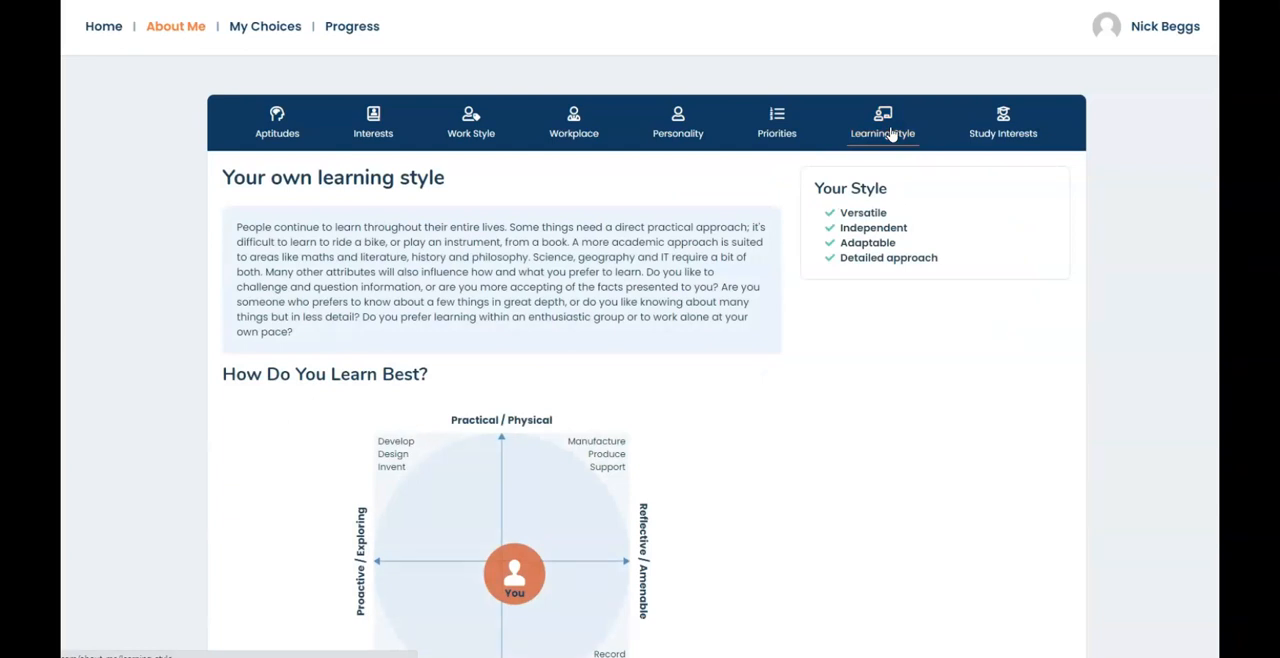
{"action": "mouse_move", "coordinate": [842, 350]}
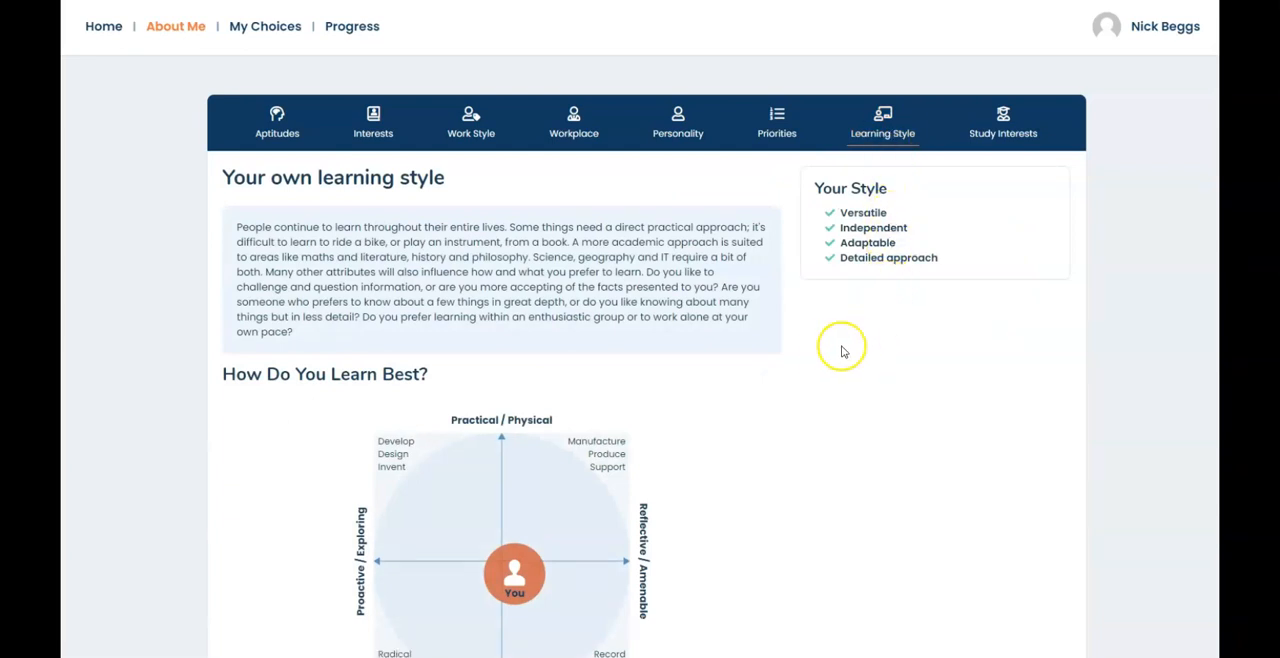
{"action": "scroll", "scroll_direction": "down", "scroll_amount": 3}
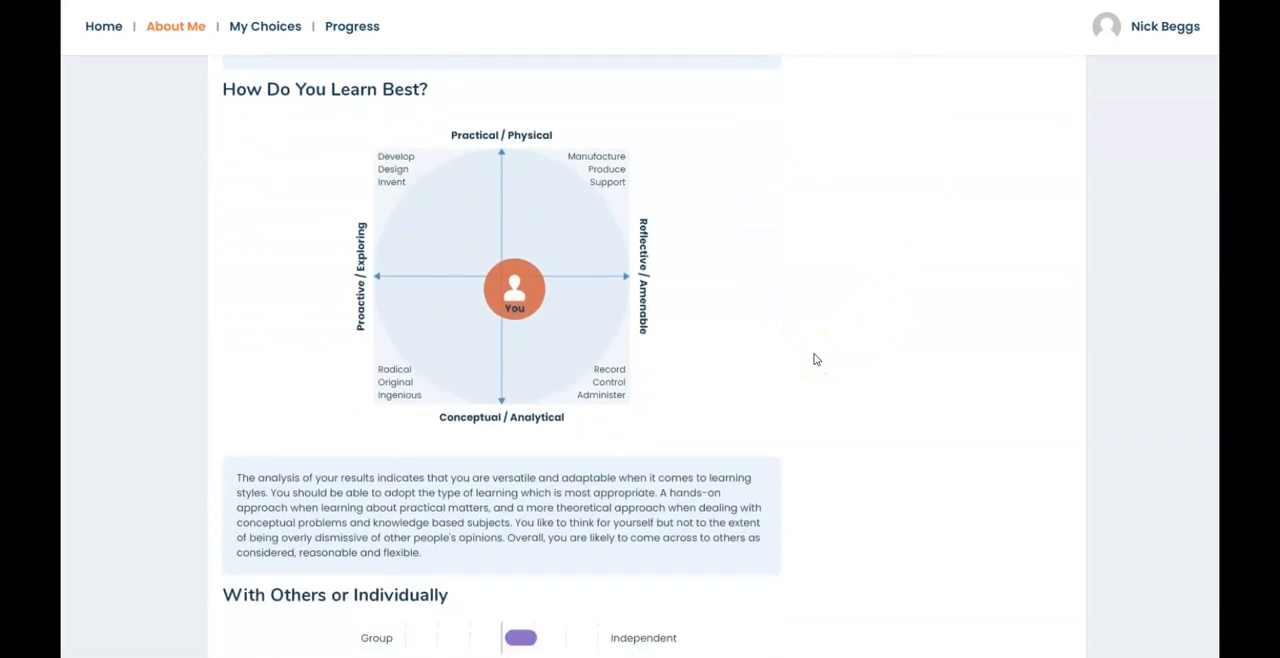
{"action": "mouse_move", "coordinate": [783, 588]}
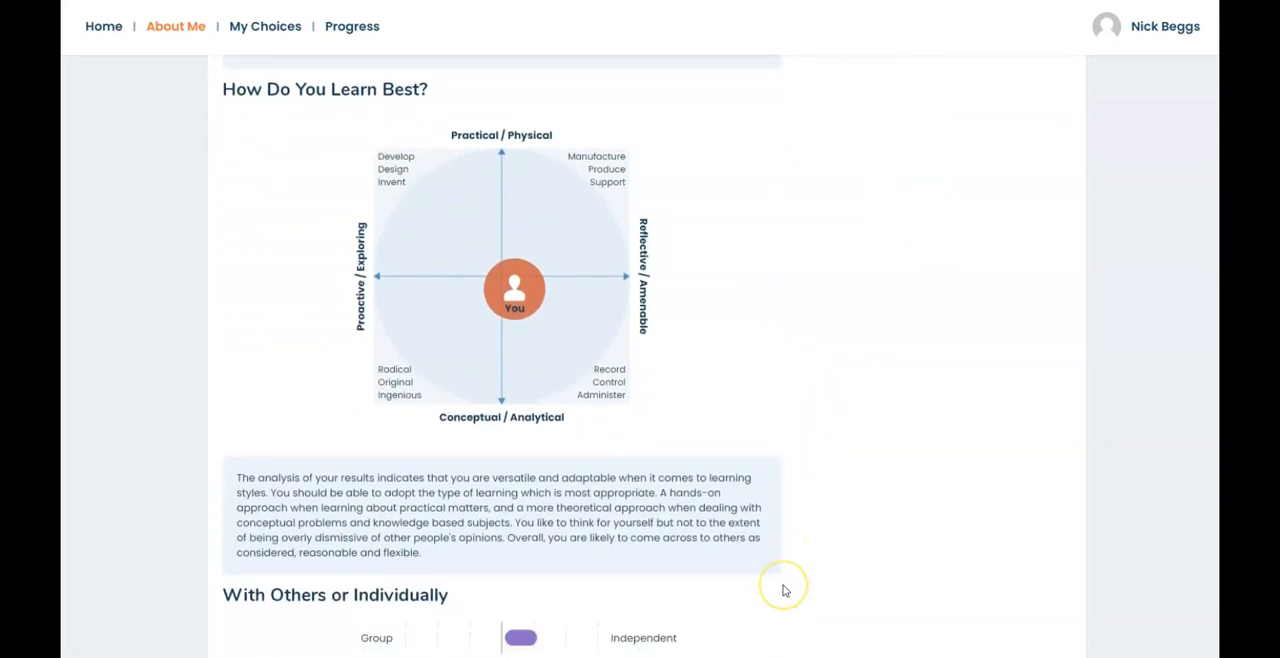
{"action": "mouse_move", "coordinate": [784, 590]}
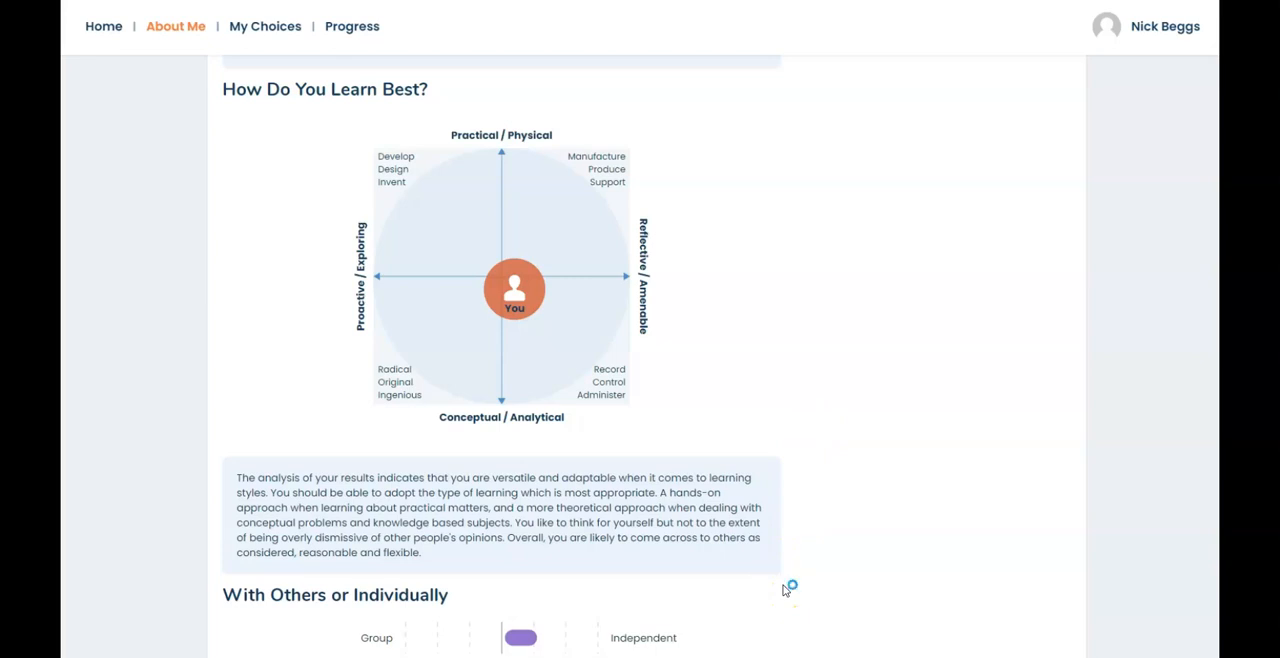
{"action": "scroll", "scroll_direction": "up", "scroll_amount": 3}
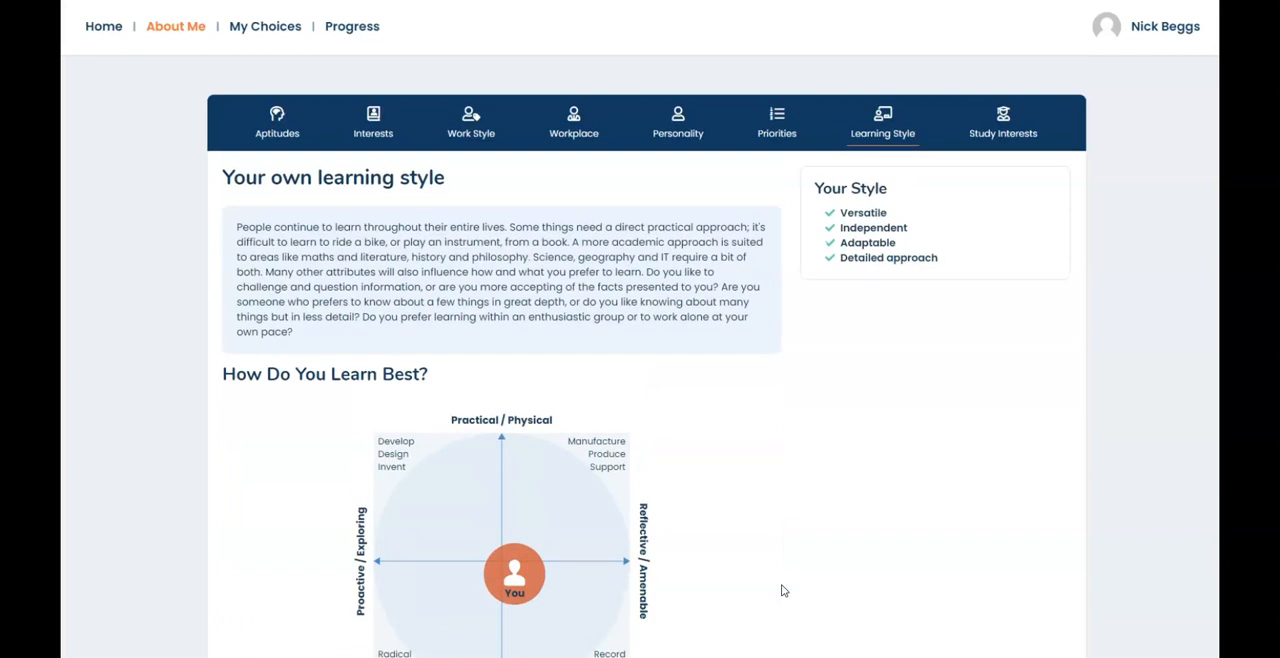
{"action": "left_click", "coordinate": [1003, 122]}
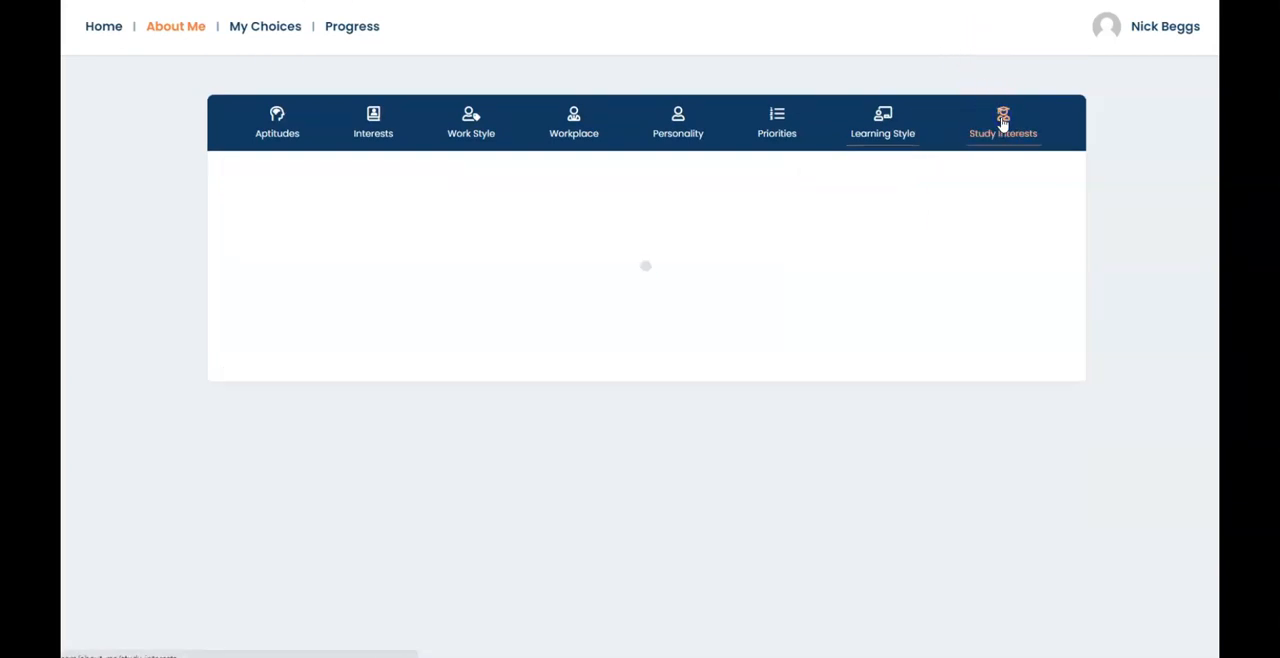
- Load Study Interests, led by Sports and PE teaching and Sports studies/science
{"action": "left_click", "coordinate": [1002, 121]}
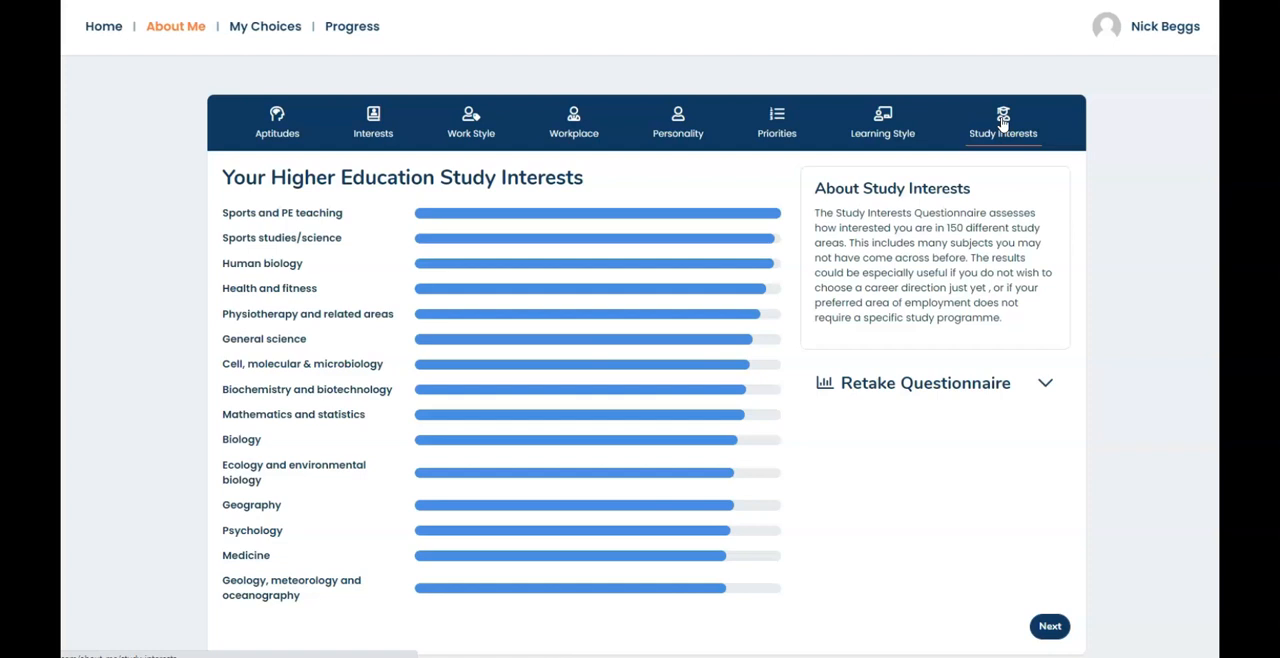
{"action": "mouse_move", "coordinate": [557, 36]}
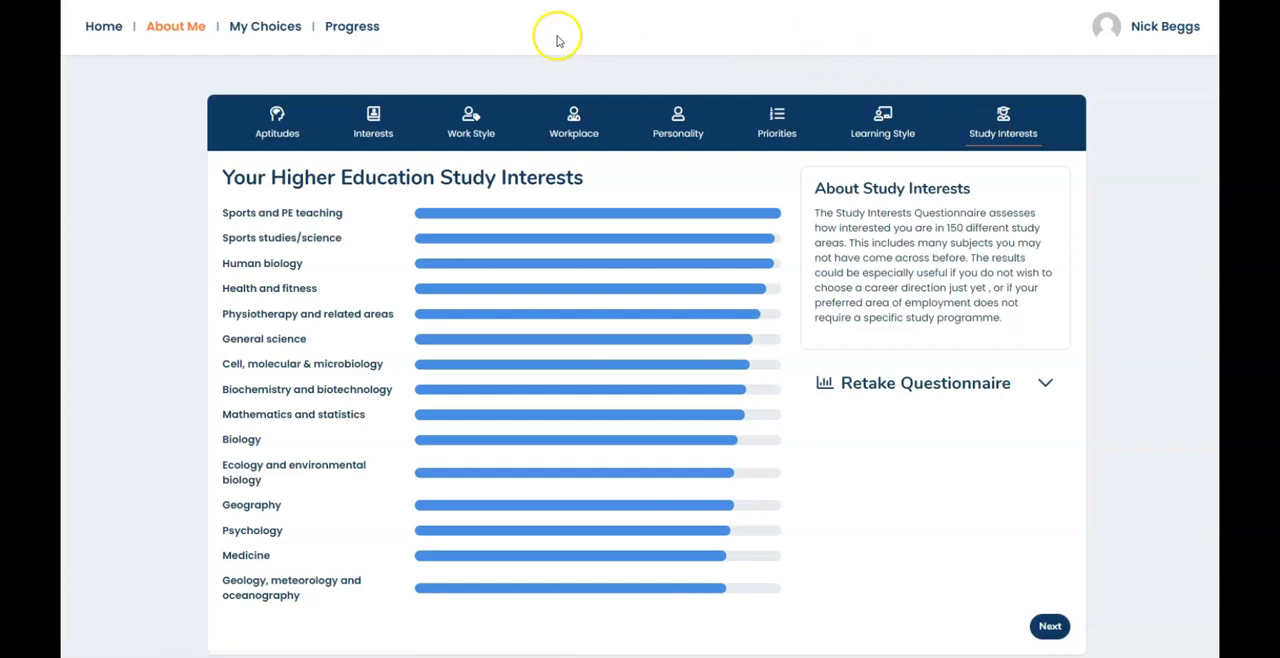
- Browse My Choices career cards, topped by Systems analyst (100%) and Data Scientist (97%)
{"action": "left_click", "coordinate": [265, 26]}
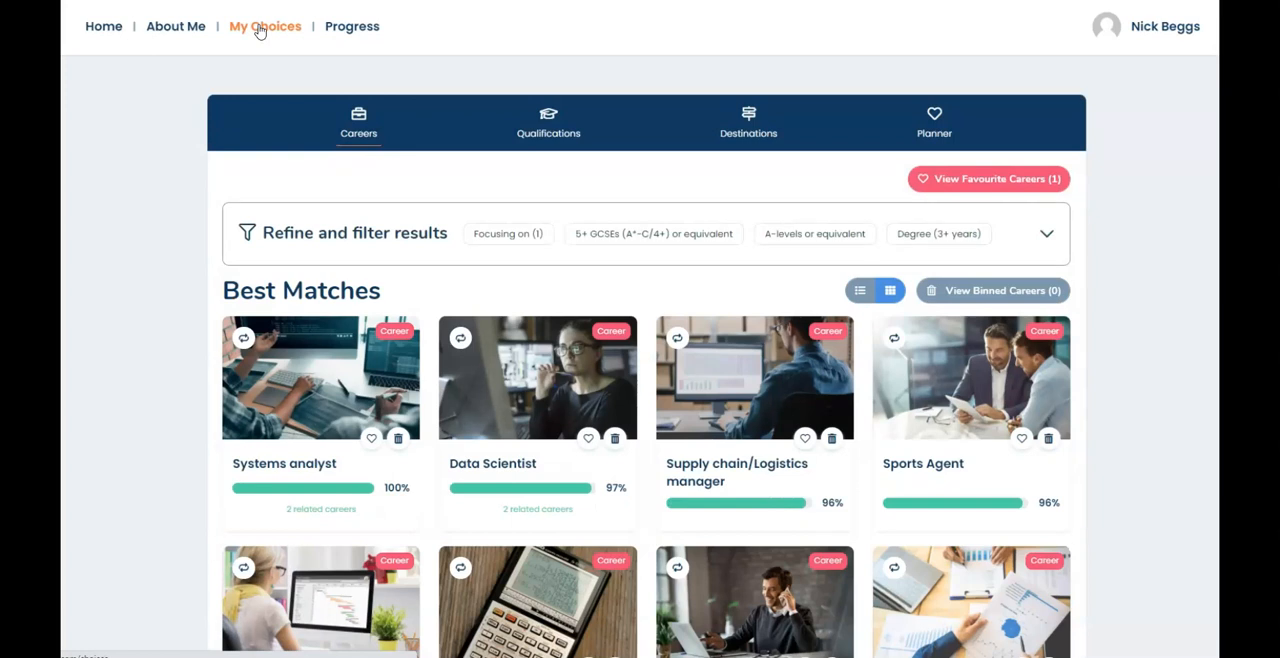
{"action": "mouse_move", "coordinate": [404, 138]}
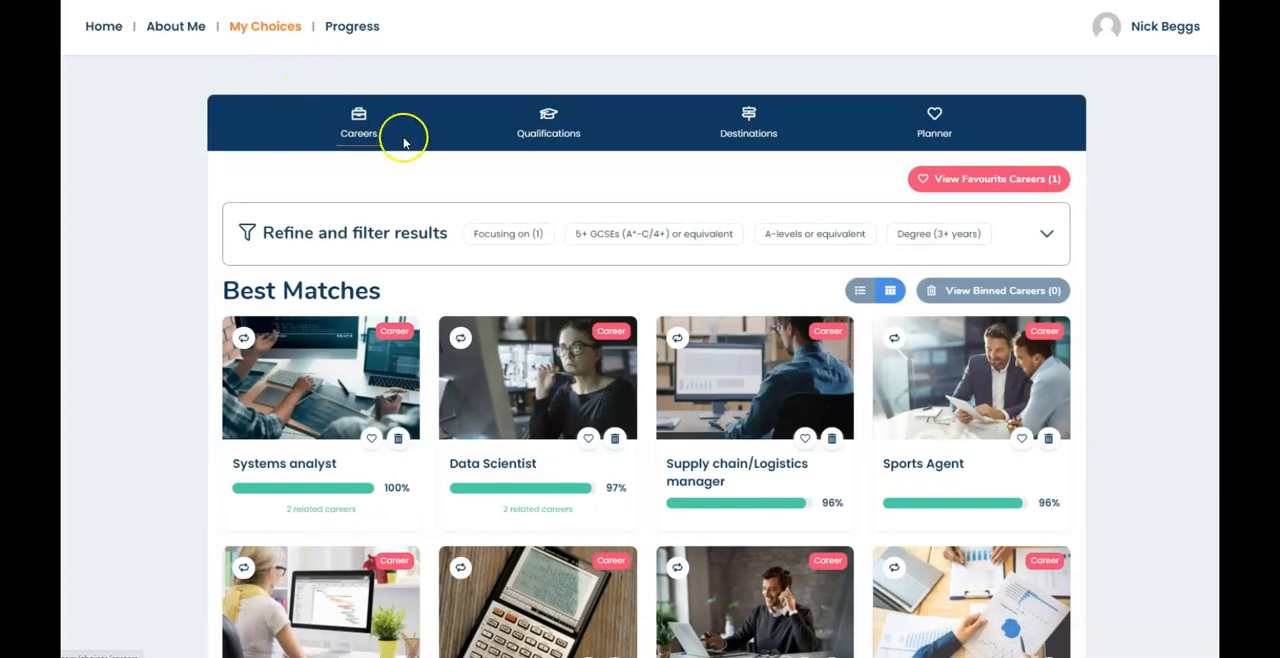
{"action": "mouse_move", "coordinate": [905, 260]}
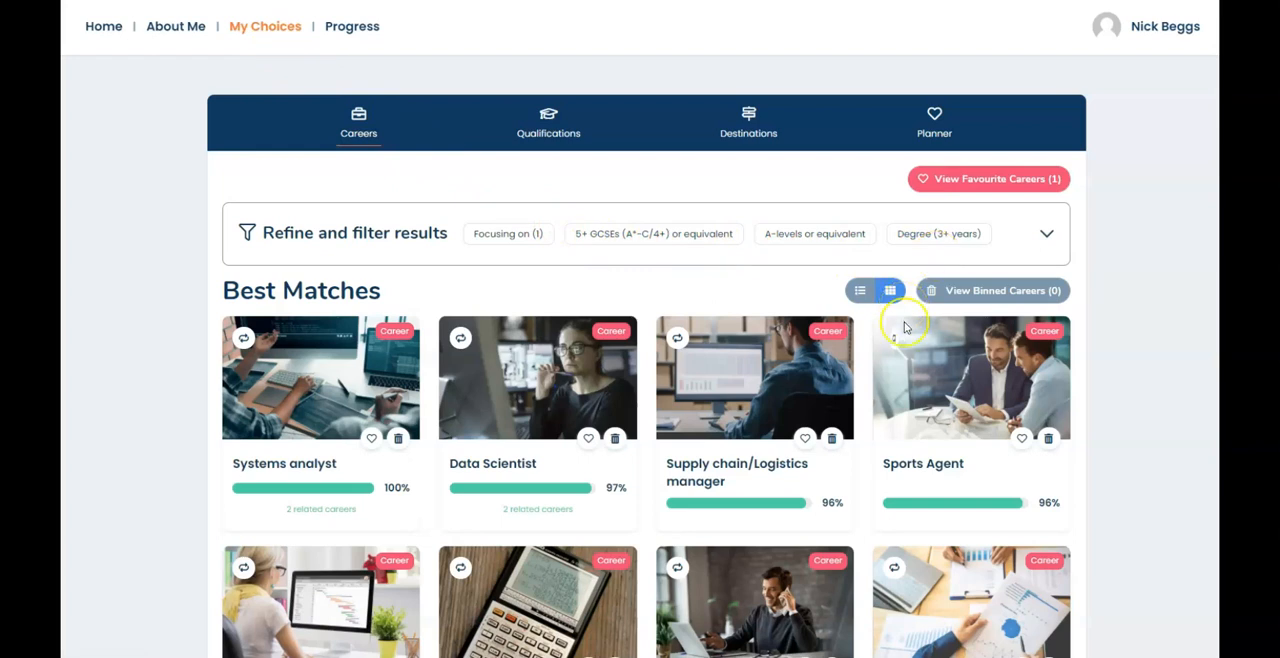
{"action": "scroll", "scroll_direction": "down", "scroll_amount": 3}
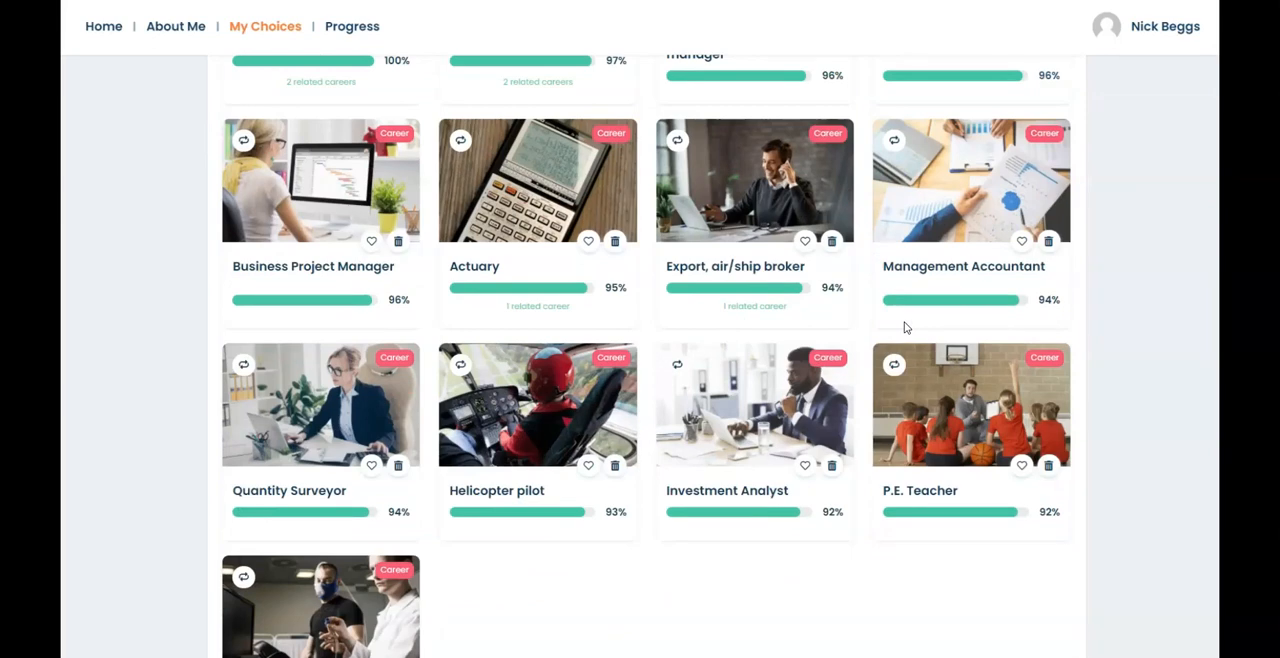
{"action": "scroll", "scroll_direction": "up", "scroll_amount": 3}
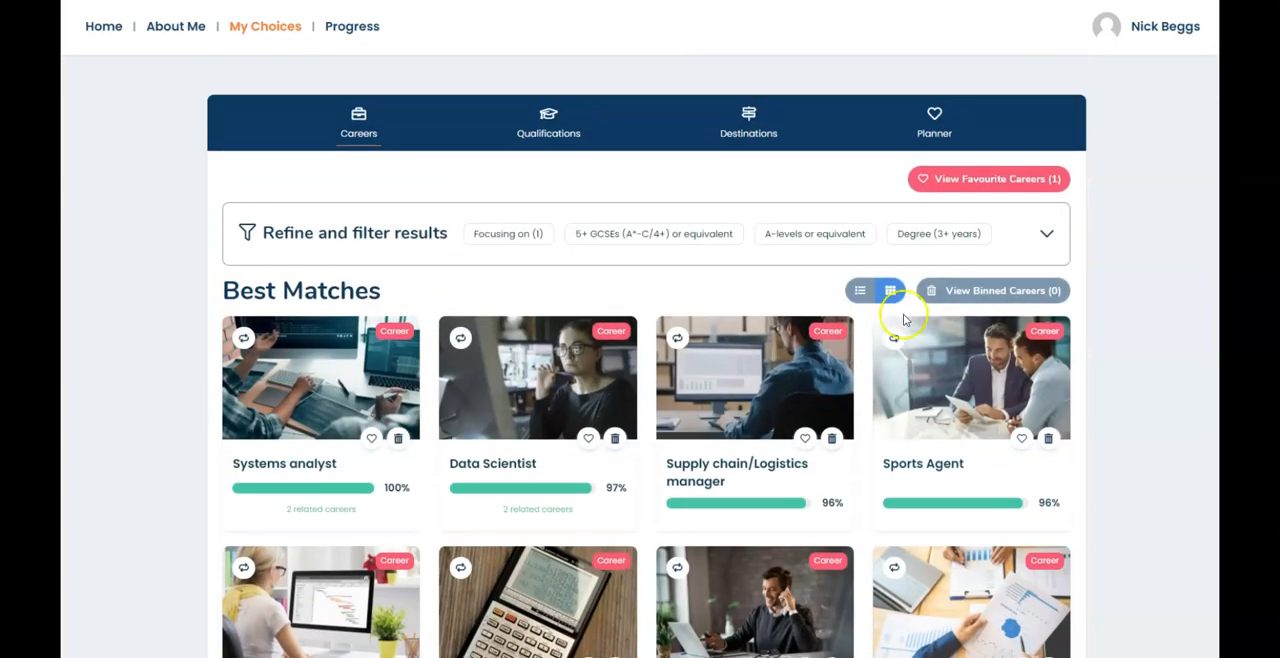
- Switch best matches to list view and favourite Systems analyst
{"action": "left_click", "coordinate": [860, 290]}
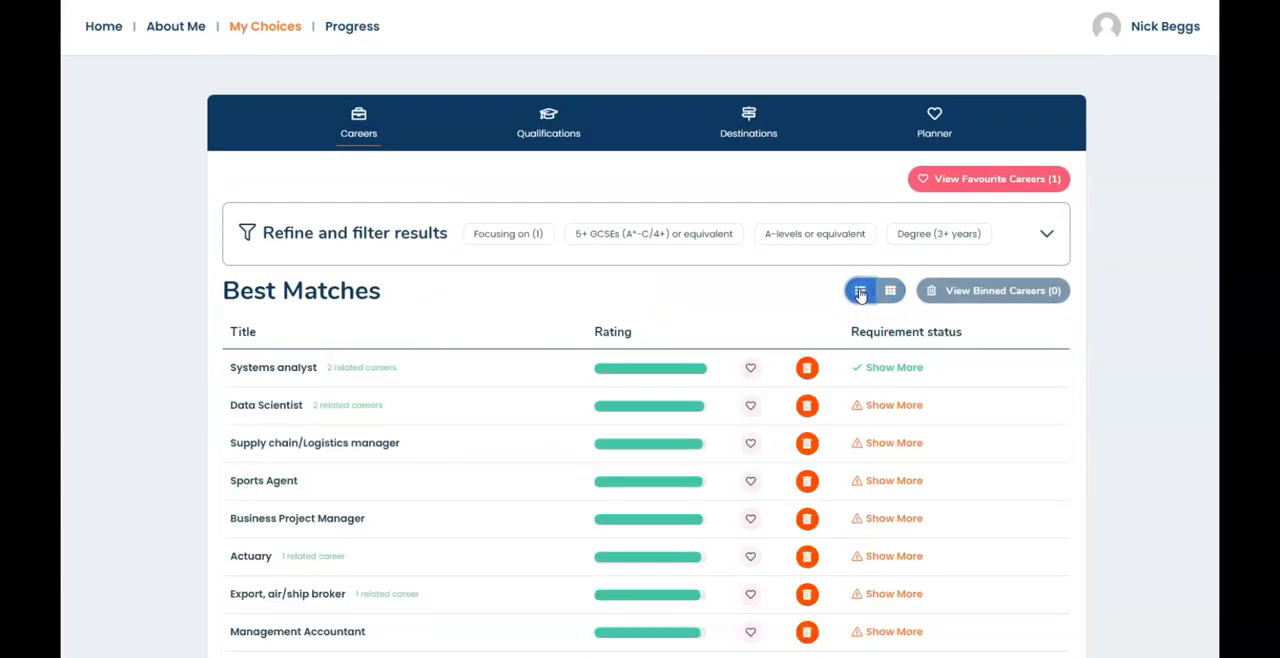
{"action": "scroll", "scroll_direction": "down", "scroll_amount": 3}
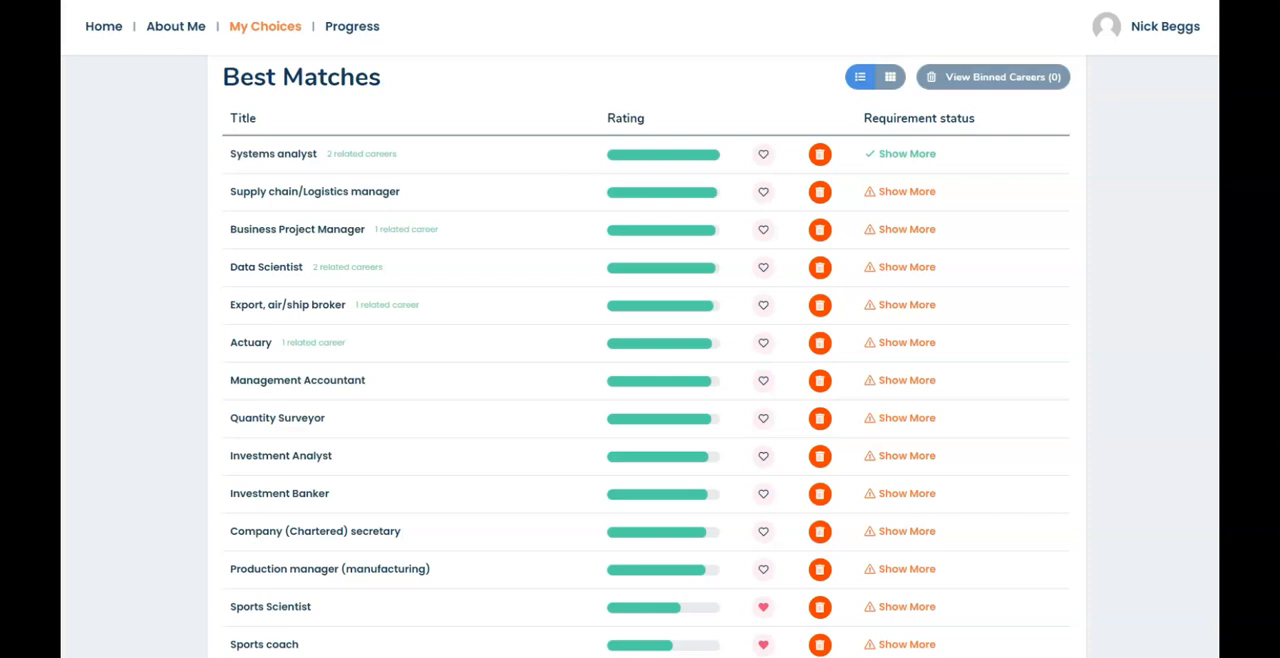
{"action": "mouse_move", "coordinate": [785, 160]}
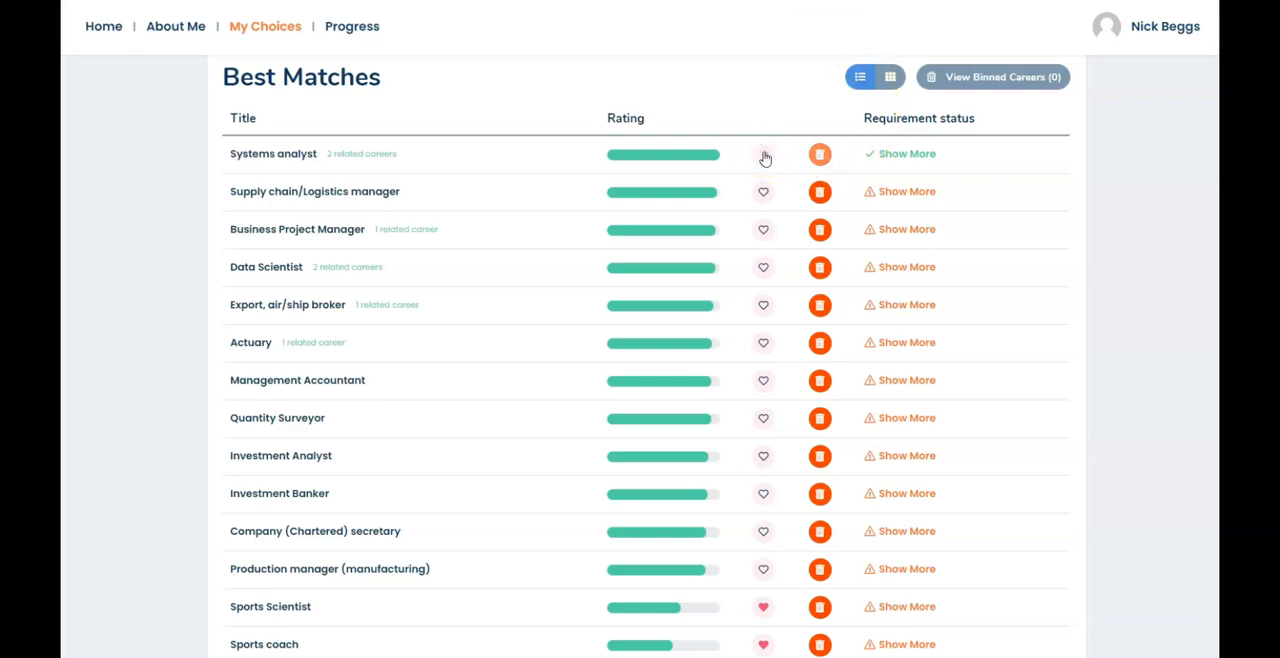
{"action": "left_click", "coordinate": [762, 155]}
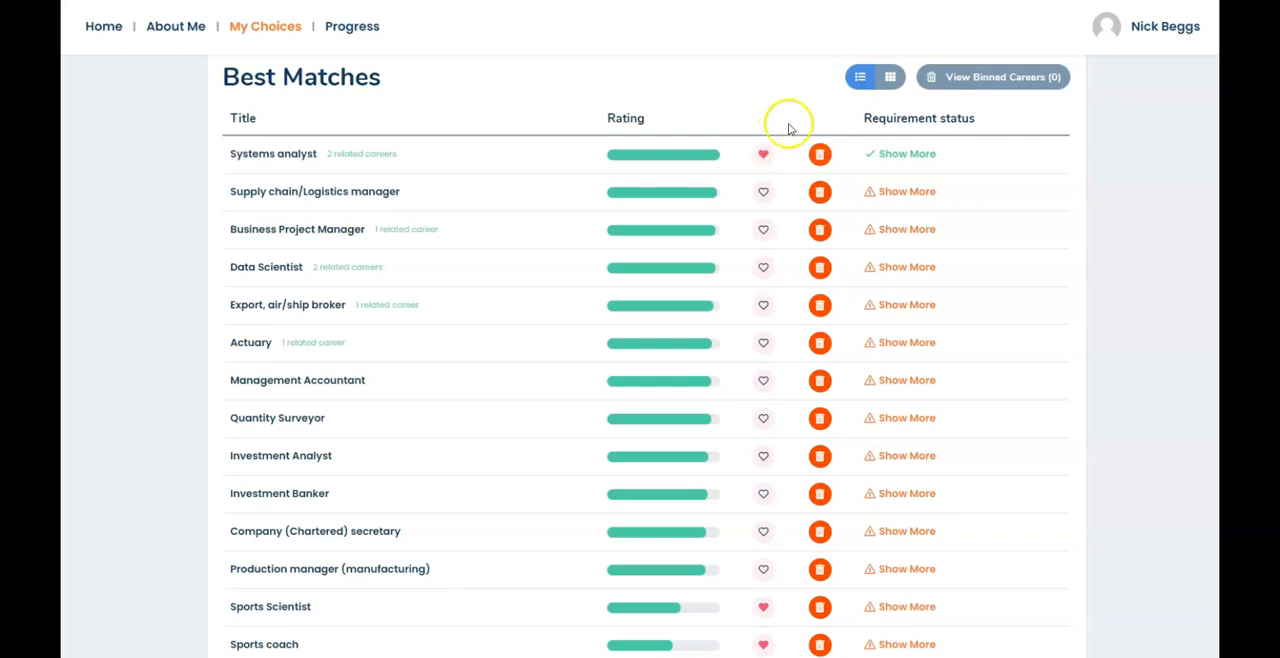
{"action": "mouse_move", "coordinate": [789, 126]}
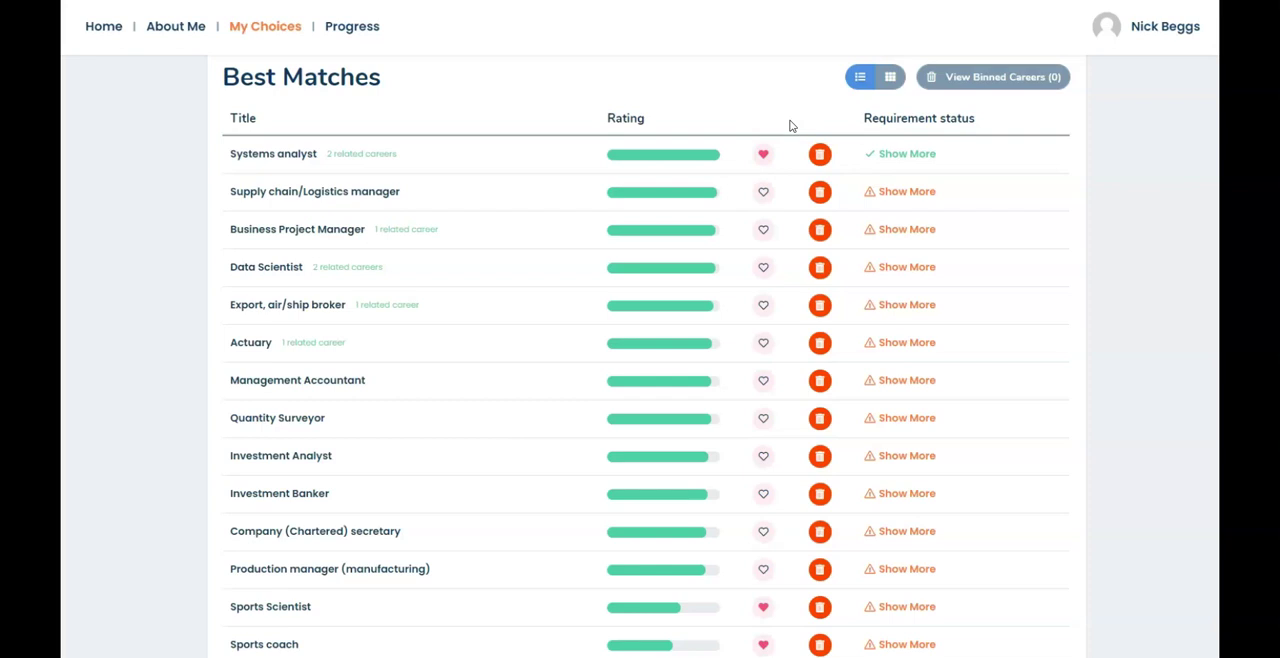
{"action": "mouse_move", "coordinate": [935, 191]}
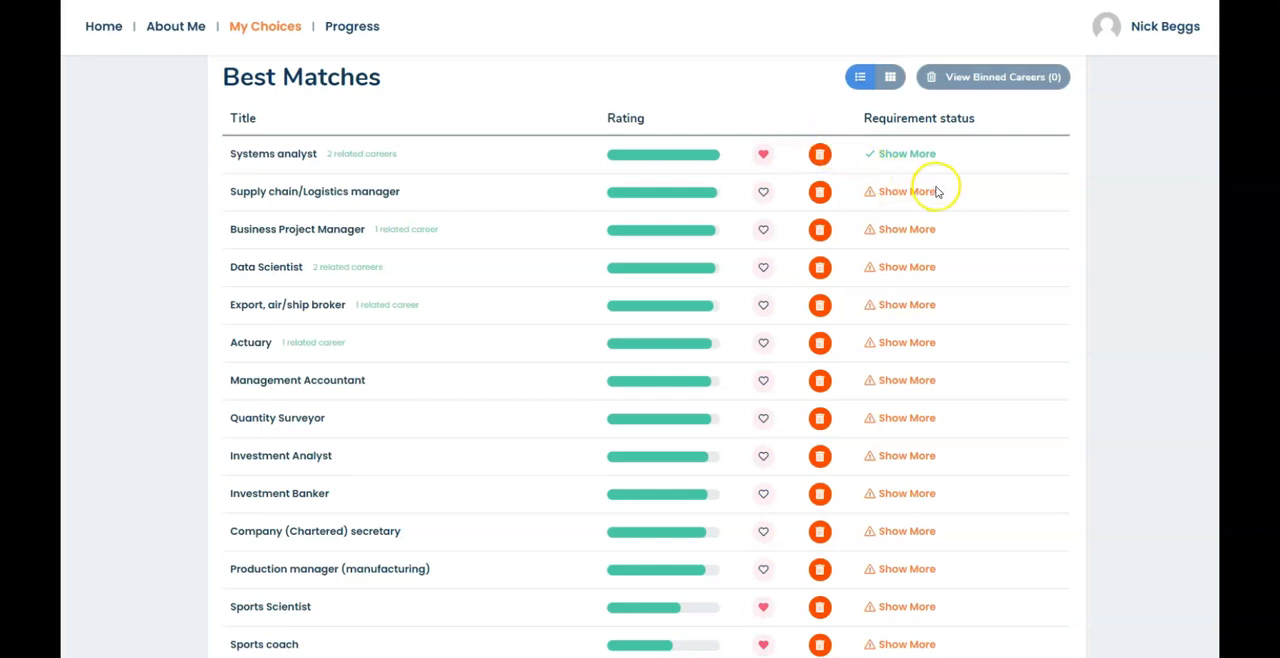
- Set the after-school plan to 'Enter full time employment' and review the re-ranked Best Matches
{"action": "left_click", "coordinate": [1046, 234]}
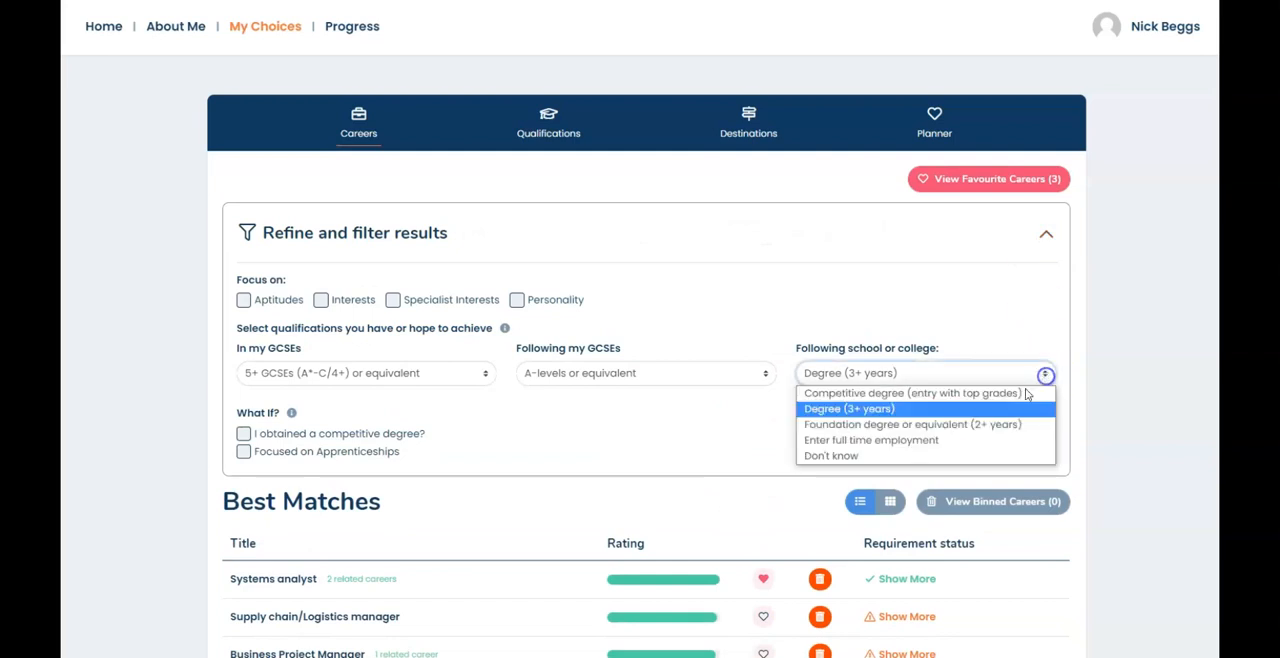
{"action": "left_click", "coordinate": [849, 408]}
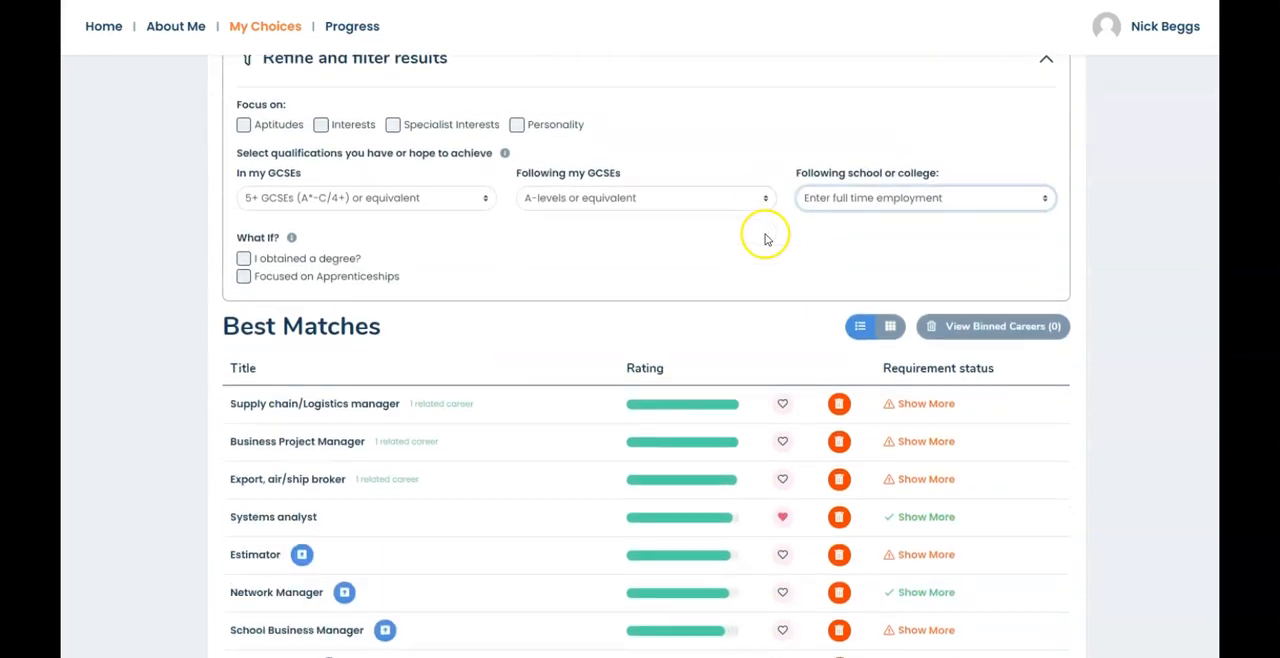
{"action": "scroll", "scroll_direction": "down", "scroll_amount": 3}
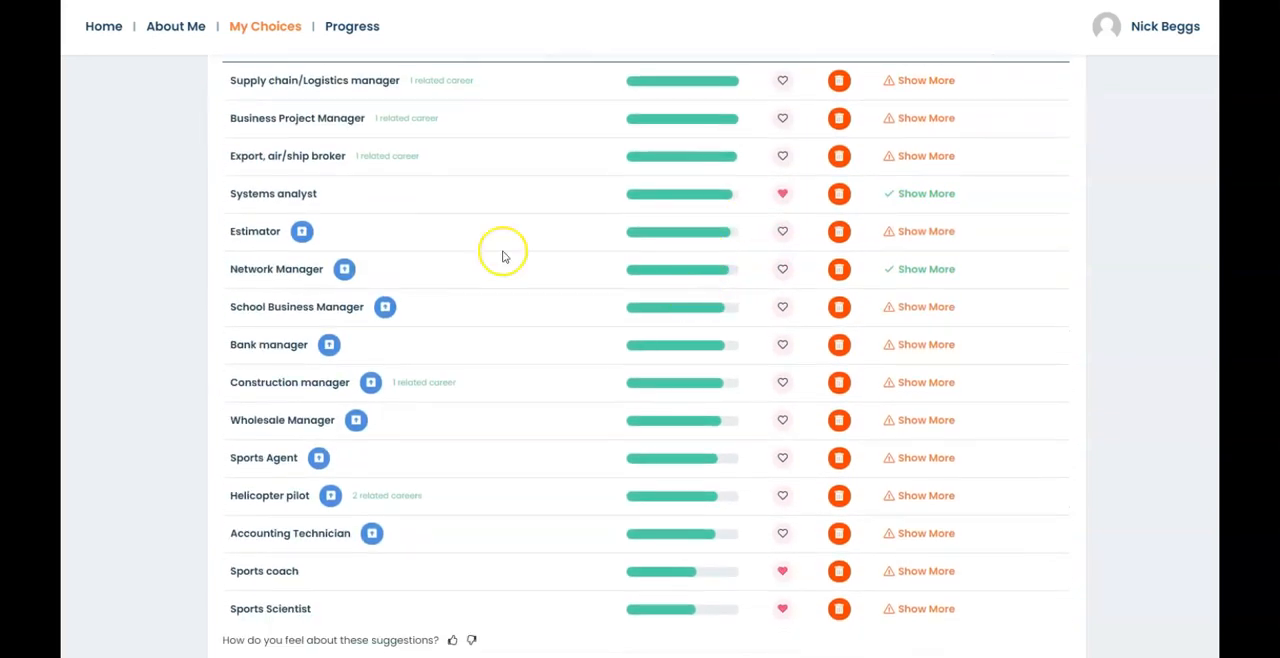
{"action": "mouse_move", "coordinate": [302, 231]}
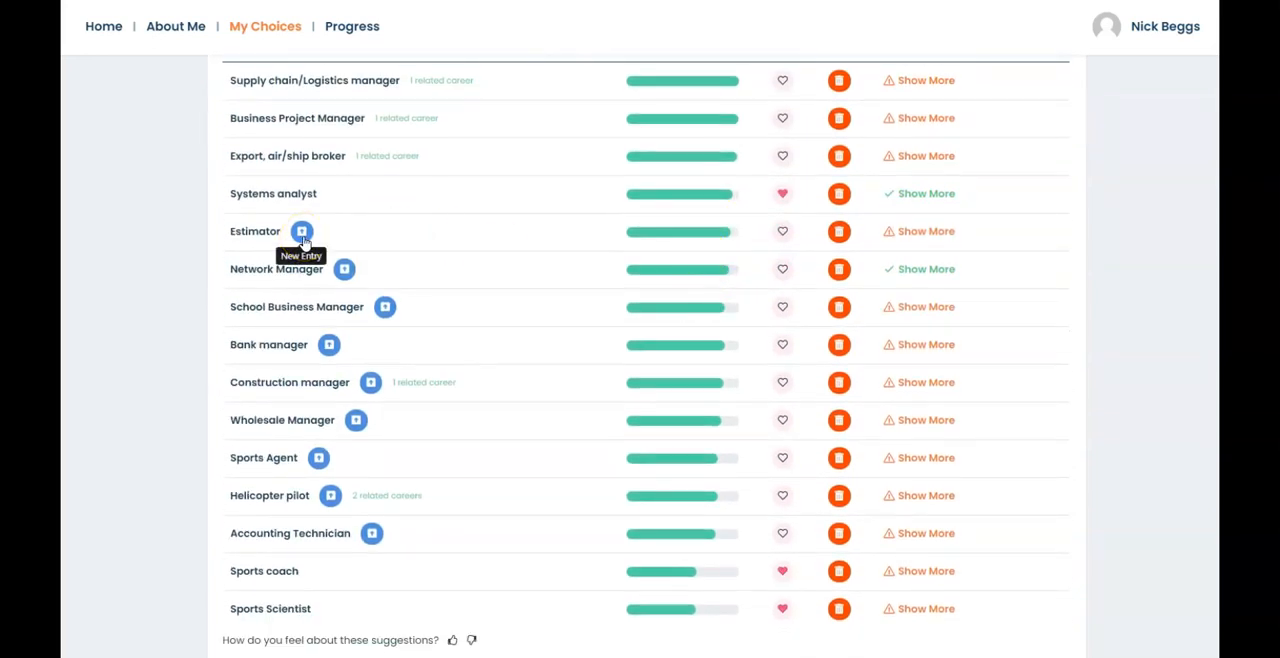
{"action": "scroll", "scroll_direction": "up", "scroll_amount": 3}
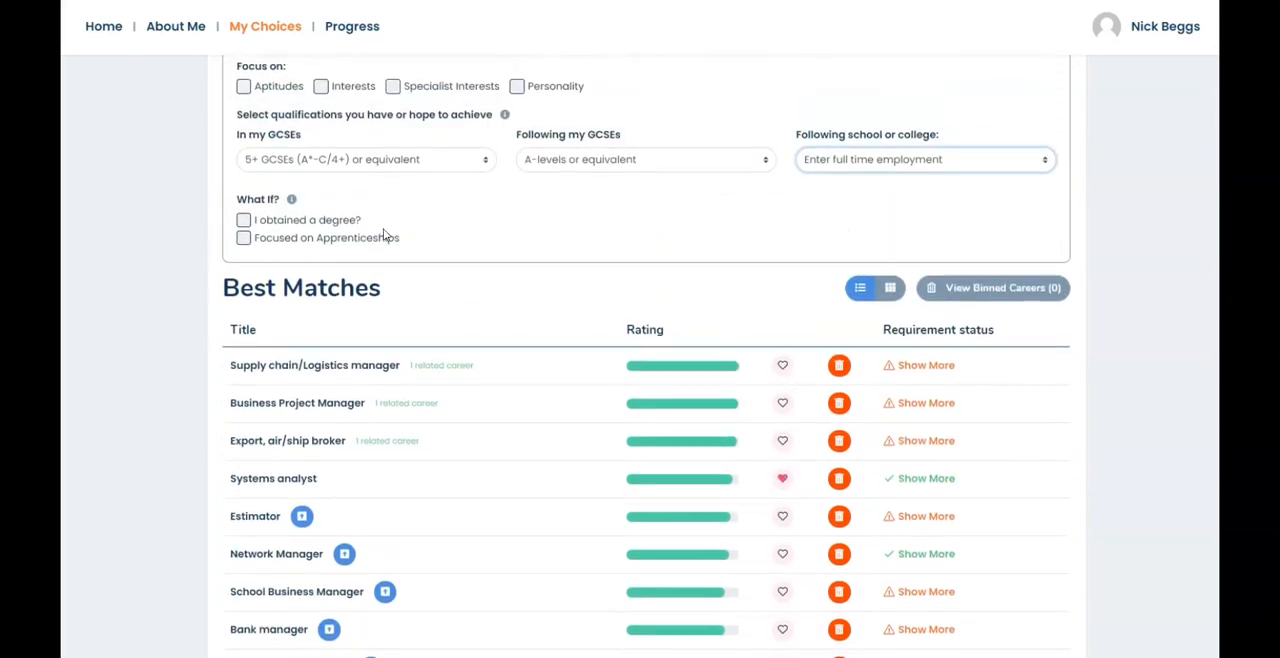
{"action": "scroll", "scroll_direction": "up", "scroll_amount": 3}
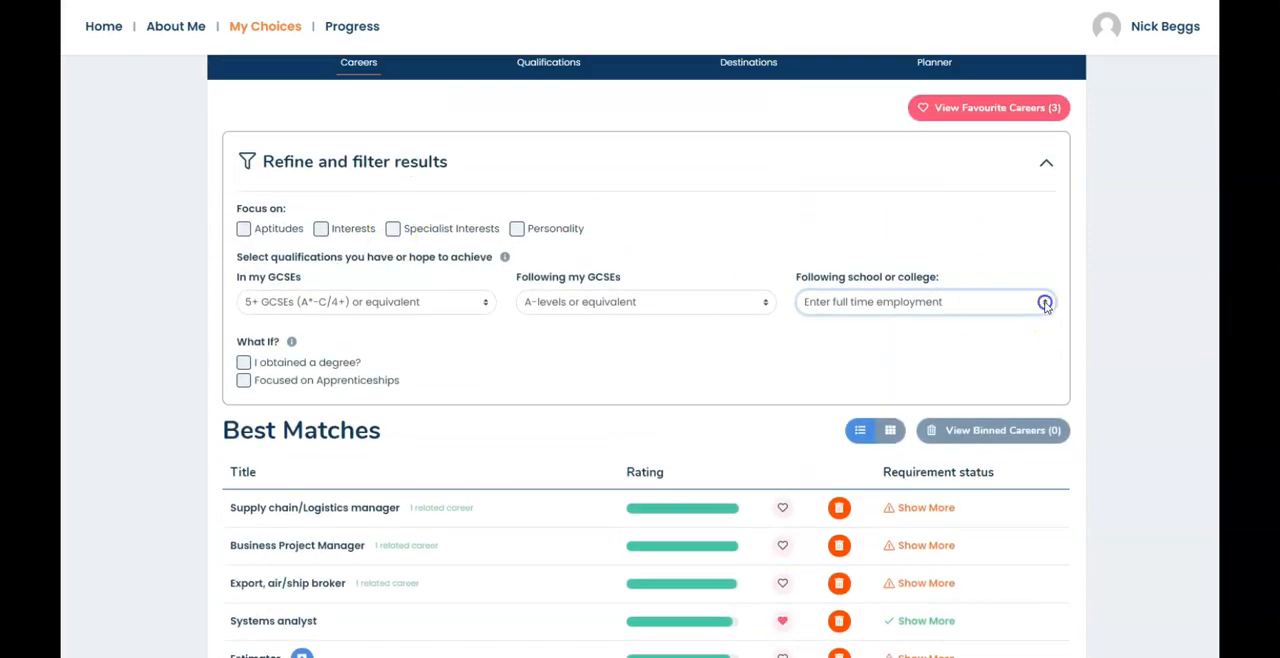
{"action": "left_click", "coordinate": [1044, 301]}
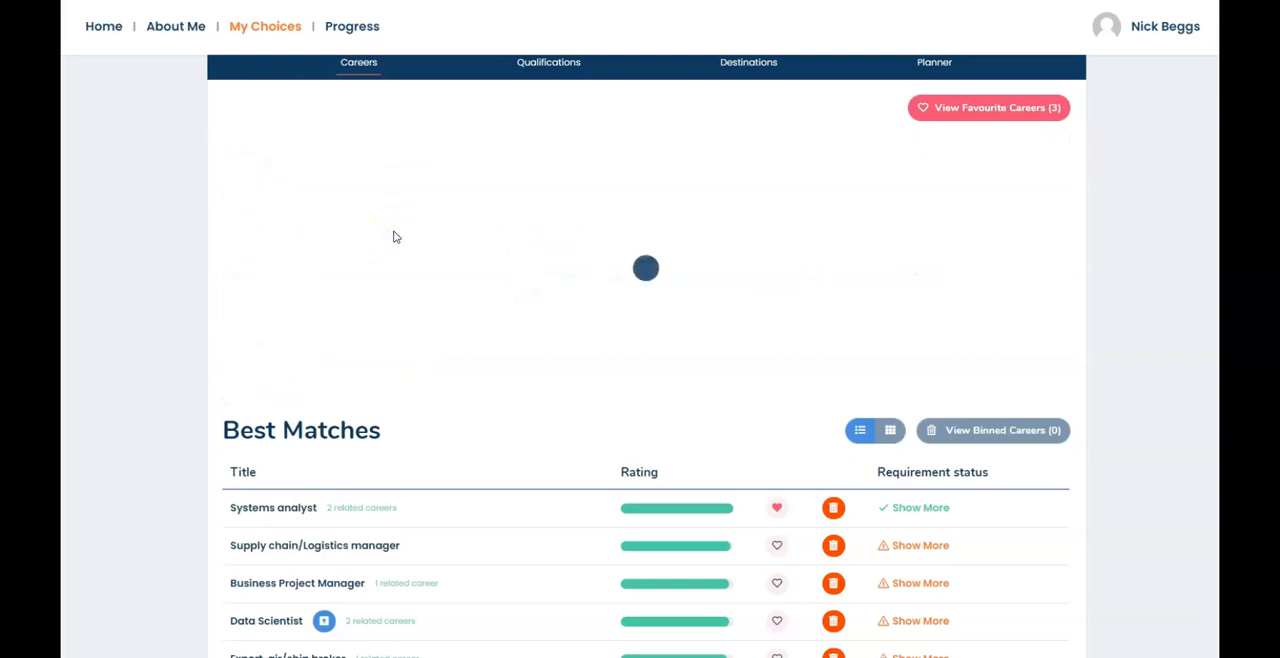
- Scroll the refreshed Best Matches, led by Systems analyst, and open its career profile
{"action": "scroll", "scroll_direction": "down", "scroll_amount": 3}
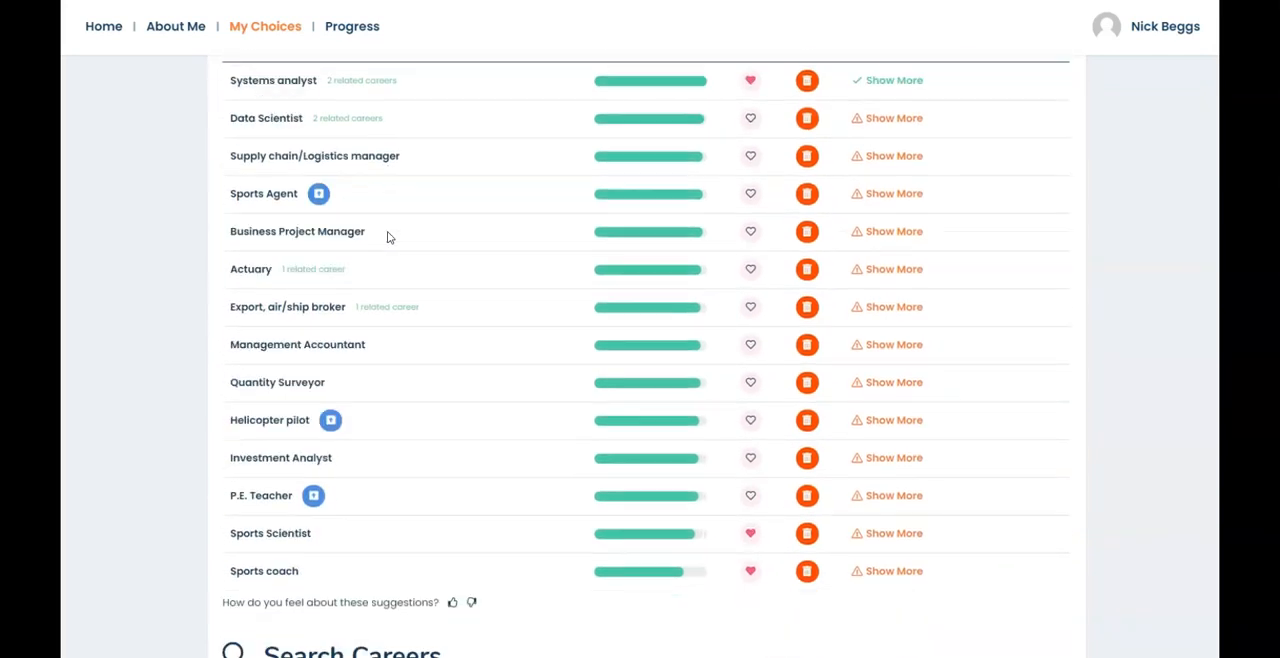
{"action": "mouse_move", "coordinate": [348, 370]}
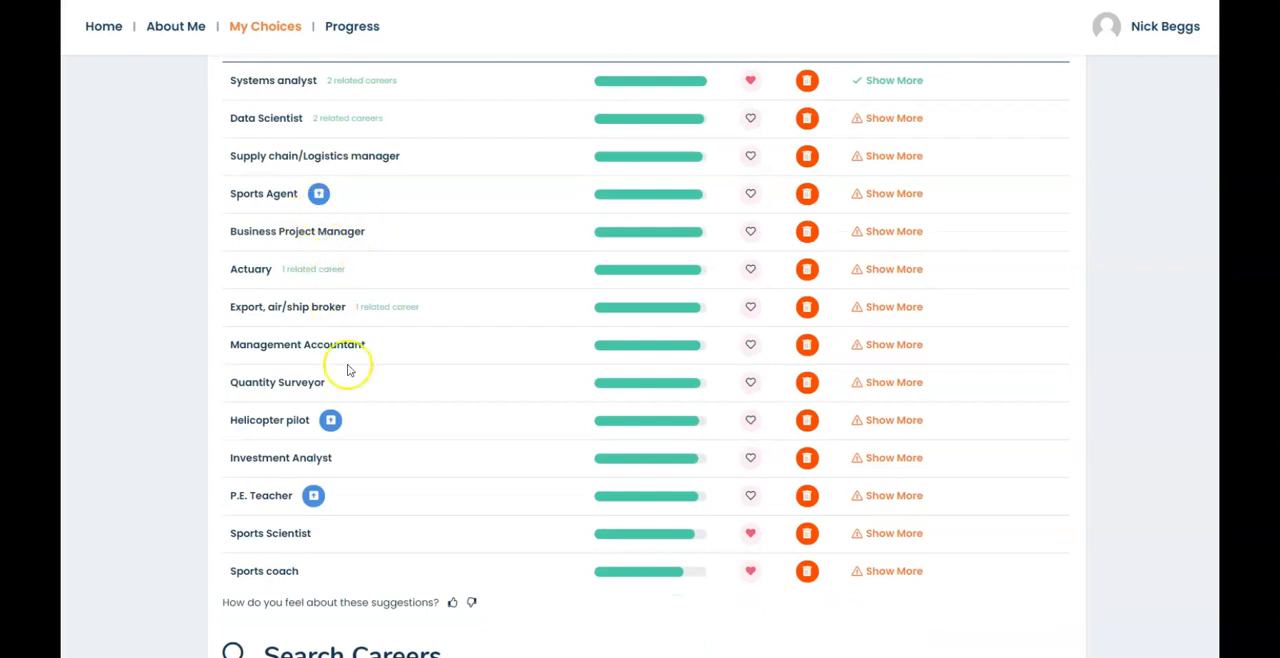
{"action": "mouse_move", "coordinate": [363, 510]}
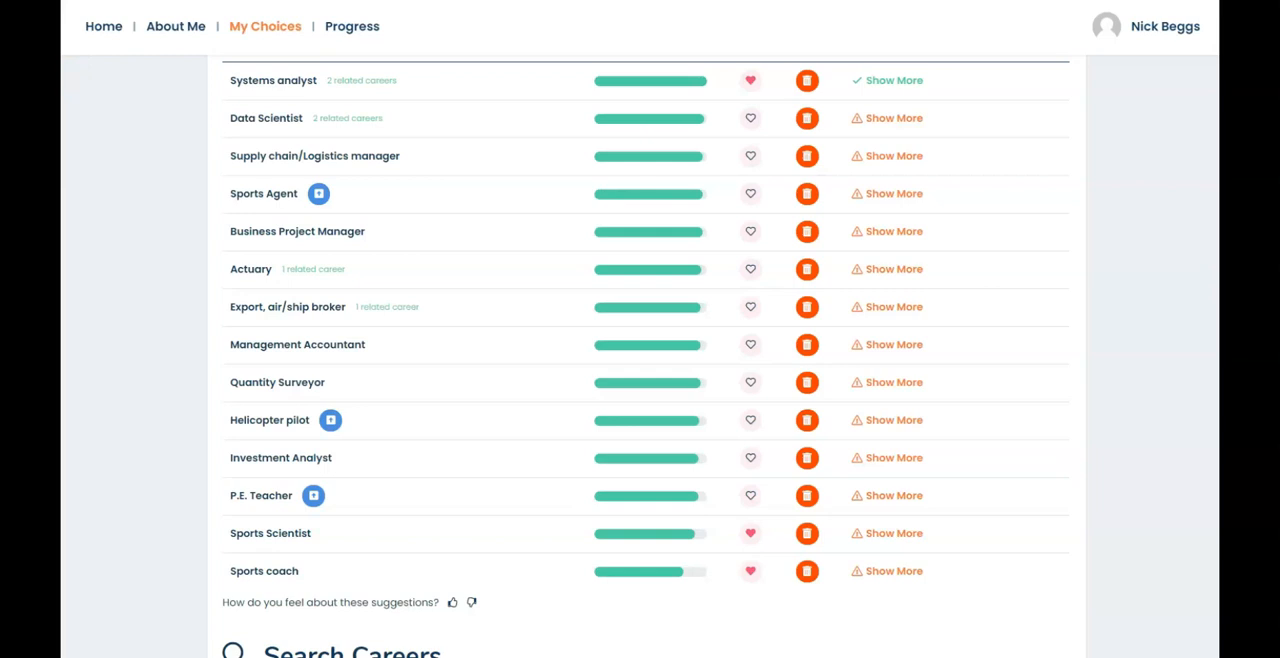
{"action": "mouse_move", "coordinate": [256, 86]}
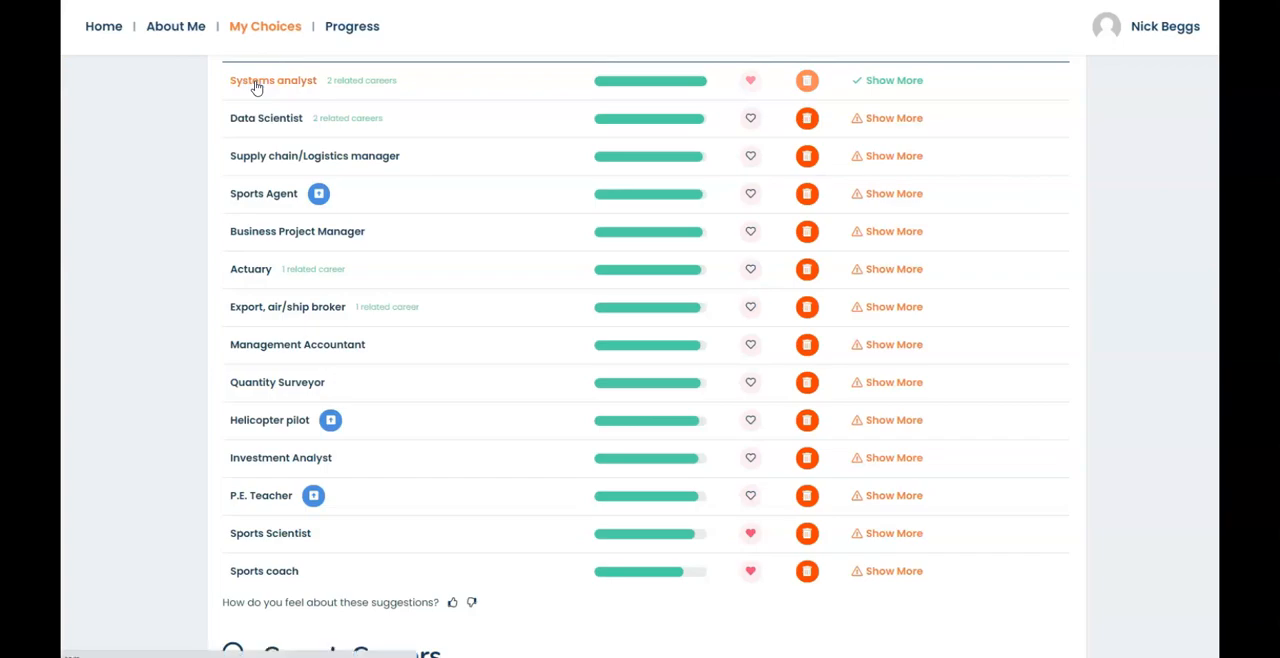
{"action": "left_click", "coordinate": [893, 80]}
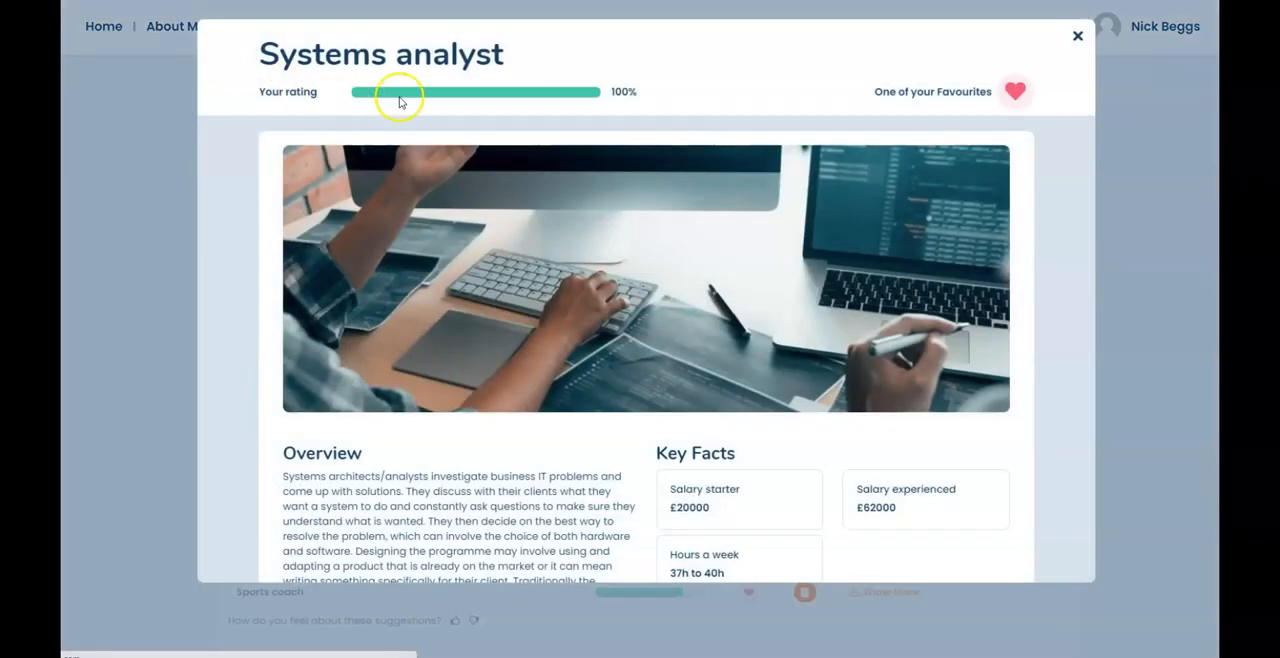
{"action": "mouse_move", "coordinate": [1053, 148]}
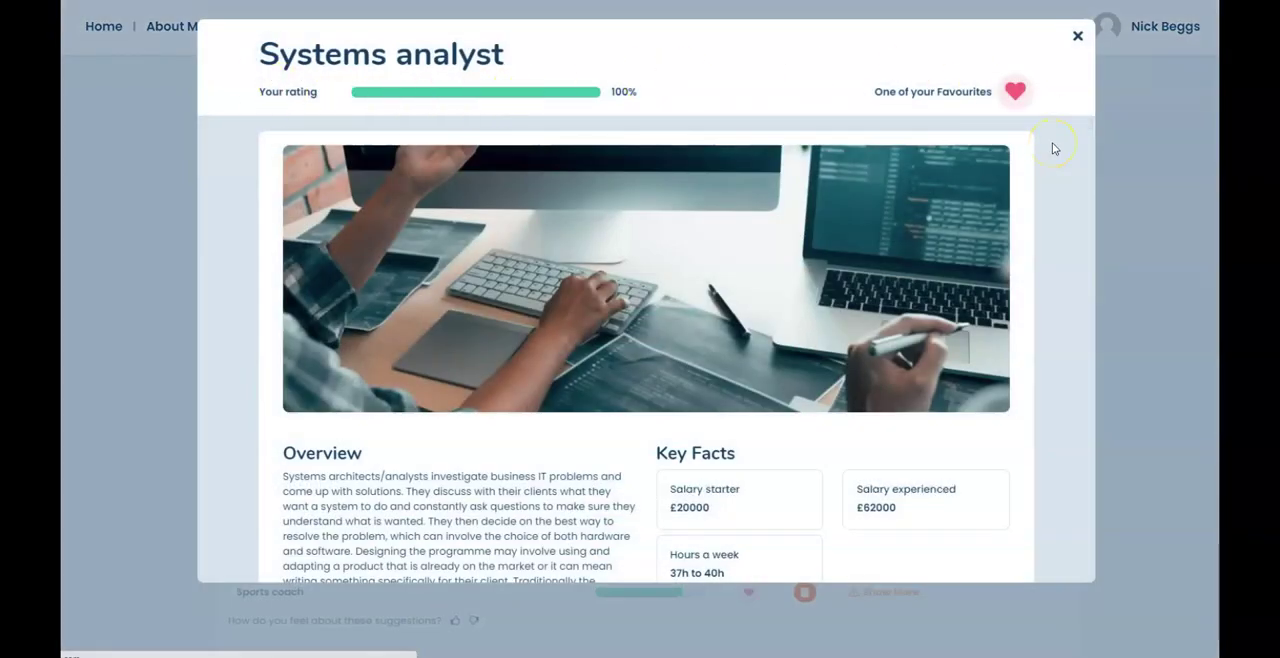
{"action": "scroll", "scroll_direction": "down", "scroll_amount": 3}
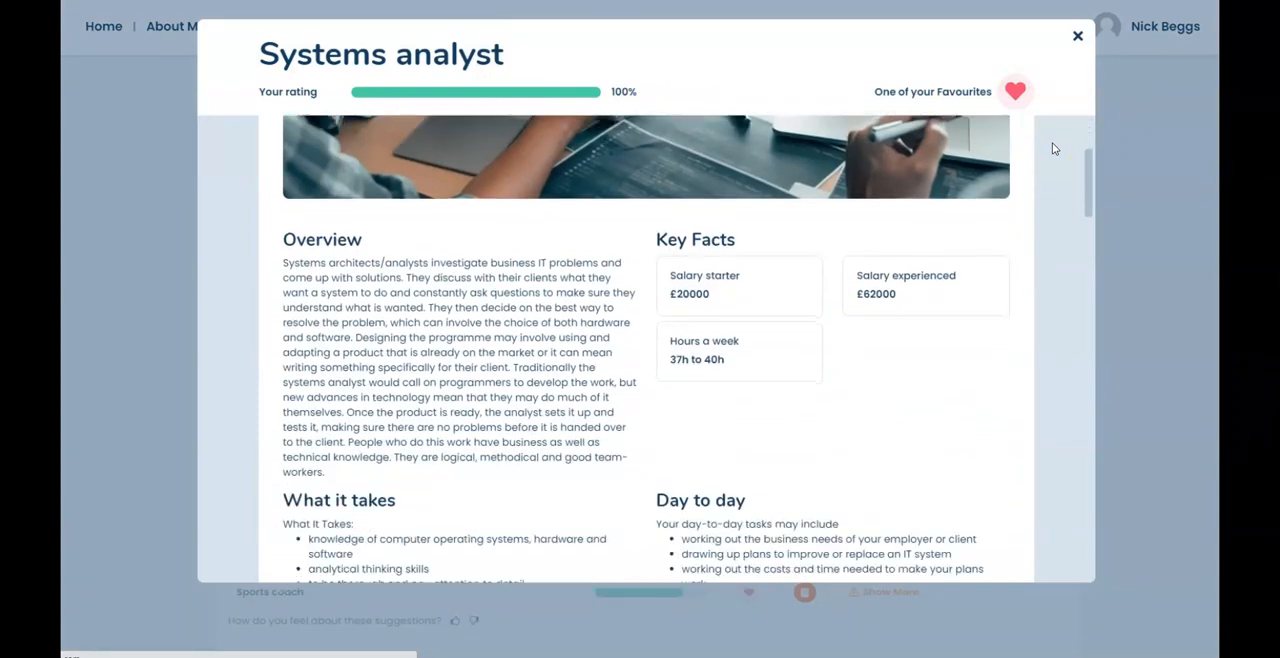
{"action": "scroll", "scroll_direction": "down", "scroll_amount": 3}
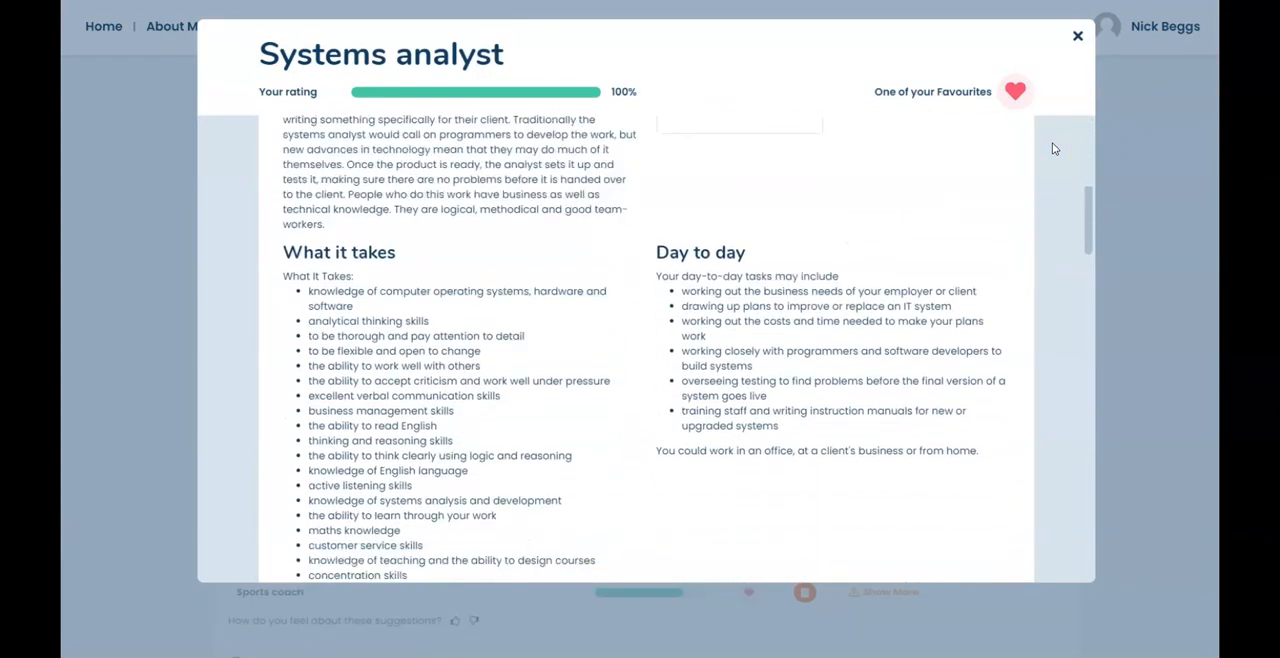
{"action": "scroll", "scroll_direction": "down", "scroll_amount": 3}
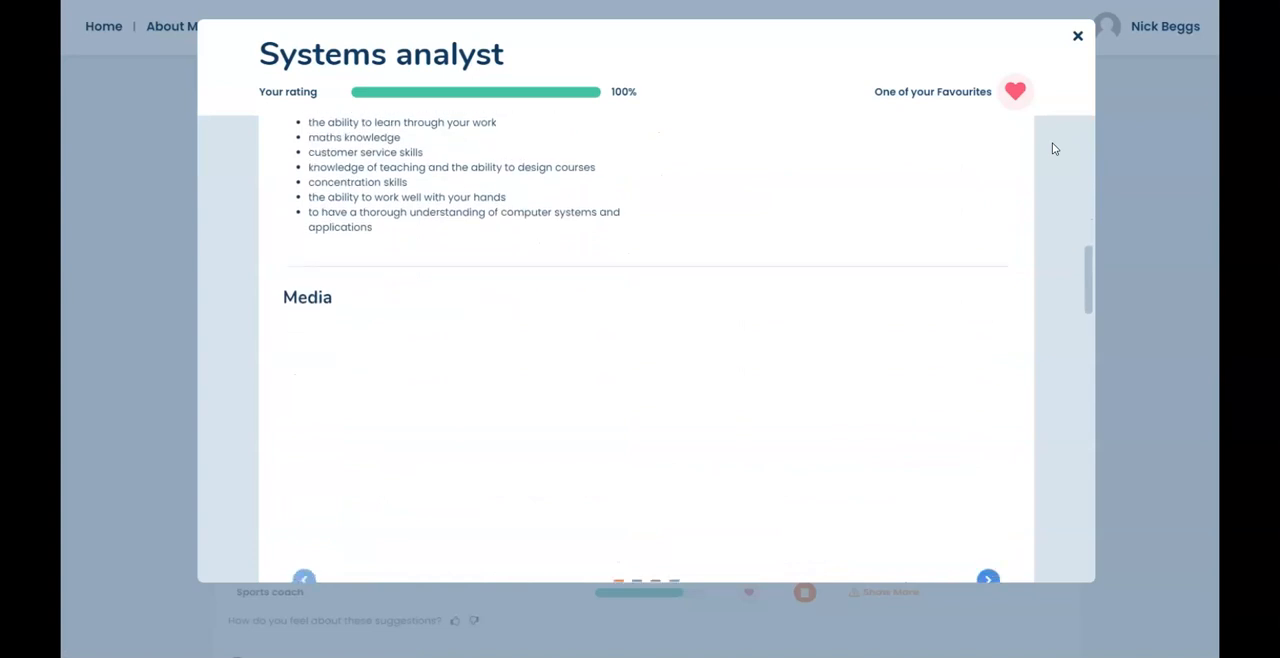
{"action": "scroll", "scroll_direction": "down", "scroll_amount": 3}
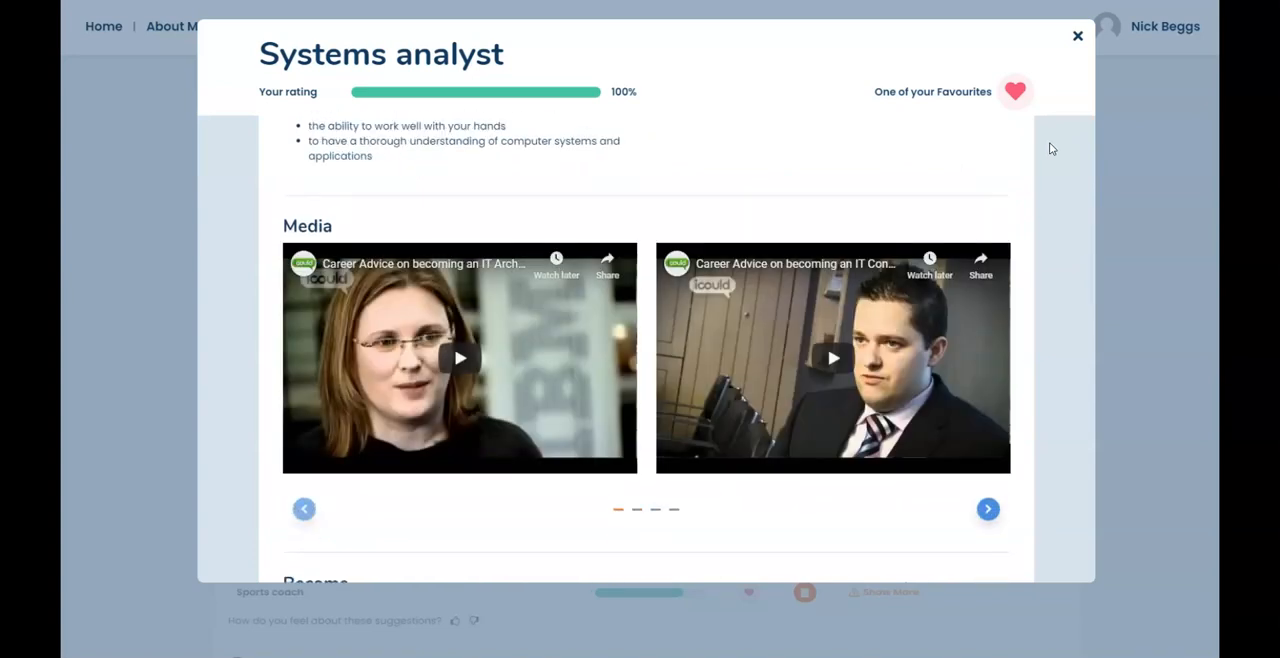
{"action": "scroll", "scroll_direction": "down", "scroll_amount": 3}
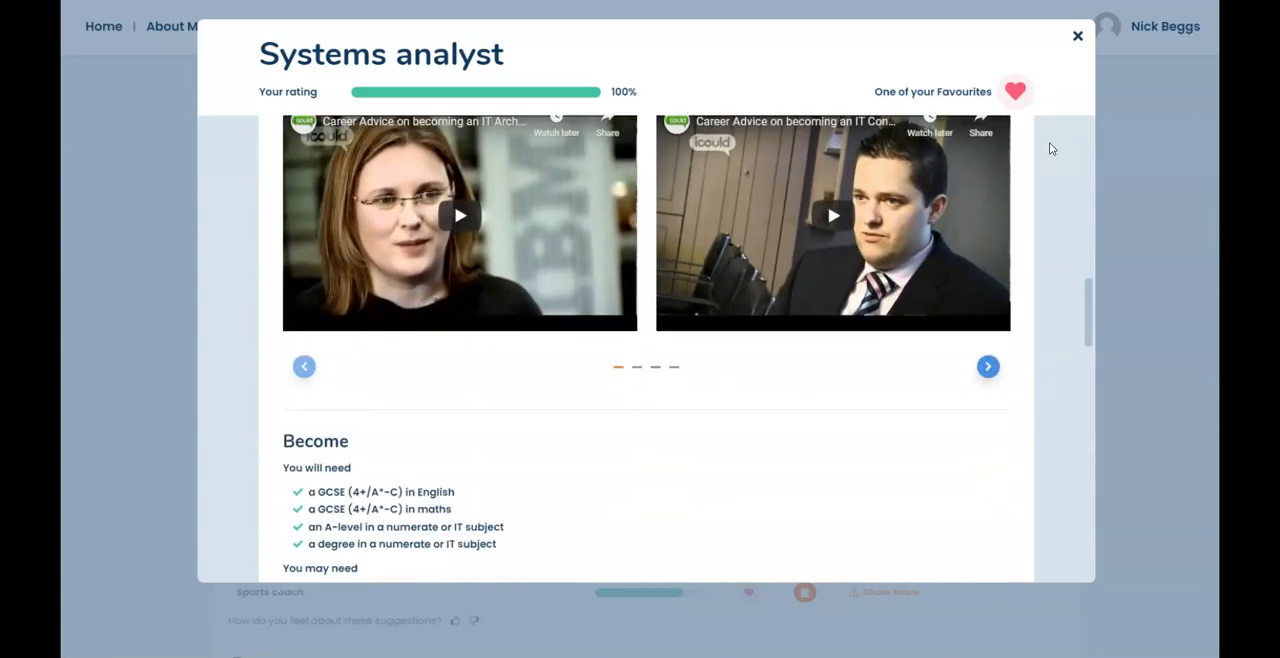
{"action": "scroll", "scroll_direction": "down", "scroll_amount": 3}
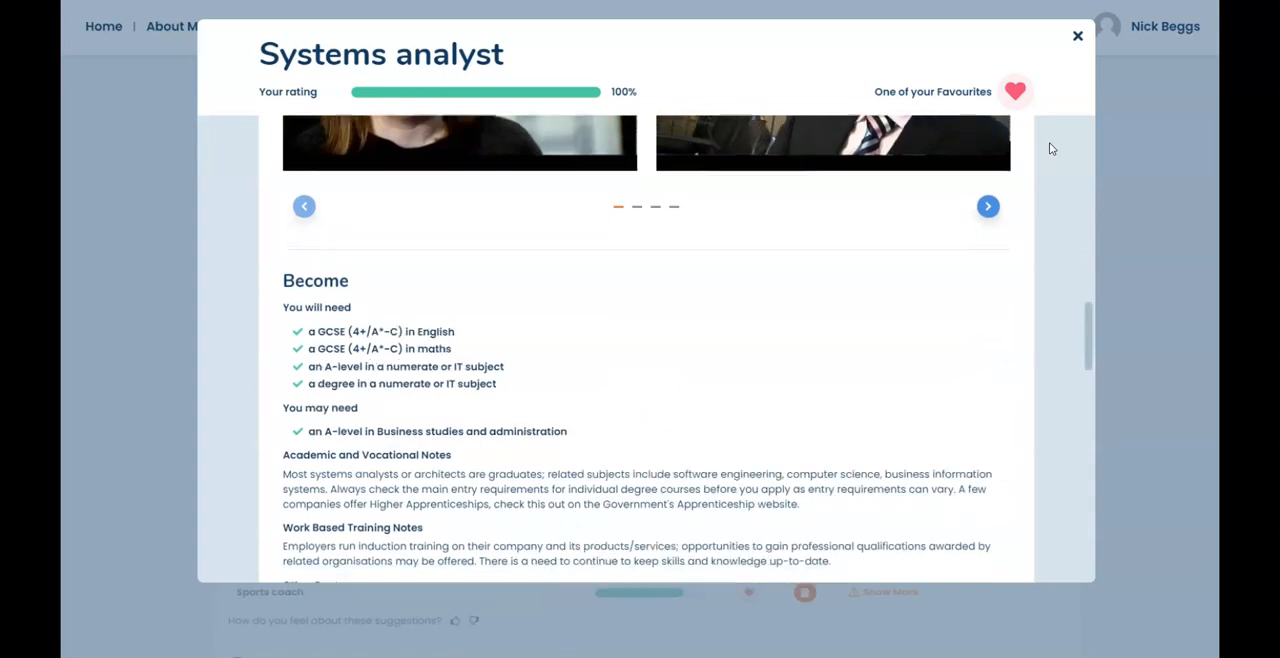
{"action": "scroll", "scroll_direction": "down", "scroll_amount": 3}
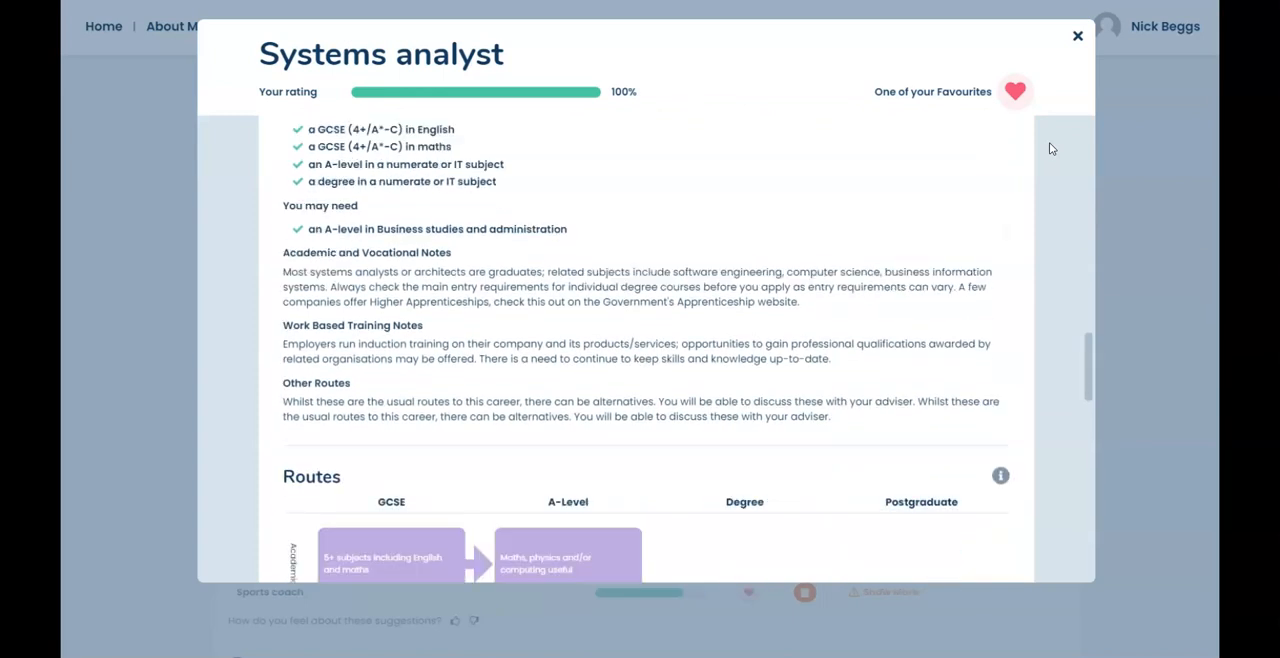
{"action": "scroll", "scroll_direction": "down", "scroll_amount": 3}
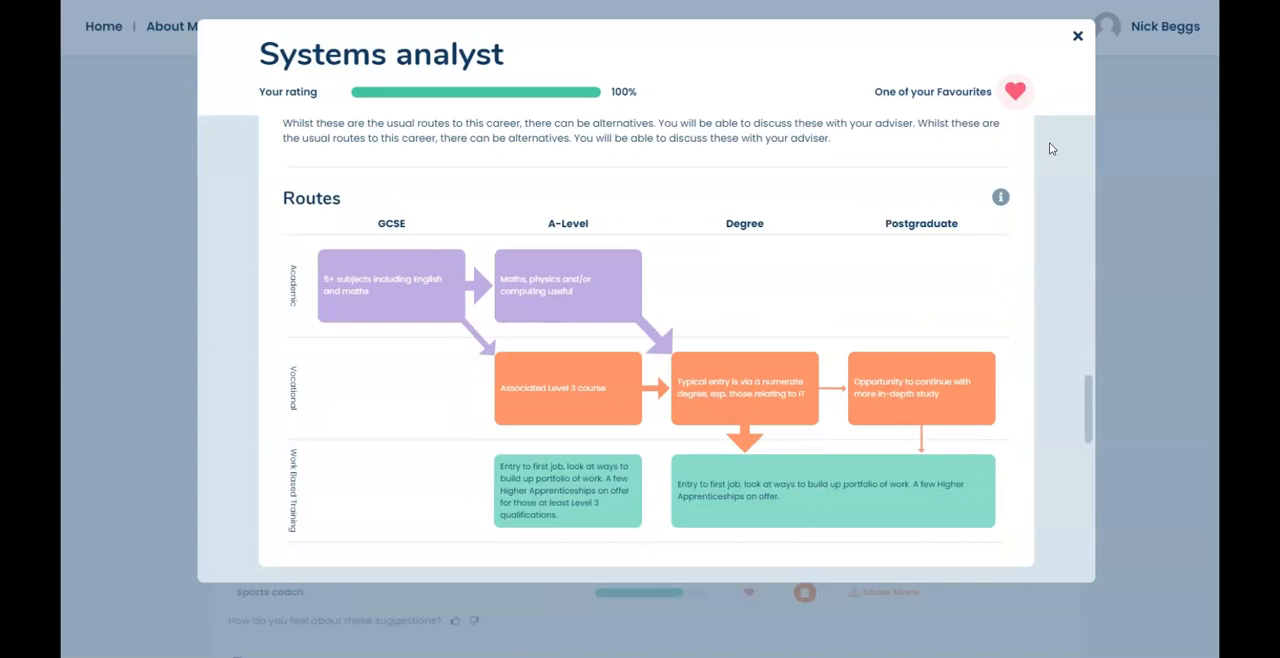
{"action": "scroll", "scroll_direction": "down", "scroll_amount": 3}
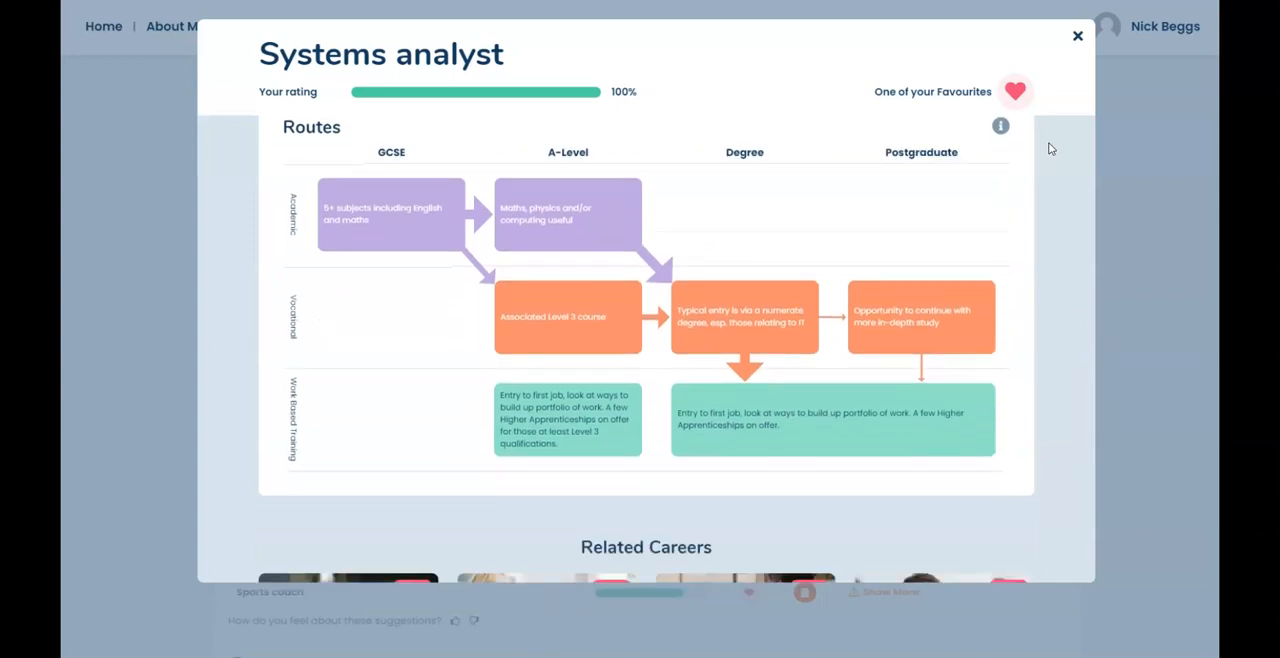
{"action": "scroll", "scroll_direction": "down", "scroll_amount": 3}
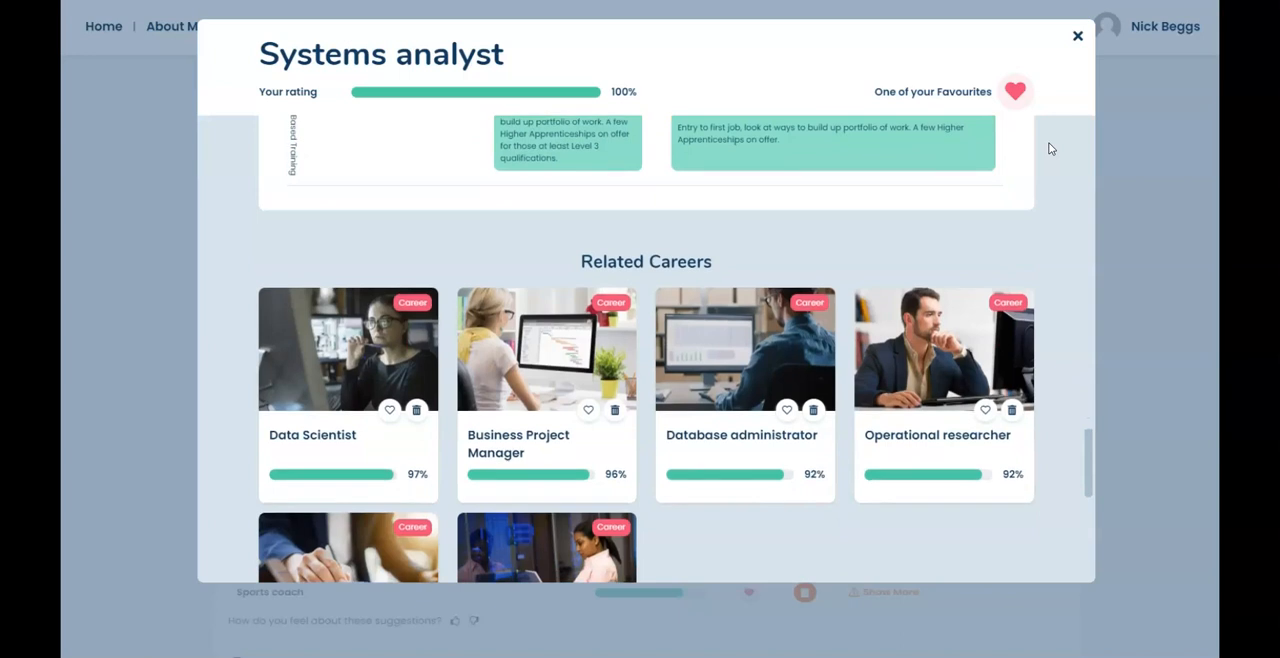
{"action": "scroll", "scroll_direction": "down", "scroll_amount": 3}
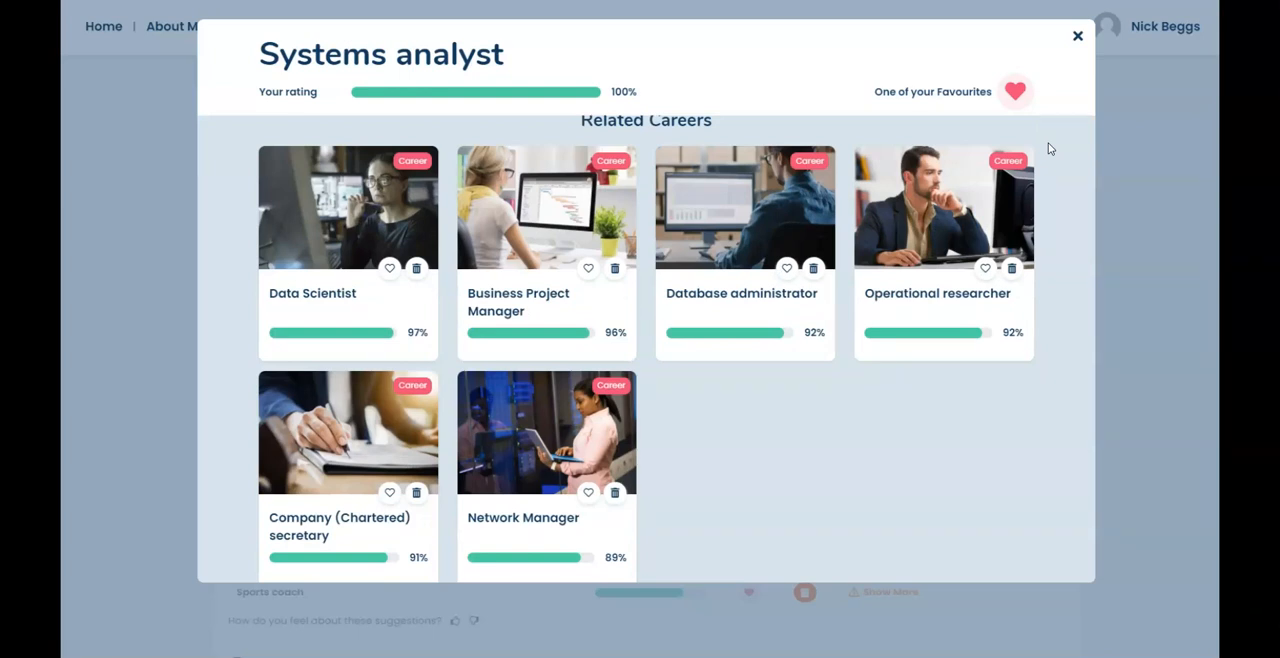
{"action": "scroll", "scroll_direction": "down", "scroll_amount": 3}
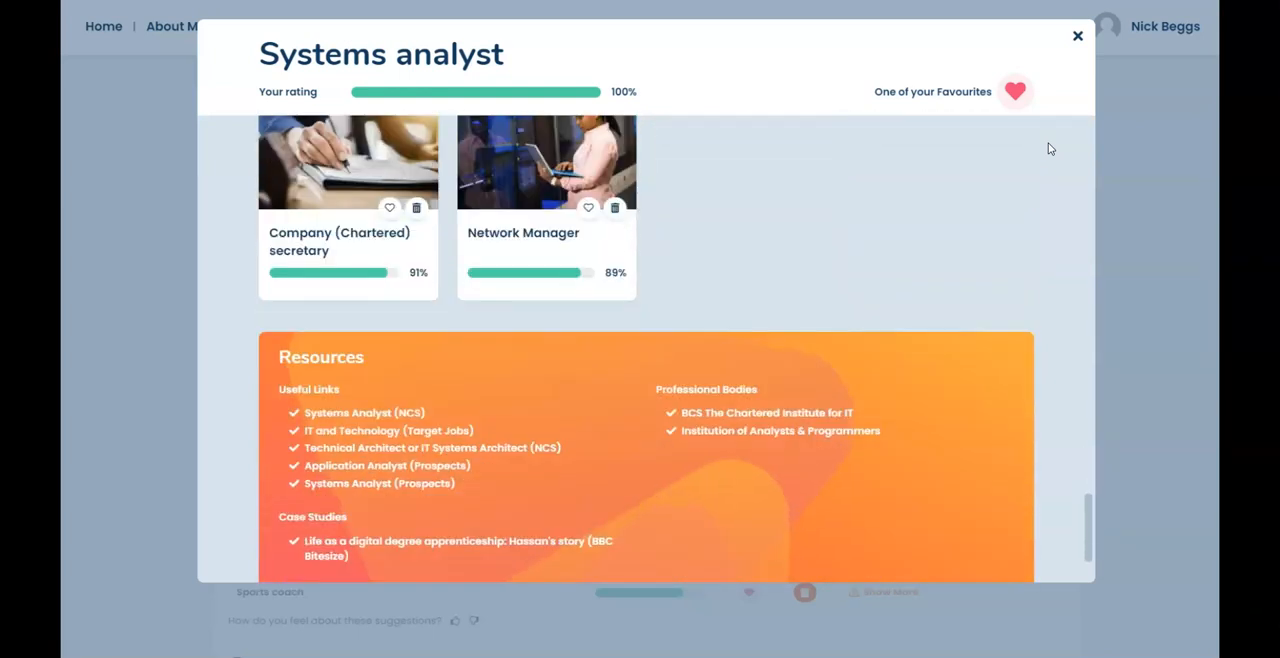
{"action": "scroll", "scroll_direction": "down", "scroll_amount": 3}
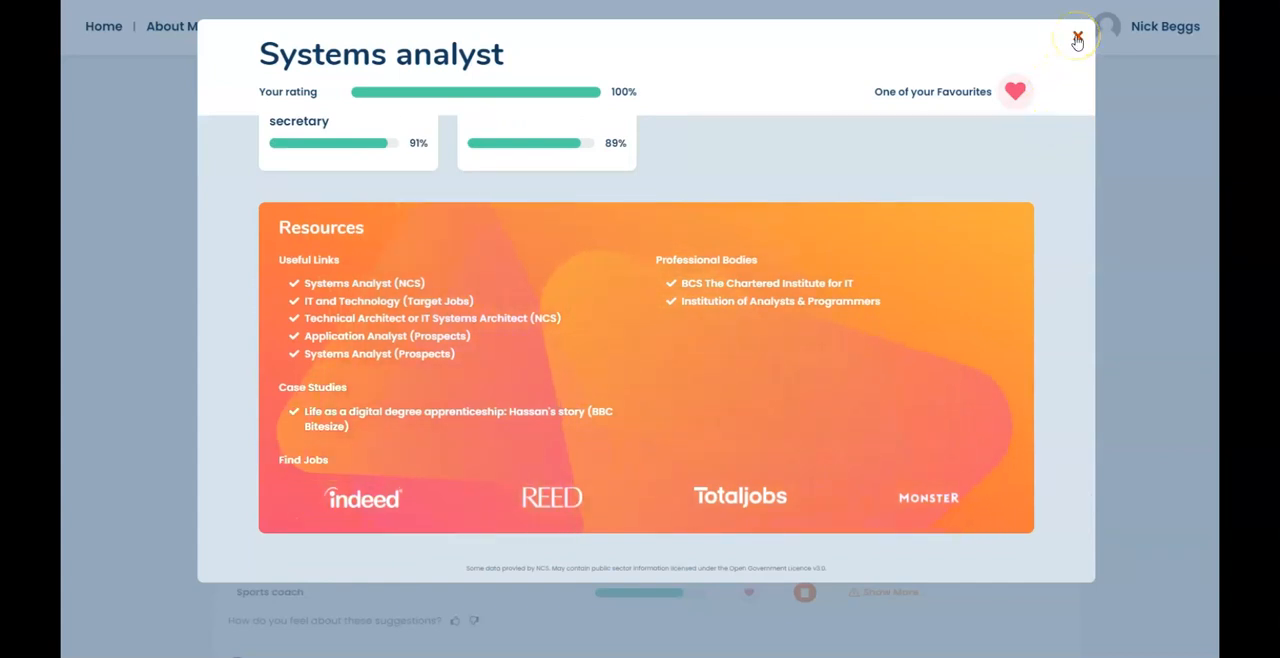
- Close the Systems analyst profile and return to the top of the Best Matches table
{"action": "left_click", "coordinate": [1076, 38]}
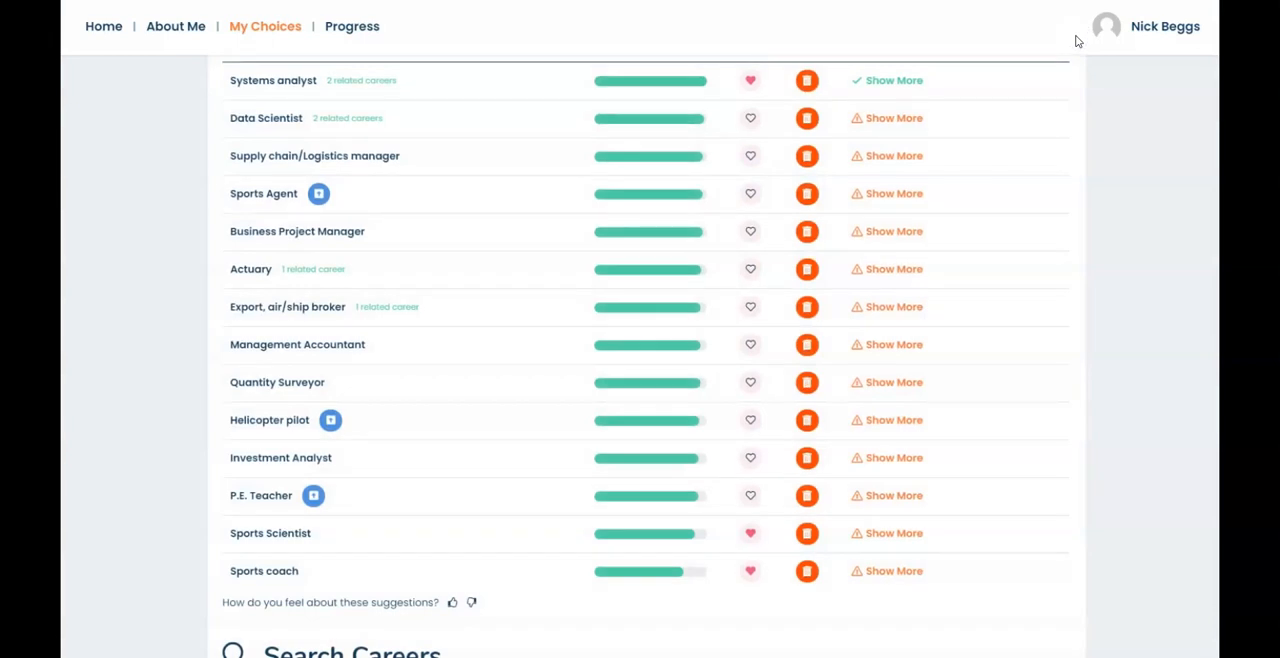
{"action": "scroll", "scroll_direction": "up", "scroll_amount": 3}
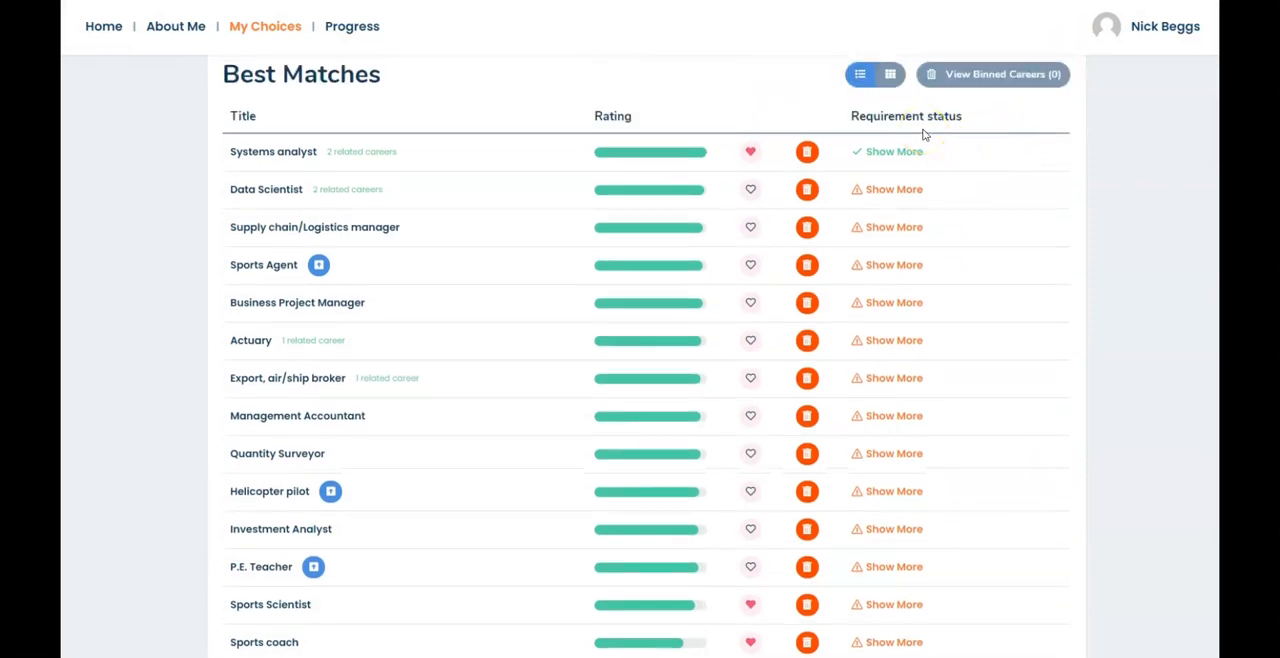
- Check the Systems analyst entry requirements, all five met, then close them
{"action": "left_click", "coordinate": [893, 151]}
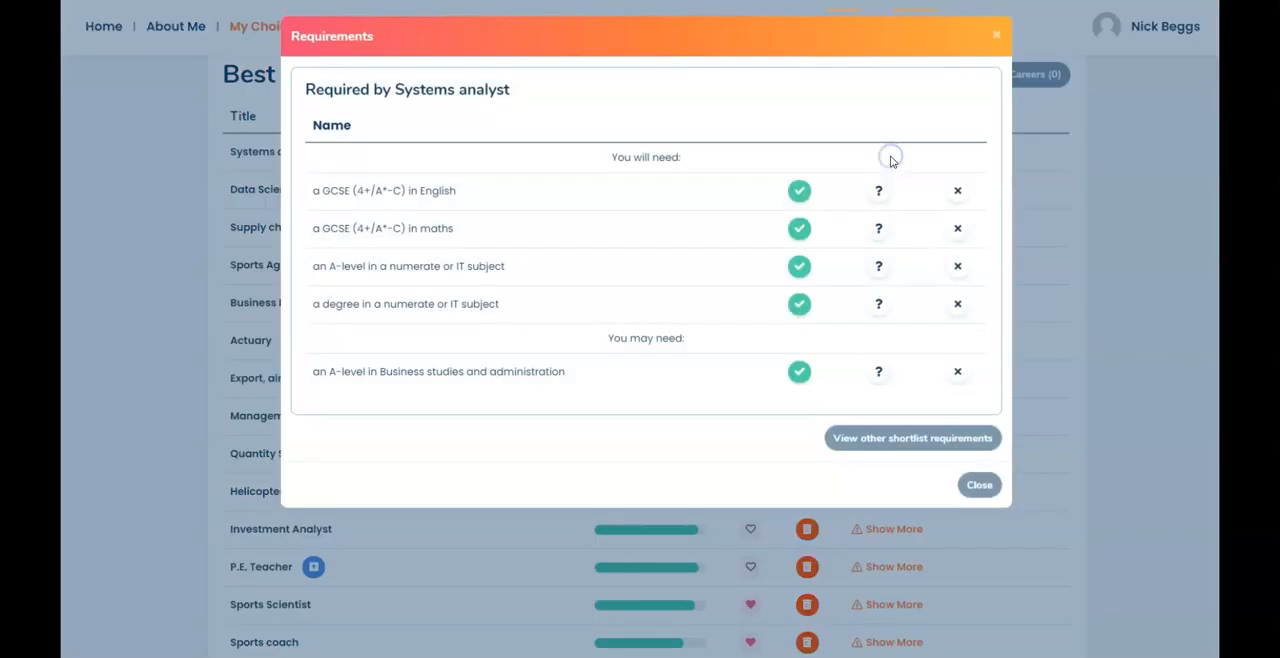
{"action": "mouse_move", "coordinate": [481, 205]}
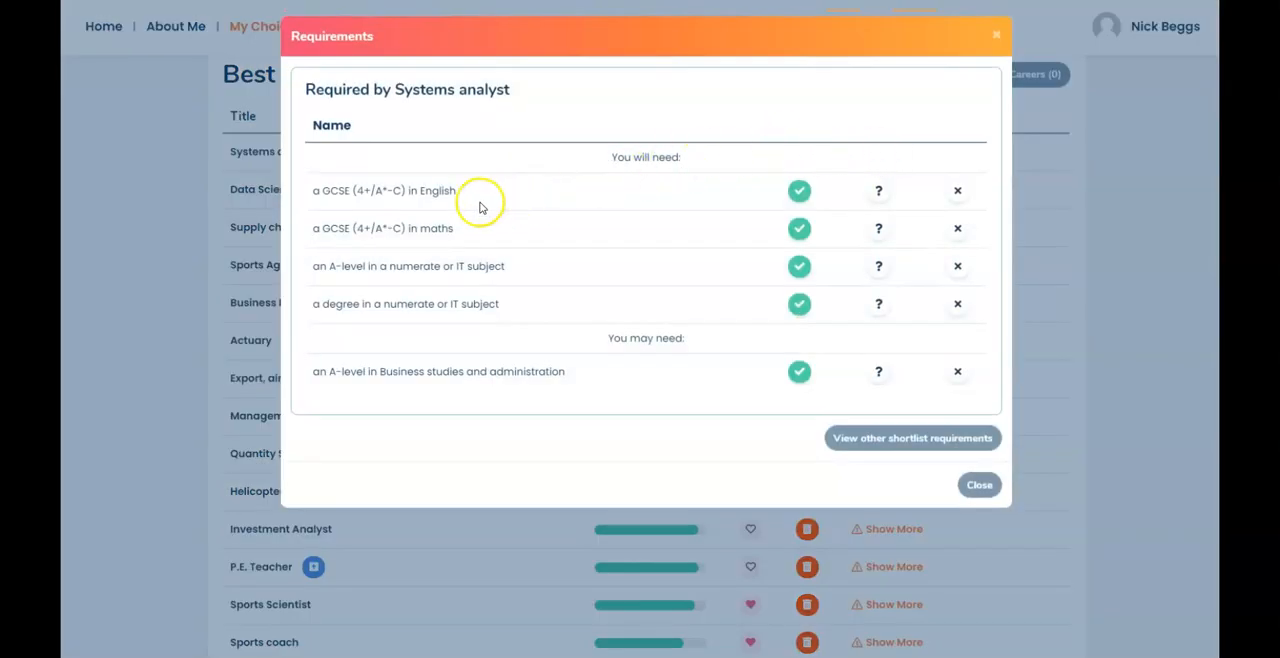
{"action": "mouse_move", "coordinate": [481, 309]}
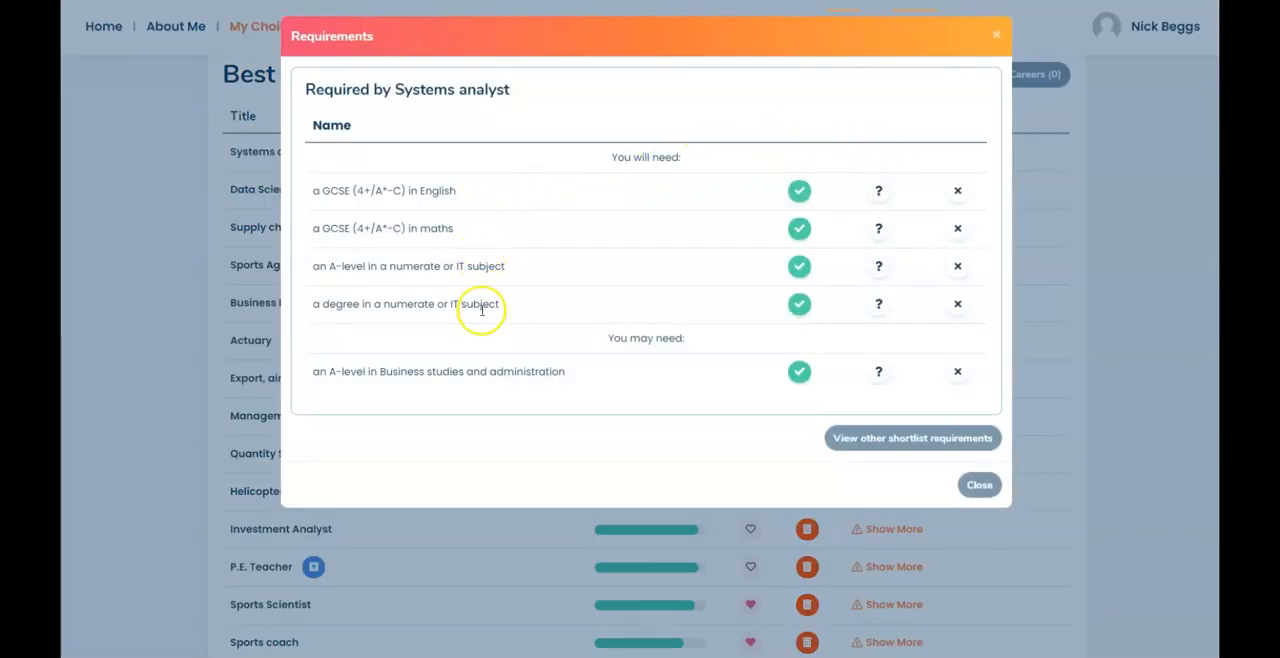
{"action": "mouse_move", "coordinate": [493, 390]}
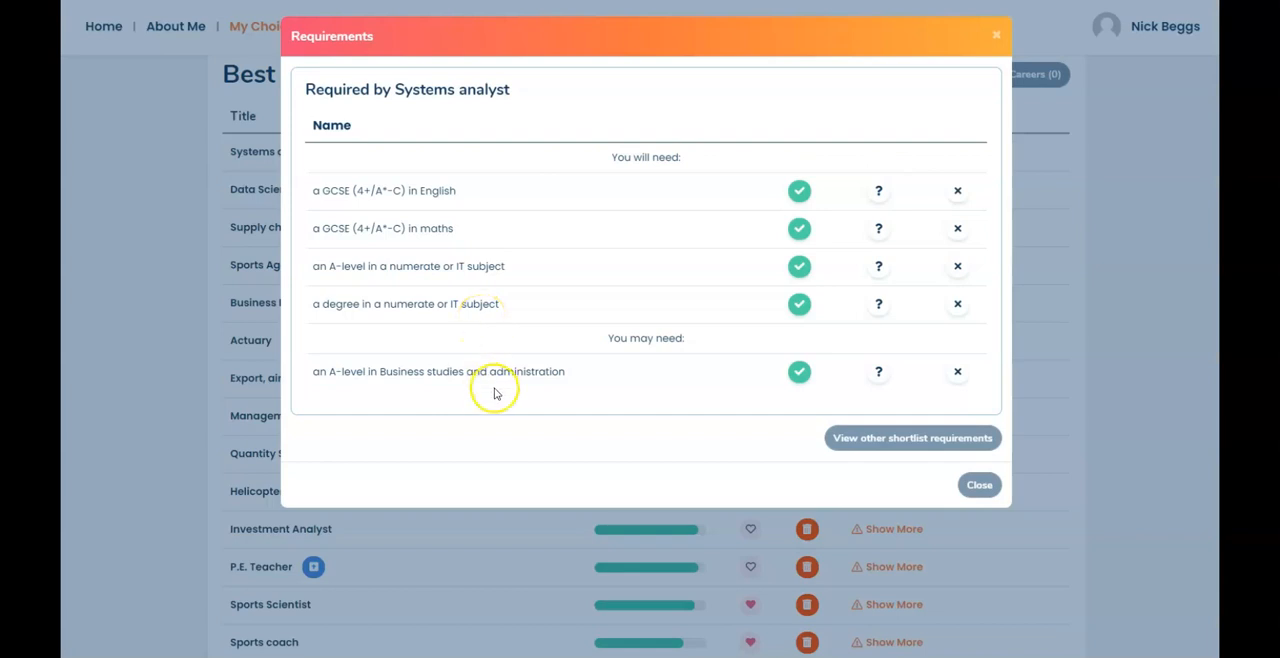
{"action": "mouse_move", "coordinate": [960, 475]}
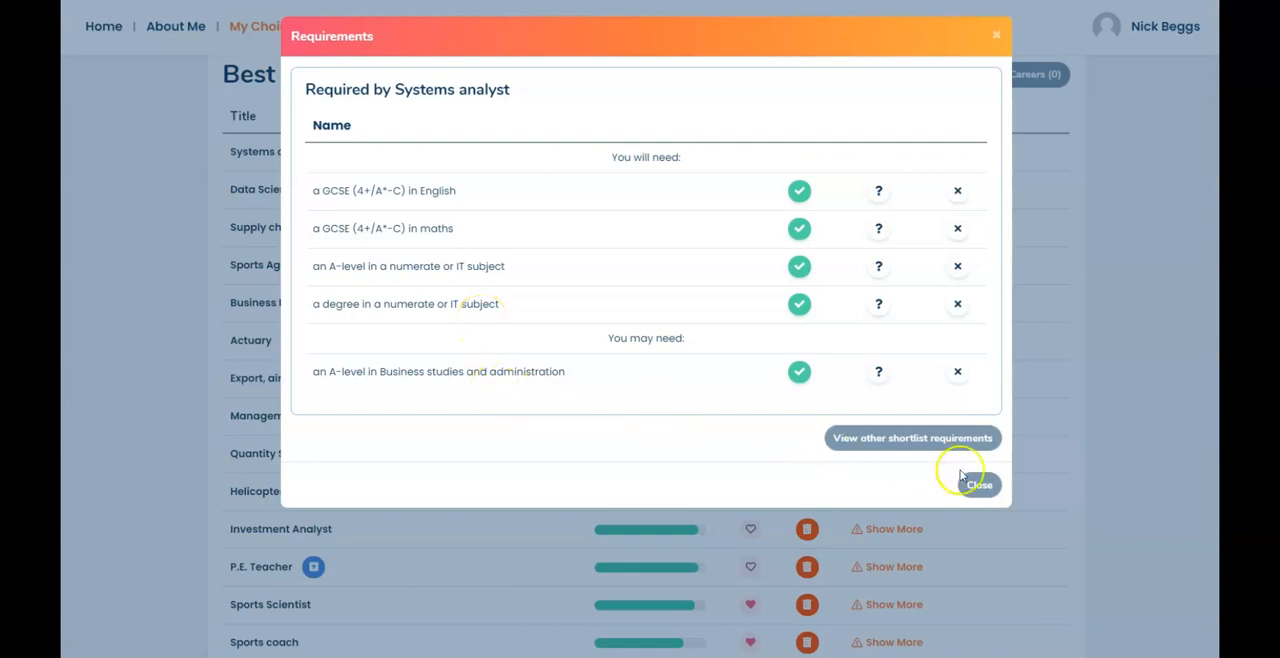
{"action": "left_click", "coordinate": [978, 485]}
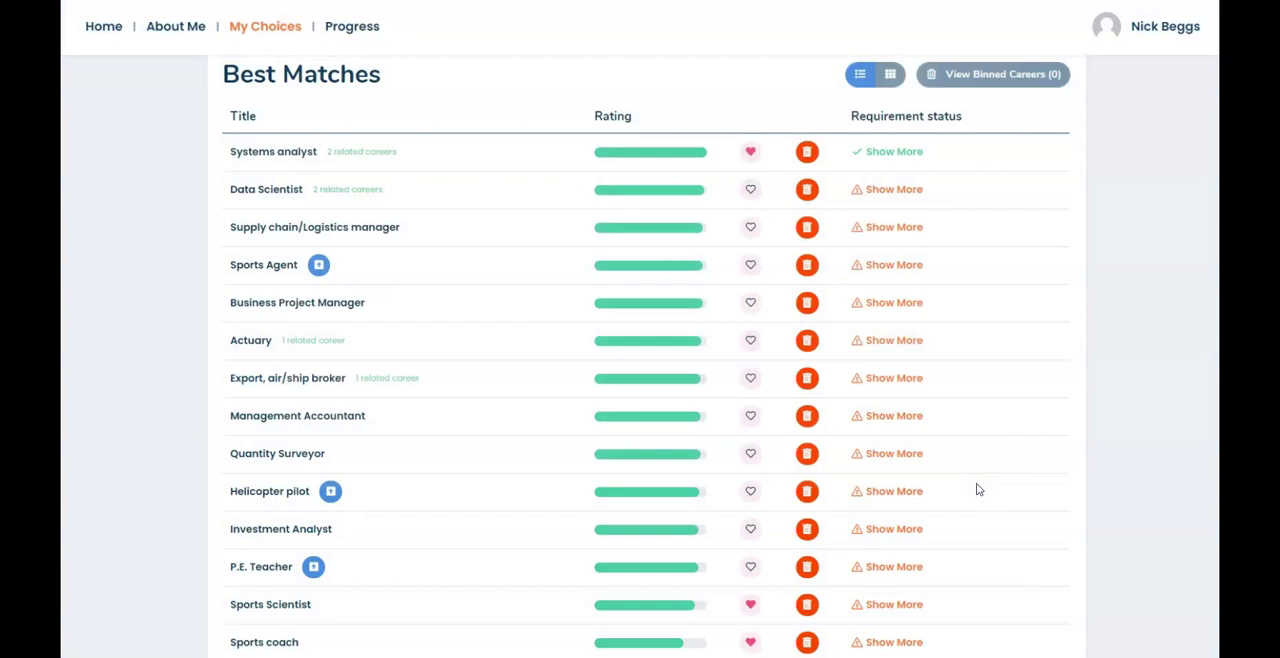
- Open Qualifications and browse the A-level options at 16 down to Alternative routes
{"action": "left_click", "coordinate": [548, 122]}
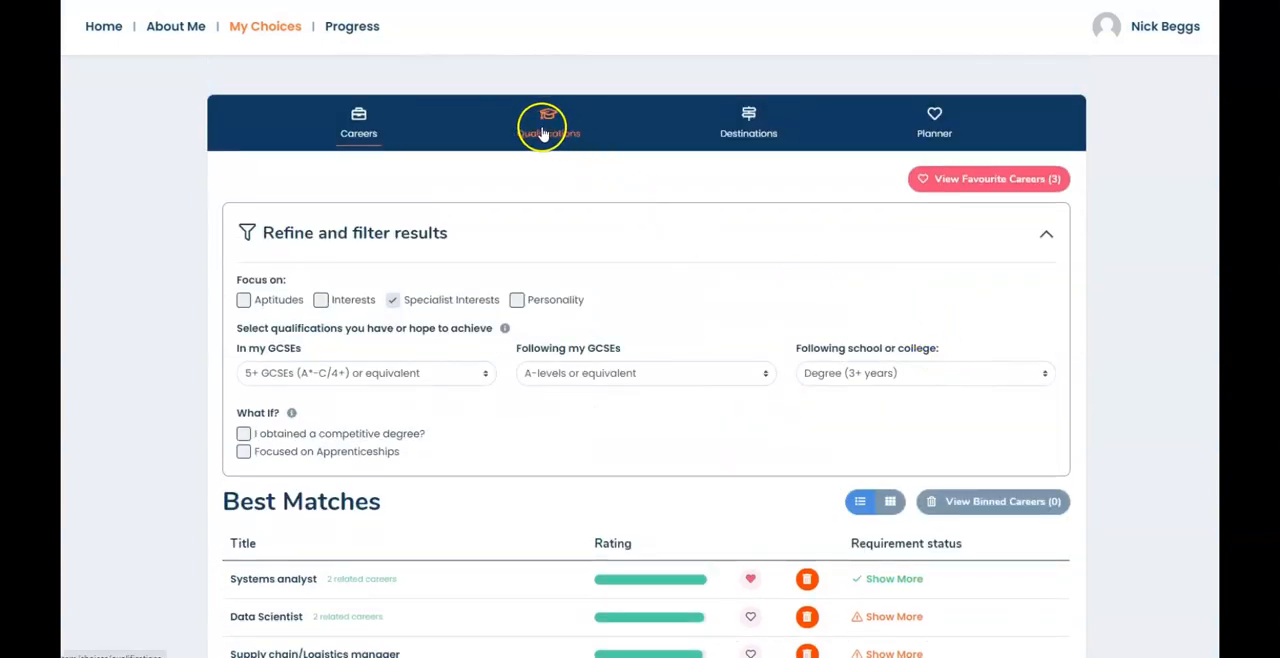
{"action": "left_click", "coordinate": [548, 122]}
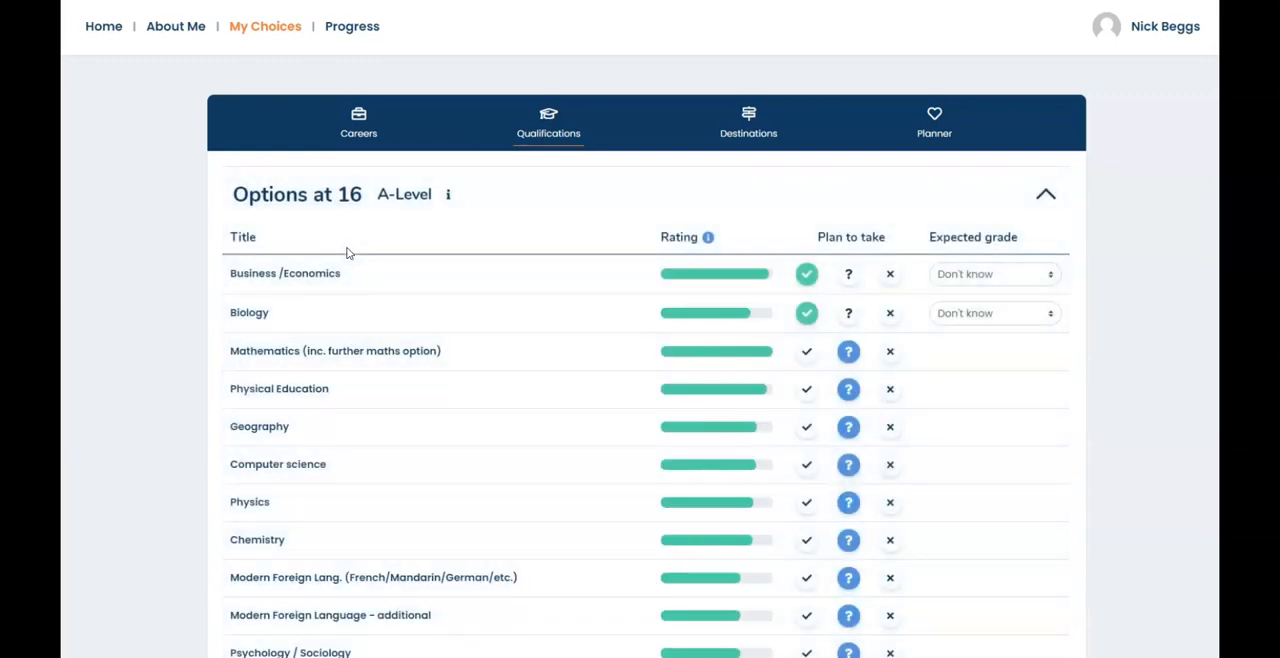
{"action": "scroll", "scroll_direction": "up", "scroll_amount": 3}
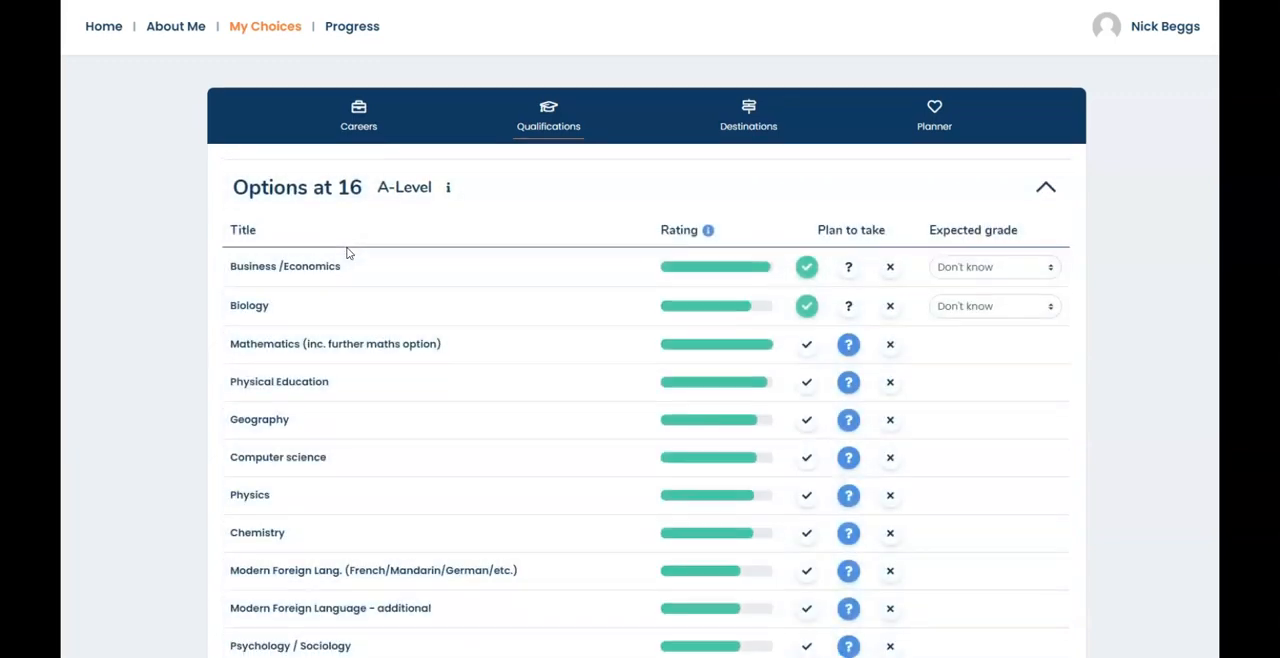
{"action": "scroll", "scroll_direction": "down", "scroll_amount": 3}
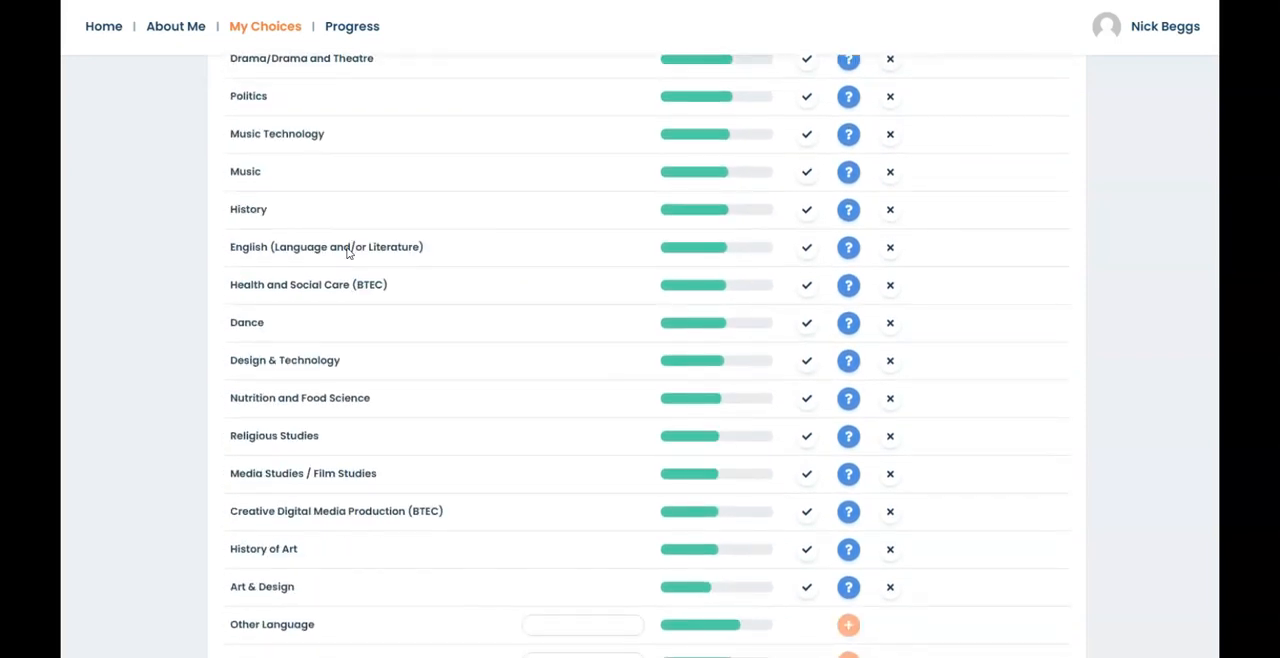
{"action": "scroll", "scroll_direction": "down", "scroll_amount": 3}
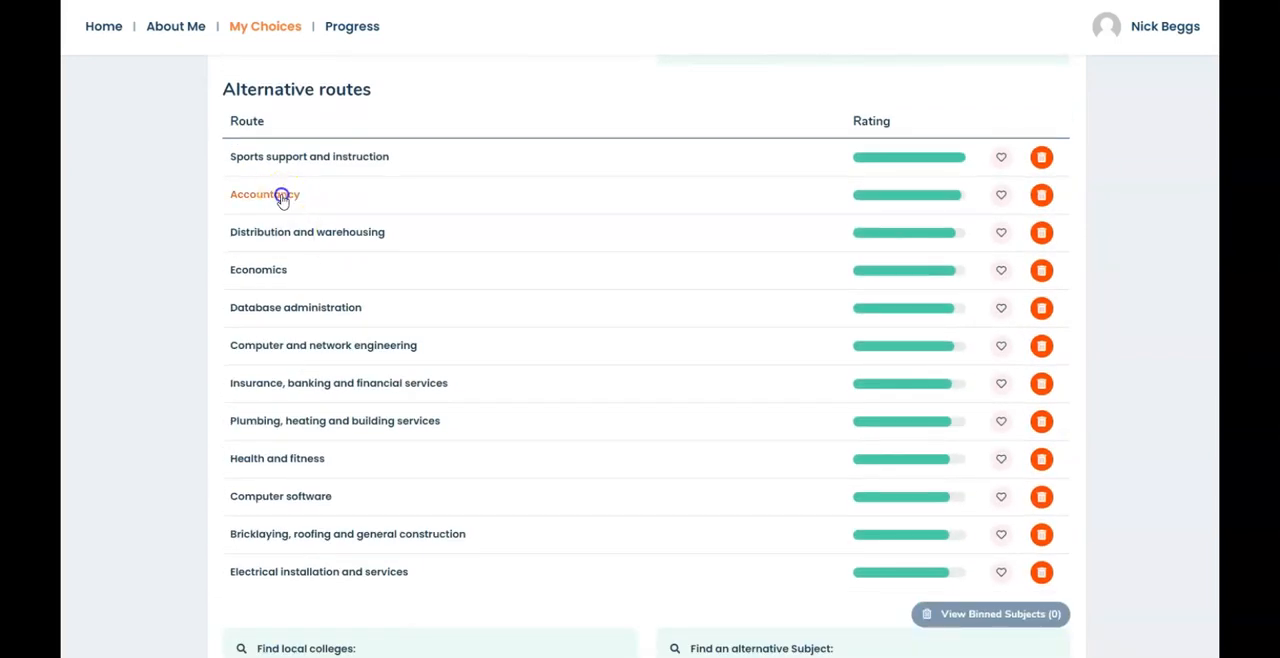
- View the Accountancy alternative route details, rated 92%, and close them
{"action": "left_click", "coordinate": [264, 194]}
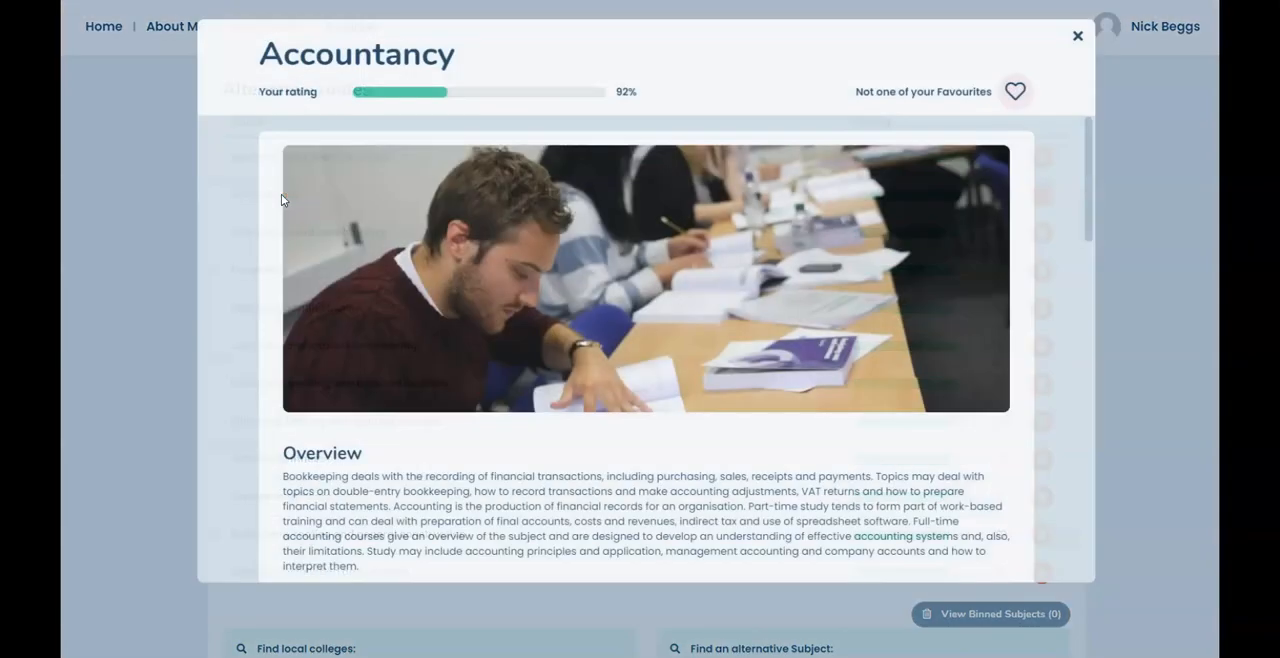
{"action": "scroll", "scroll_direction": "down", "scroll_amount": 3}
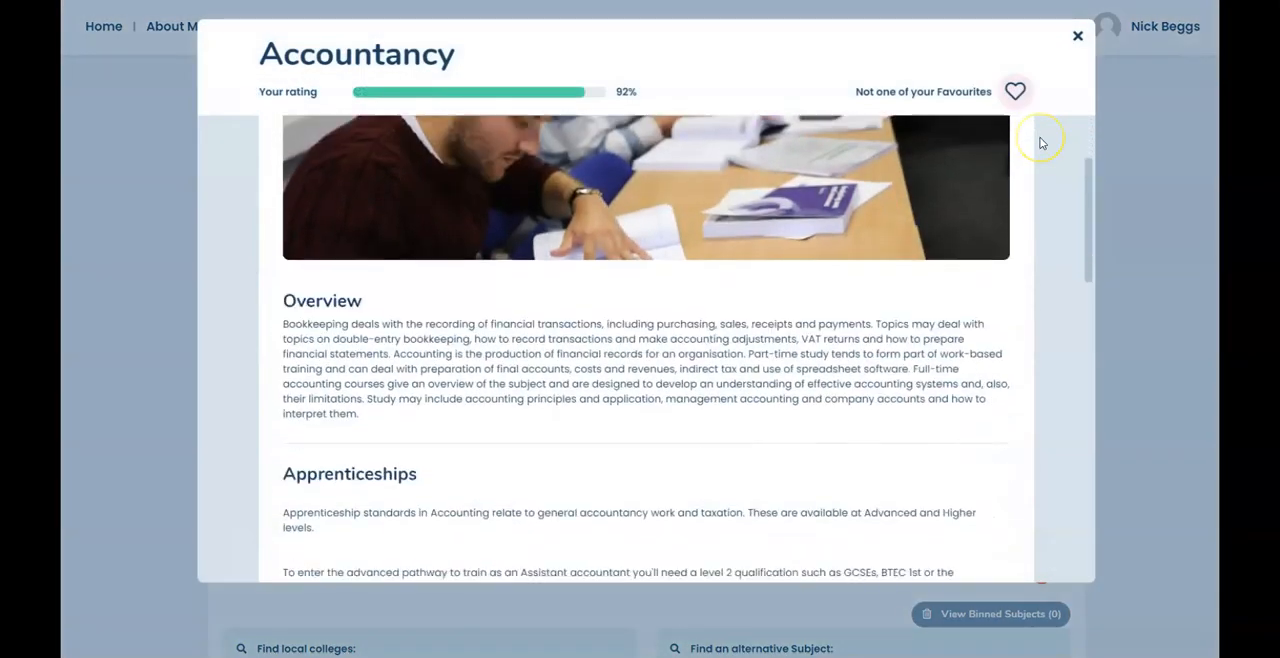
{"action": "scroll", "scroll_direction": "down", "scroll_amount": 3}
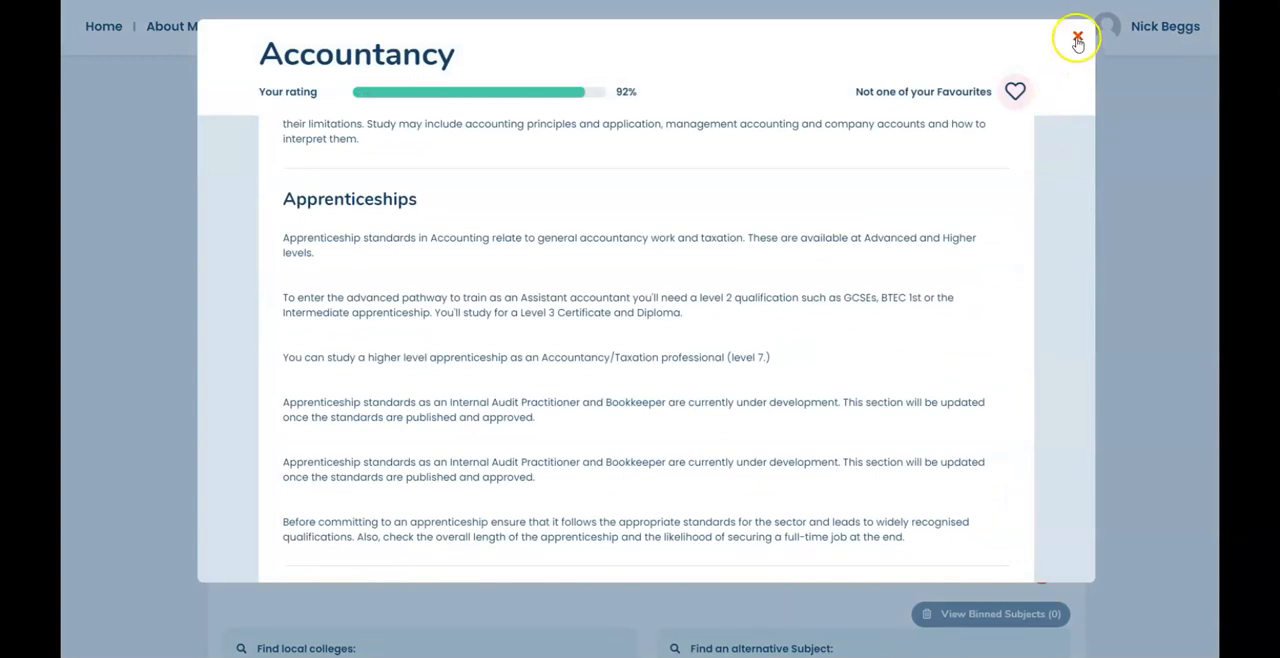
{"action": "left_click", "coordinate": [1077, 38]}
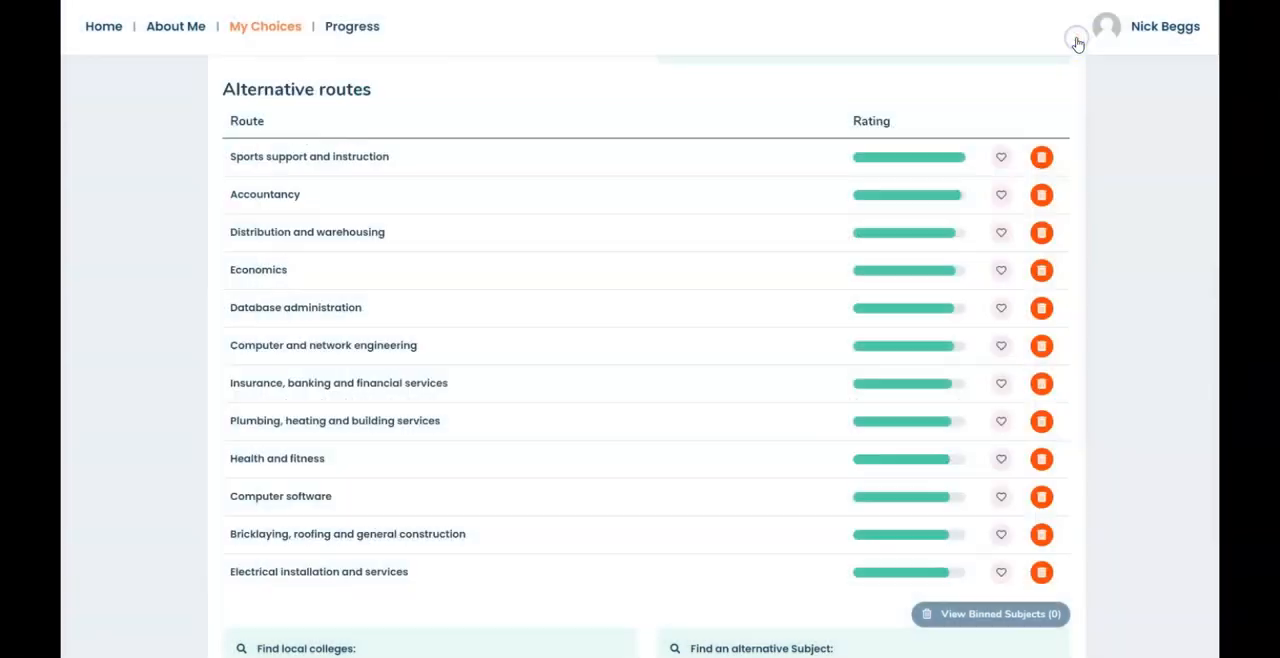
- Scroll back up and go to the Destinations section of My Choices
{"action": "scroll", "scroll_direction": "up", "scroll_amount": 3}
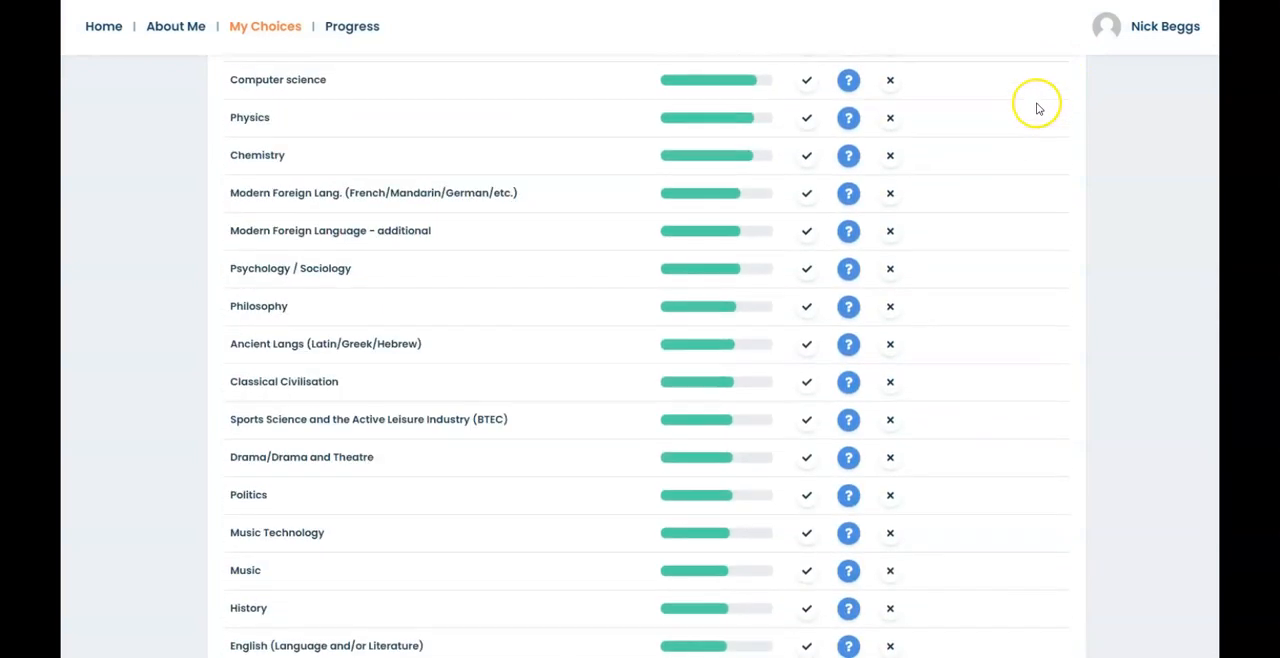
{"action": "scroll", "scroll_direction": "up", "scroll_amount": 3}
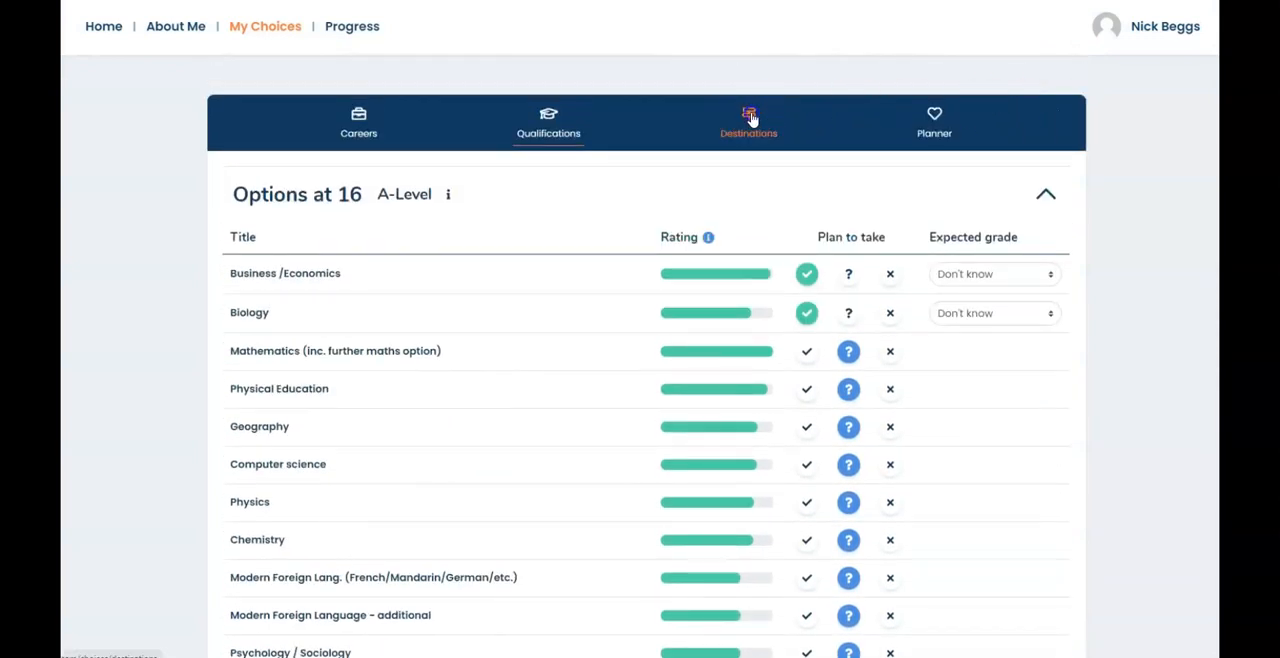
{"action": "left_click", "coordinate": [748, 120]}
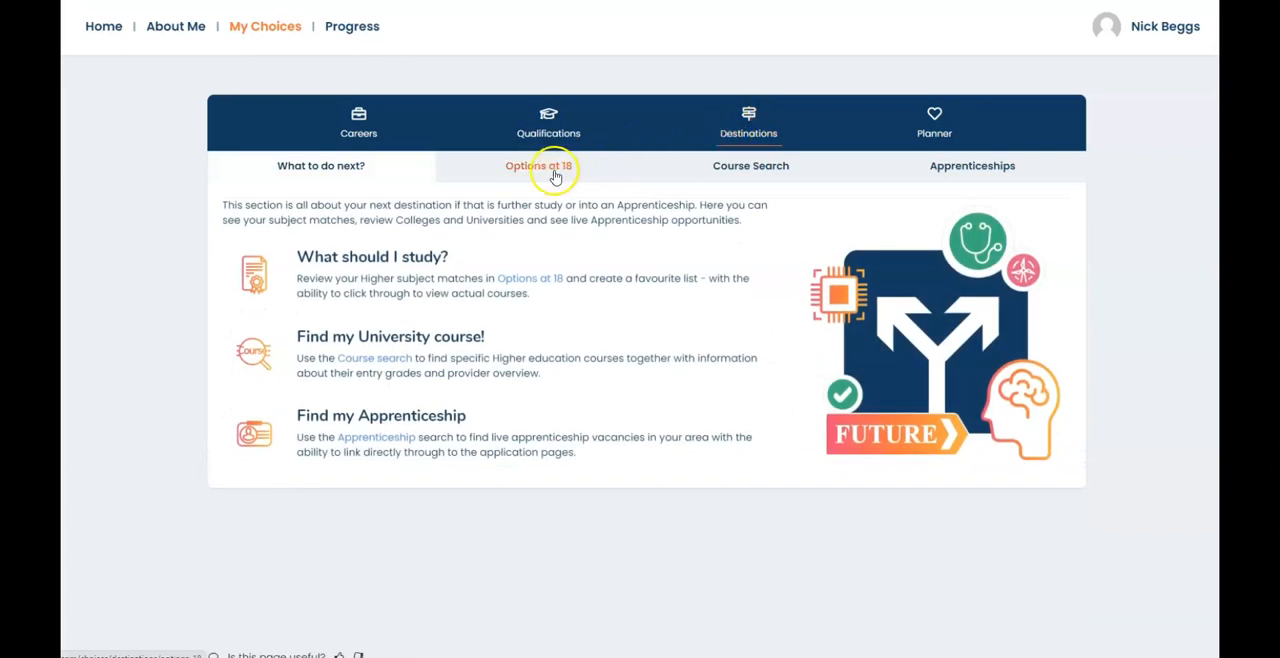
- Show Options at 18 best-match subjects, led by Sports studies/science at 100%
{"action": "left_click", "coordinate": [538, 165]}
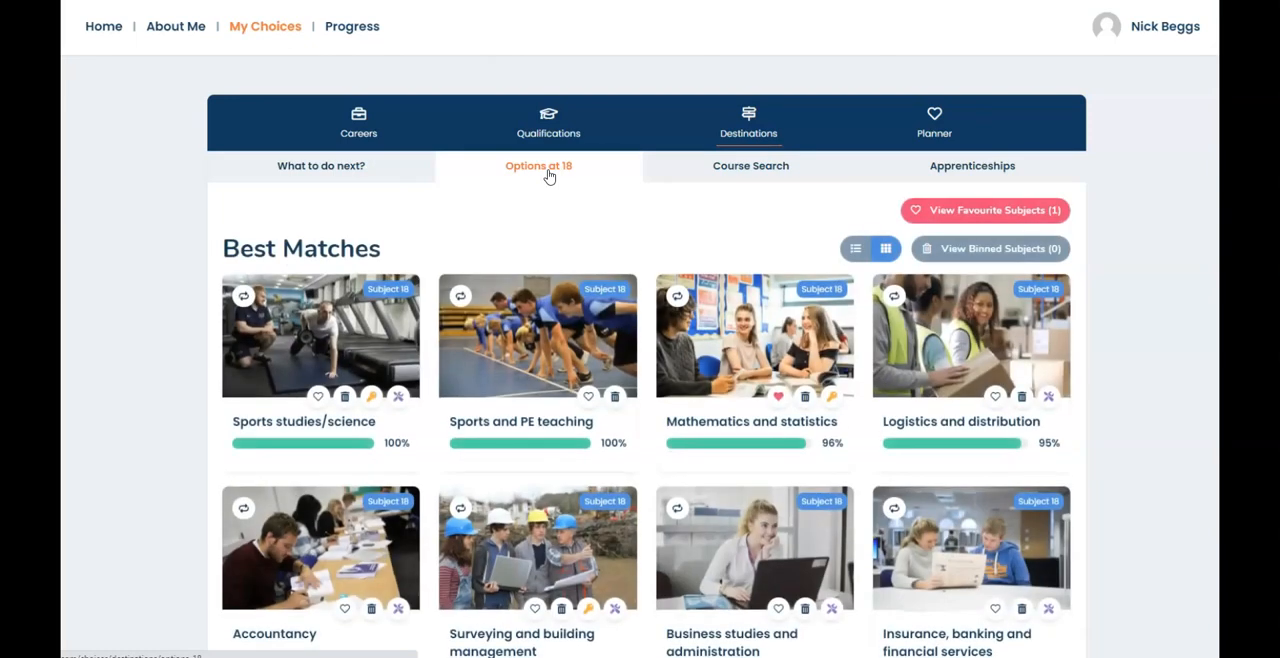
{"action": "mouse_move", "coordinate": [300, 635]}
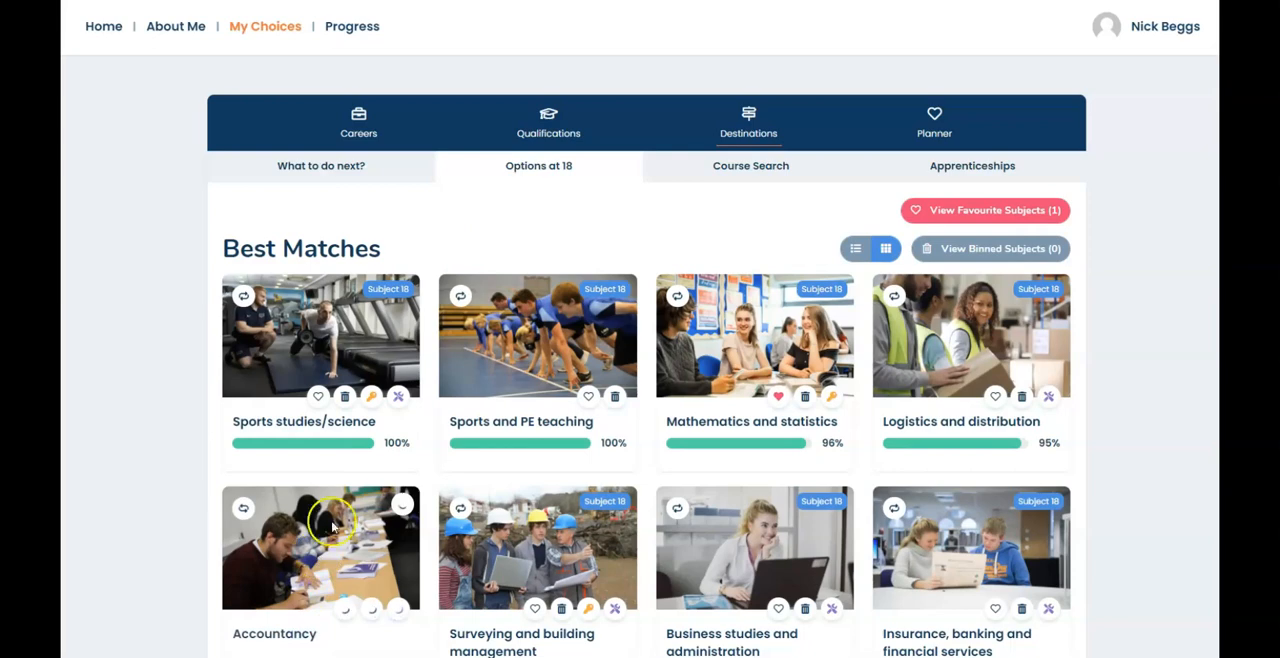
- Open the 90% Accountancy subject and read through to its related subjects and careers
{"action": "left_click", "coordinate": [320, 548]}
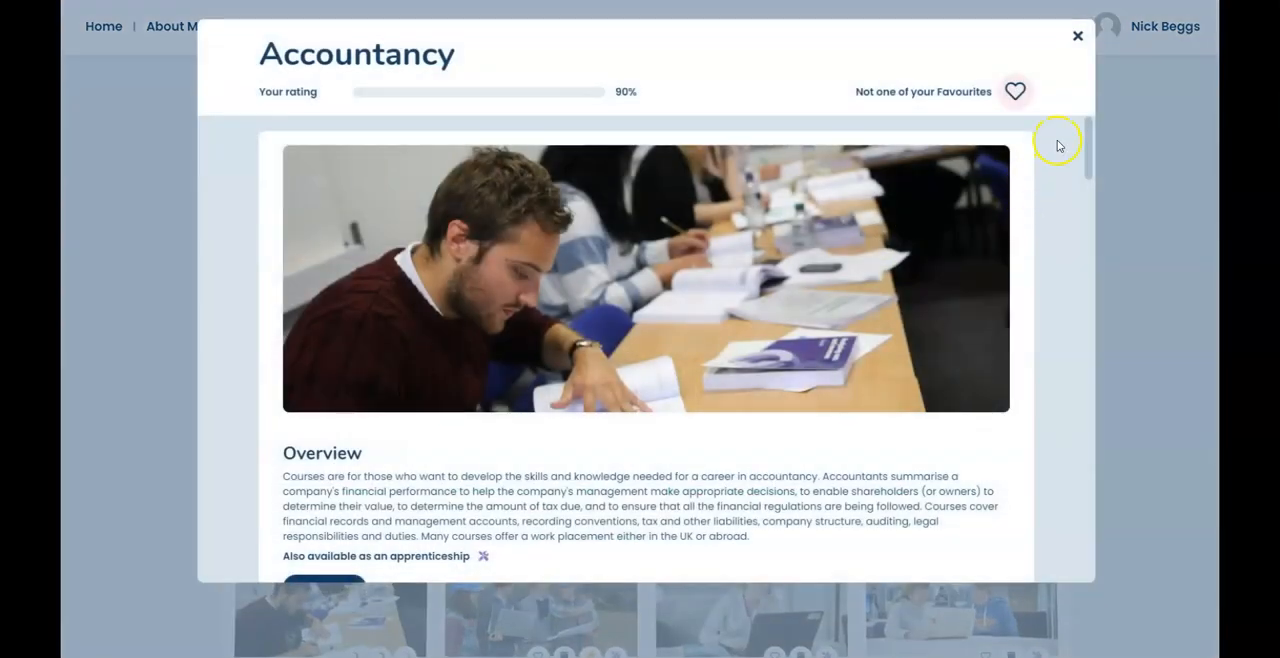
{"action": "scroll", "scroll_direction": "down", "scroll_amount": 3}
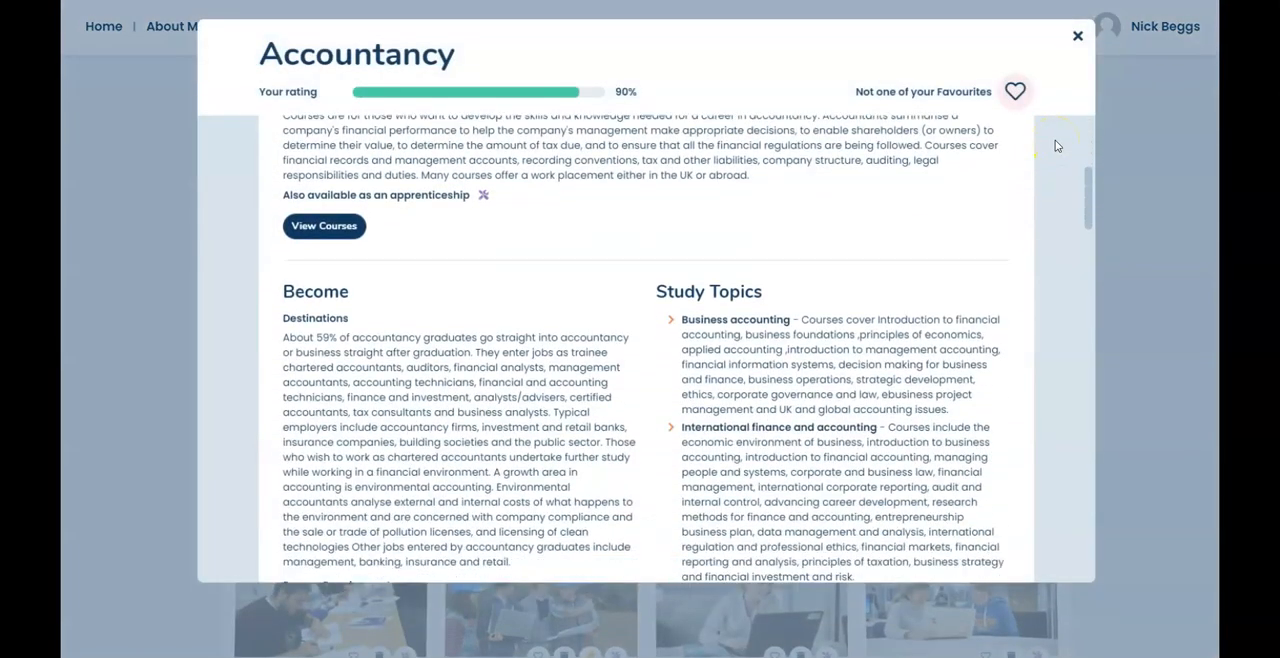
{"action": "scroll", "scroll_direction": "down", "scroll_amount": 3}
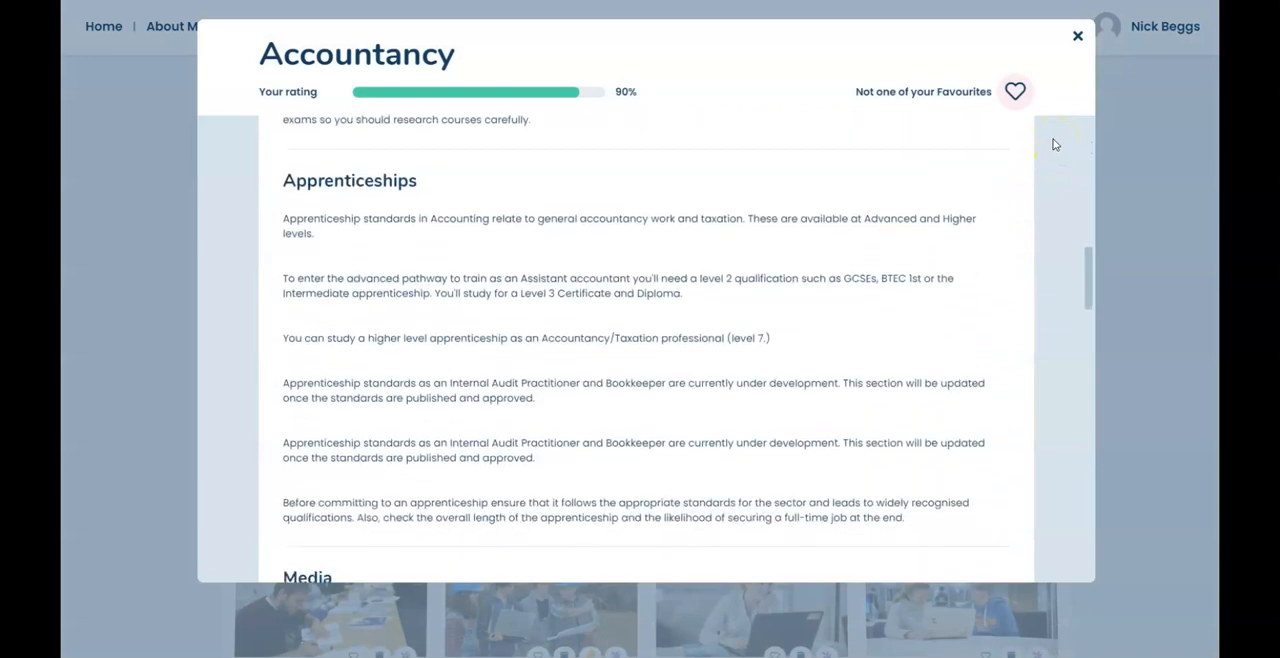
{"action": "scroll", "scroll_direction": "down", "scroll_amount": 3}
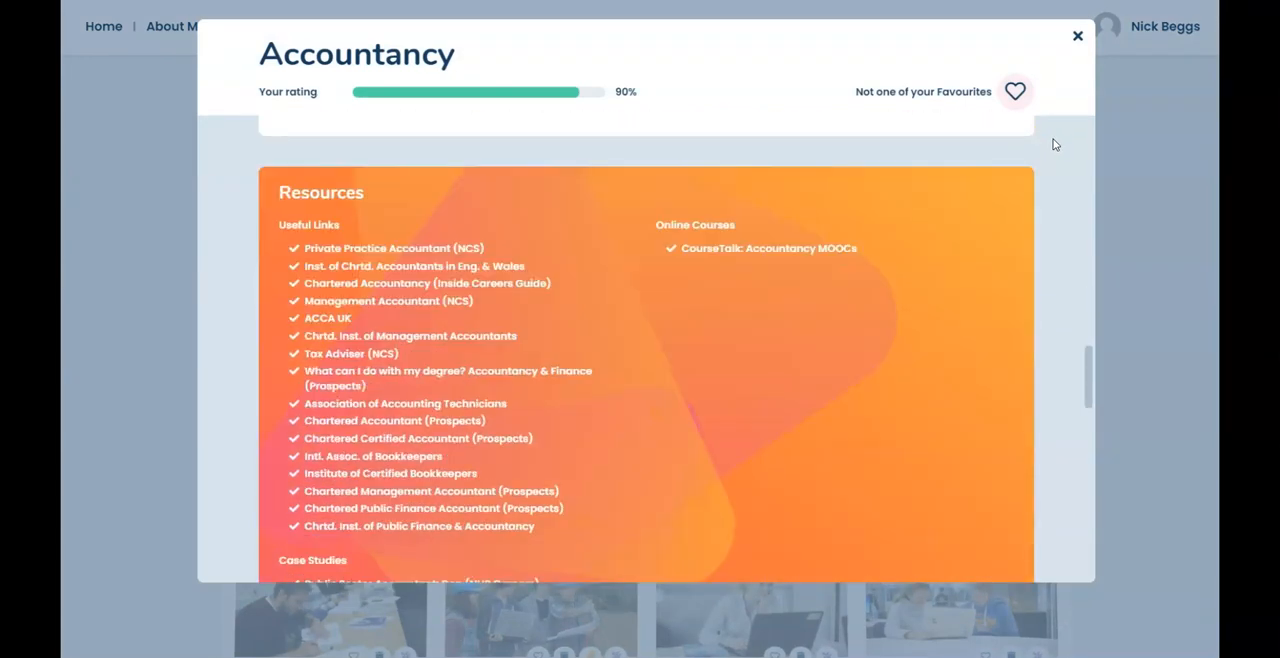
{"action": "scroll", "scroll_direction": "down", "scroll_amount": 3}
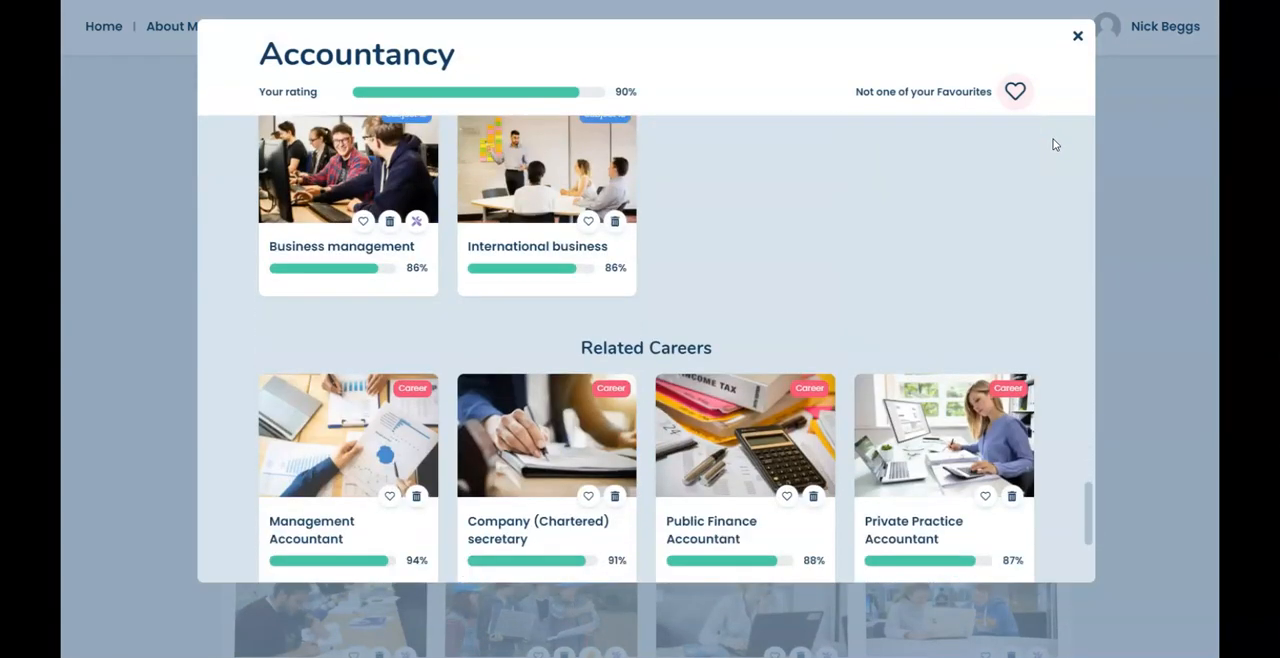
{"action": "scroll", "scroll_direction": "up", "scroll_amount": 3}
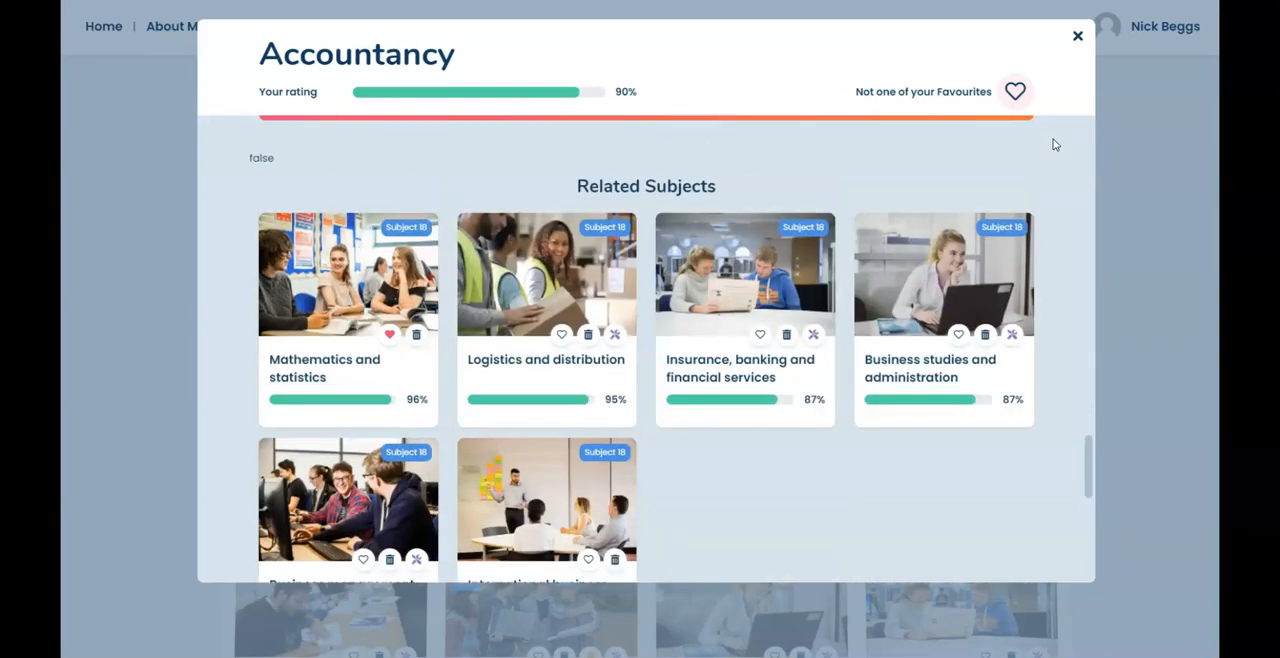
{"action": "scroll", "scroll_direction": "up", "scroll_amount": 3}
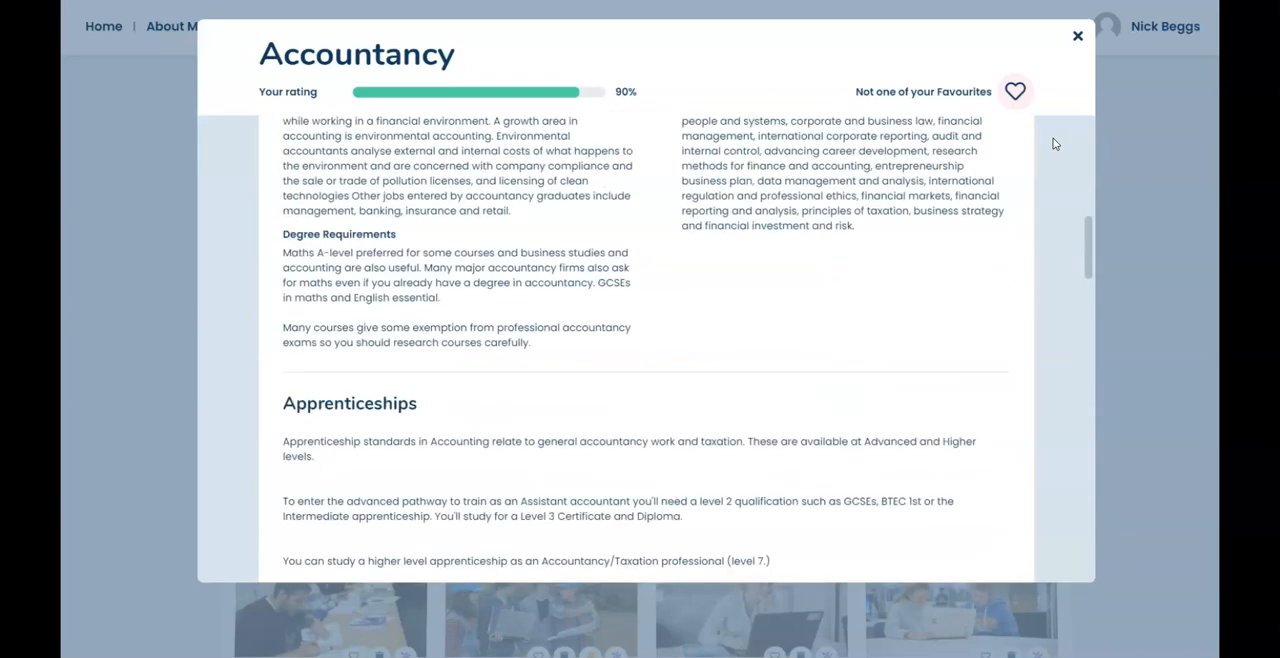
{"action": "scroll", "scroll_direction": "up", "scroll_amount": 3}
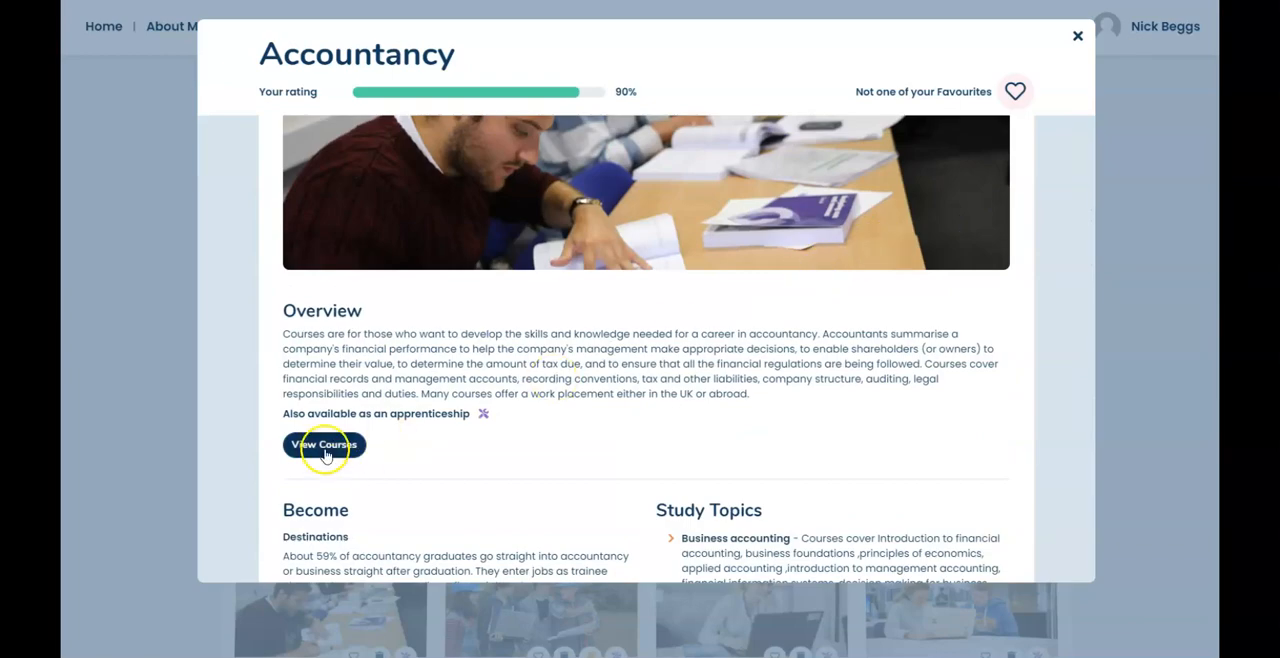
{"action": "left_click", "coordinate": [323, 444]}
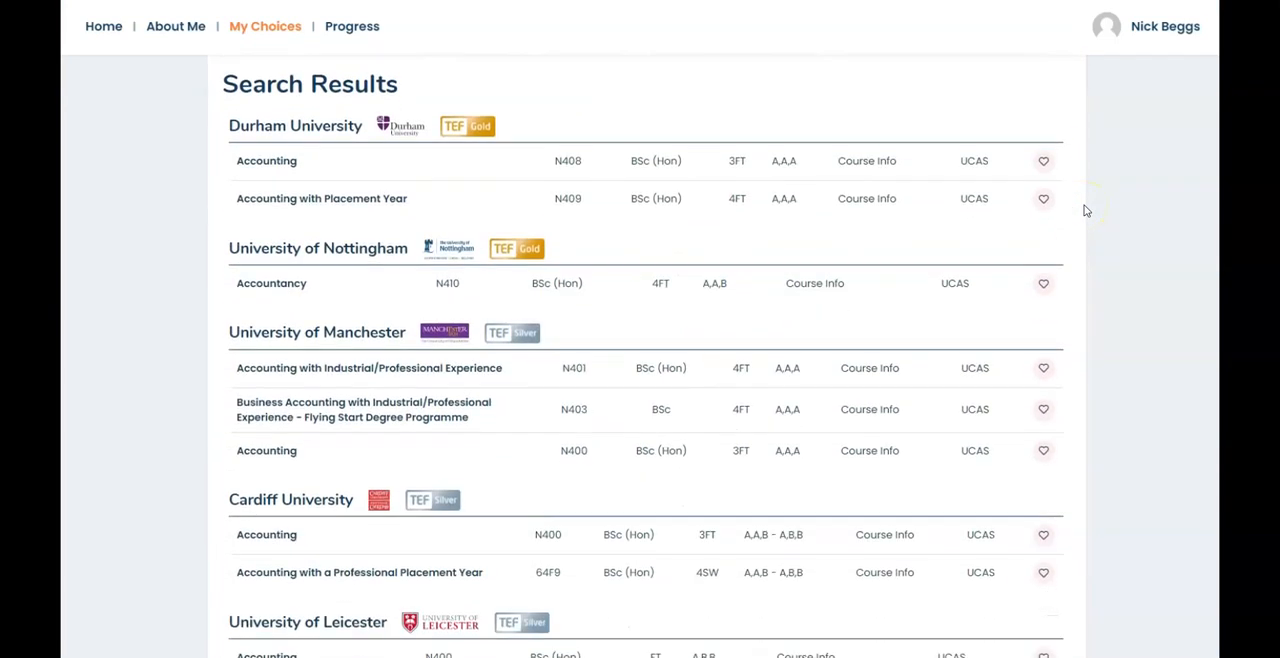
{"action": "scroll", "scroll_direction": "down", "scroll_amount": 3}
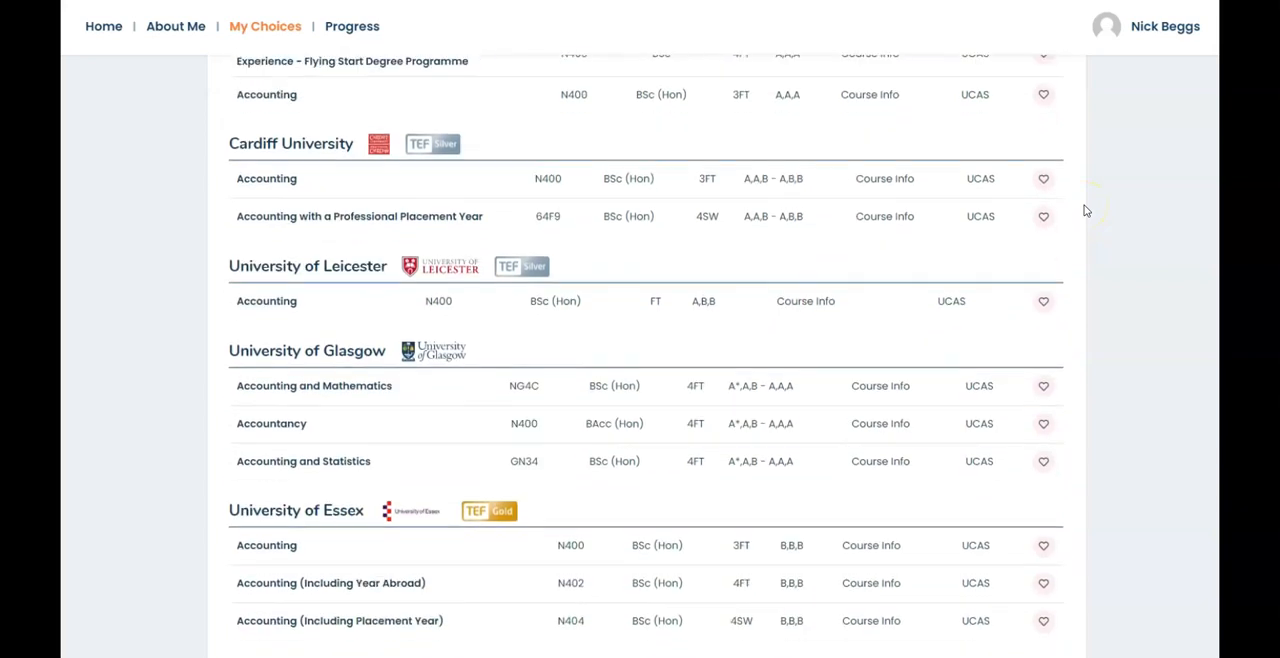
{"action": "scroll", "scroll_direction": "down", "scroll_amount": 3}
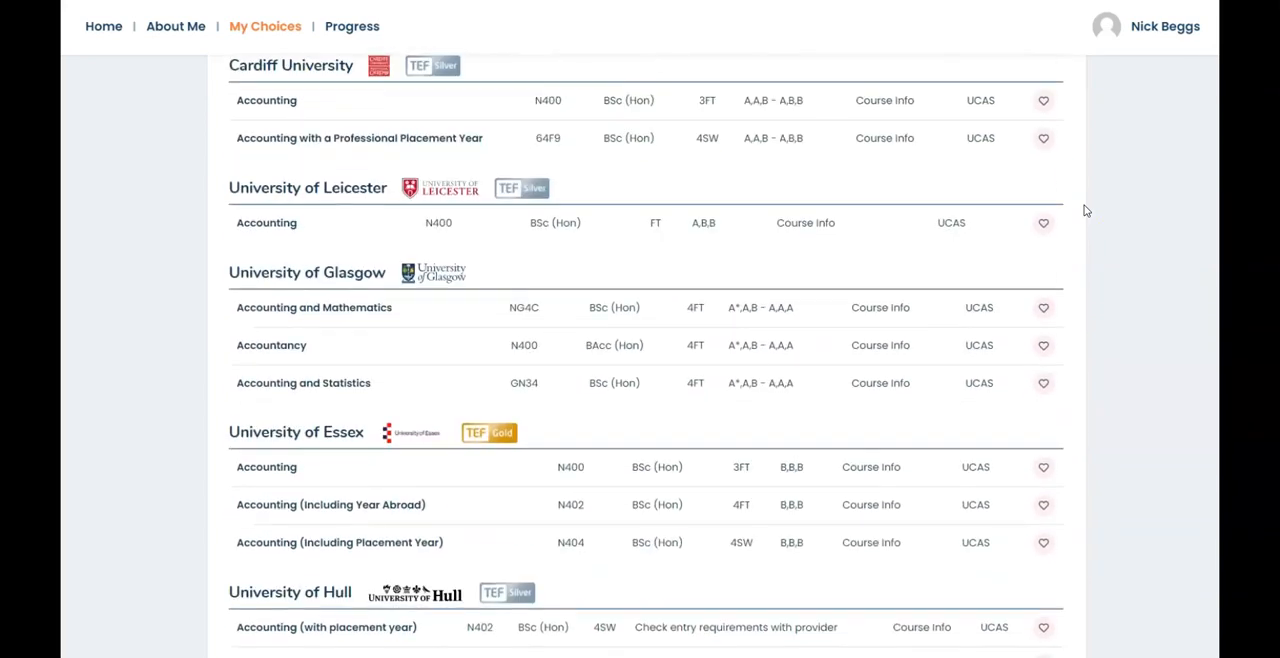
{"action": "scroll", "scroll_direction": "up", "scroll_amount": 3}
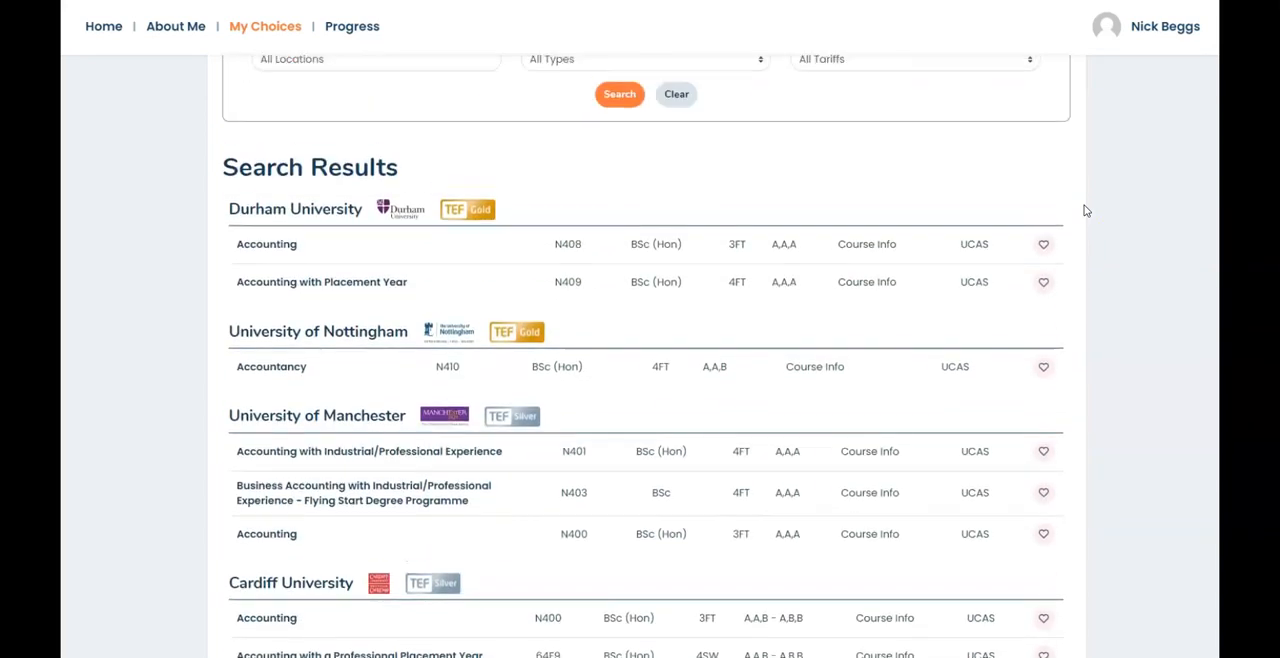
{"action": "scroll", "scroll_direction": "up", "scroll_amount": 3}
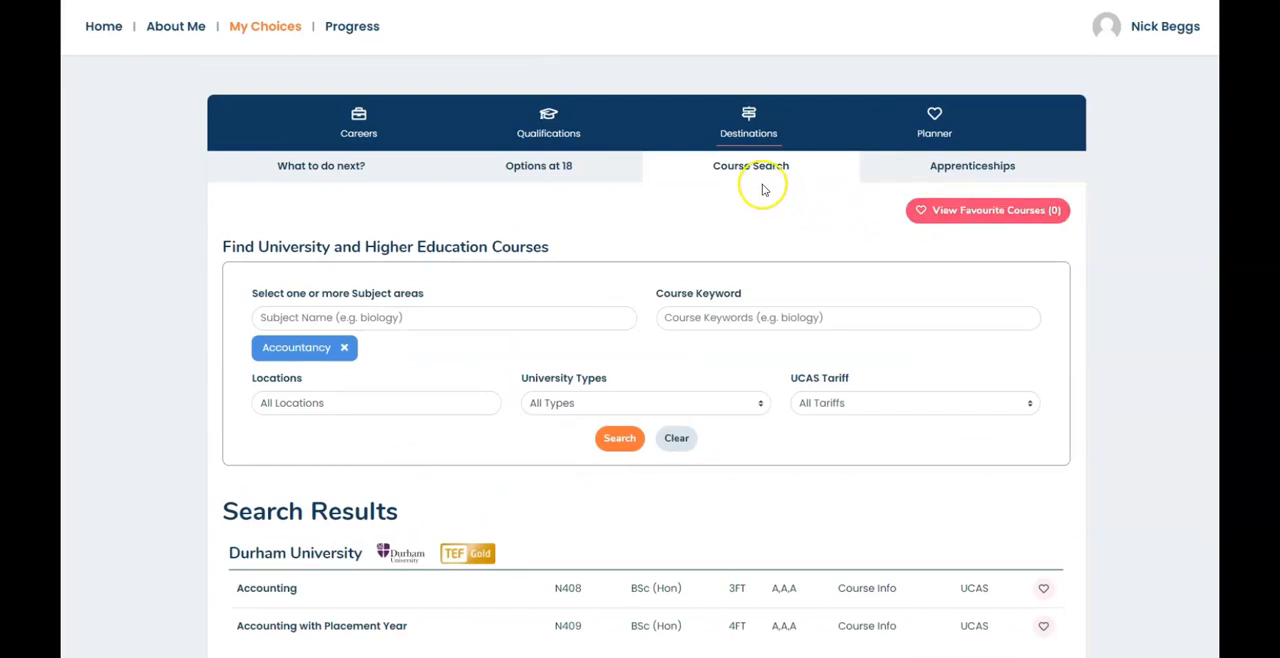
{"action": "mouse_move", "coordinate": [763, 189]}
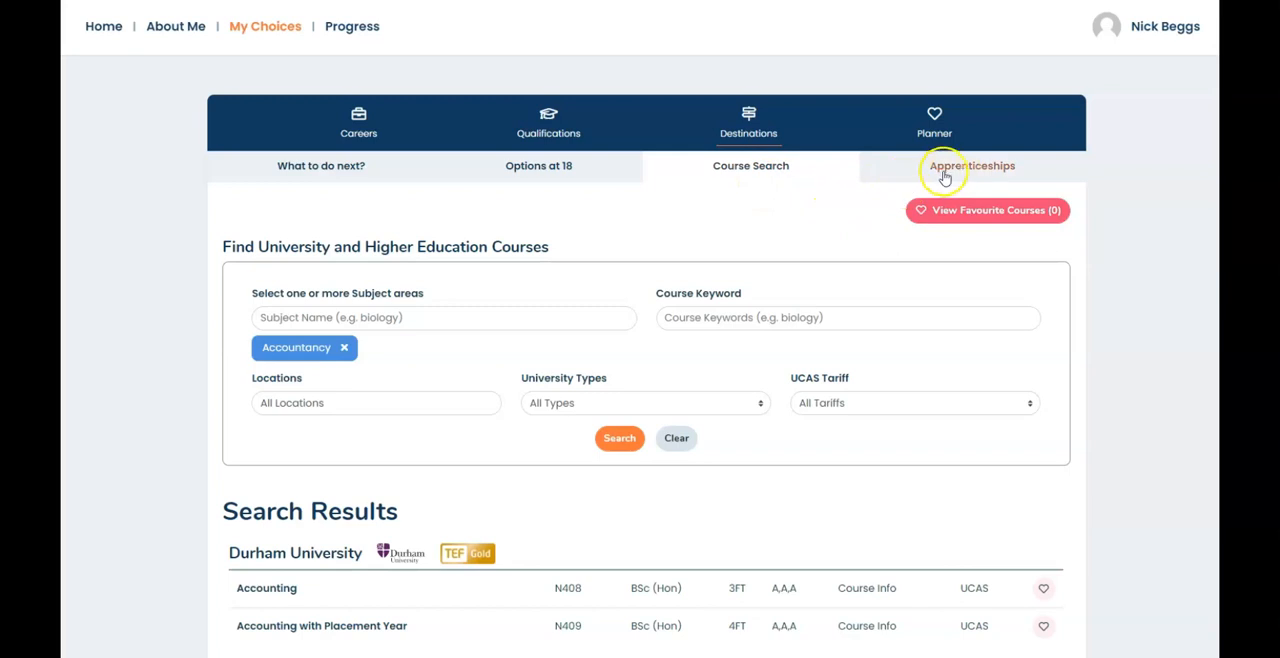
- Open the Apprenticeships finder with title, category, postcode and distance search fields
{"action": "left_click", "coordinate": [971, 165]}
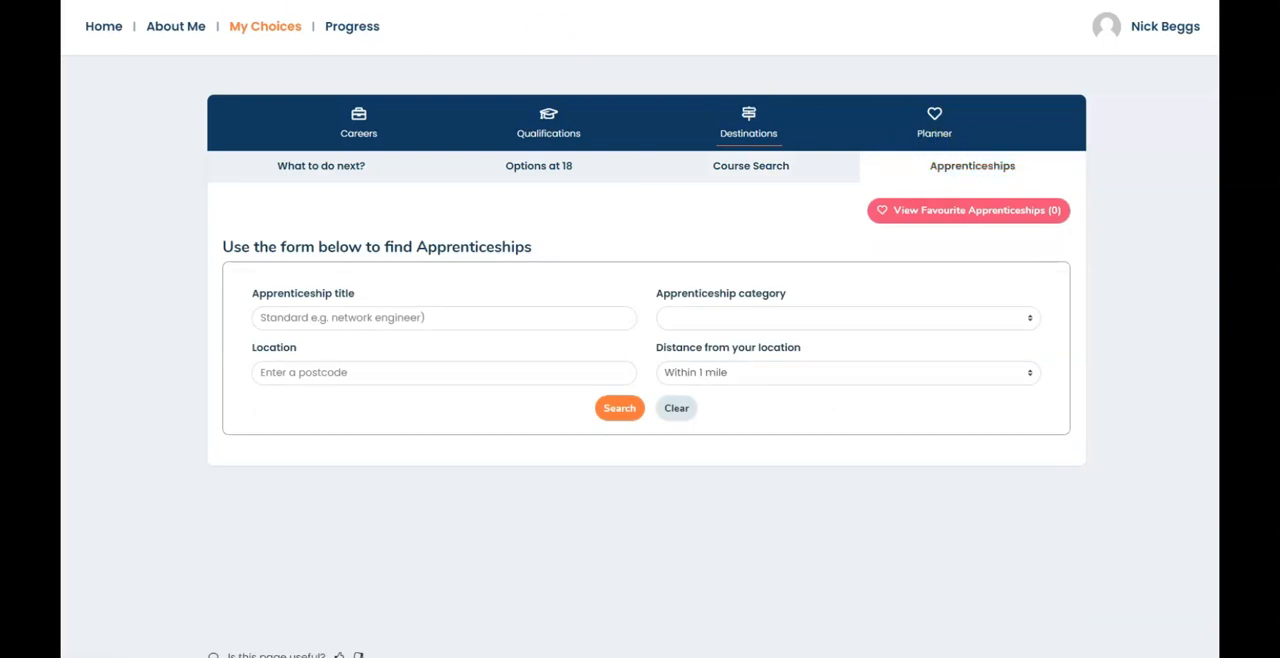
{"action": "mouse_move", "coordinate": [933, 123]}
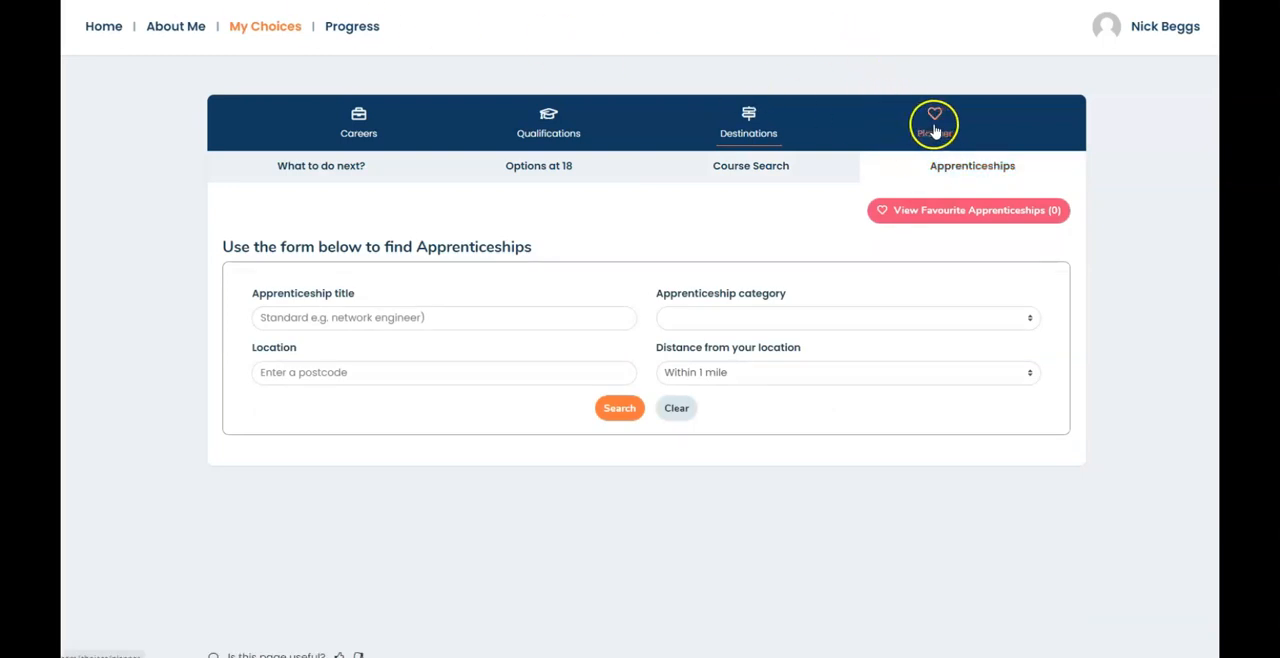
- Open the Planner showing saved Options 16 subjects, degree courses and careers like Sports coach
{"action": "left_click", "coordinate": [934, 120]}
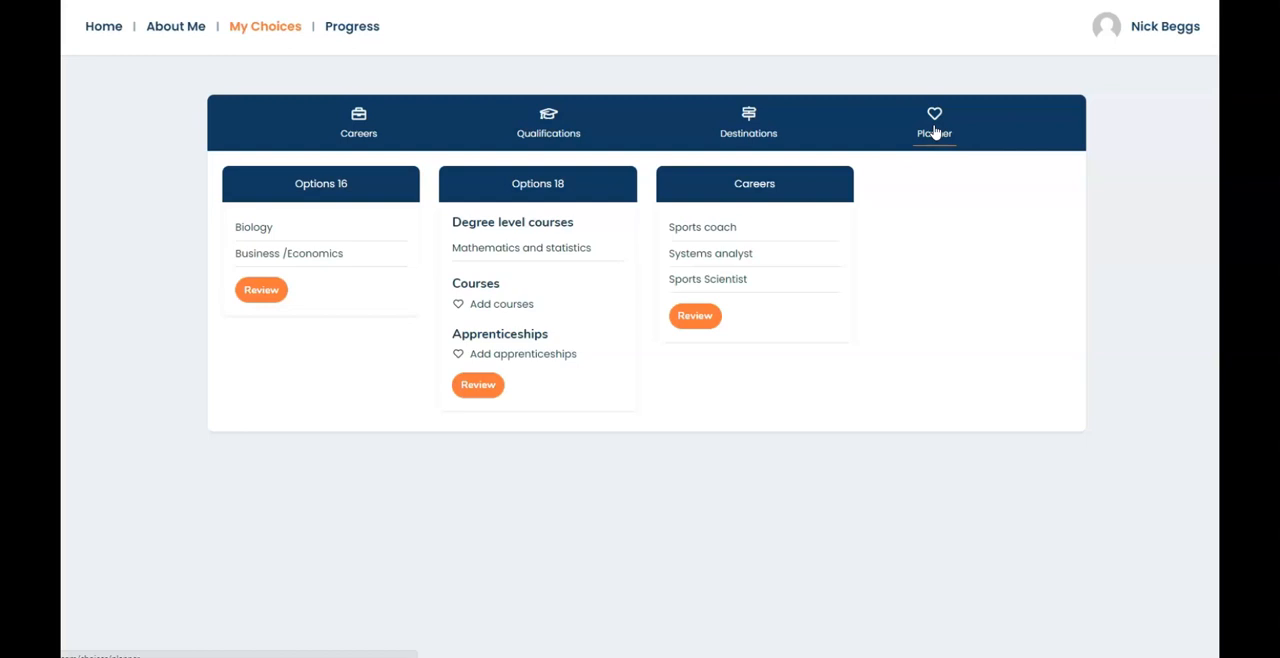
{"action": "mouse_move", "coordinate": [460, 53]}
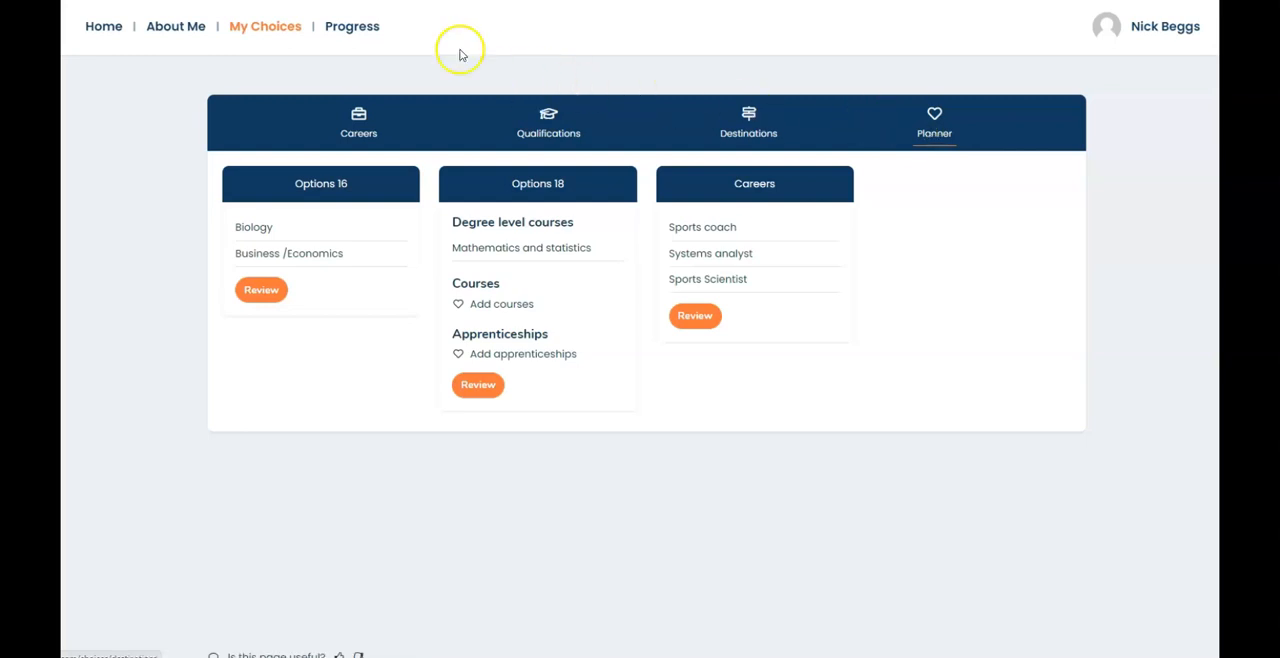
- In Progress, view the Action Plan and Activities, then the Essential Skills step levels
{"action": "left_click", "coordinate": [352, 26]}
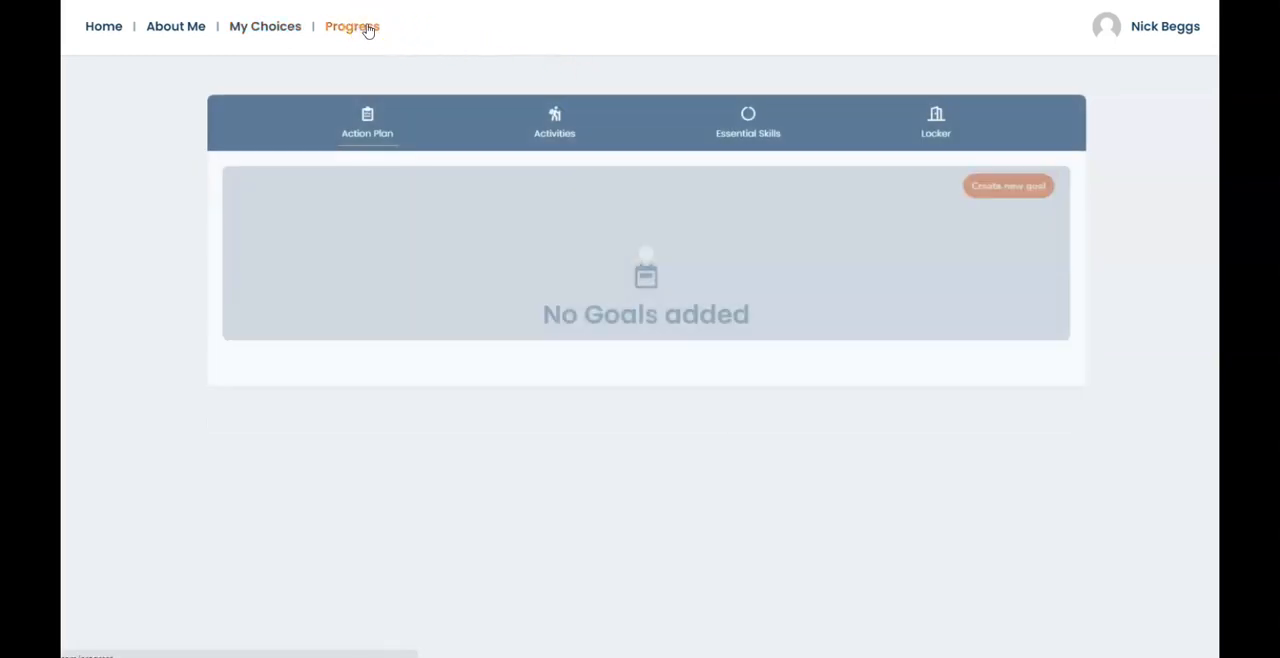
{"action": "left_click", "coordinate": [367, 122]}
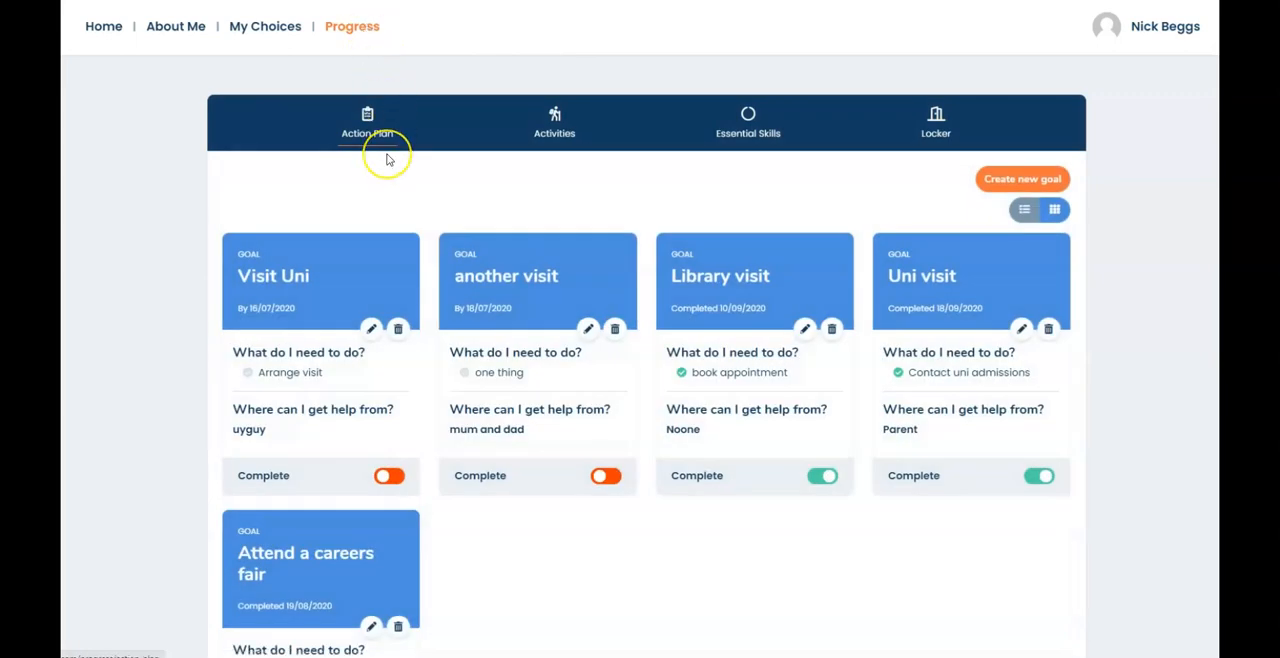
{"action": "mouse_move", "coordinate": [515, 138]}
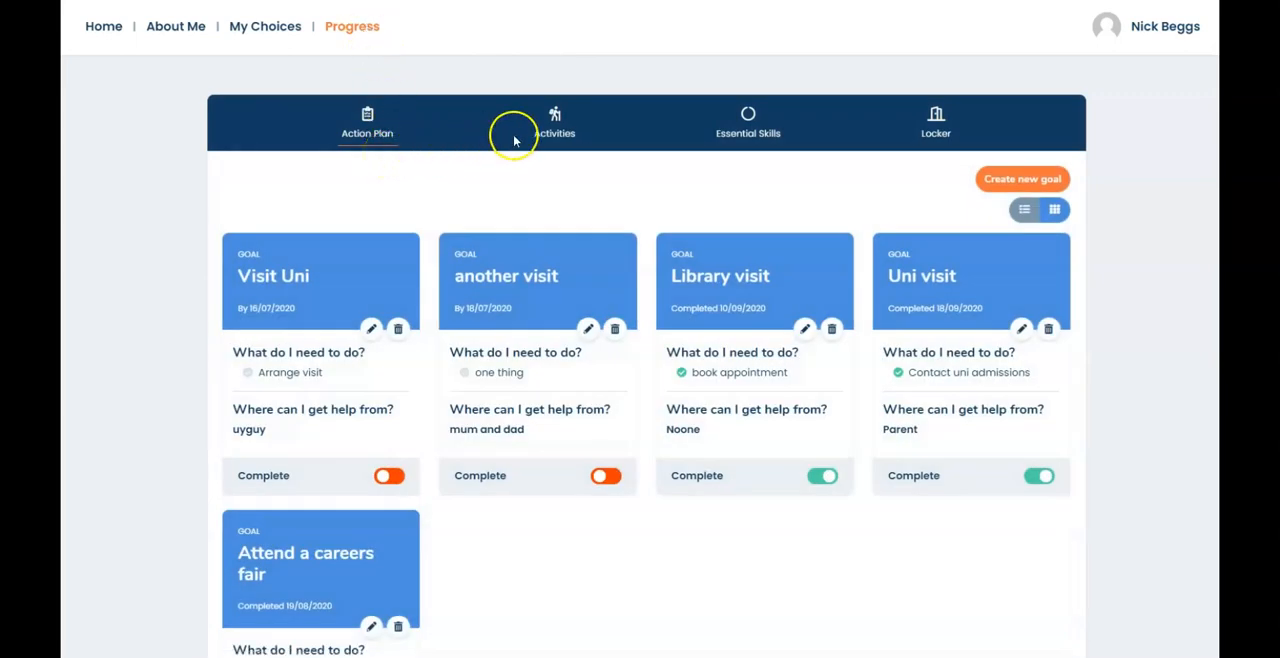
{"action": "left_click", "coordinate": [555, 122]}
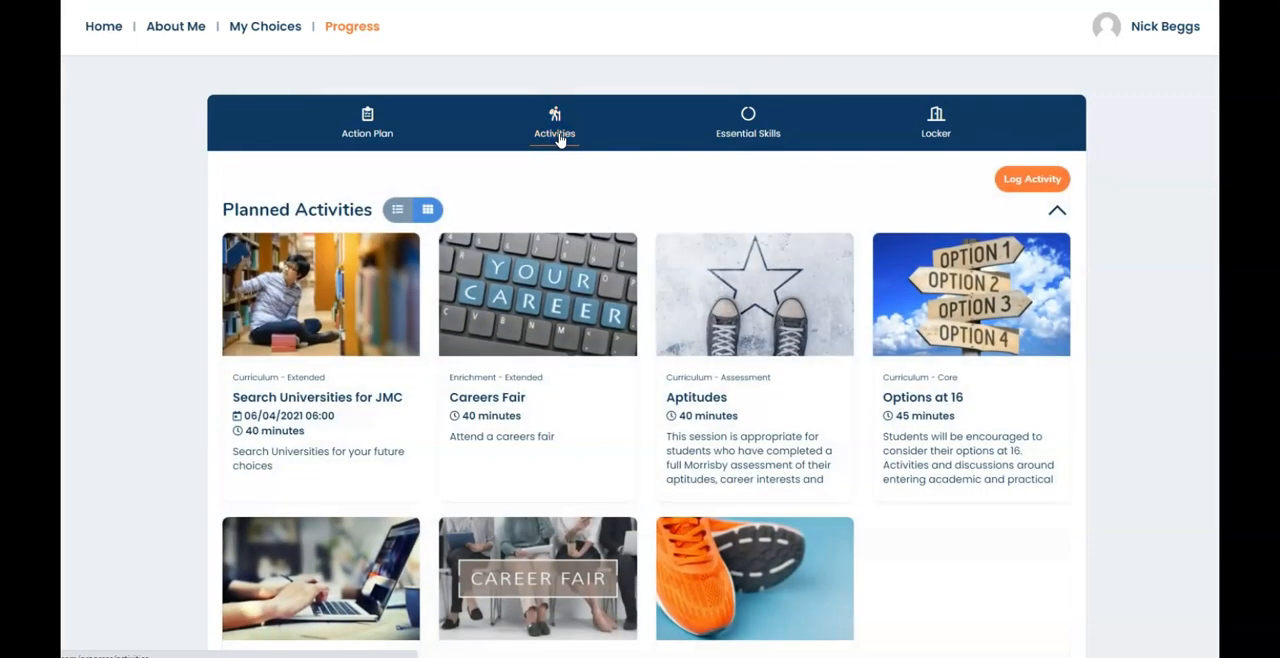
{"action": "mouse_move", "coordinate": [748, 132]}
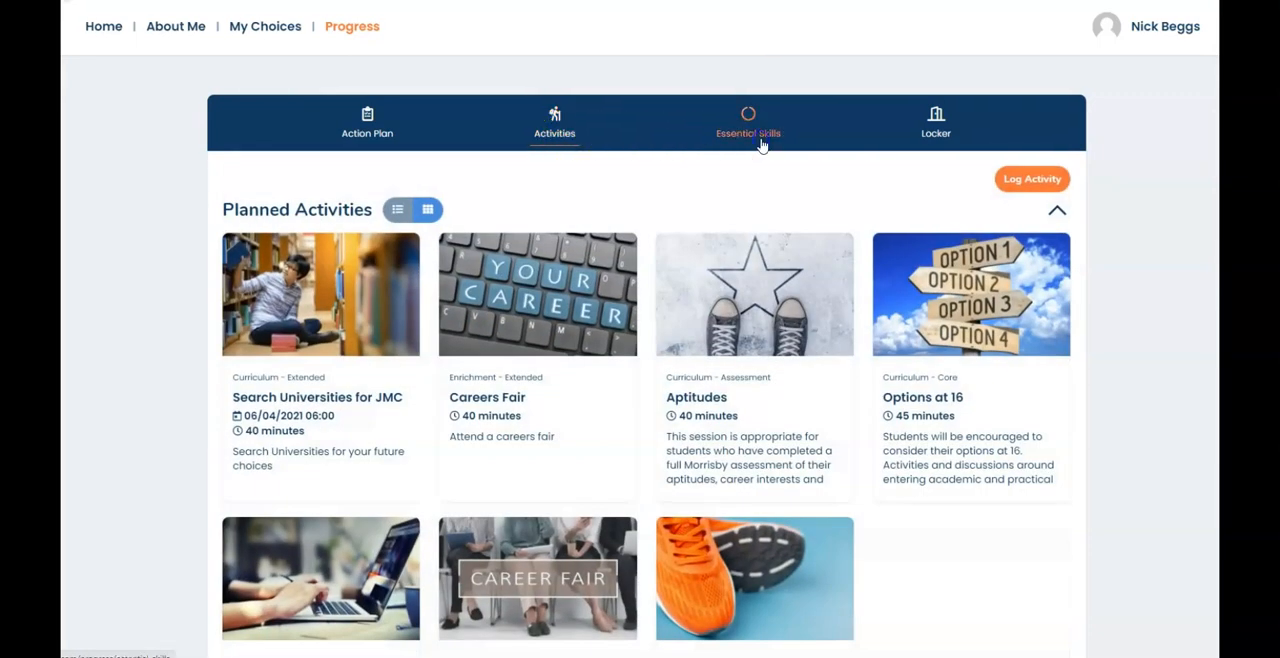
{"action": "left_click", "coordinate": [748, 122]}
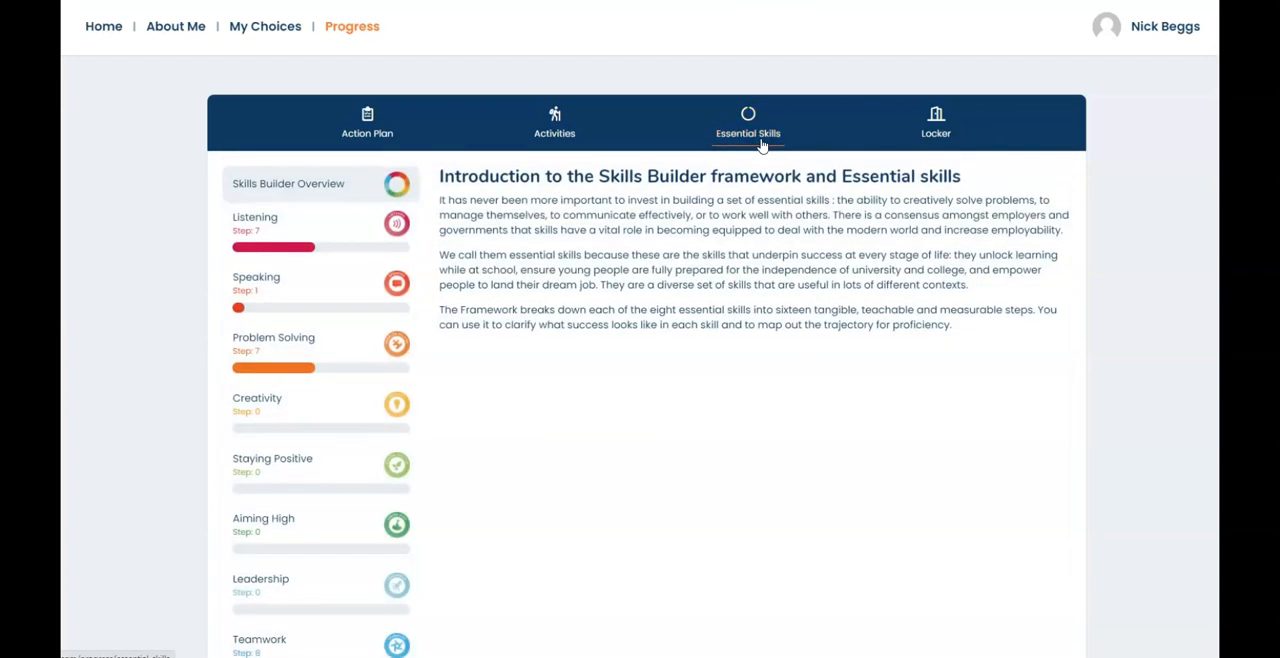
{"action": "mouse_move", "coordinate": [935, 122]}
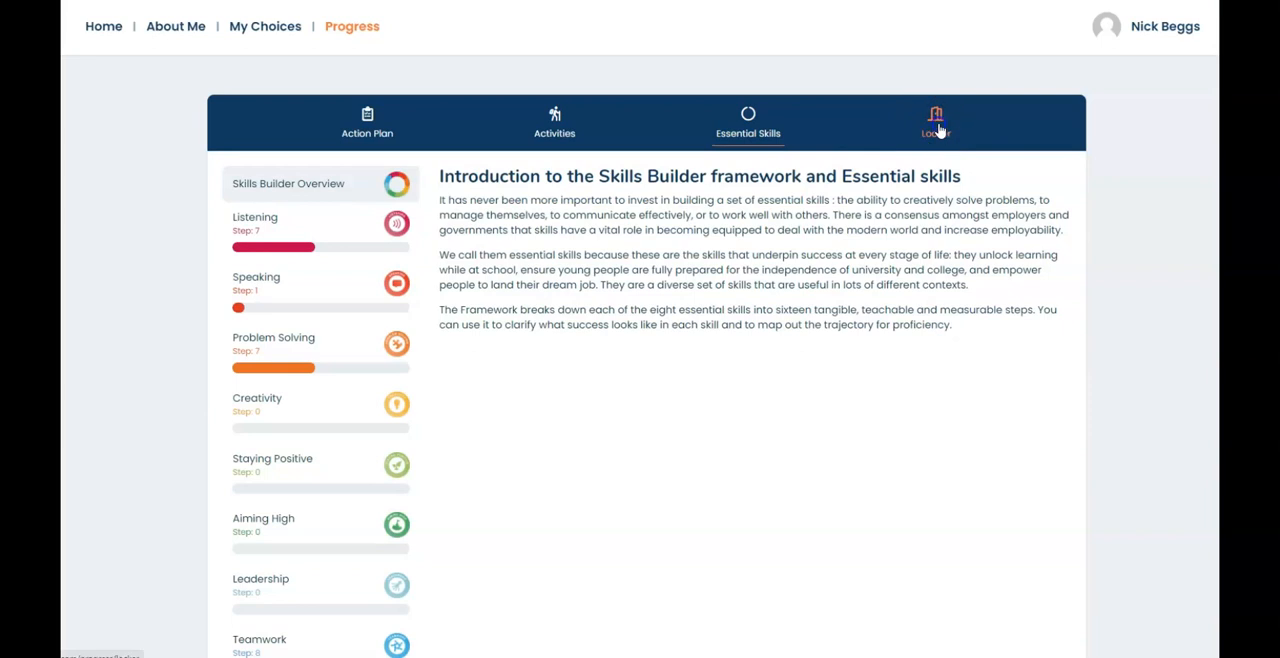
- Open the Locker tab holding notes, personal statement and reports
{"action": "left_click", "coordinate": [936, 122]}
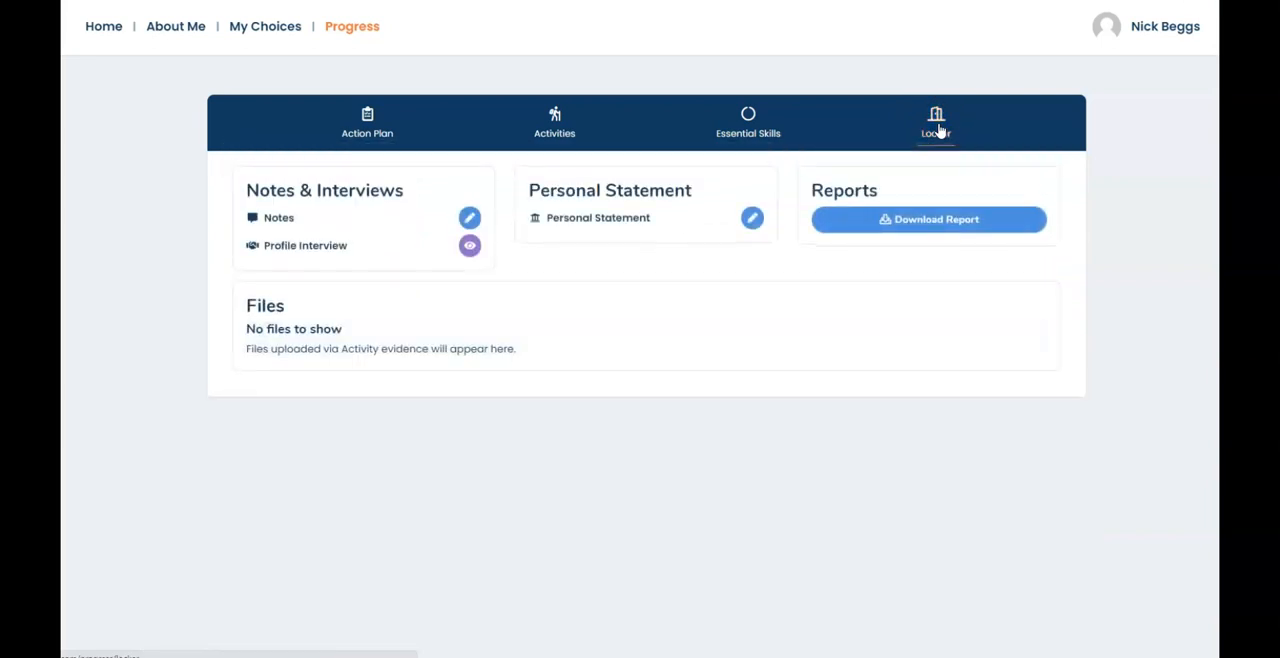
{"action": "mouse_move", "coordinate": [617, 140]}
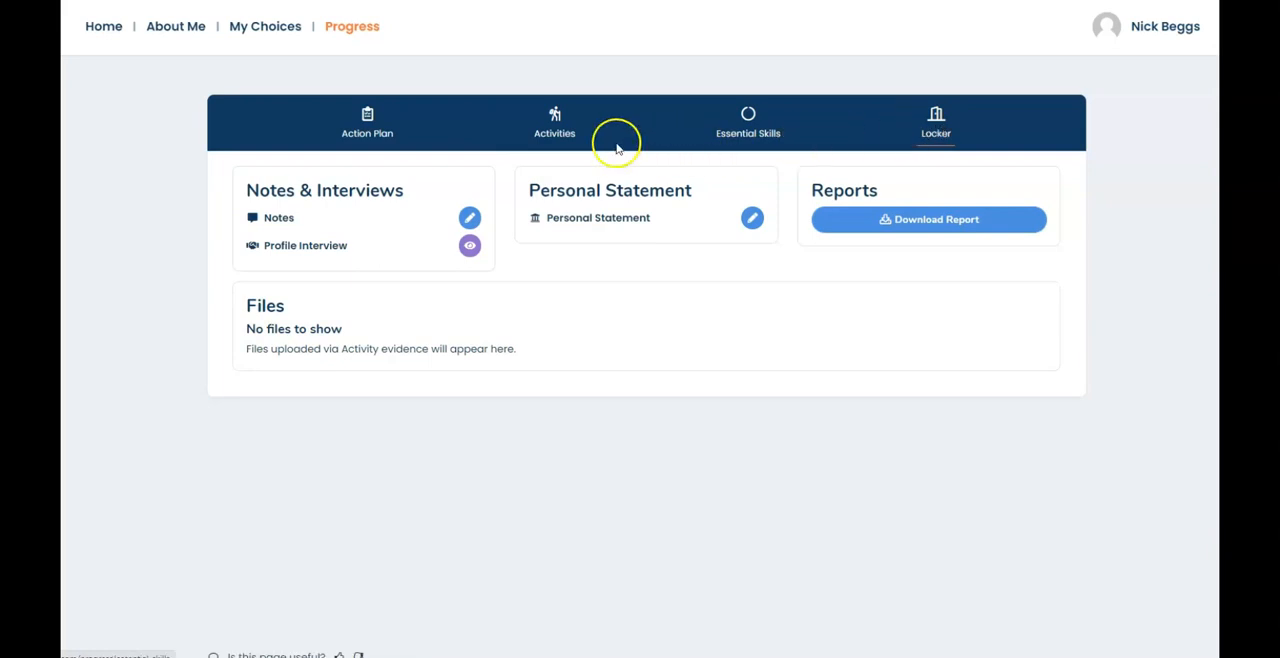
{"action": "mouse_move", "coordinate": [322, 265]}
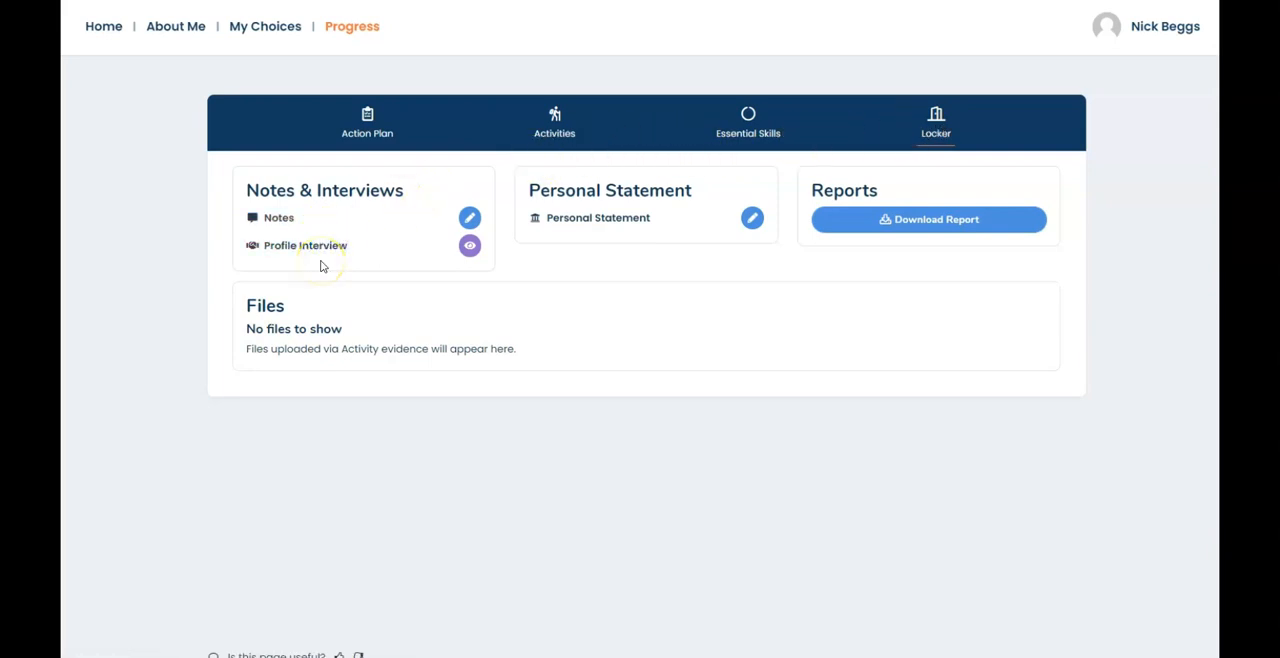
{"action": "mouse_move", "coordinate": [322, 265]}
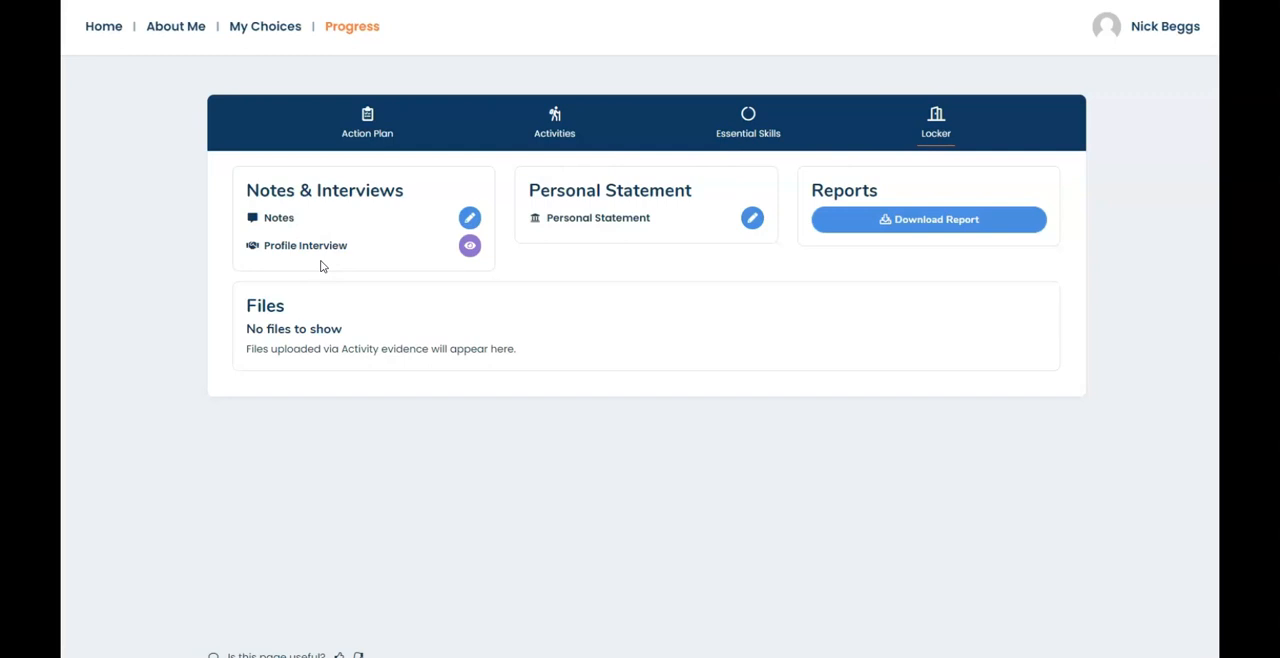
{"action": "mouse_move", "coordinate": [591, 218]}
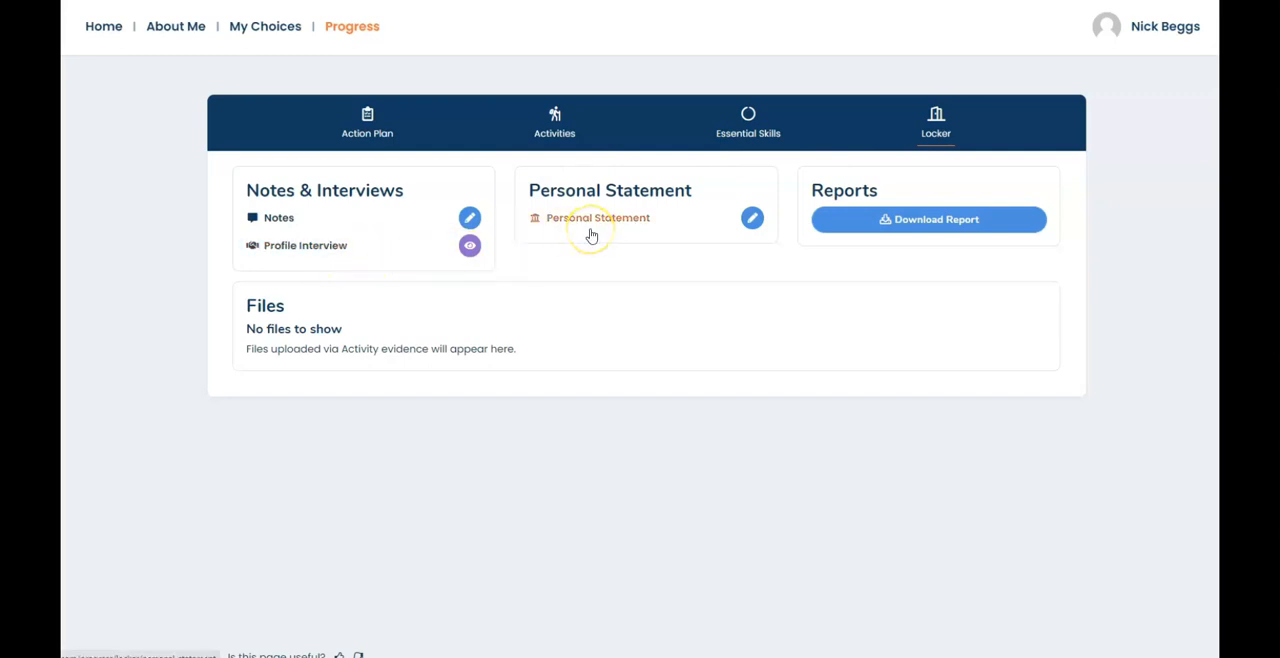
{"action": "mouse_move", "coordinate": [925, 219]}
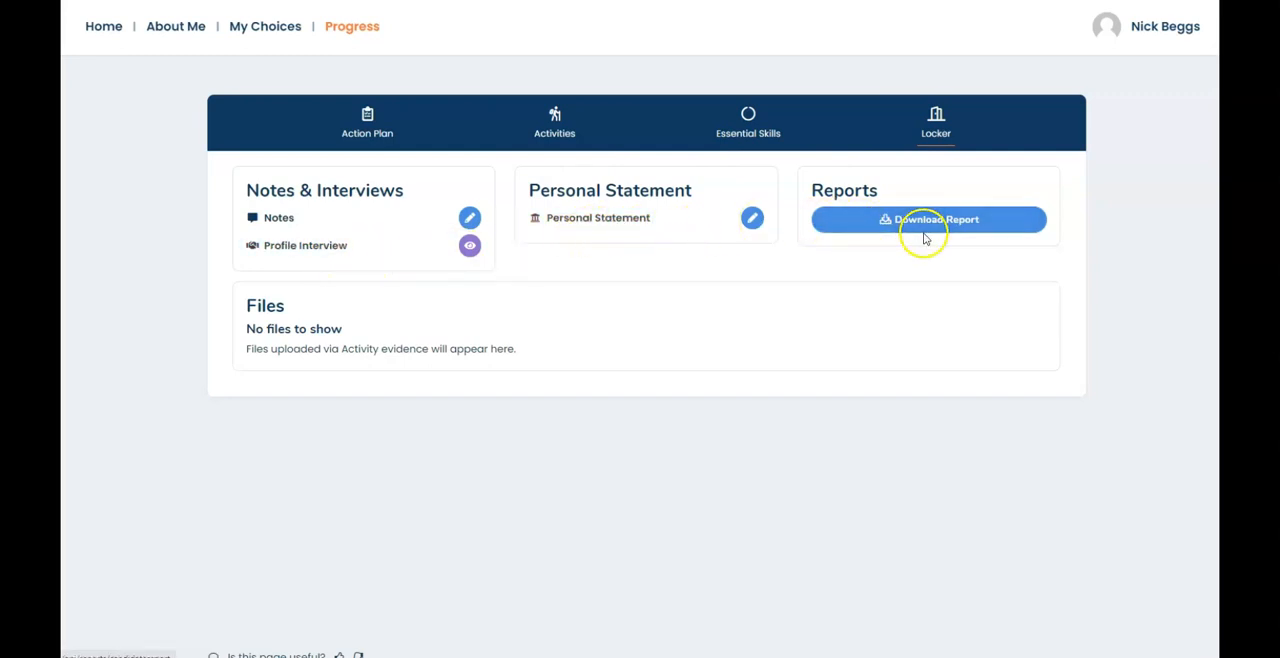
{"action": "mouse_move", "coordinate": [923, 240]}
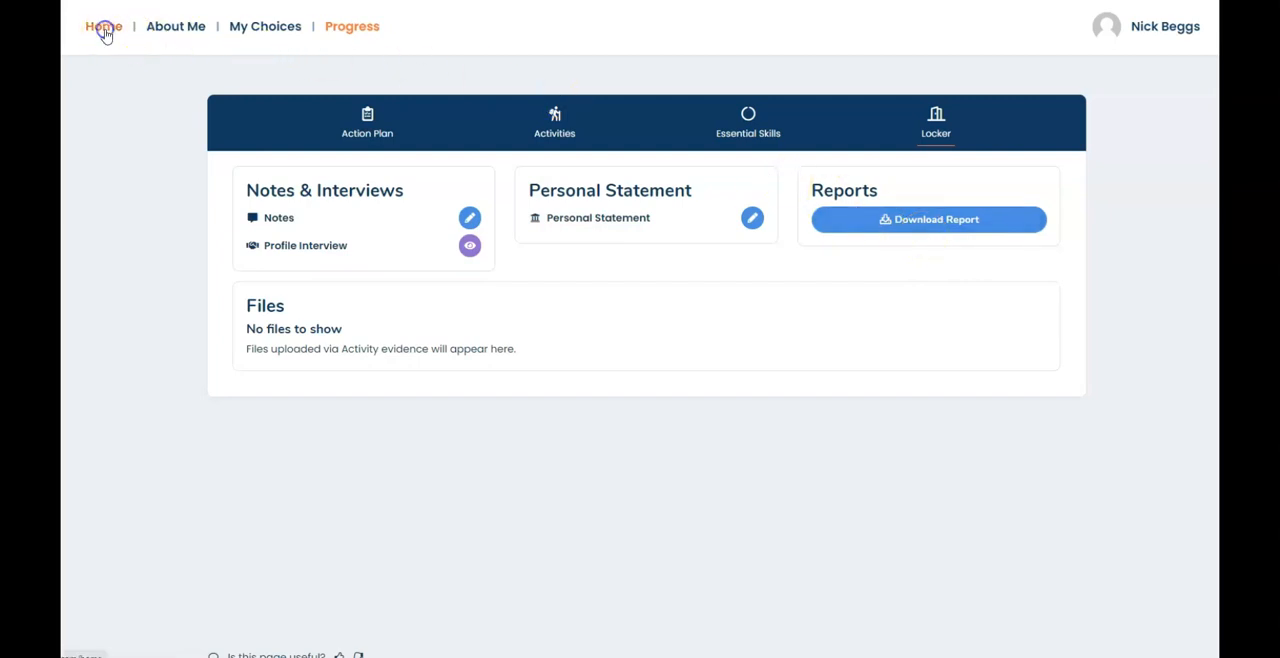
- Return Home and scroll through Activities, Resources and Parental Access, then back to the top
{"action": "left_click", "coordinate": [103, 26]}
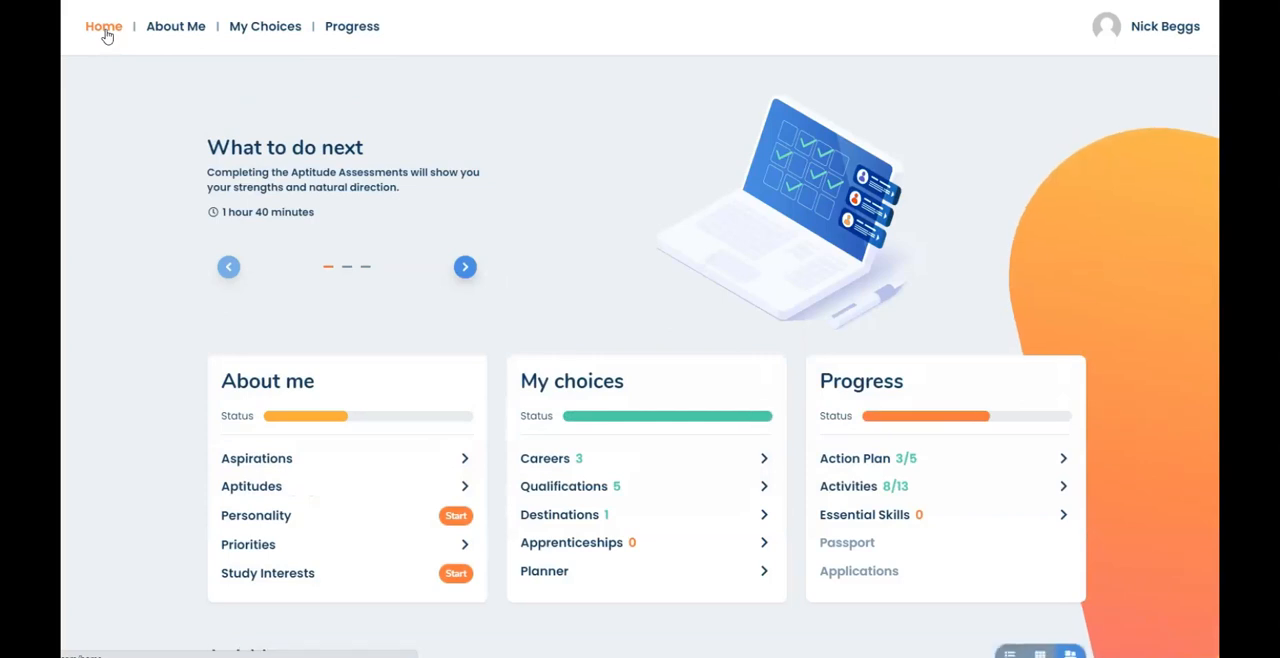
{"action": "scroll", "scroll_direction": "down", "scroll_amount": 3}
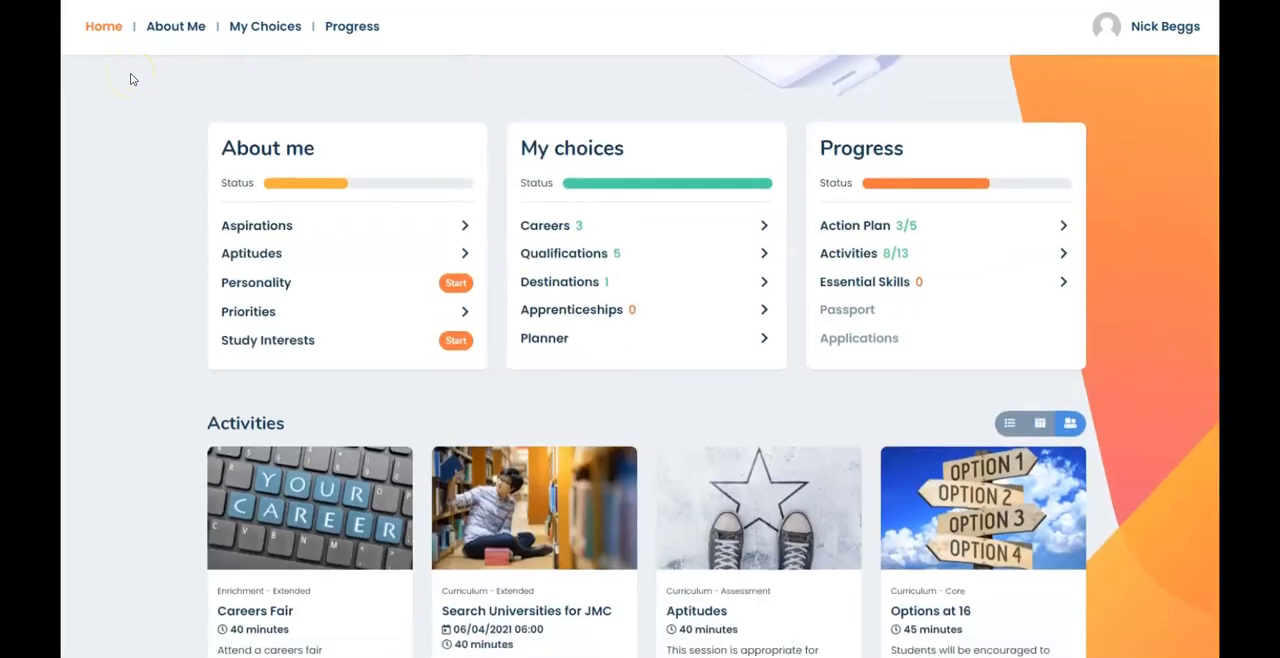
{"action": "scroll", "scroll_direction": "down", "scroll_amount": 3}
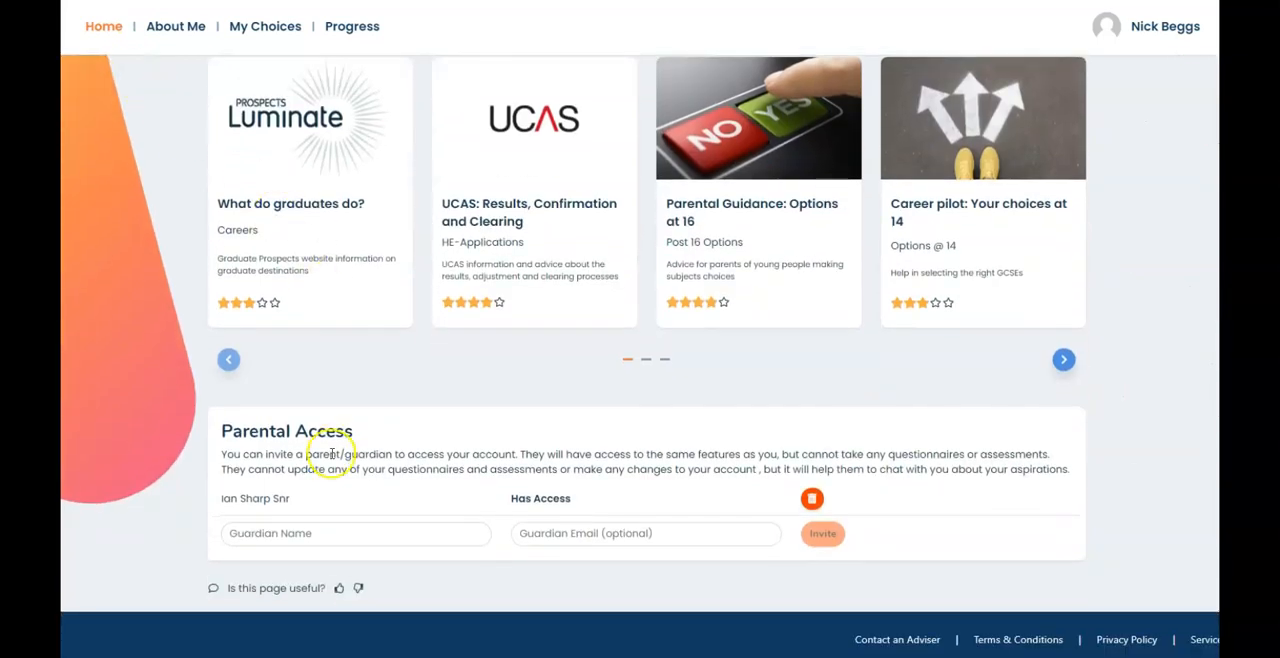
{"action": "scroll", "scroll_direction": "up", "scroll_amount": 3}
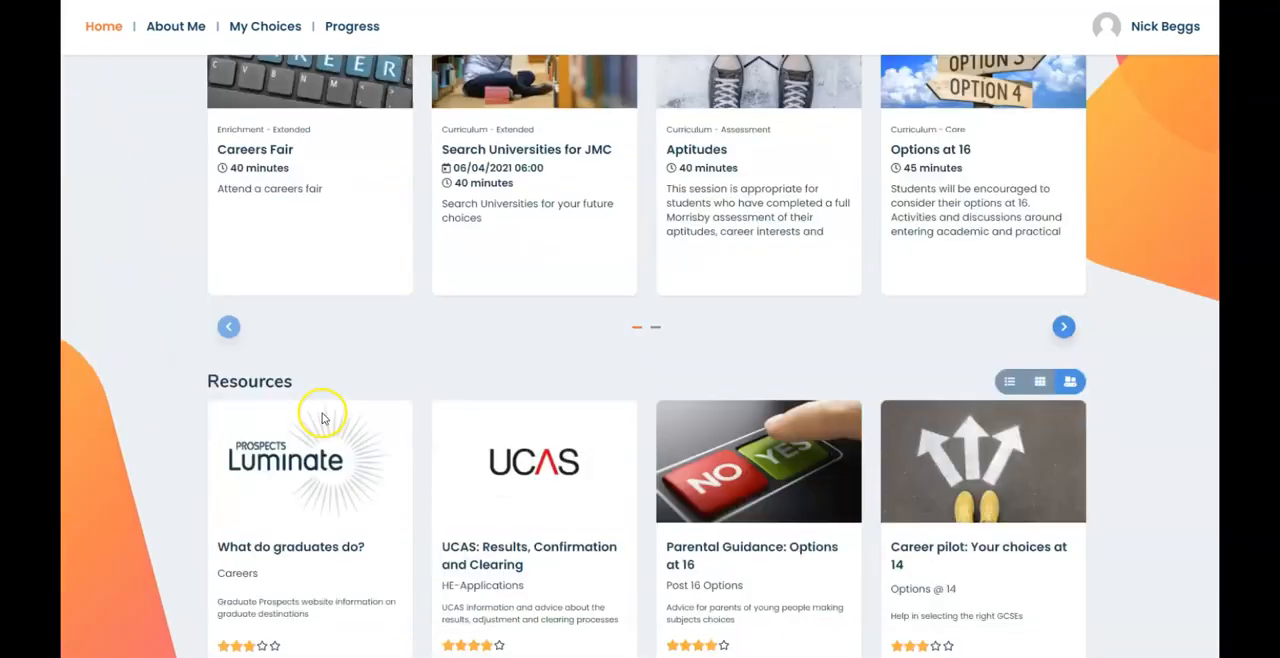
{"action": "scroll", "scroll_direction": "up", "scroll_amount": 3}
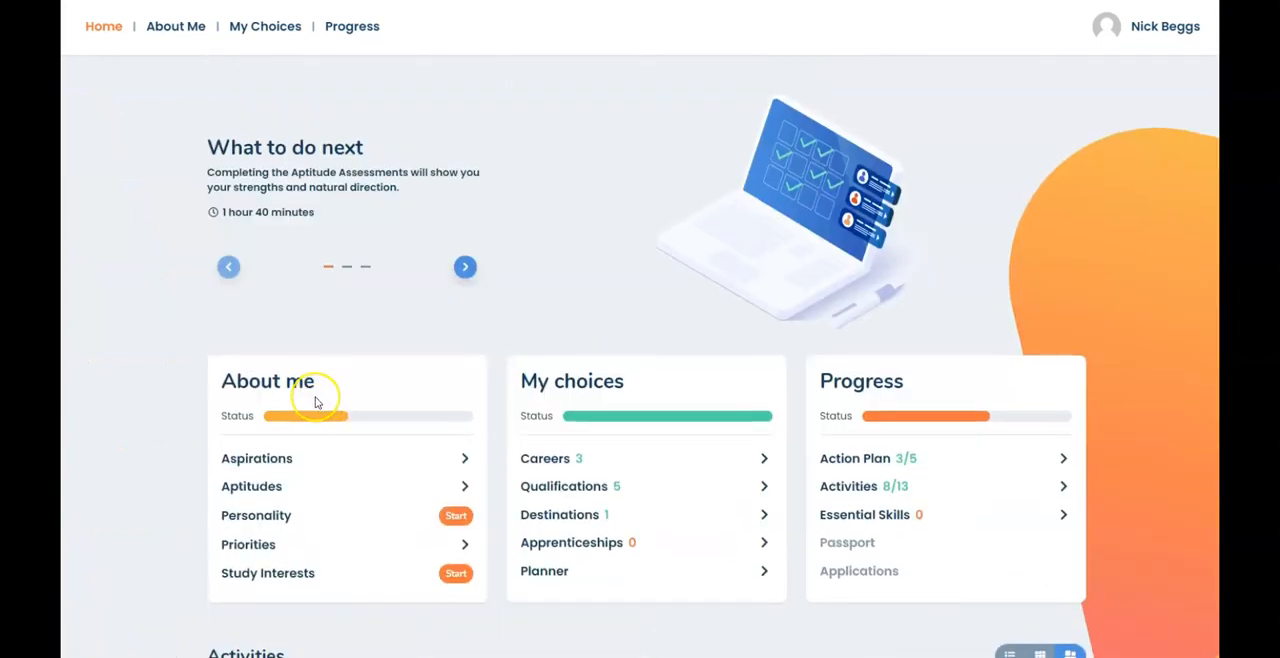
{"action": "mouse_move", "coordinate": [315, 400]}
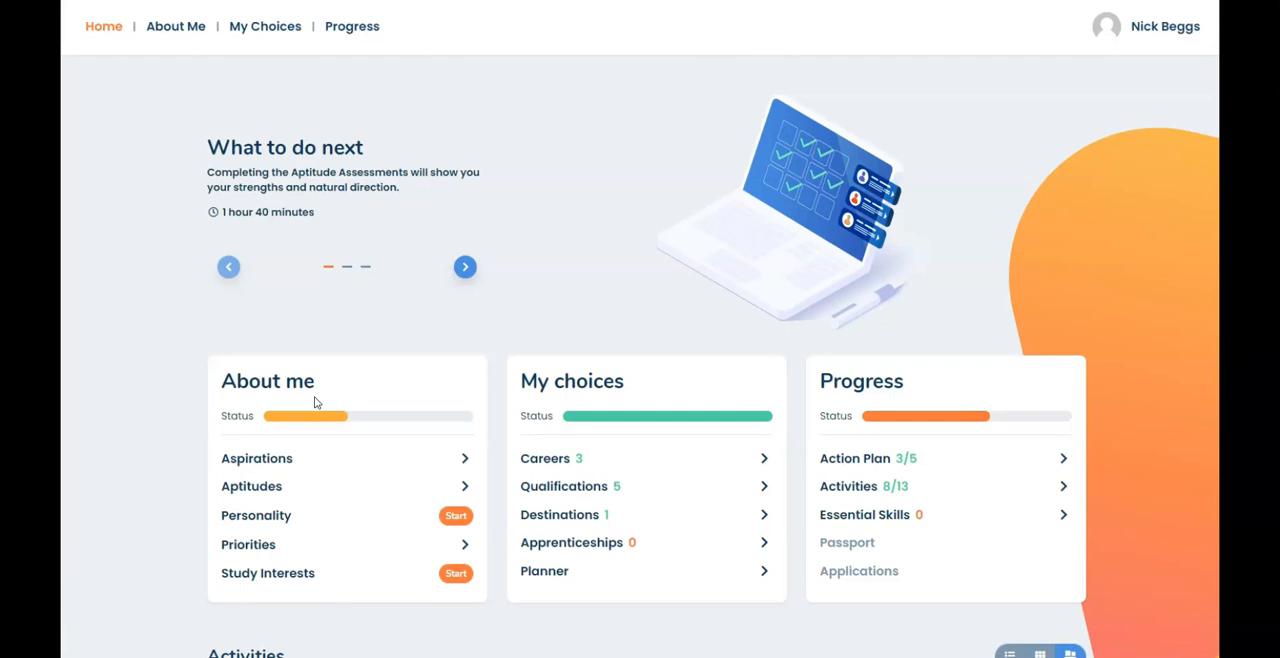
{"action": "mouse_move", "coordinate": [307, 400]}
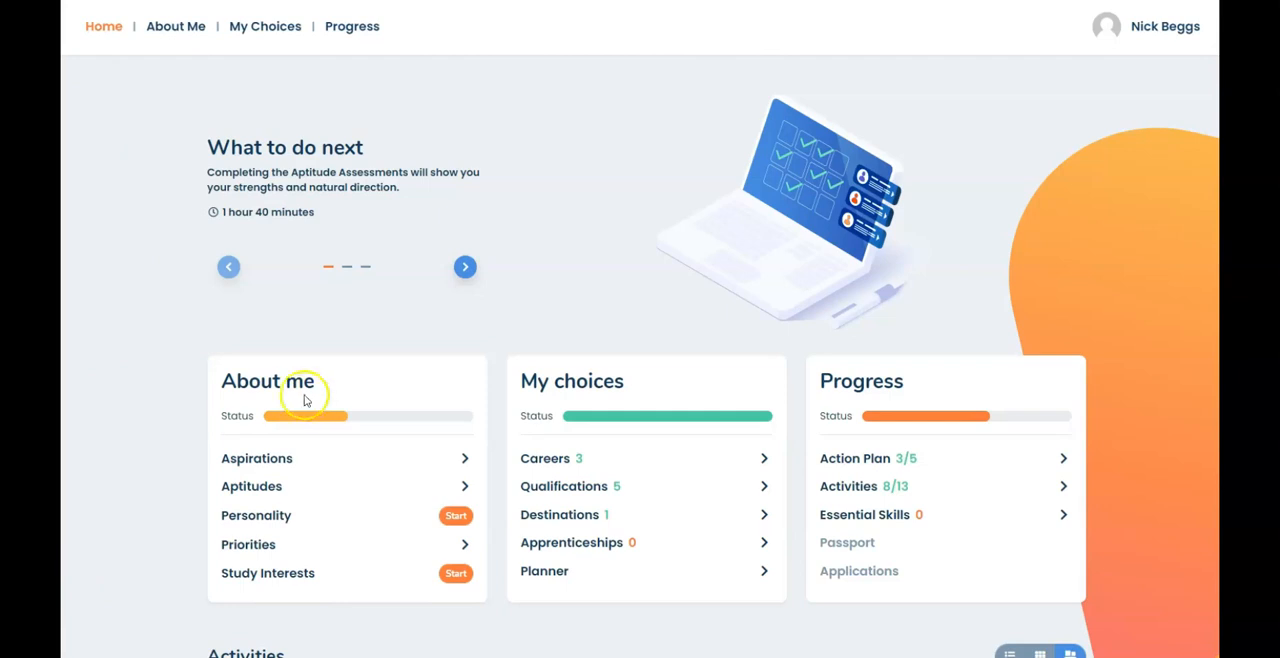